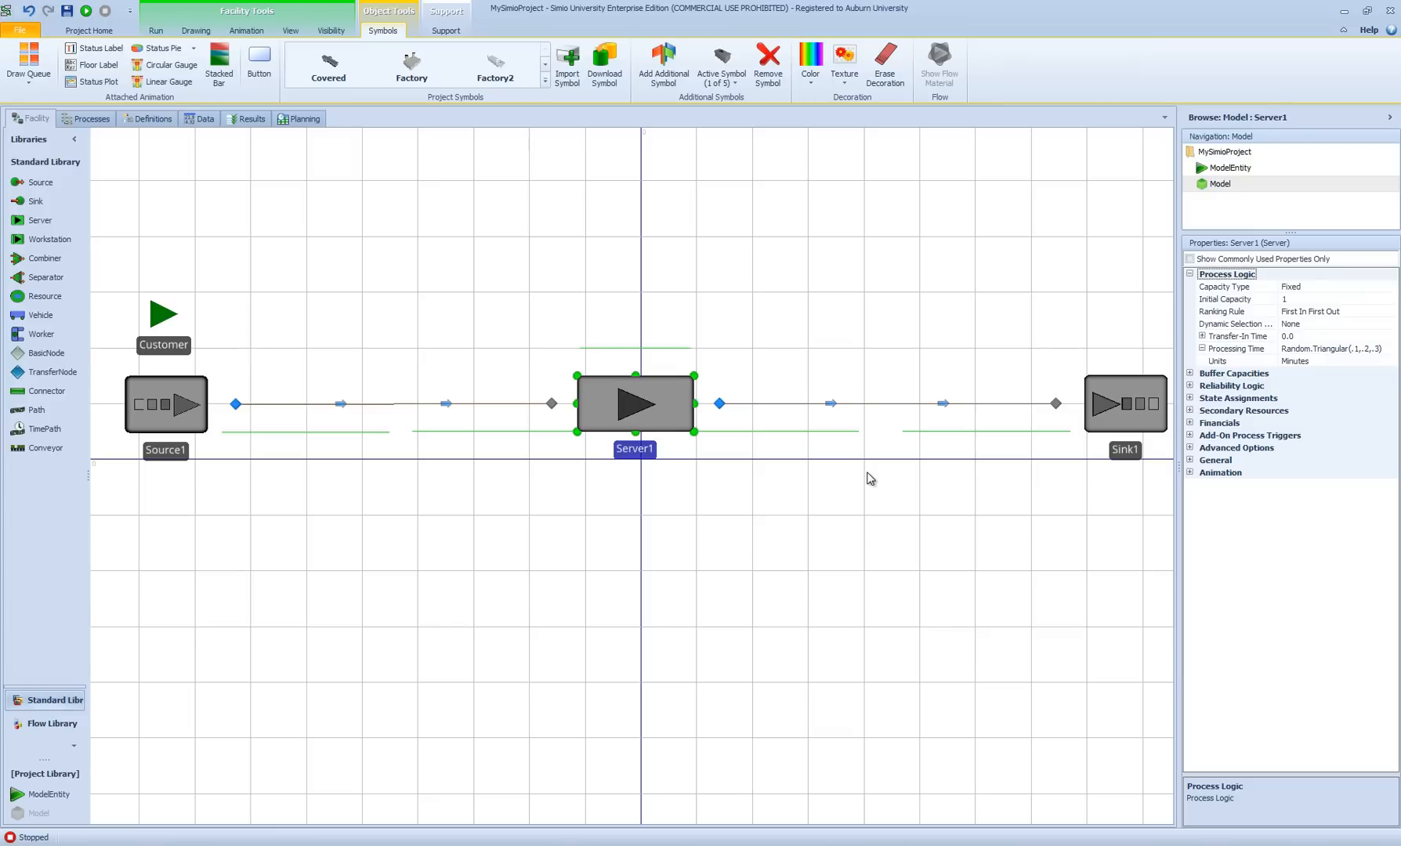
pyautogui.moveTo(826, 485)
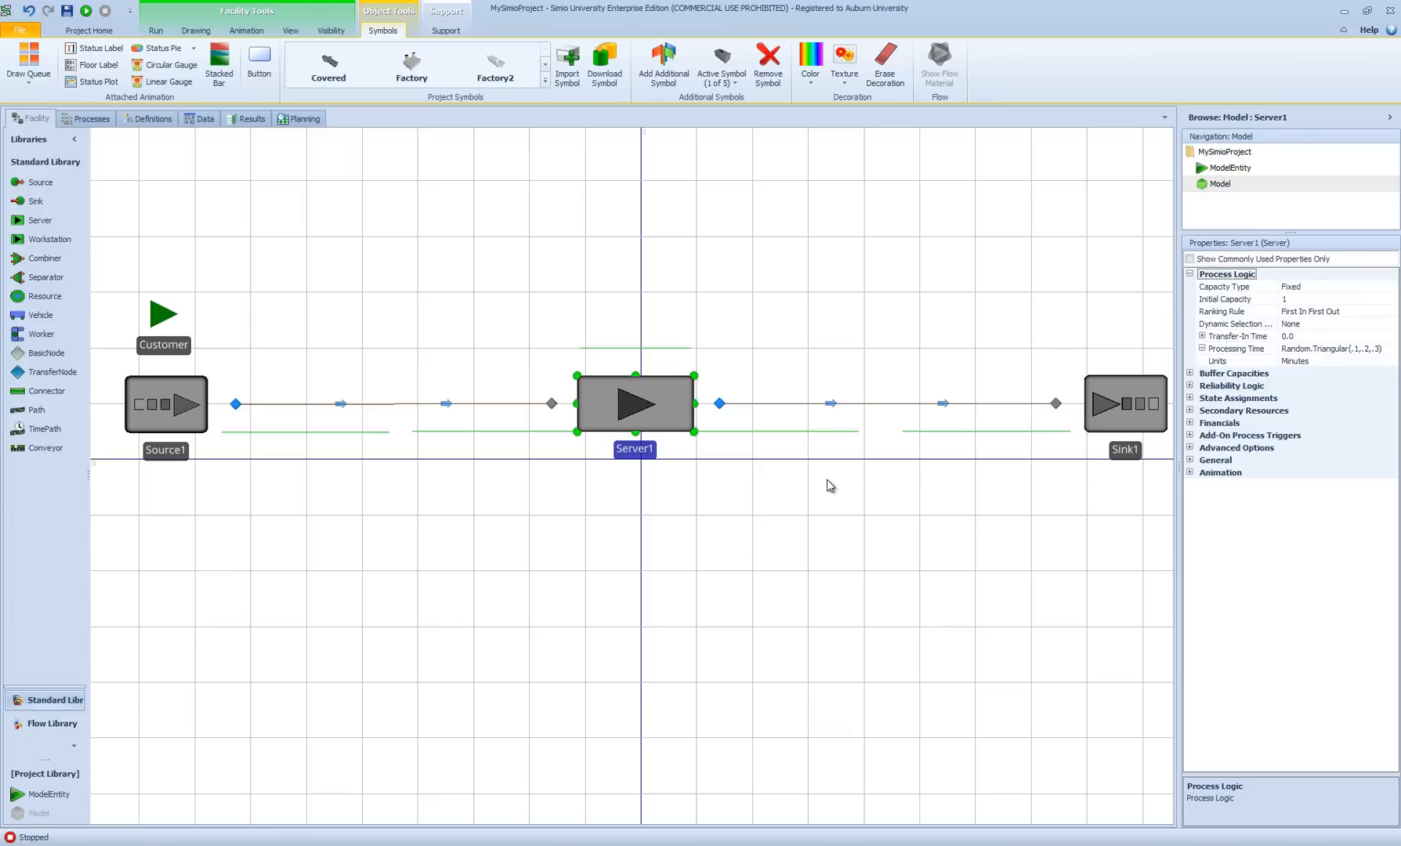
pyautogui.moveTo(166, 422)
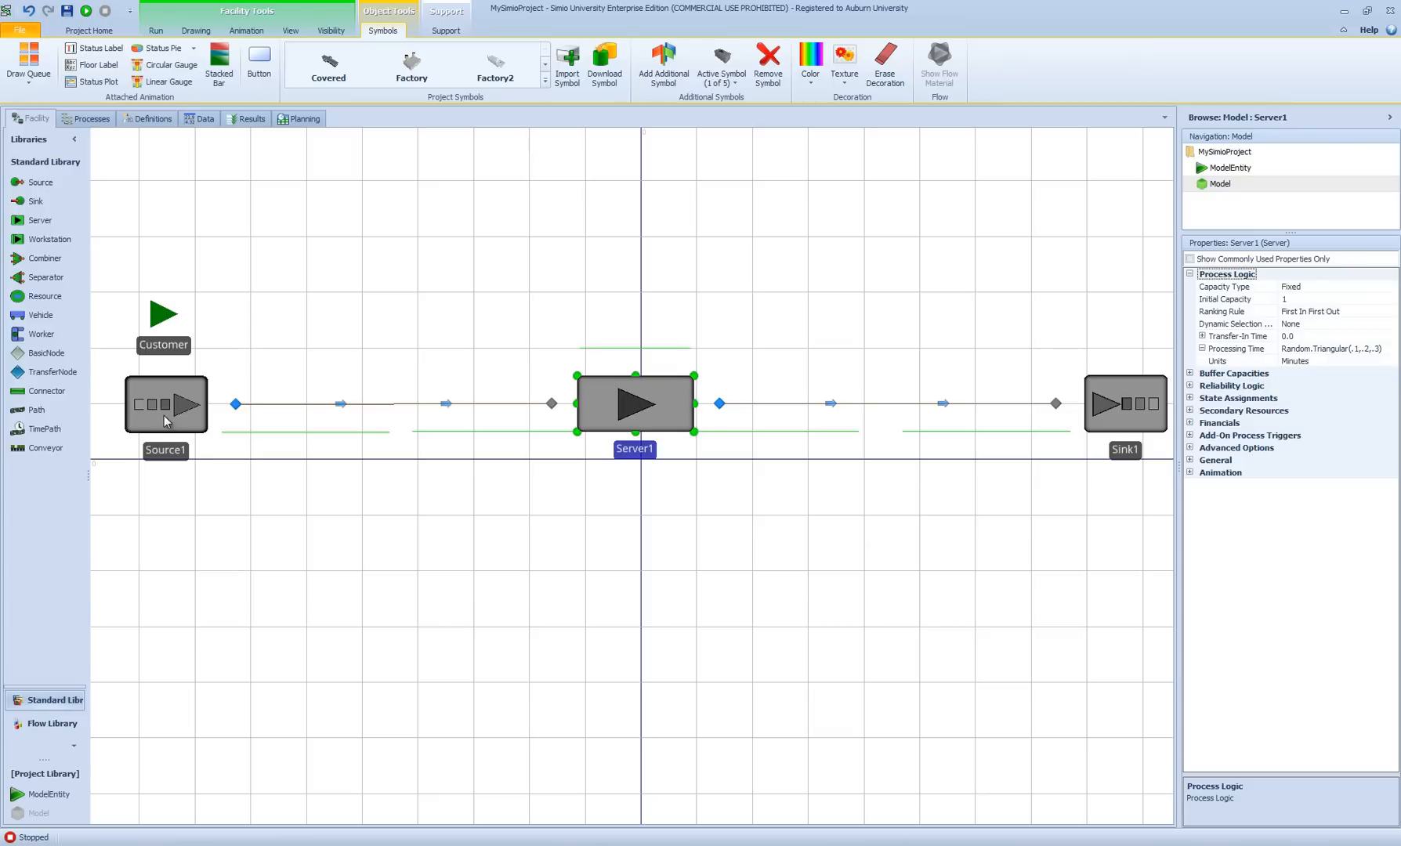
# Step: Set Source1's interarrival time to Random.Exponential(3) minutes
pyautogui.click(165, 405)
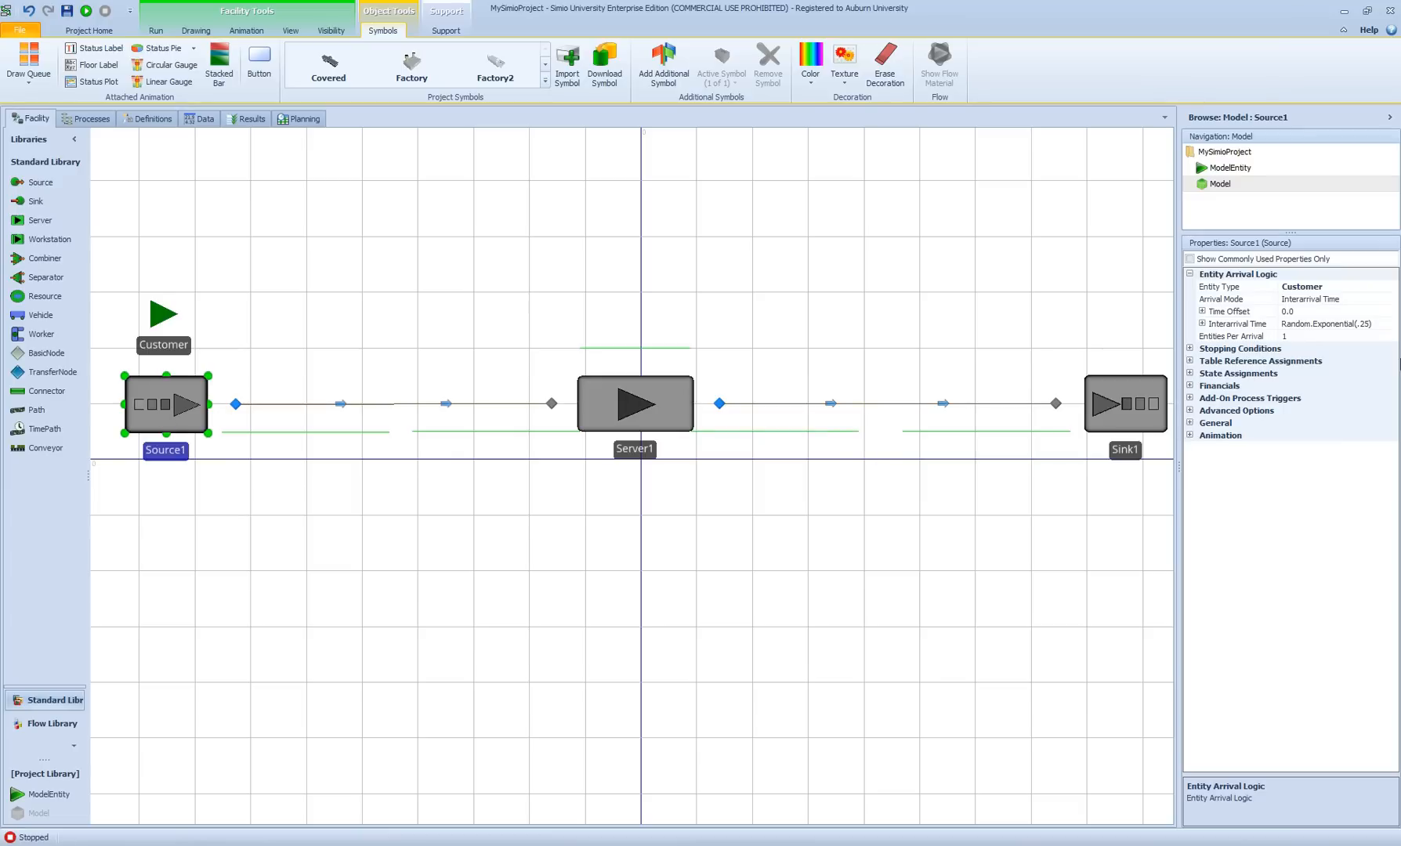
pyautogui.click(1322, 323)
pyautogui.write('3')
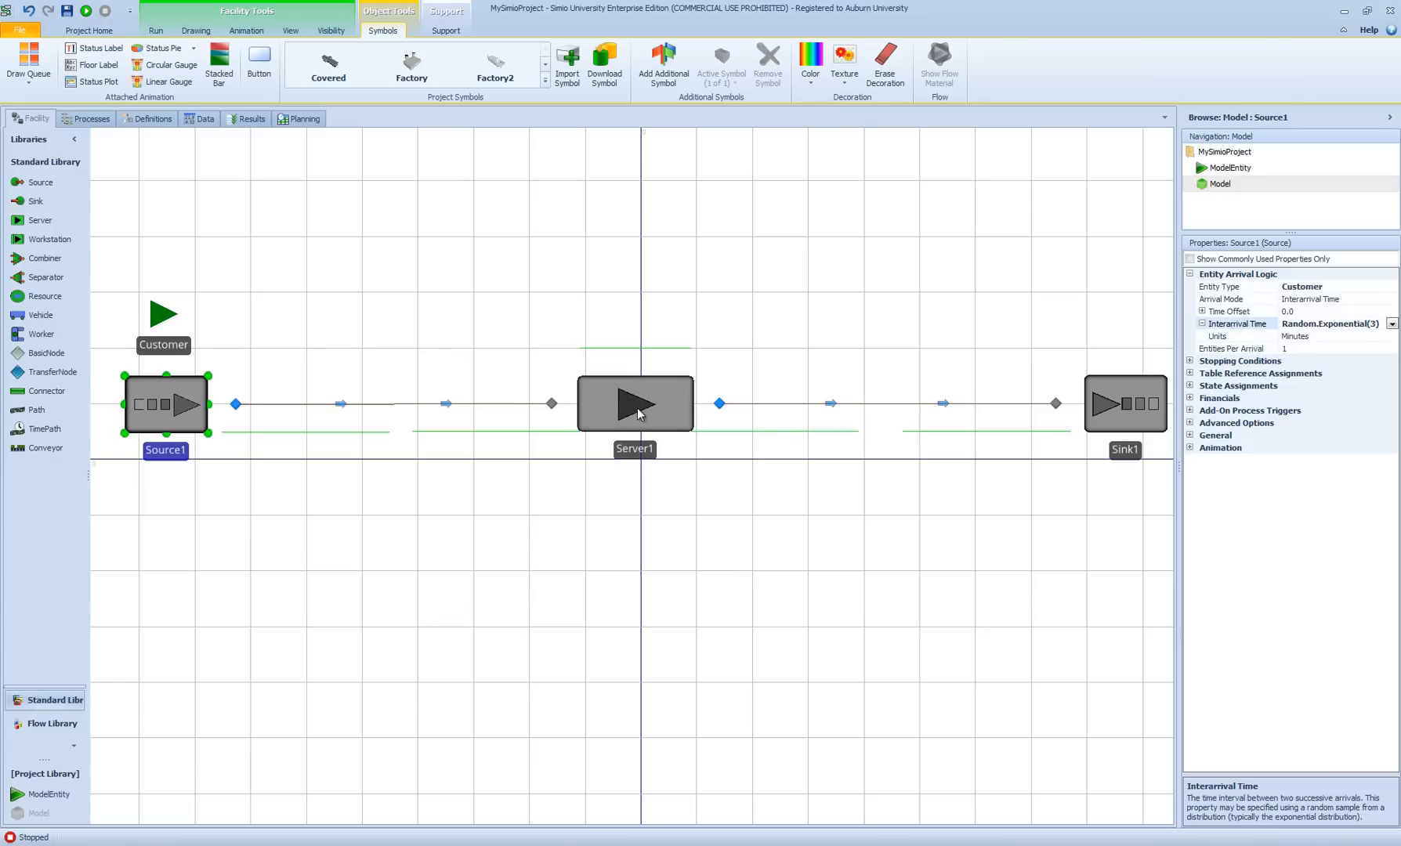
pyautogui.moveTo(774, 548)
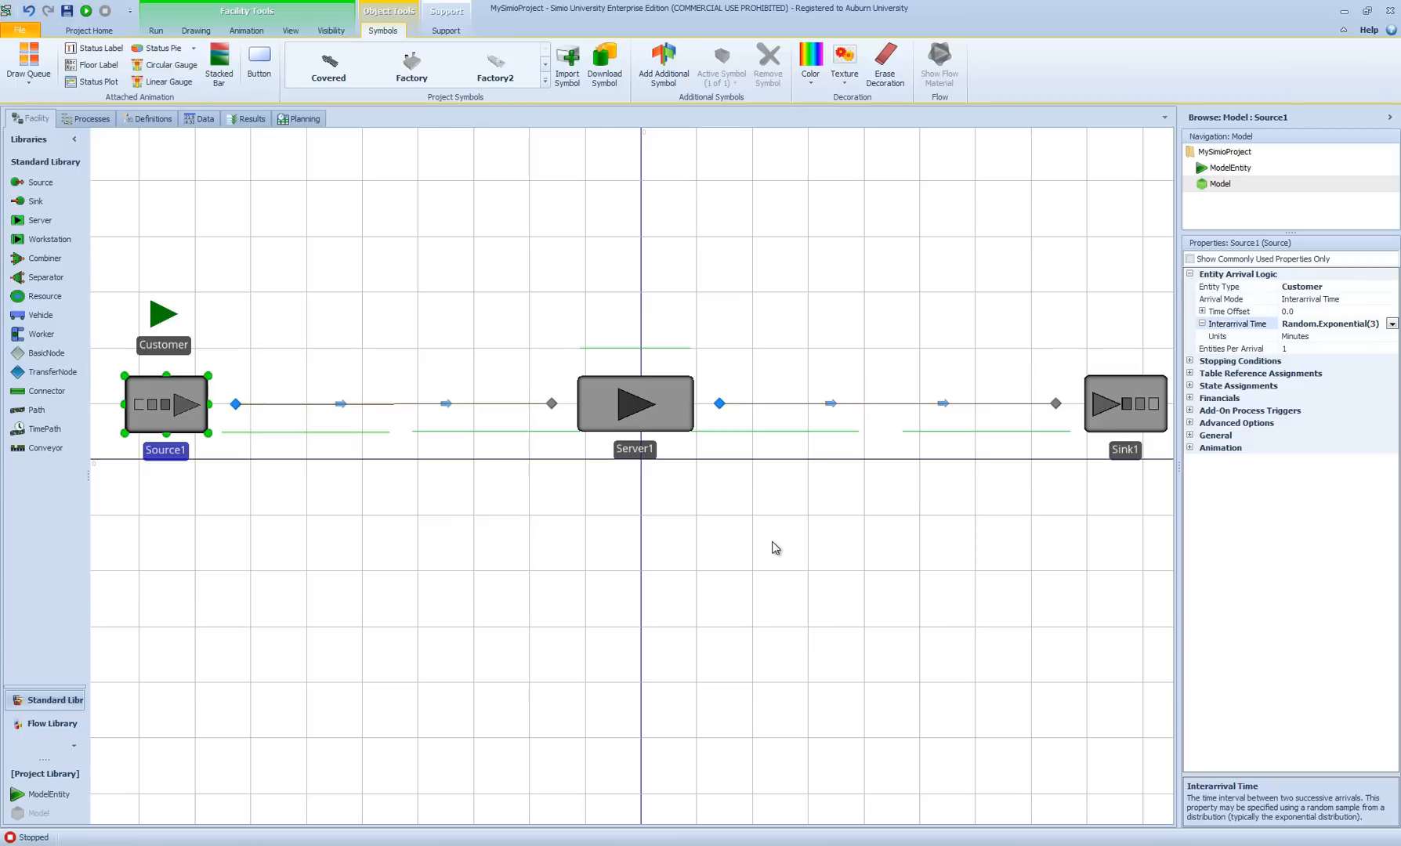
pyautogui.moveTo(666, 407)
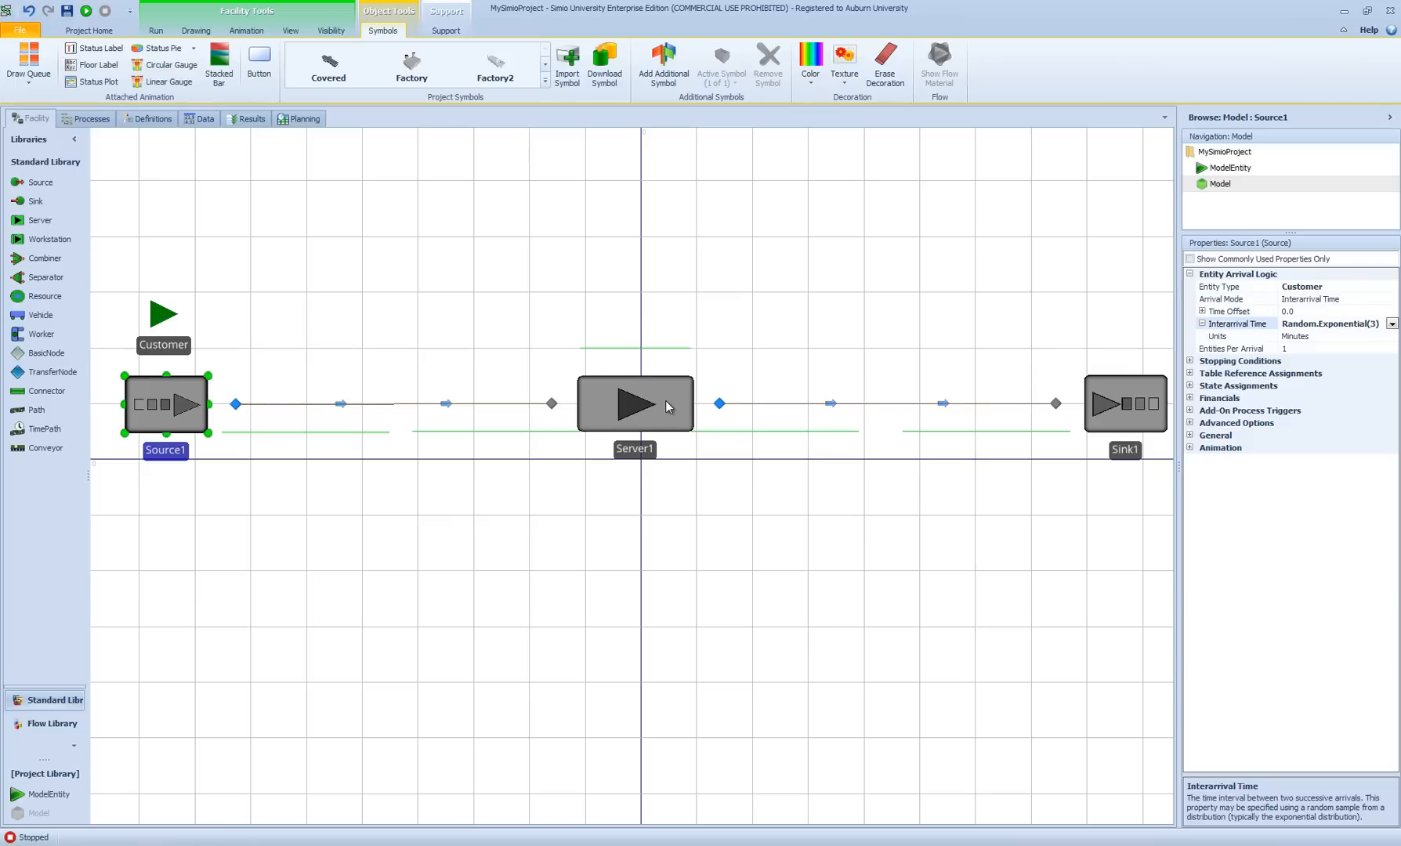
# Step: Select Server1 and clear its old Random.Triangular(1, 2, 3) processing time expression
pyautogui.click(635, 403)
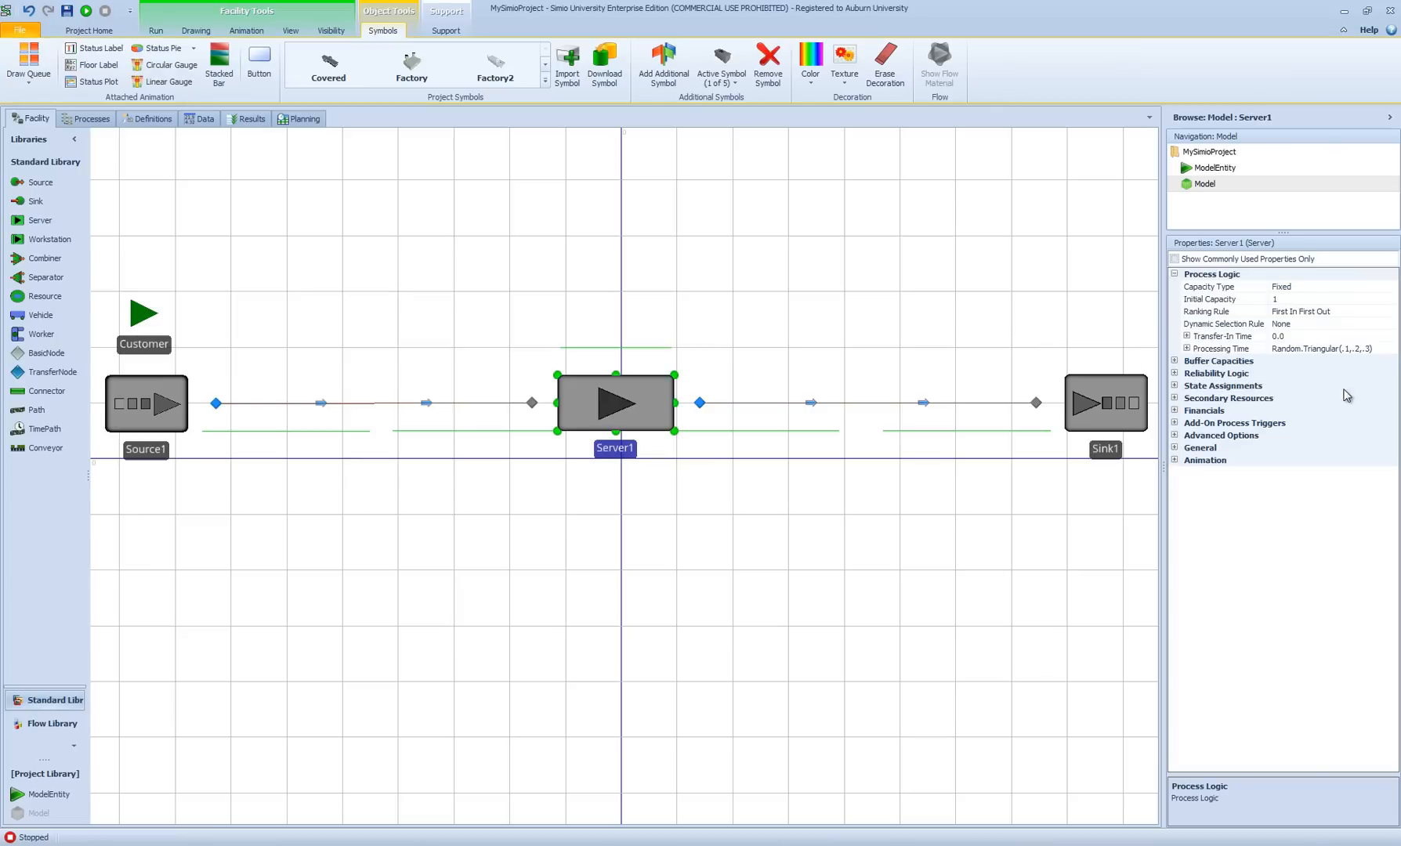
pyautogui.moveTo(1345, 359)
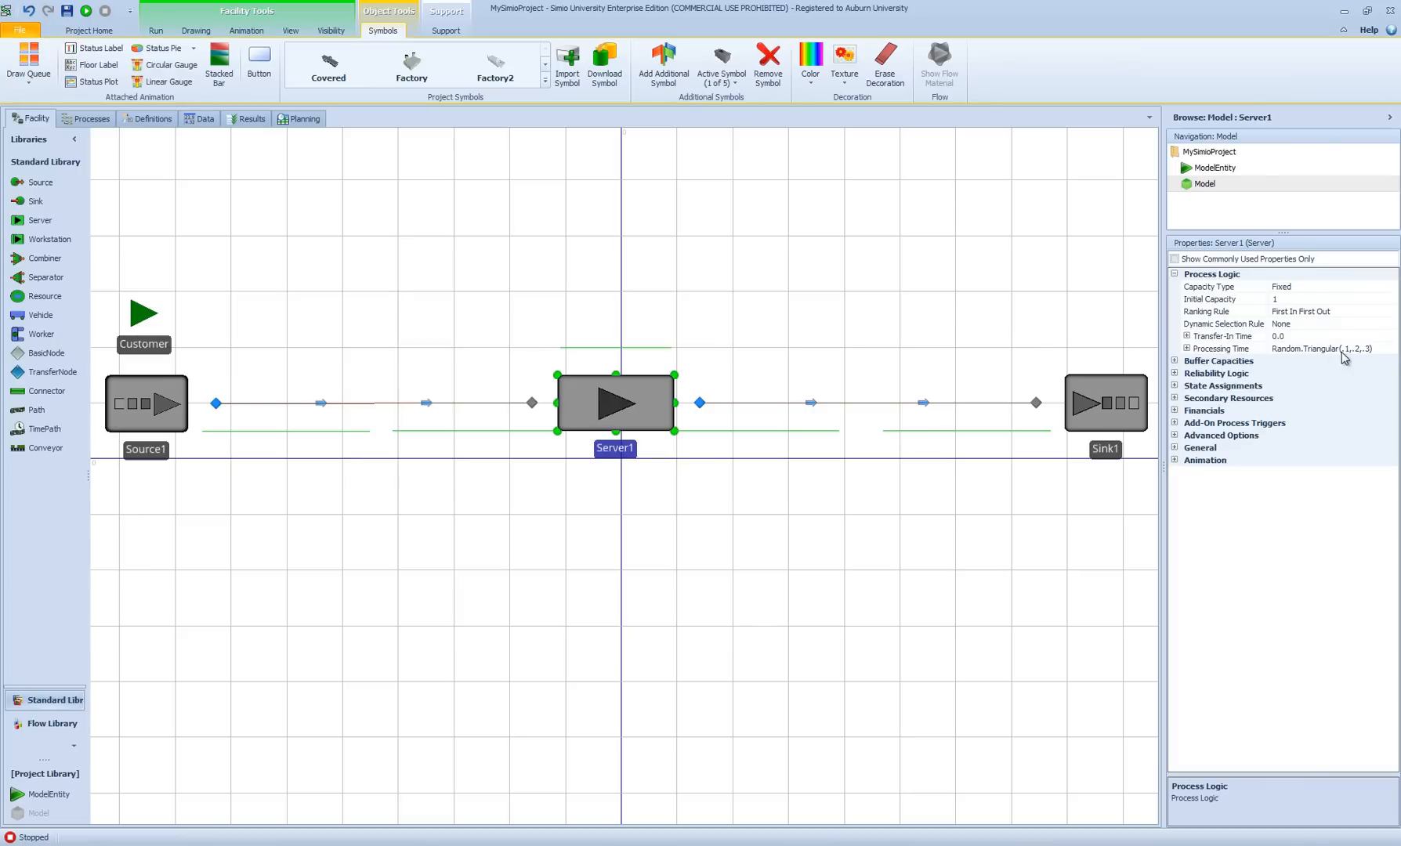
pyautogui.click(1322, 348)
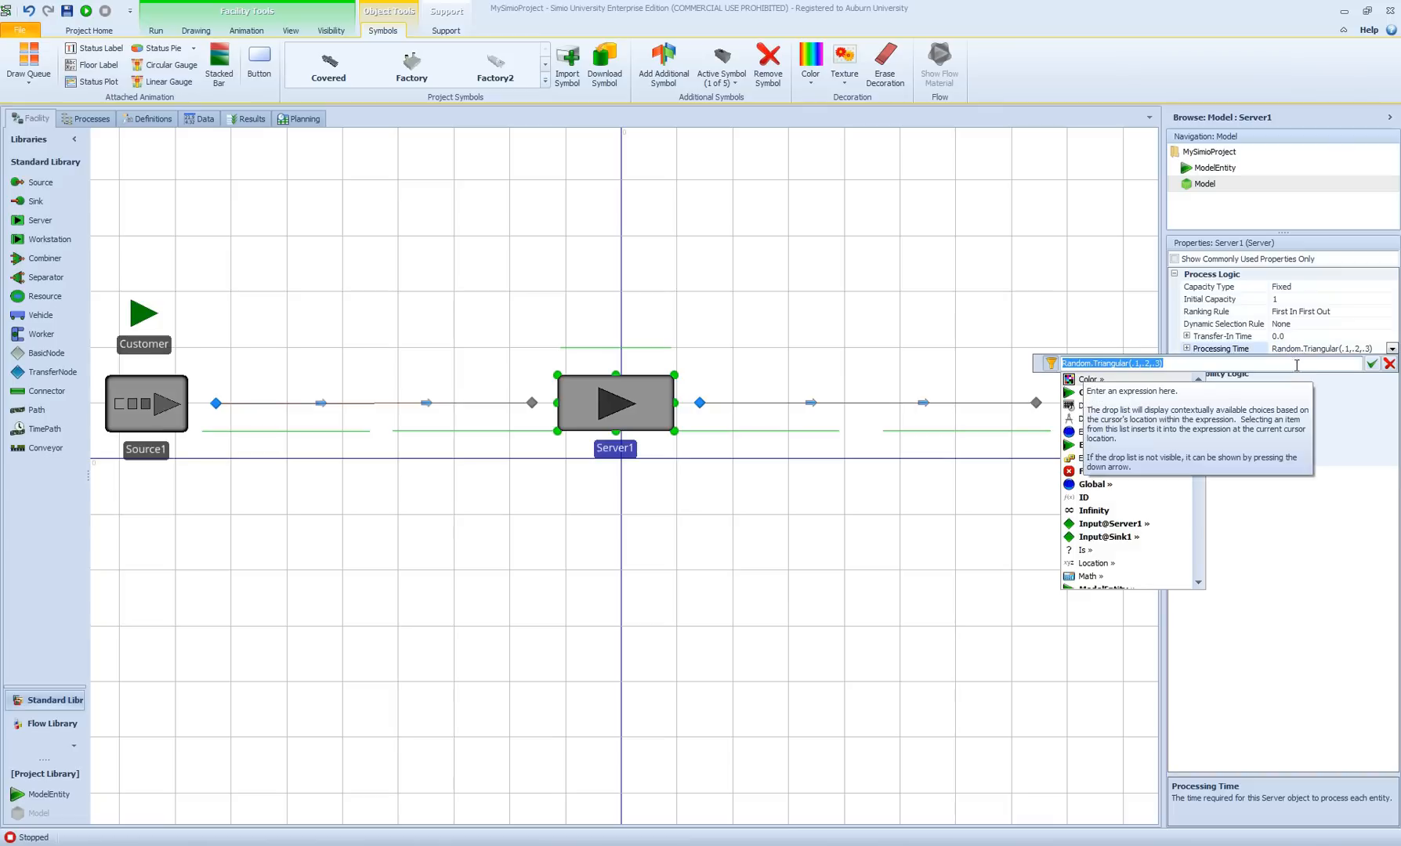
pyautogui.moveTo(1189, 365)
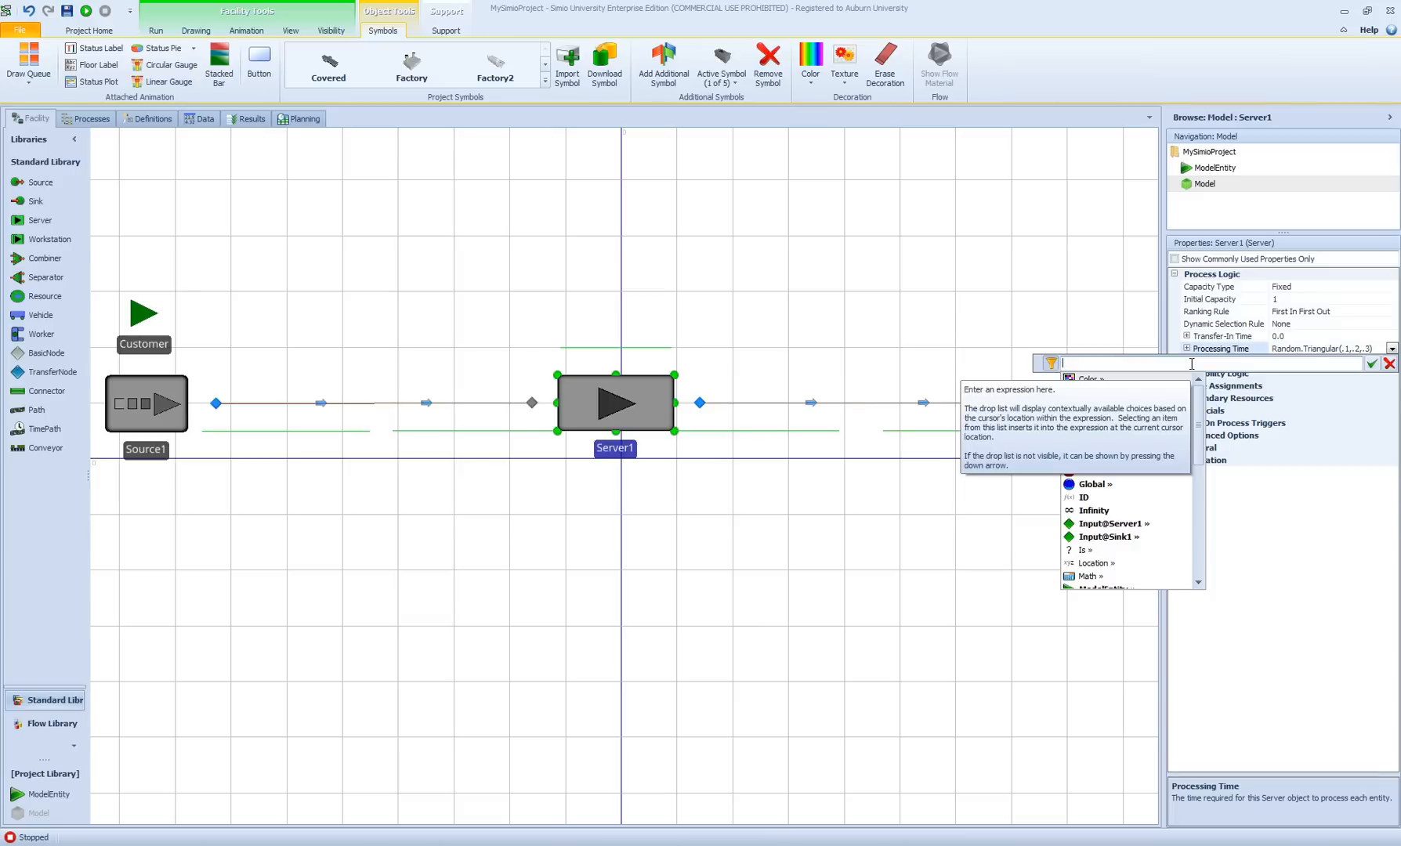
# Step: Enter Random.Triangular(1,2.5,4) minutes as Server1's processing time and accept it
pyautogui.write('Rand')
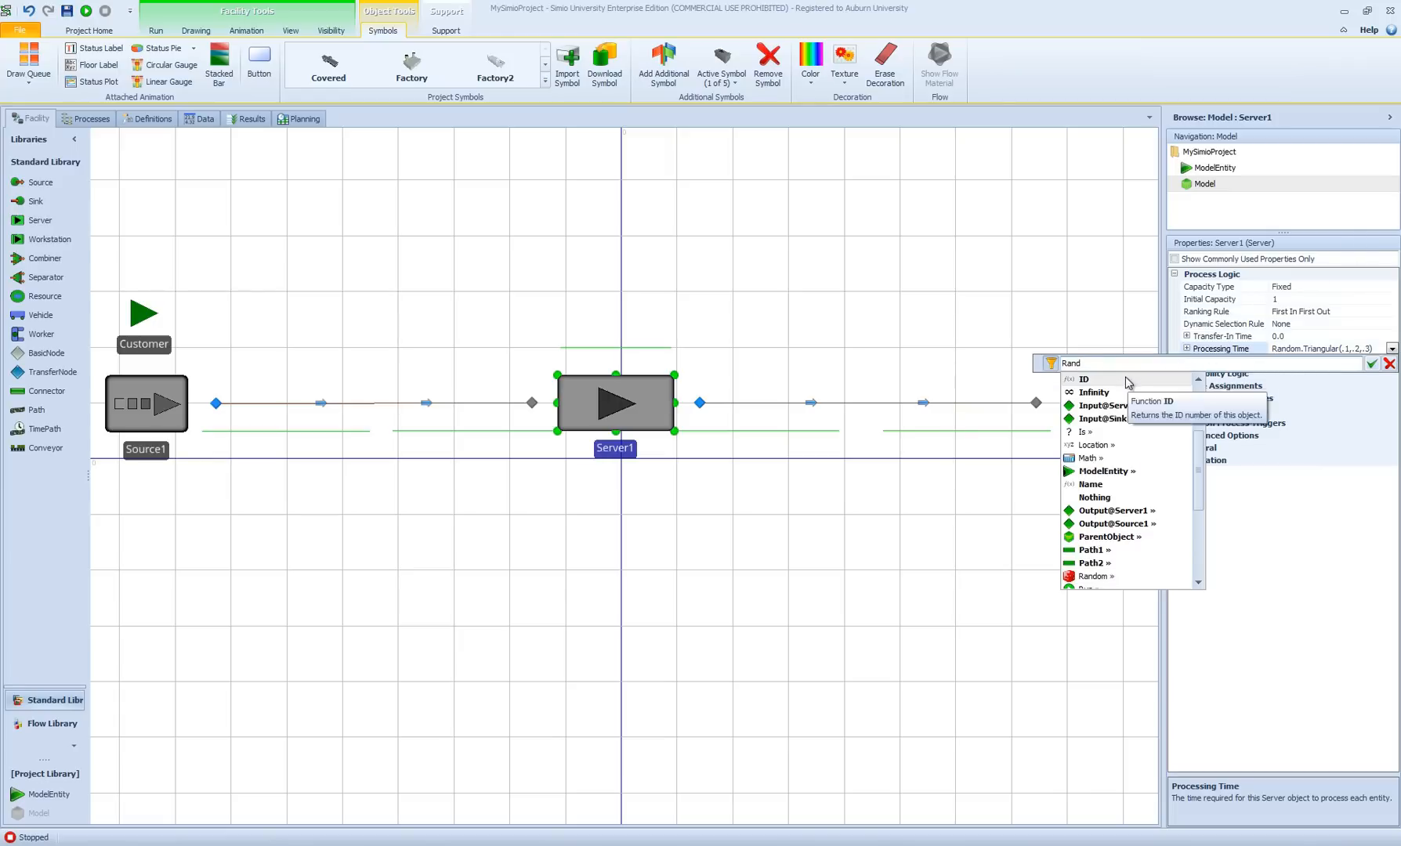
pyautogui.moveTo(1105, 446)
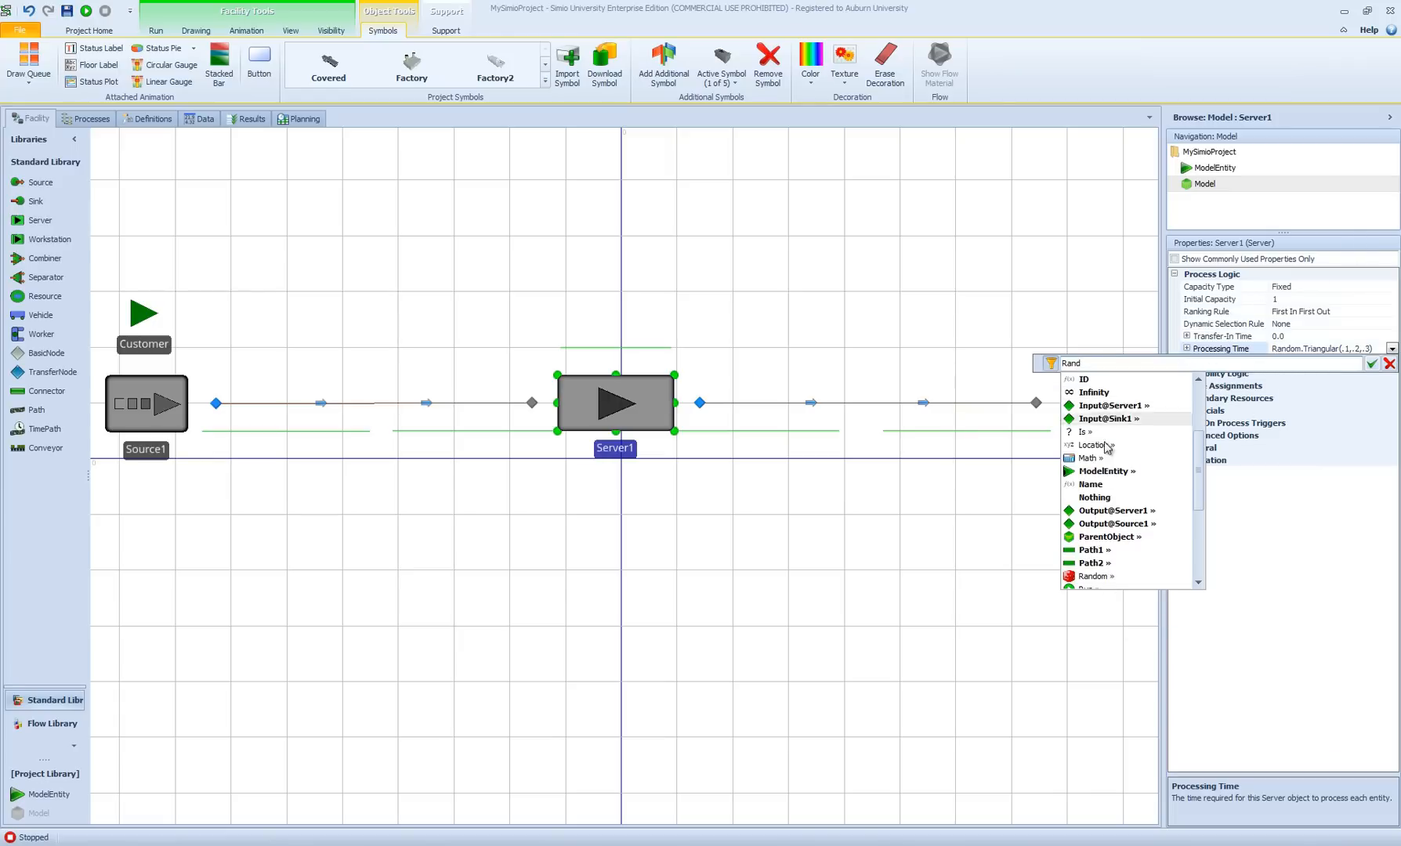
pyautogui.moveTo(1089, 563)
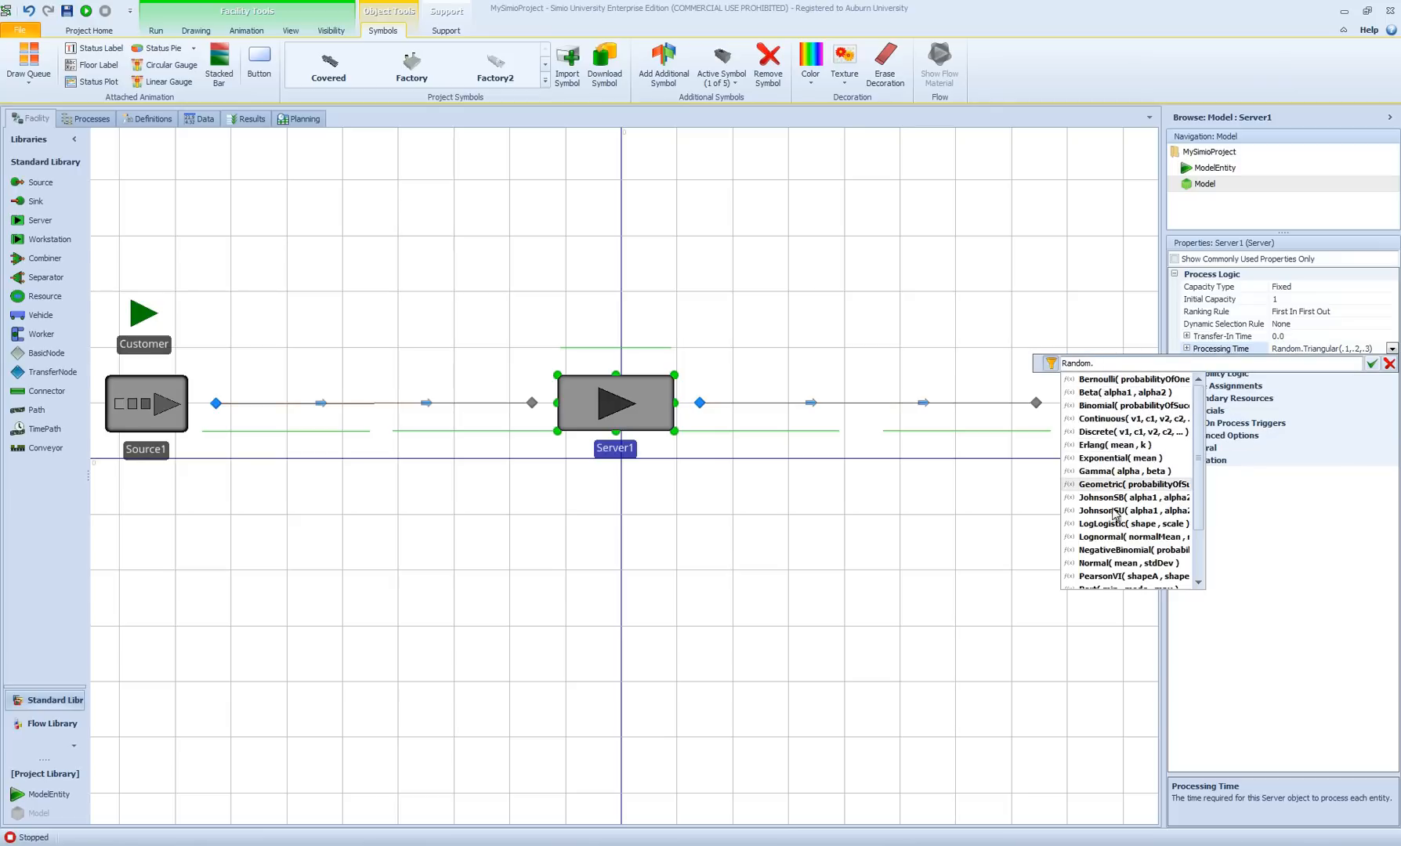
pyautogui.scroll(-3)
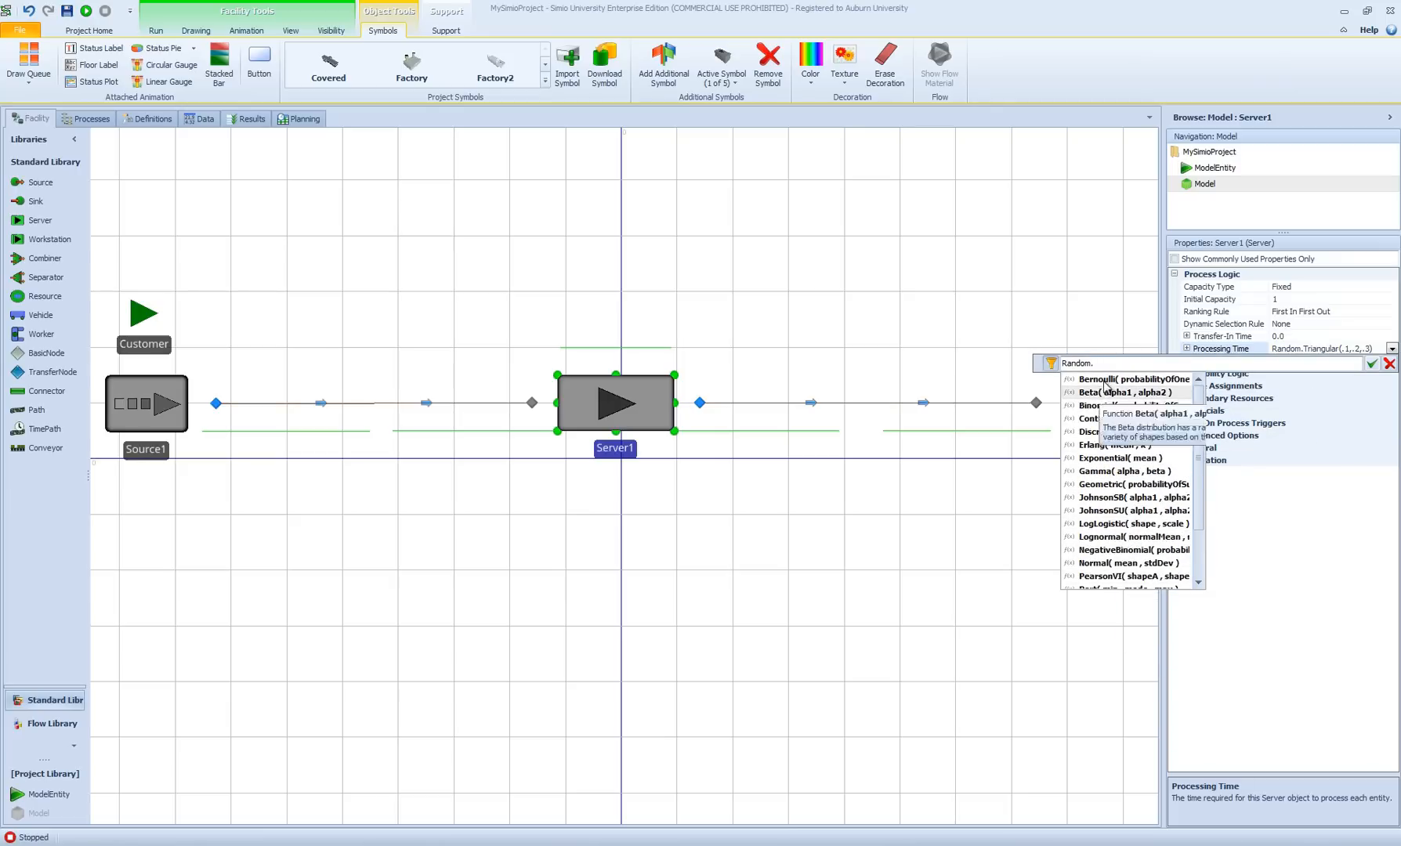
pyautogui.moveTo(1116, 480)
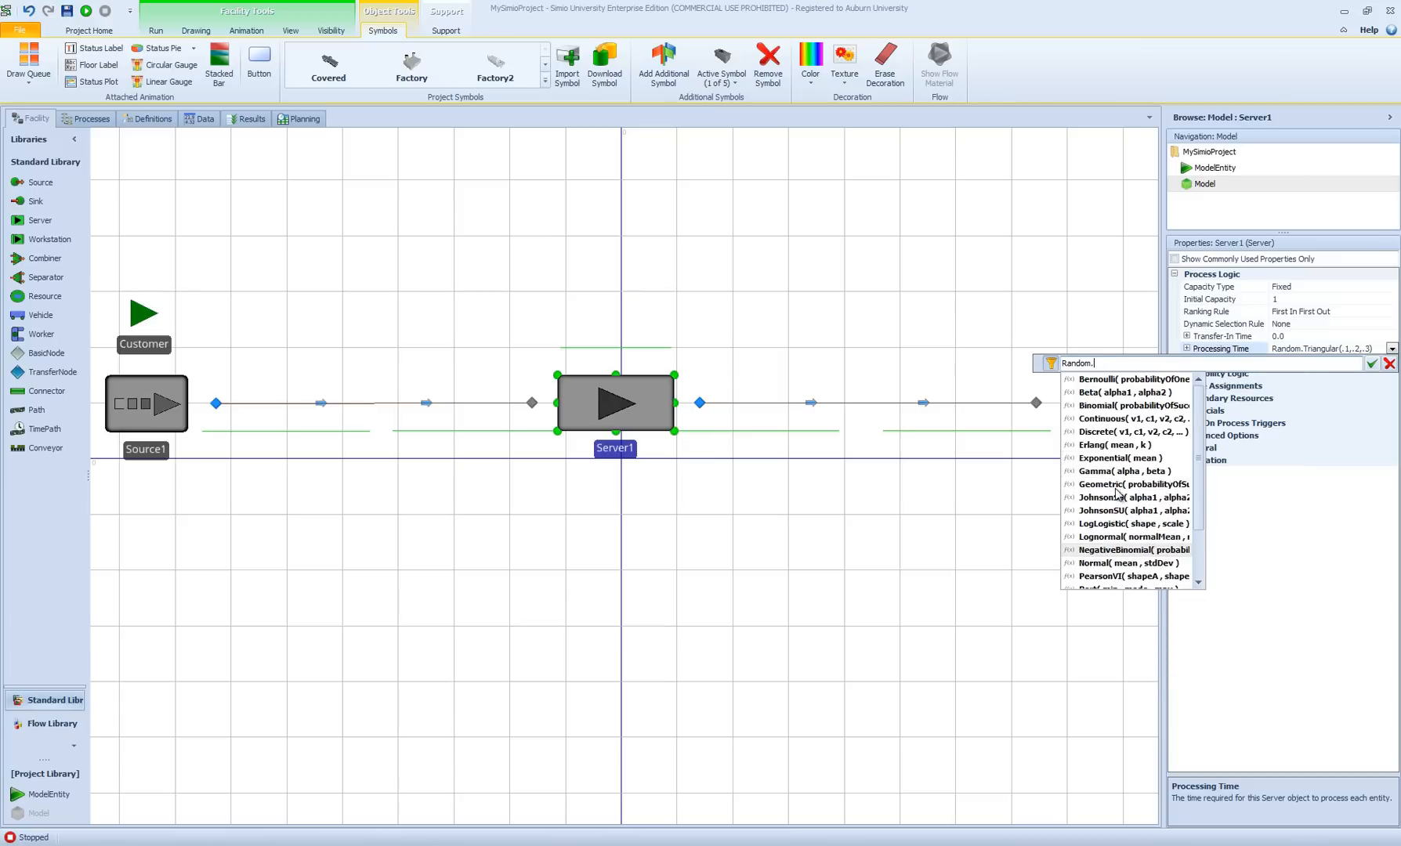
pyautogui.moveTo(1130, 524)
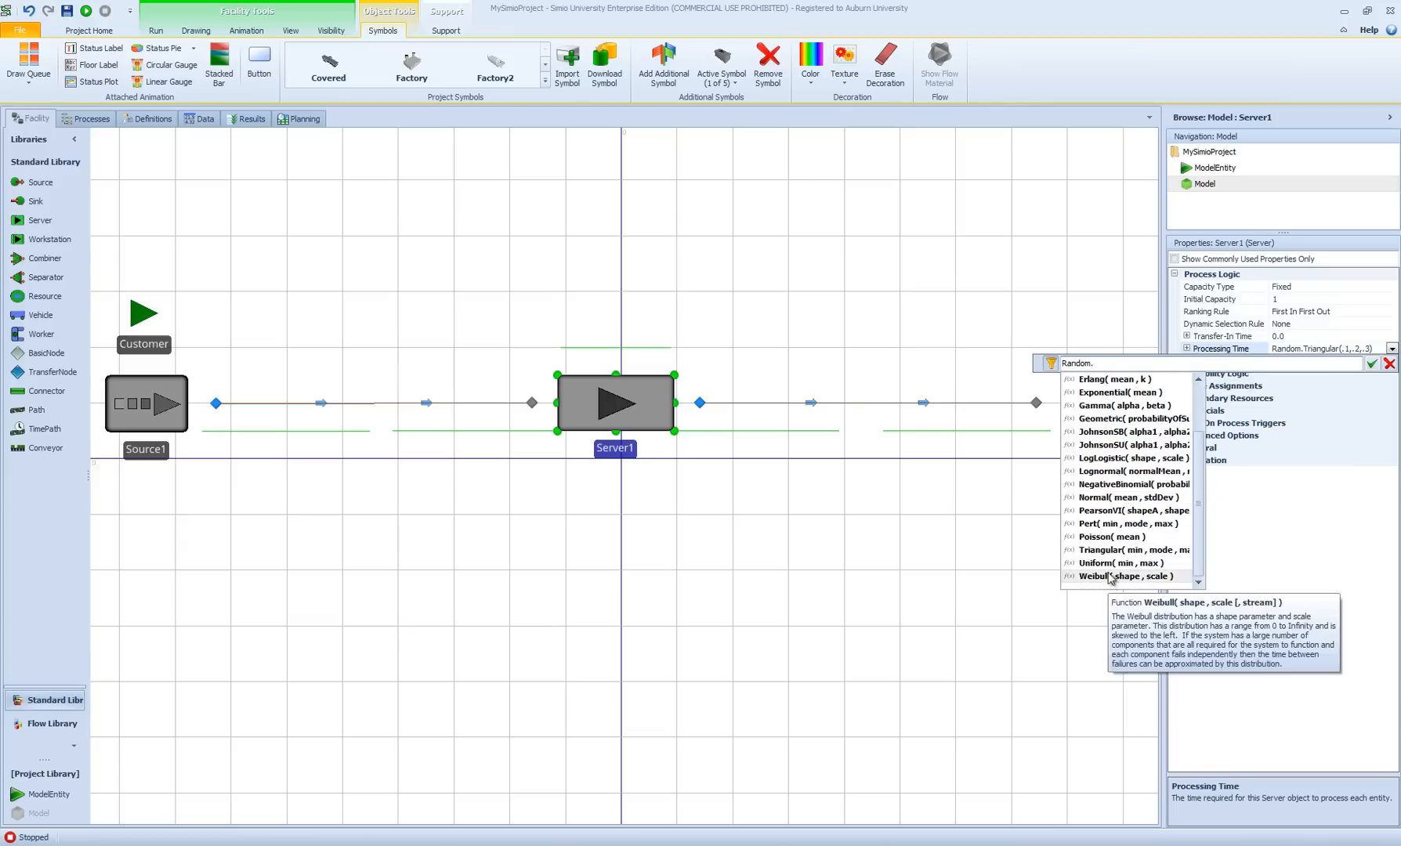
pyautogui.moveTo(1111, 550)
pyautogui.write('Tr')
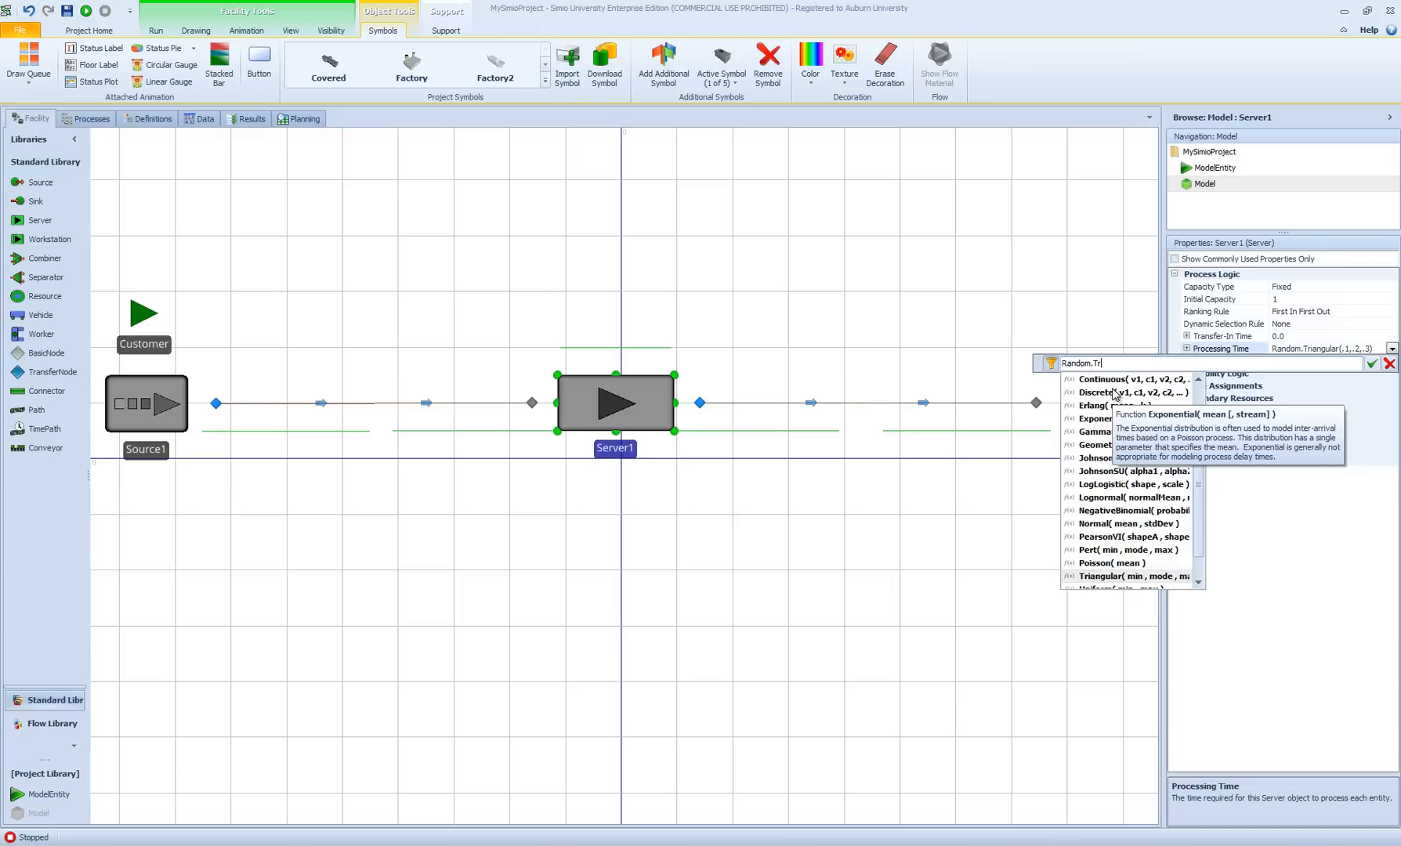
pyautogui.write('iangular(')
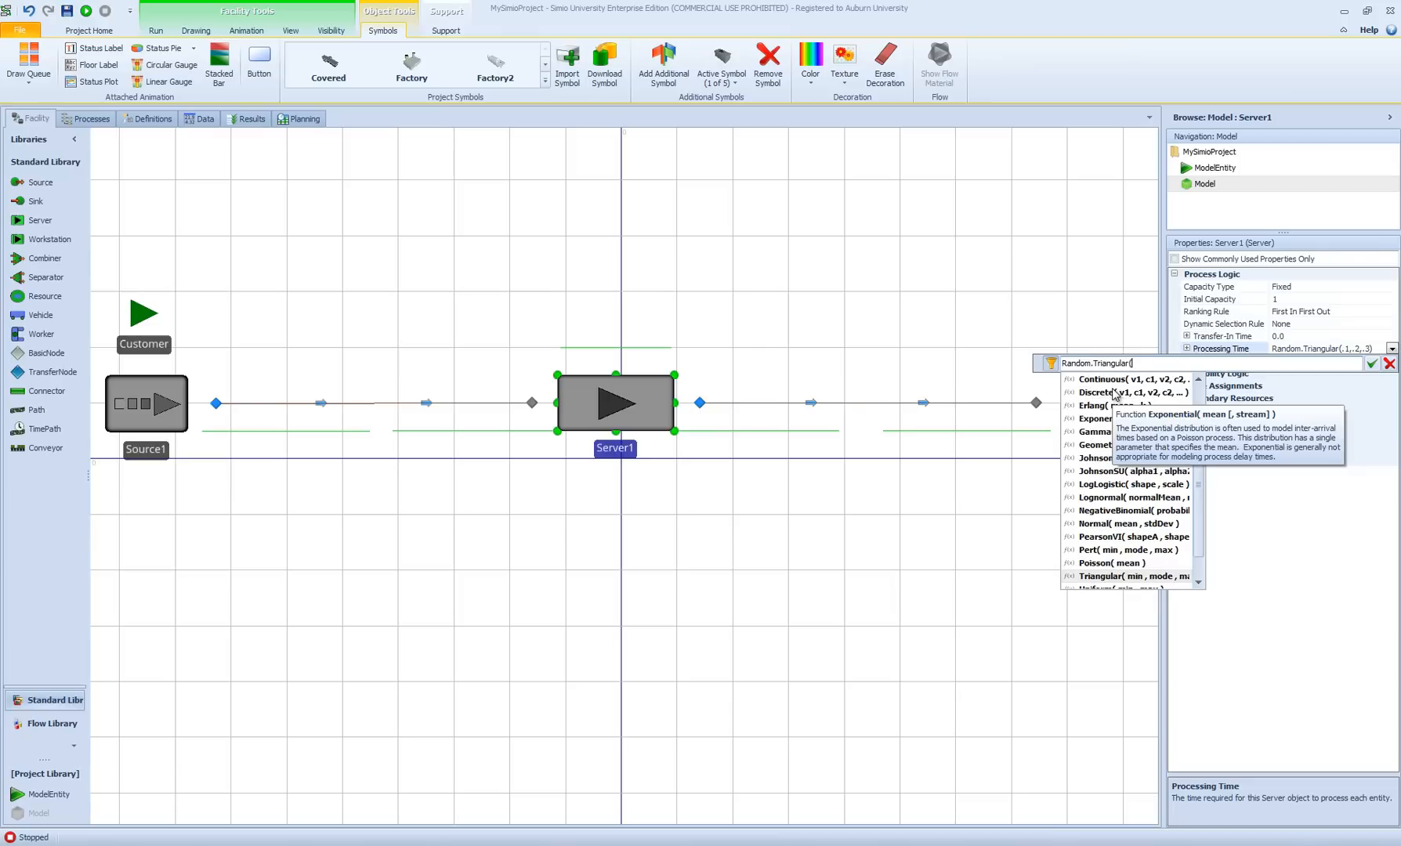
pyautogui.write('1,2')
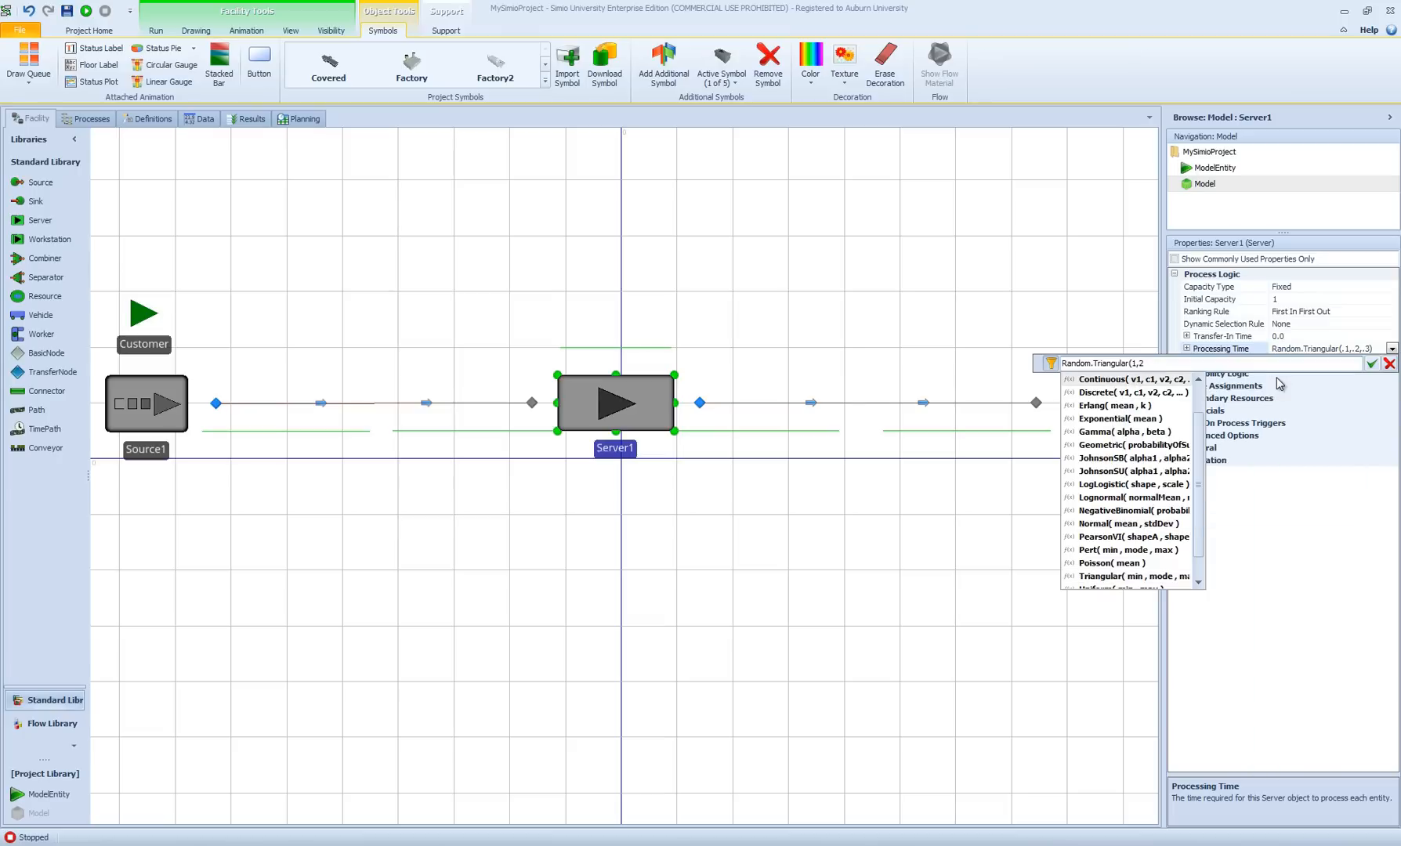
pyautogui.write('.5')
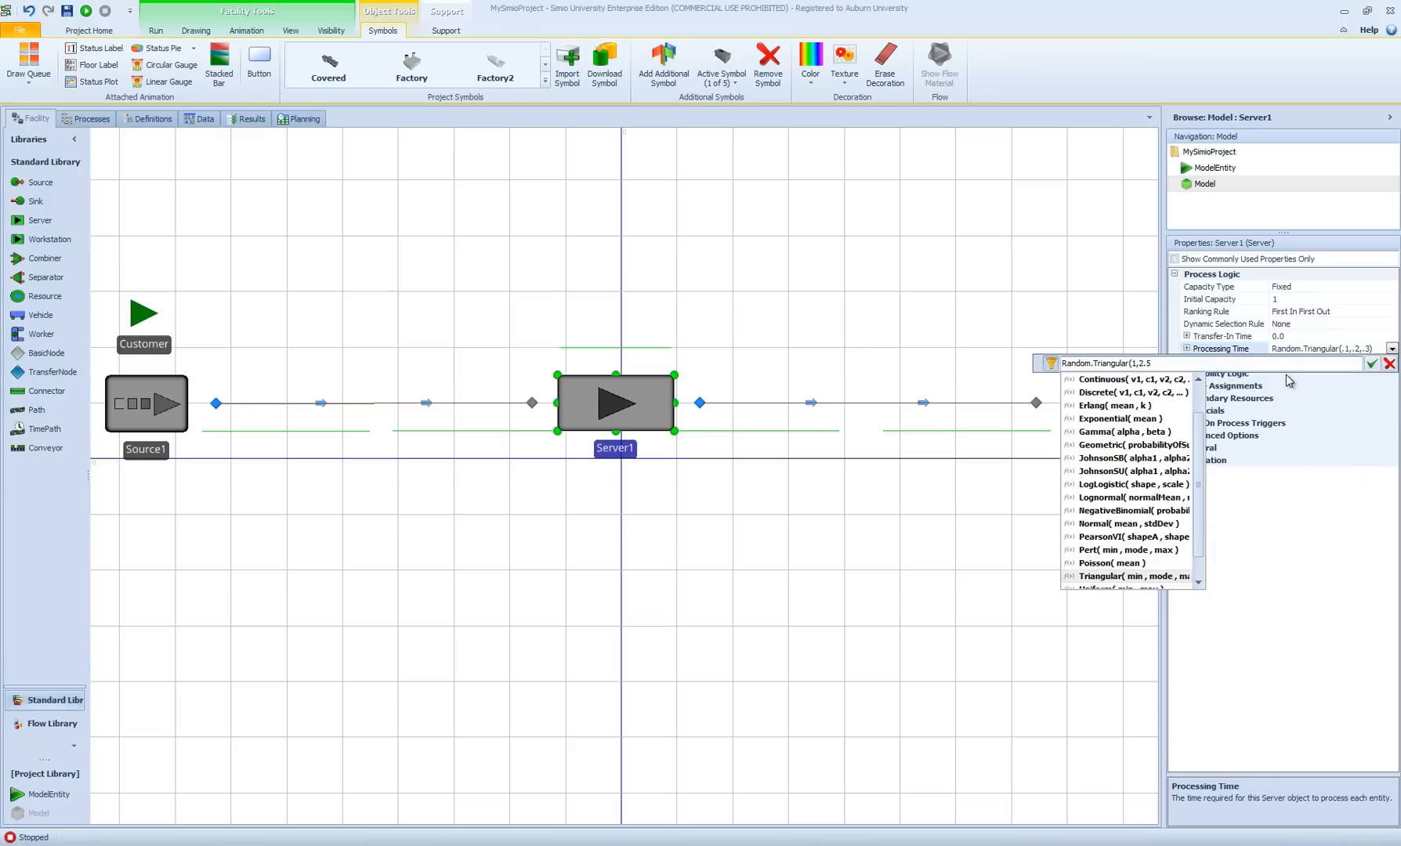
pyautogui.write(',4')
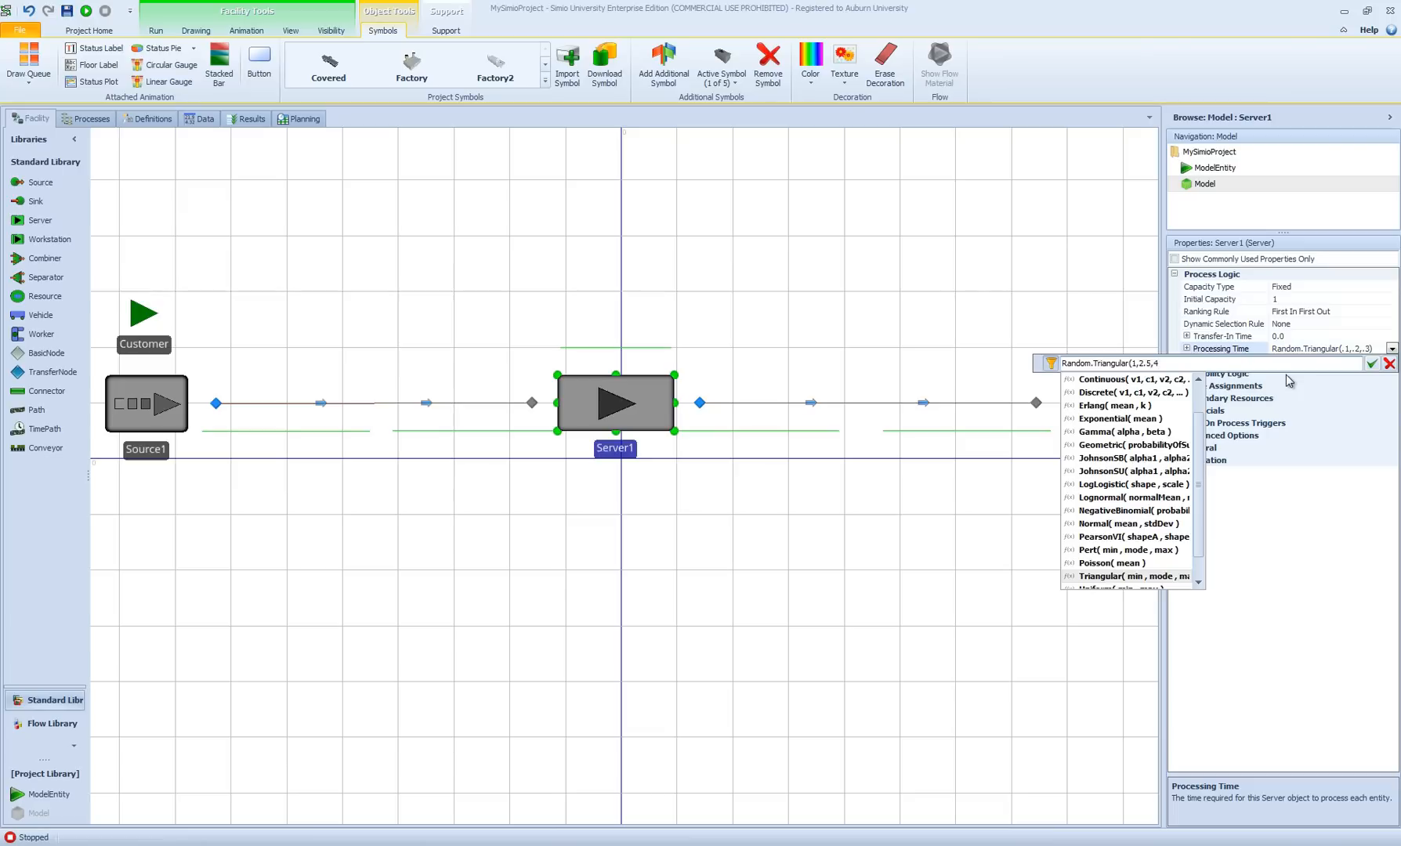
pyautogui.click(1113, 576)
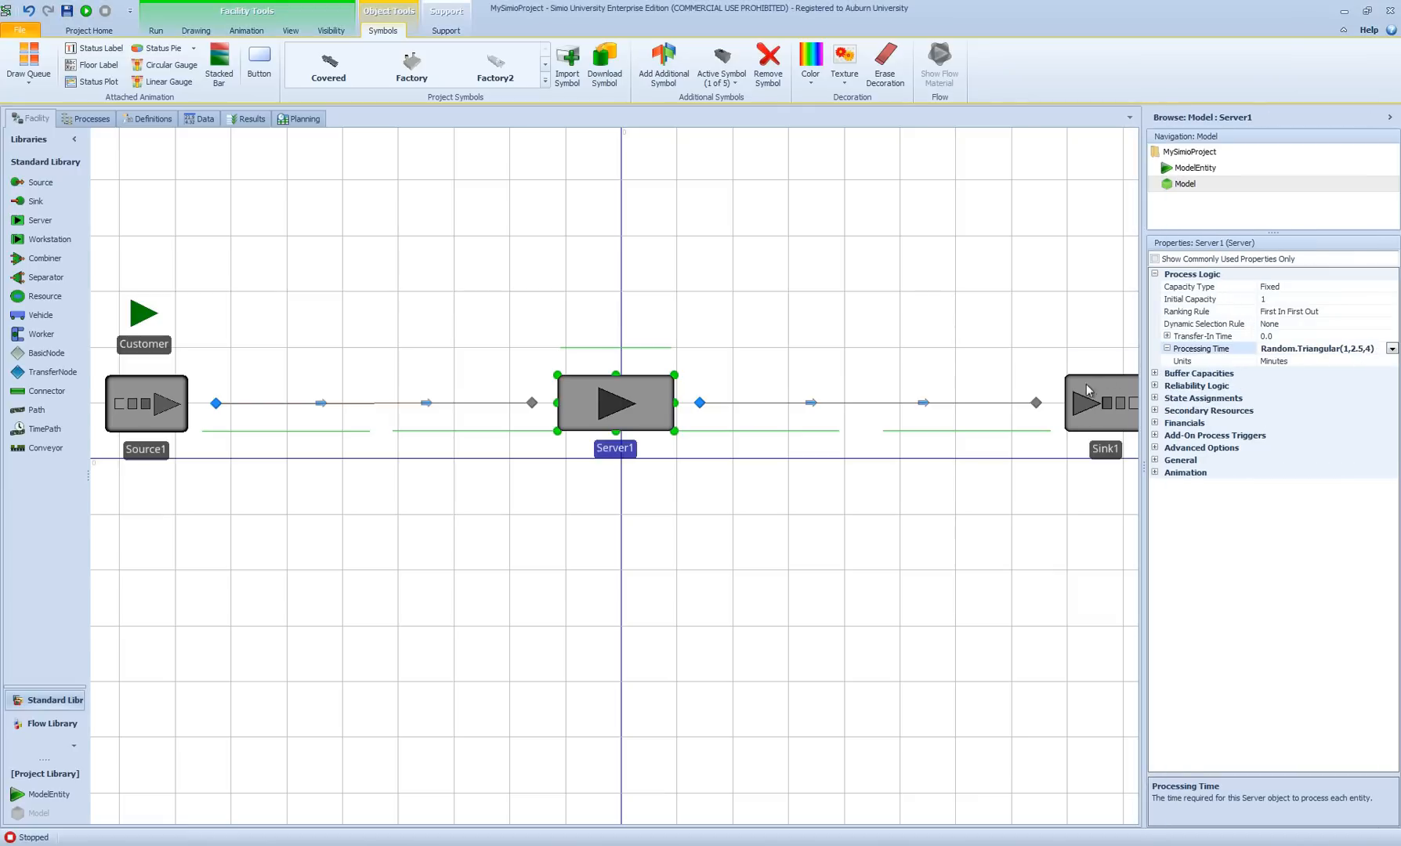
pyautogui.moveTo(1271, 350)
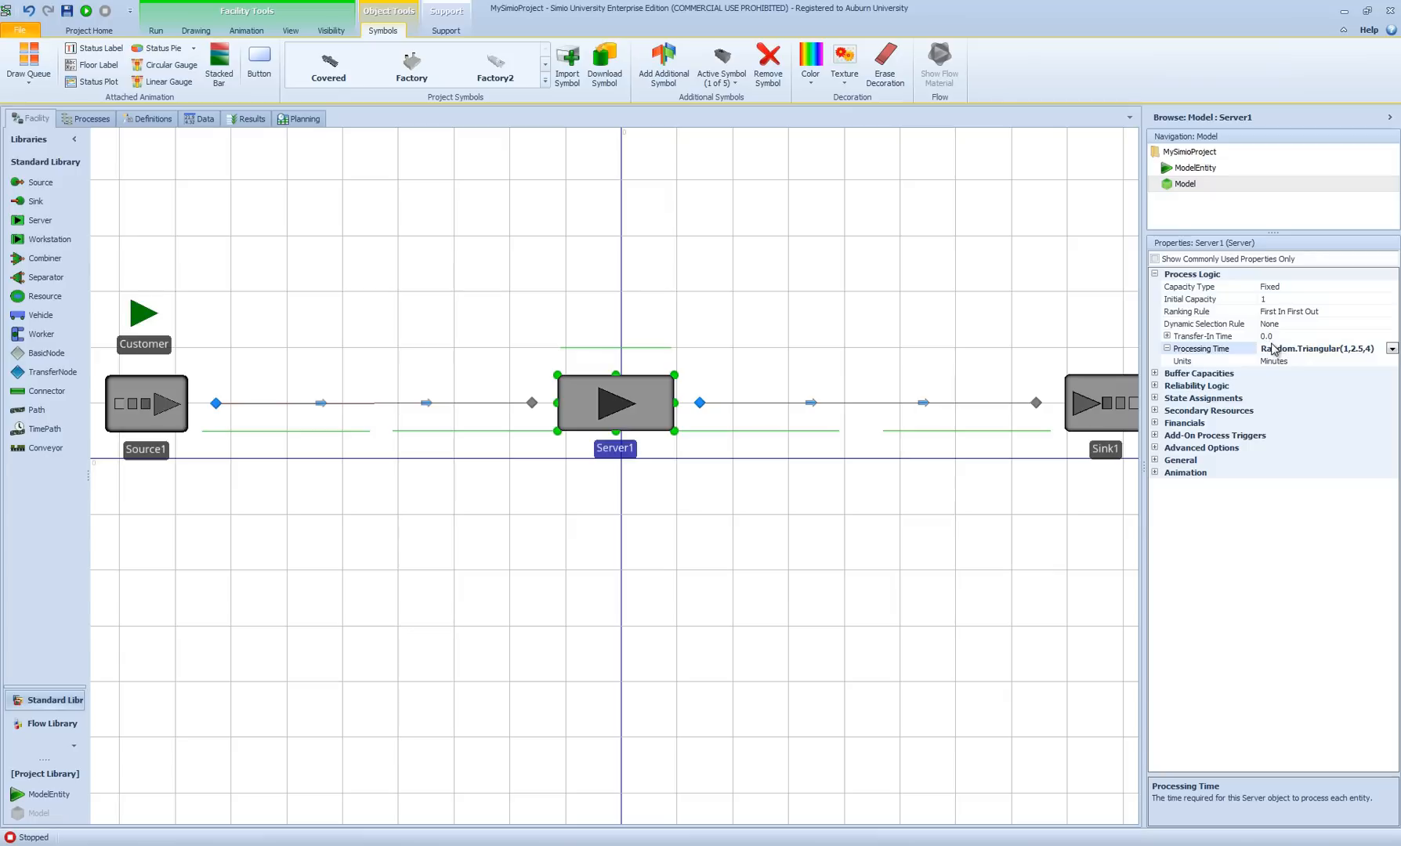
pyautogui.moveTo(1014, 467)
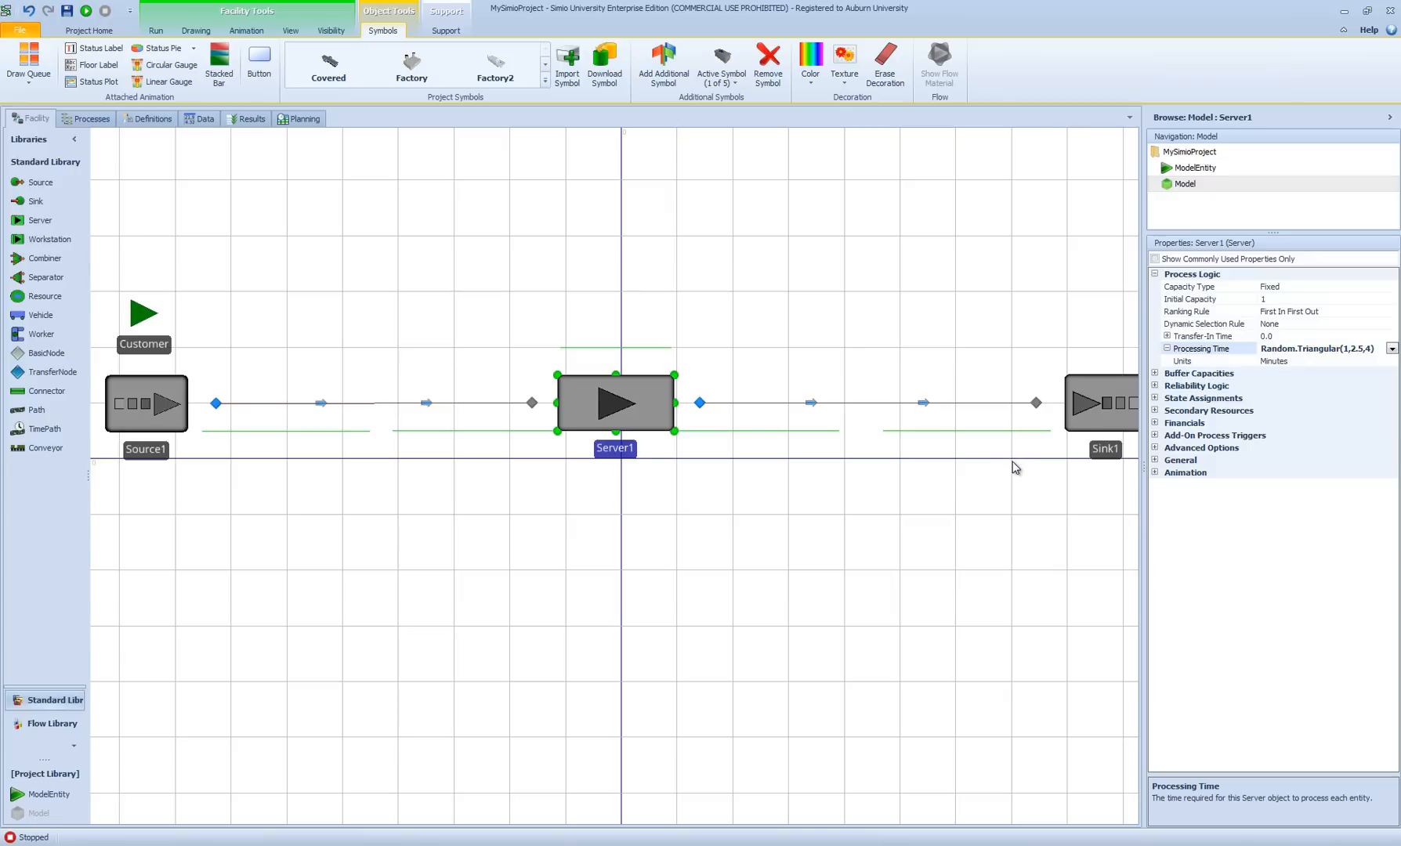
pyautogui.moveTo(933, 511)
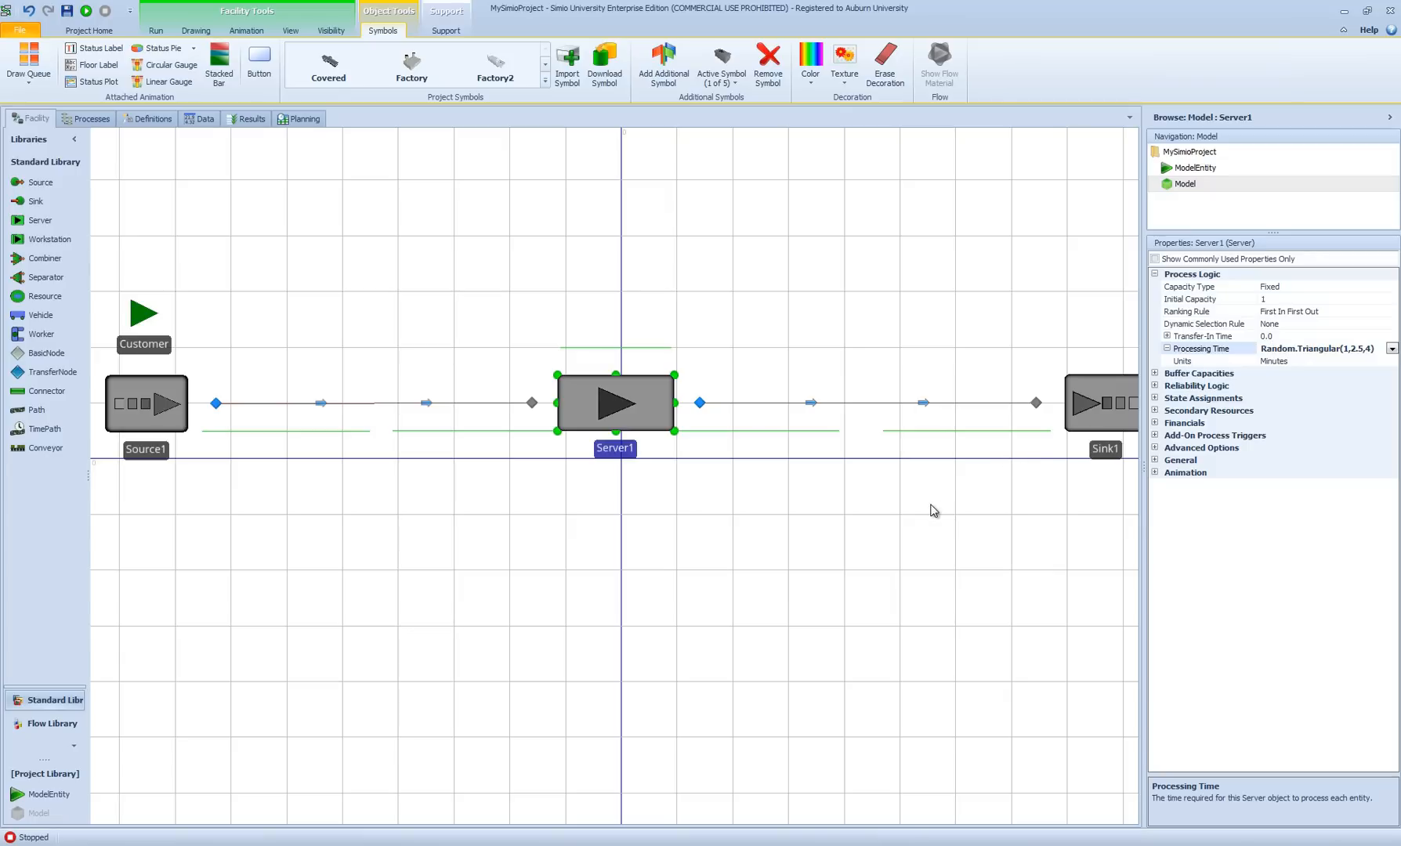
pyautogui.moveTo(909, 531)
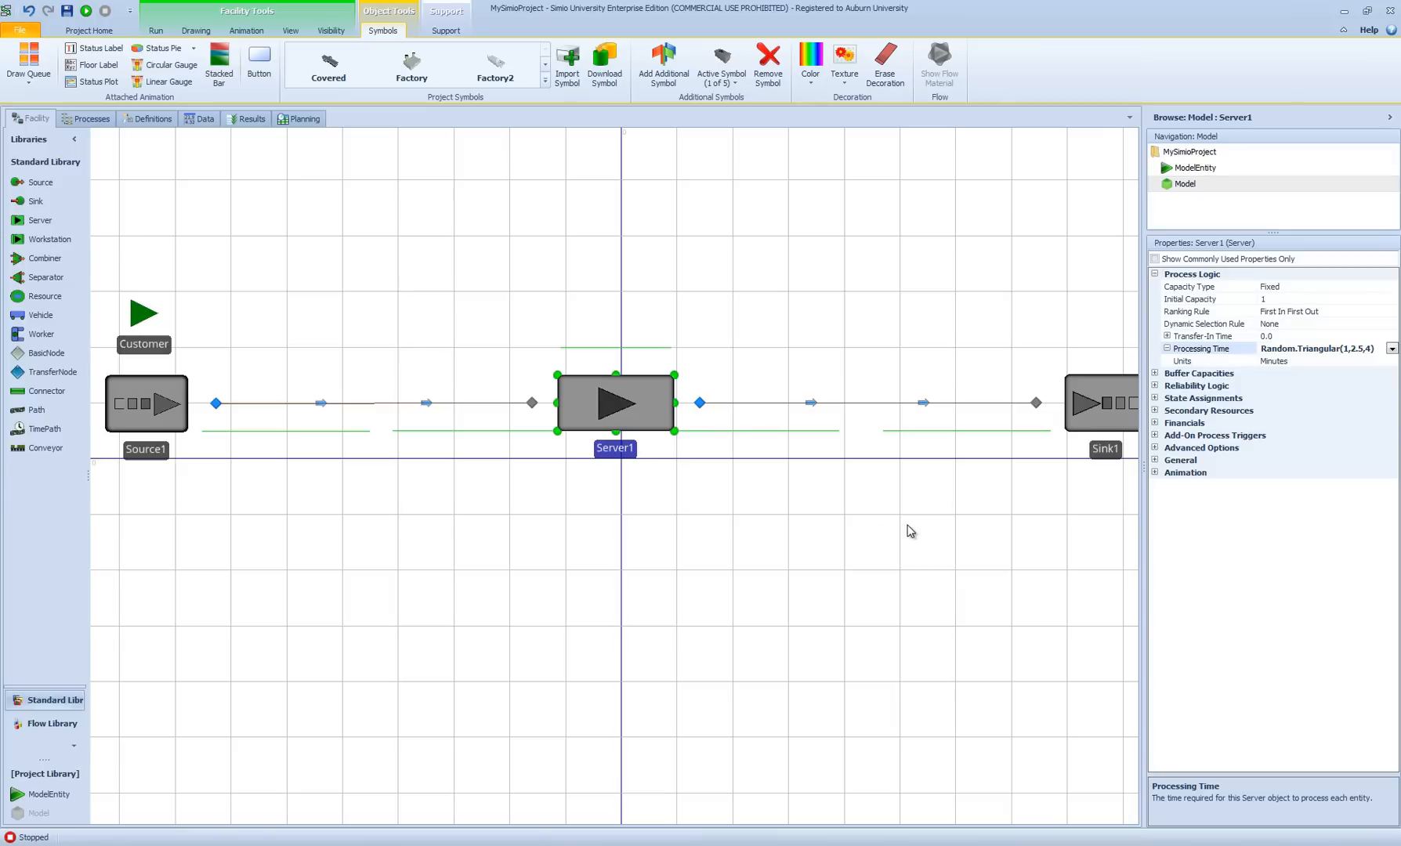
pyautogui.moveTo(972, 507)
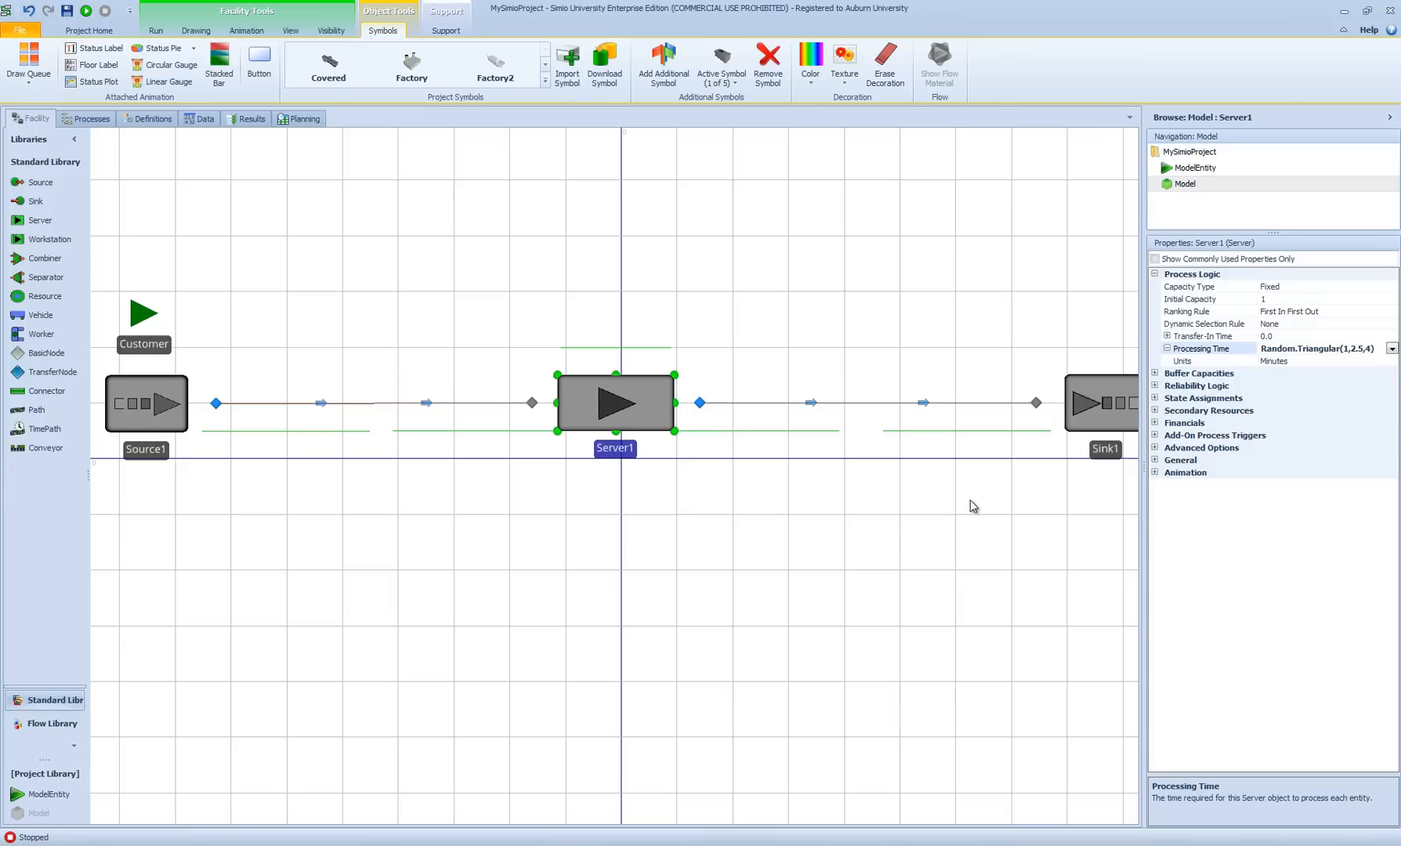
pyautogui.moveTo(207, 453)
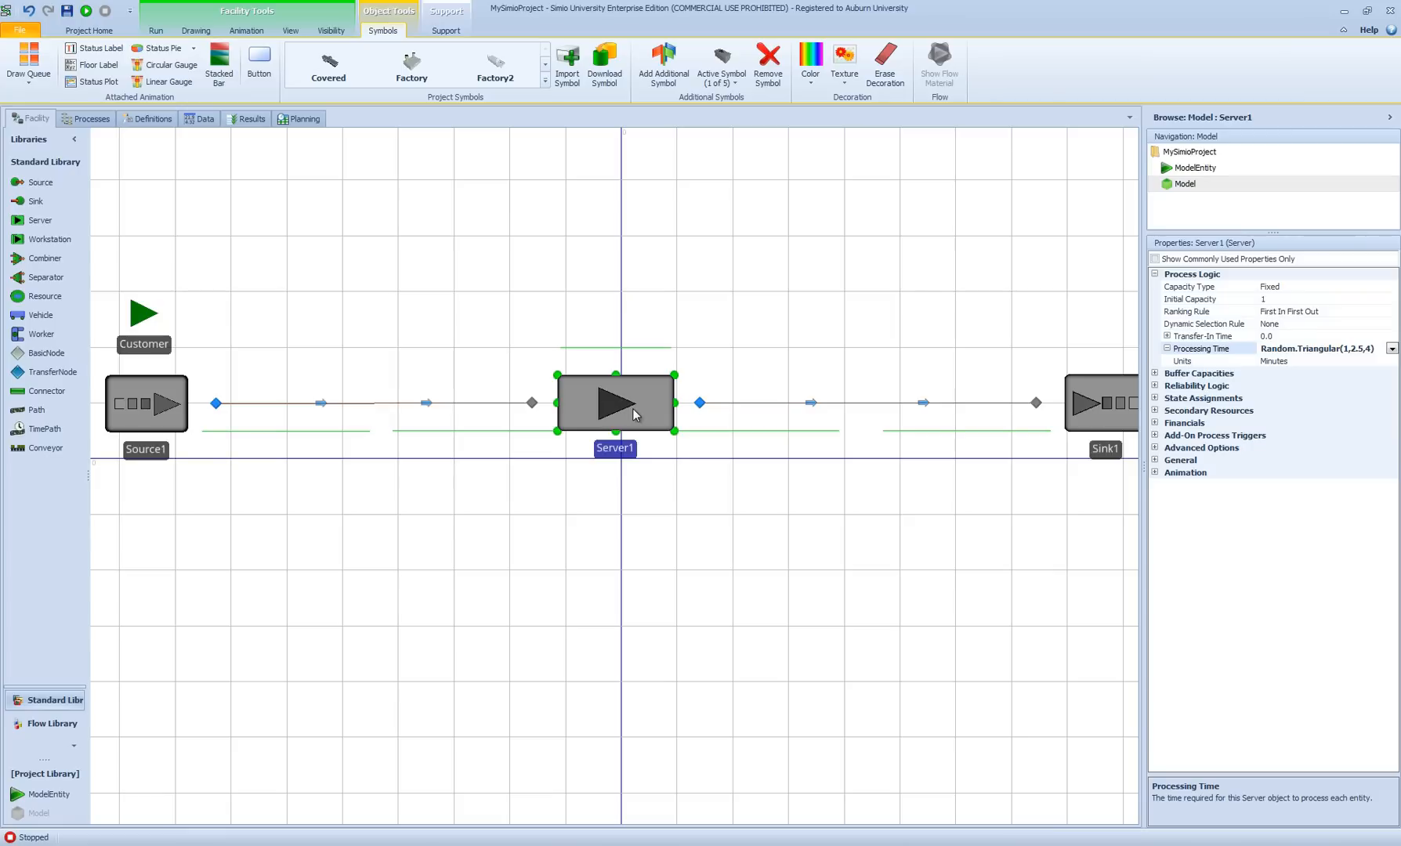
pyautogui.moveTo(635, 413)
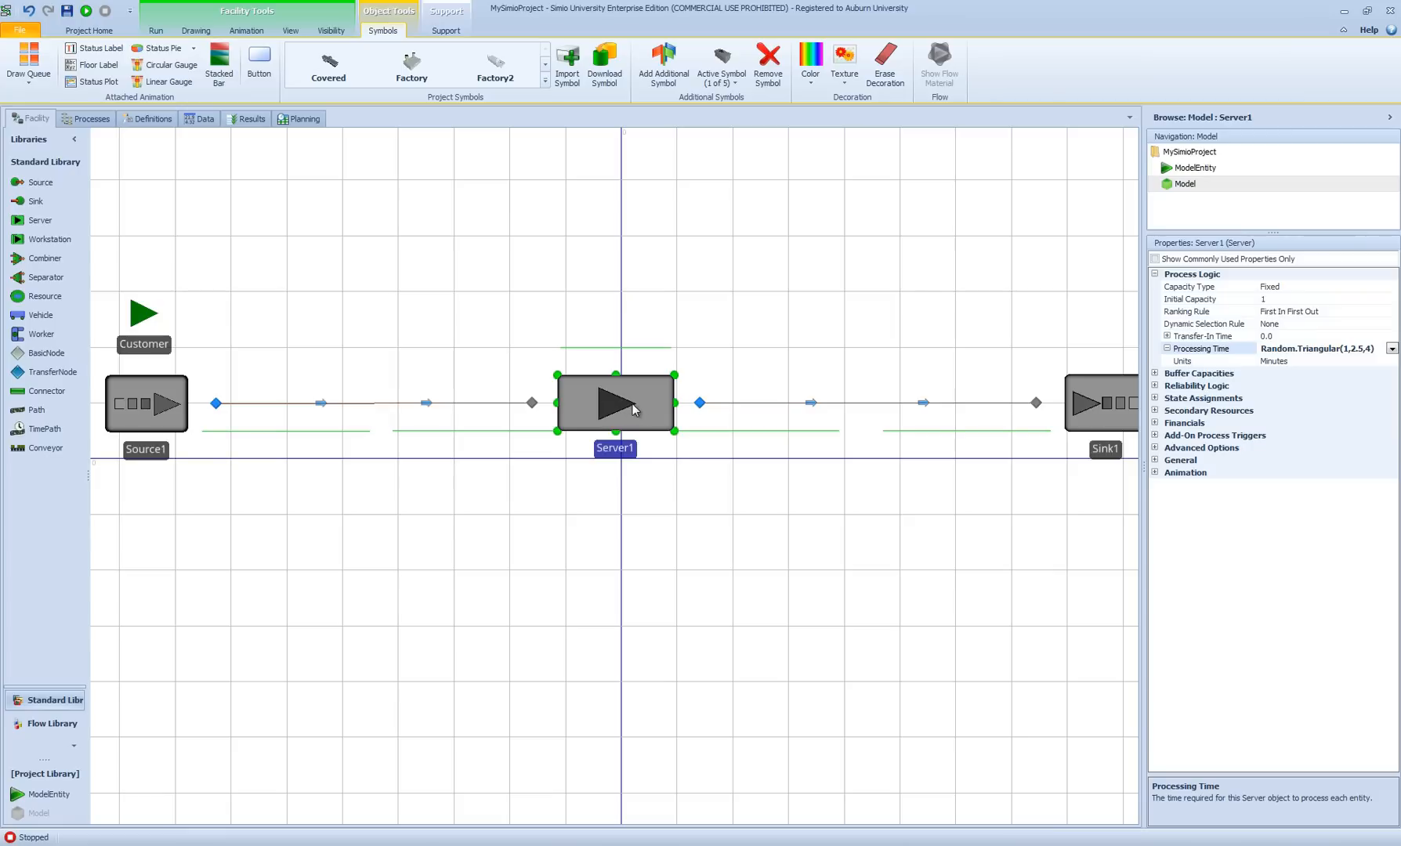
pyautogui.moveTo(634, 436)
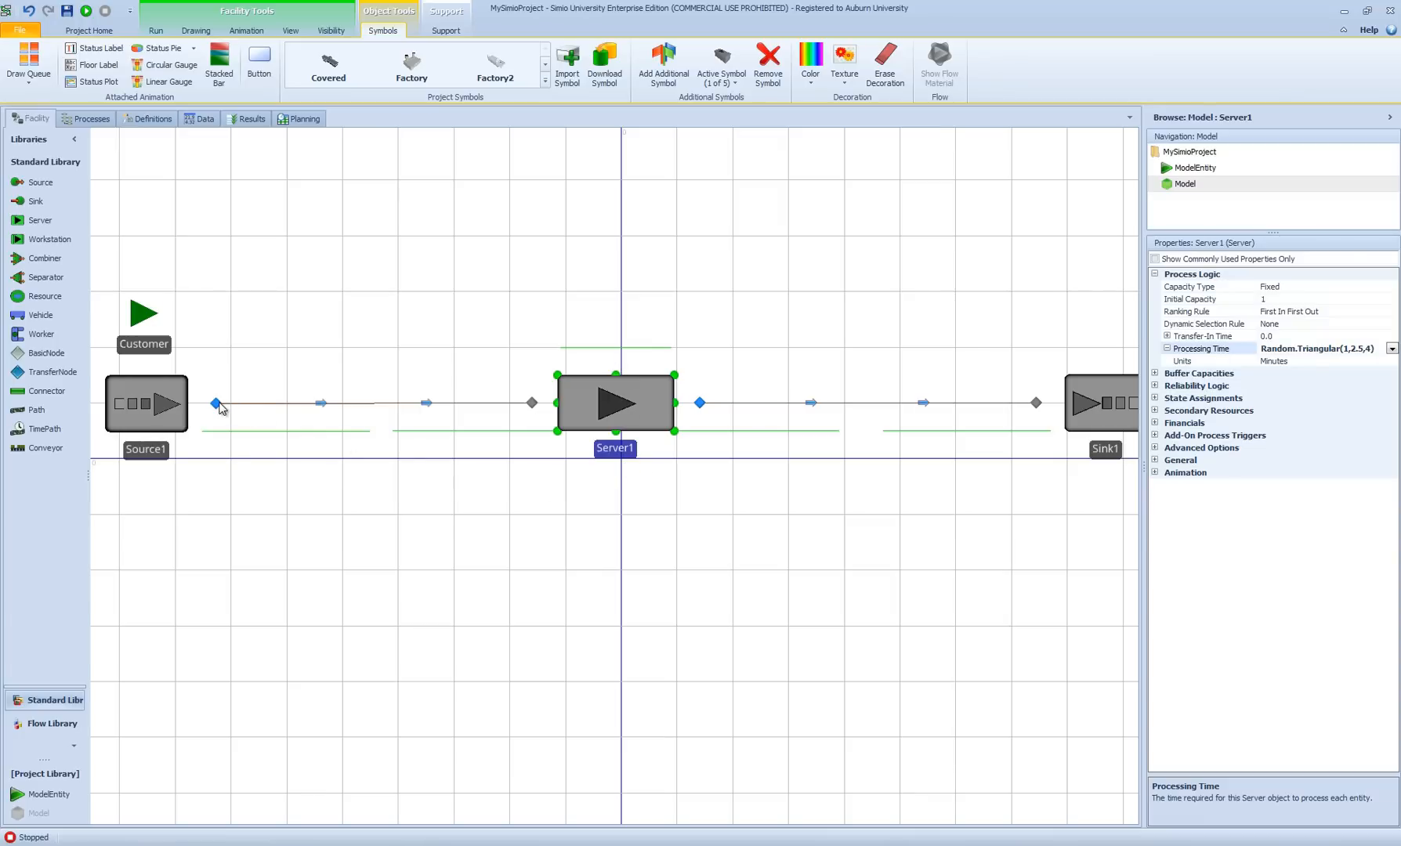
# Step: Review Path1's Drawn To Scale property, leaving it set to True
pyautogui.click(144, 403)
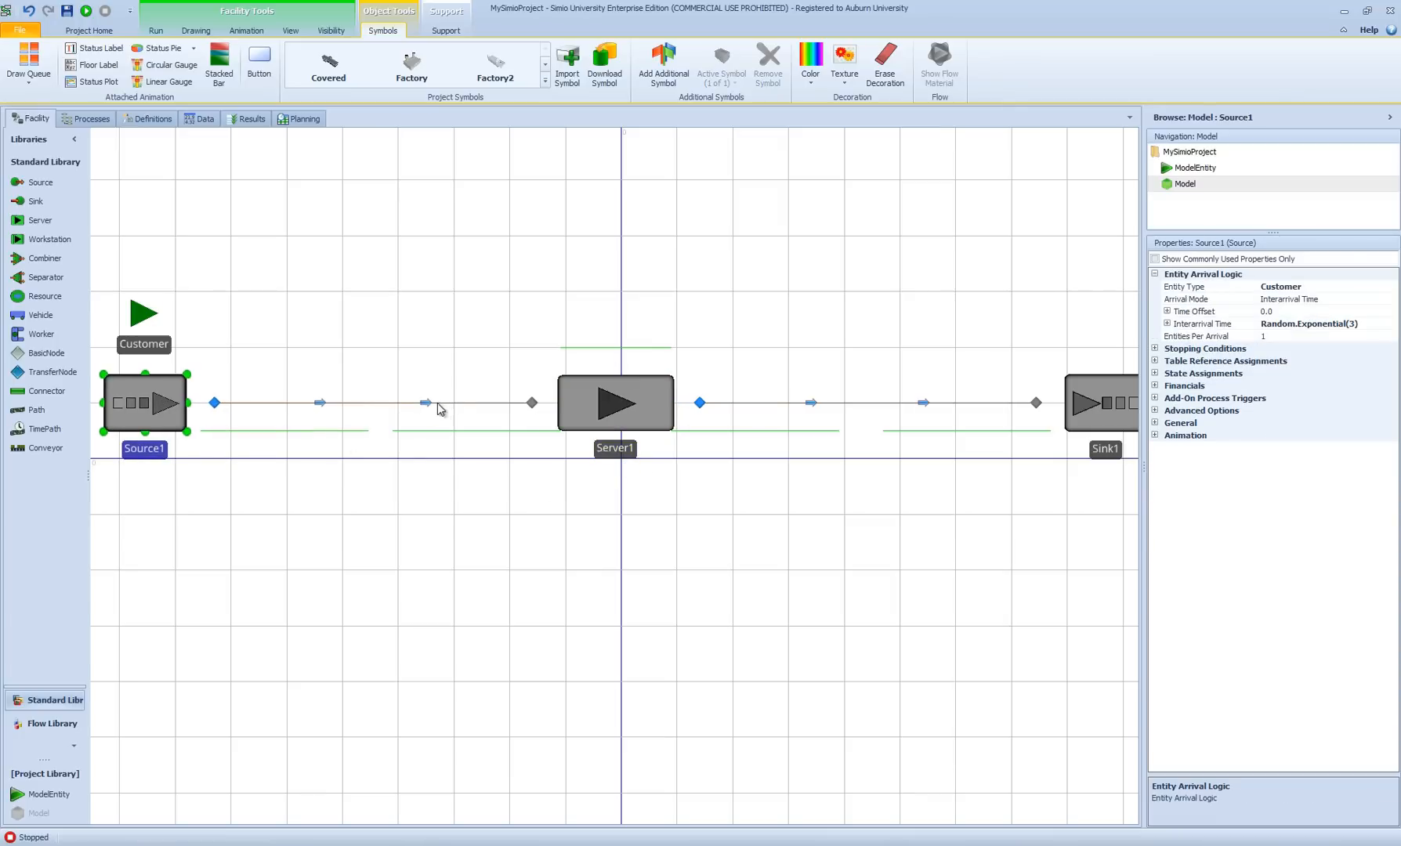
pyautogui.click(373, 403)
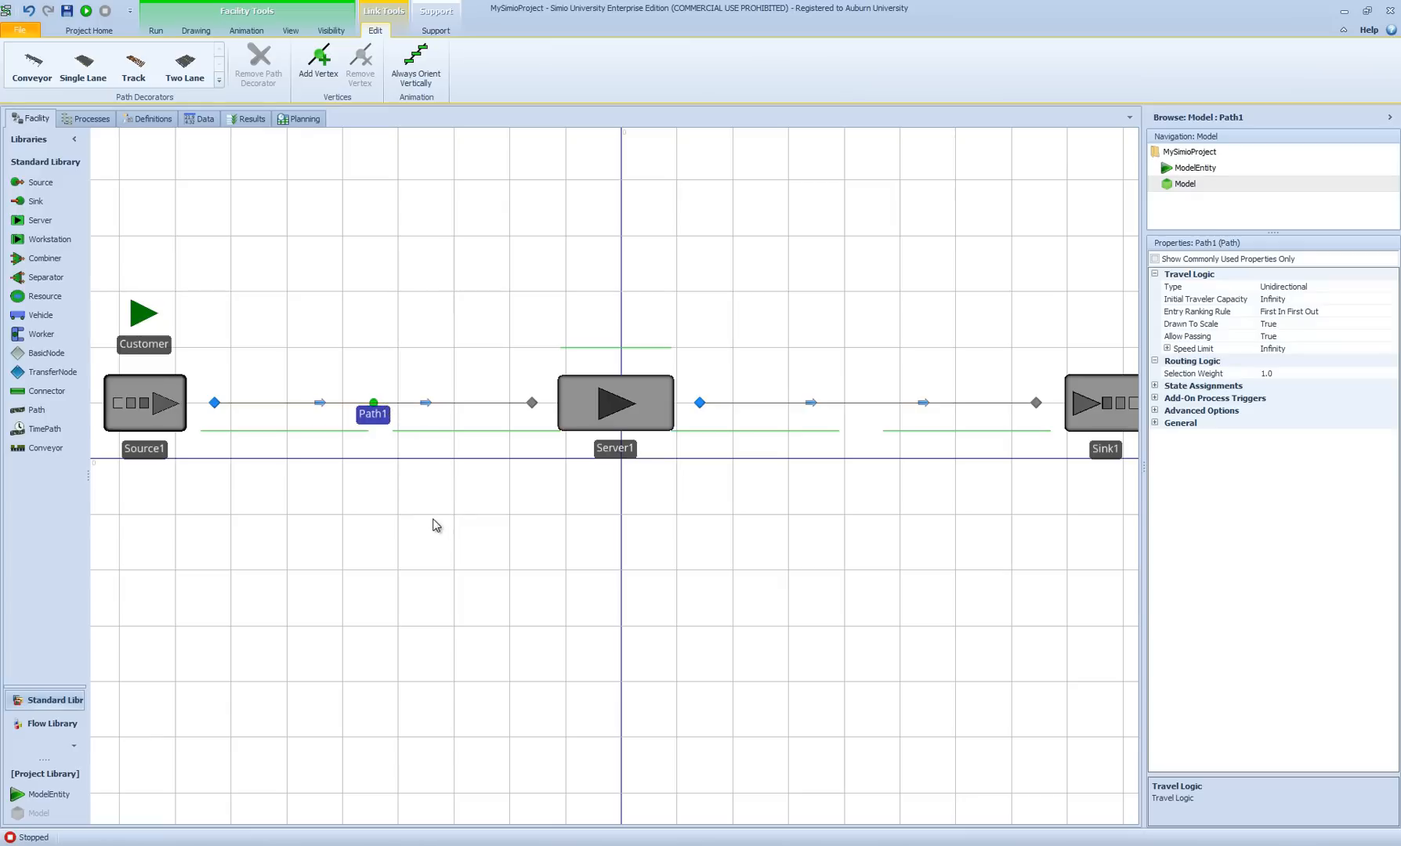
pyautogui.moveTo(531, 536)
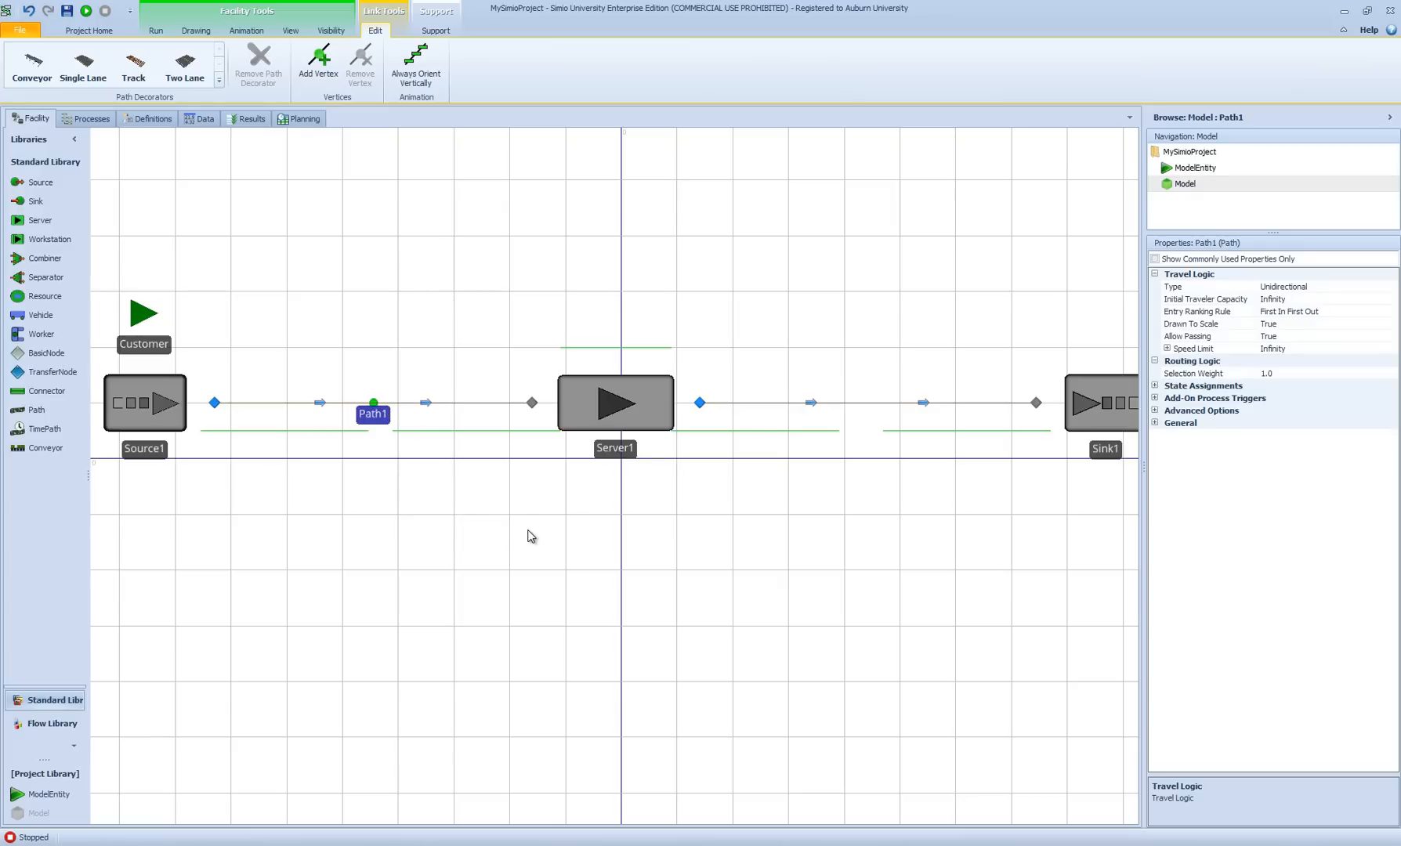
pyautogui.moveTo(548, 544)
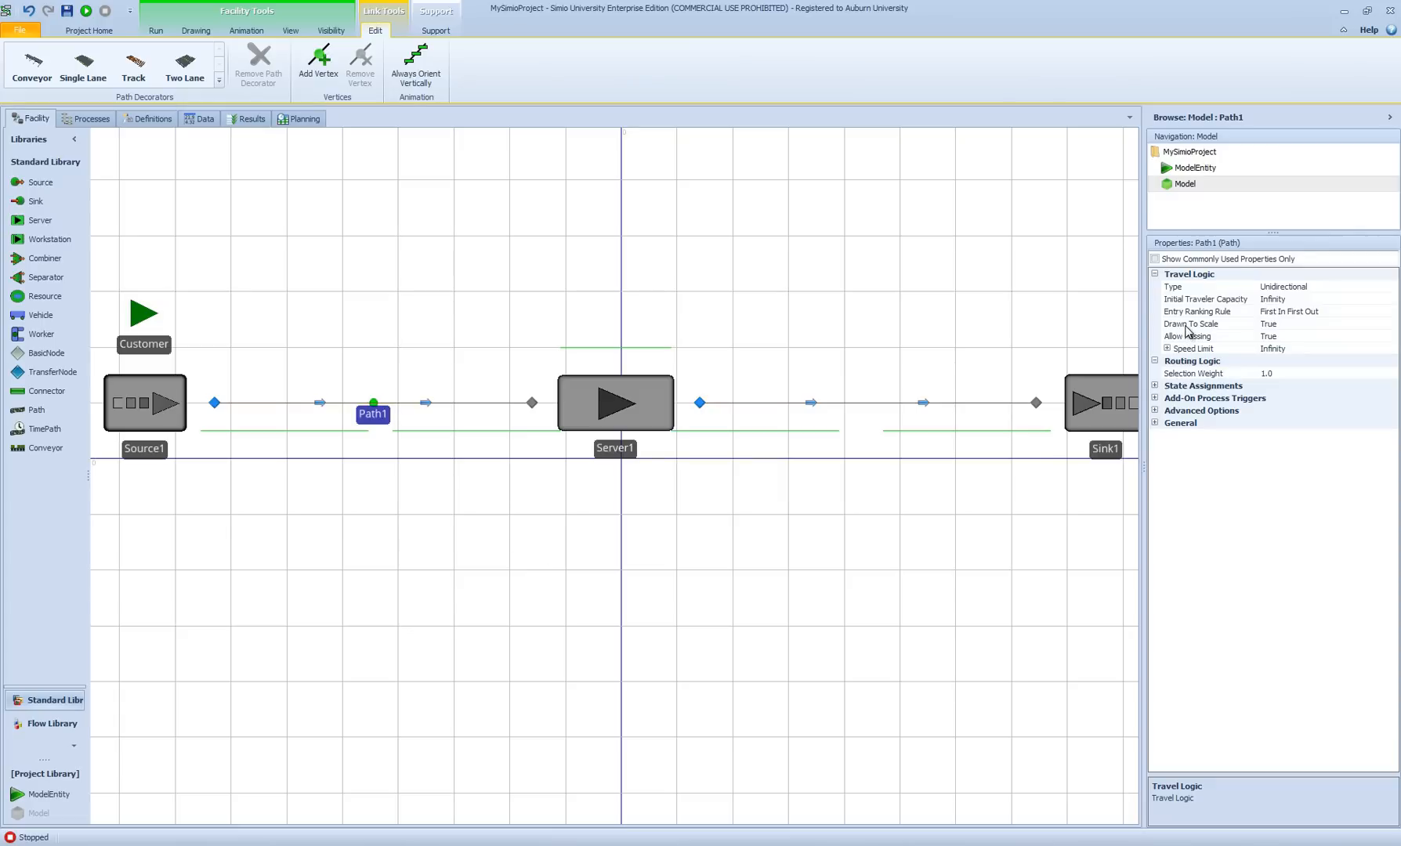
pyautogui.moveTo(1232, 282)
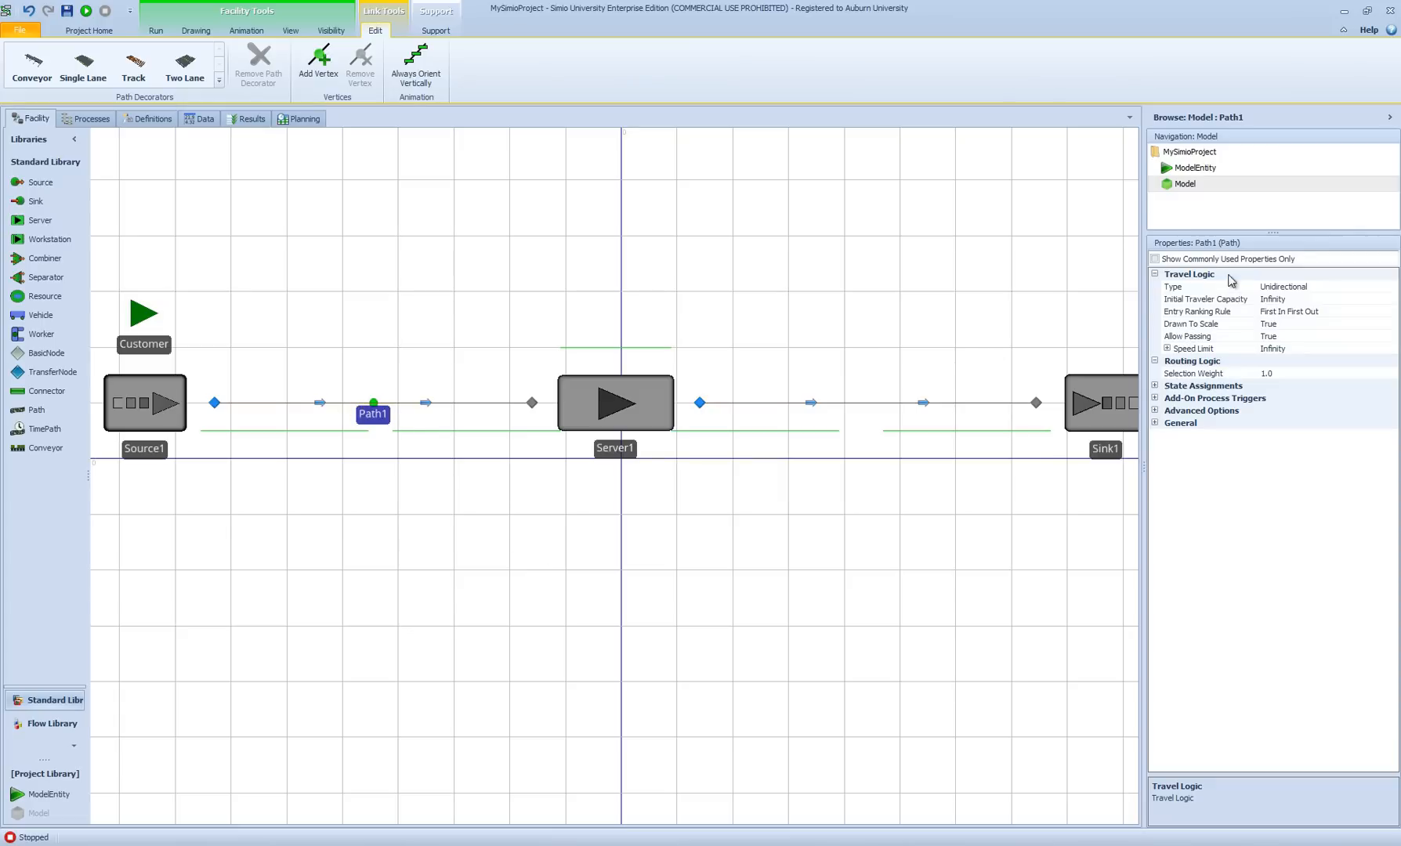
pyautogui.moveTo(1168, 332)
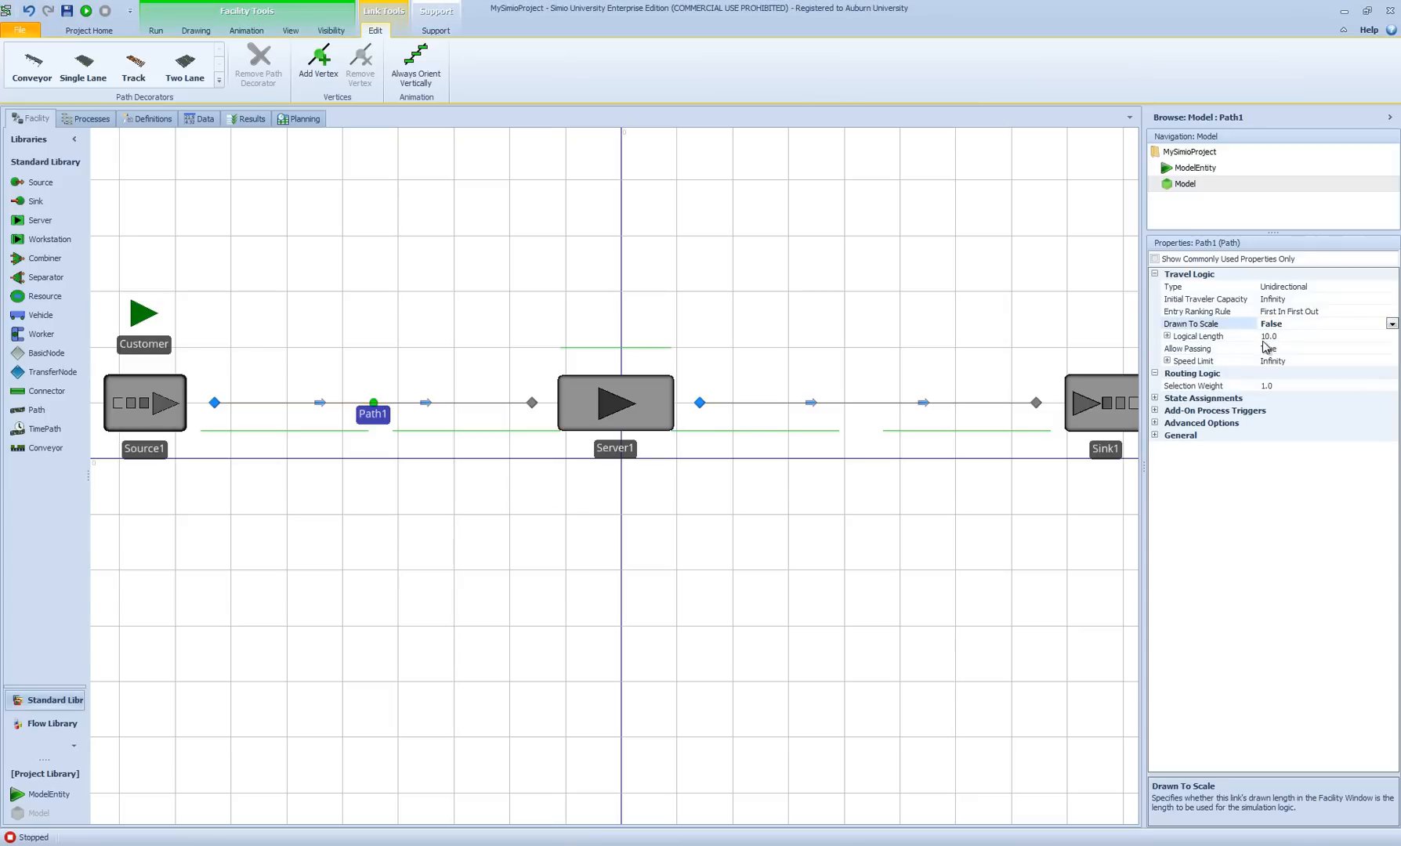
pyautogui.click(1323, 348)
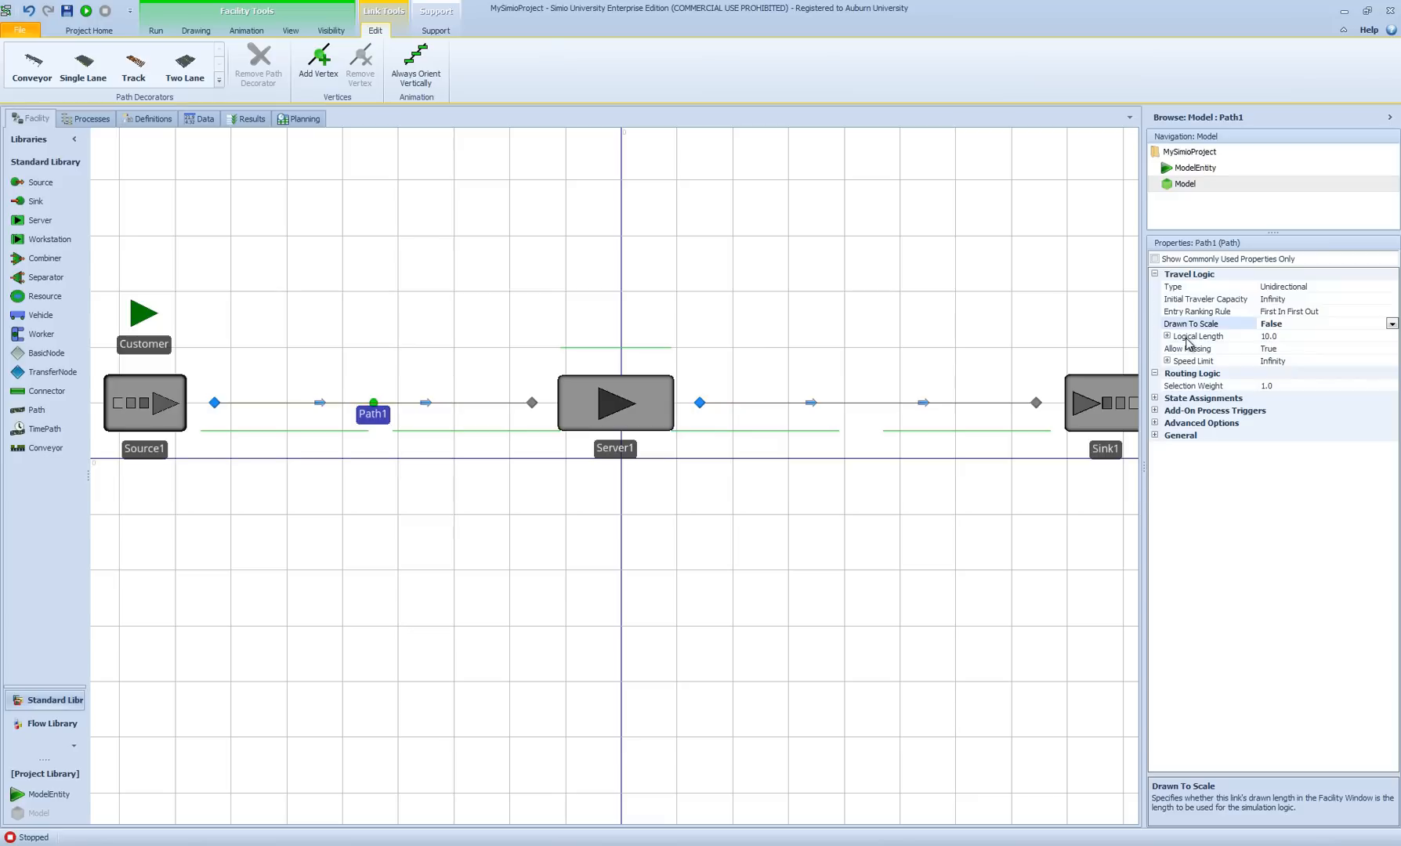
pyautogui.moveTo(1249, 342)
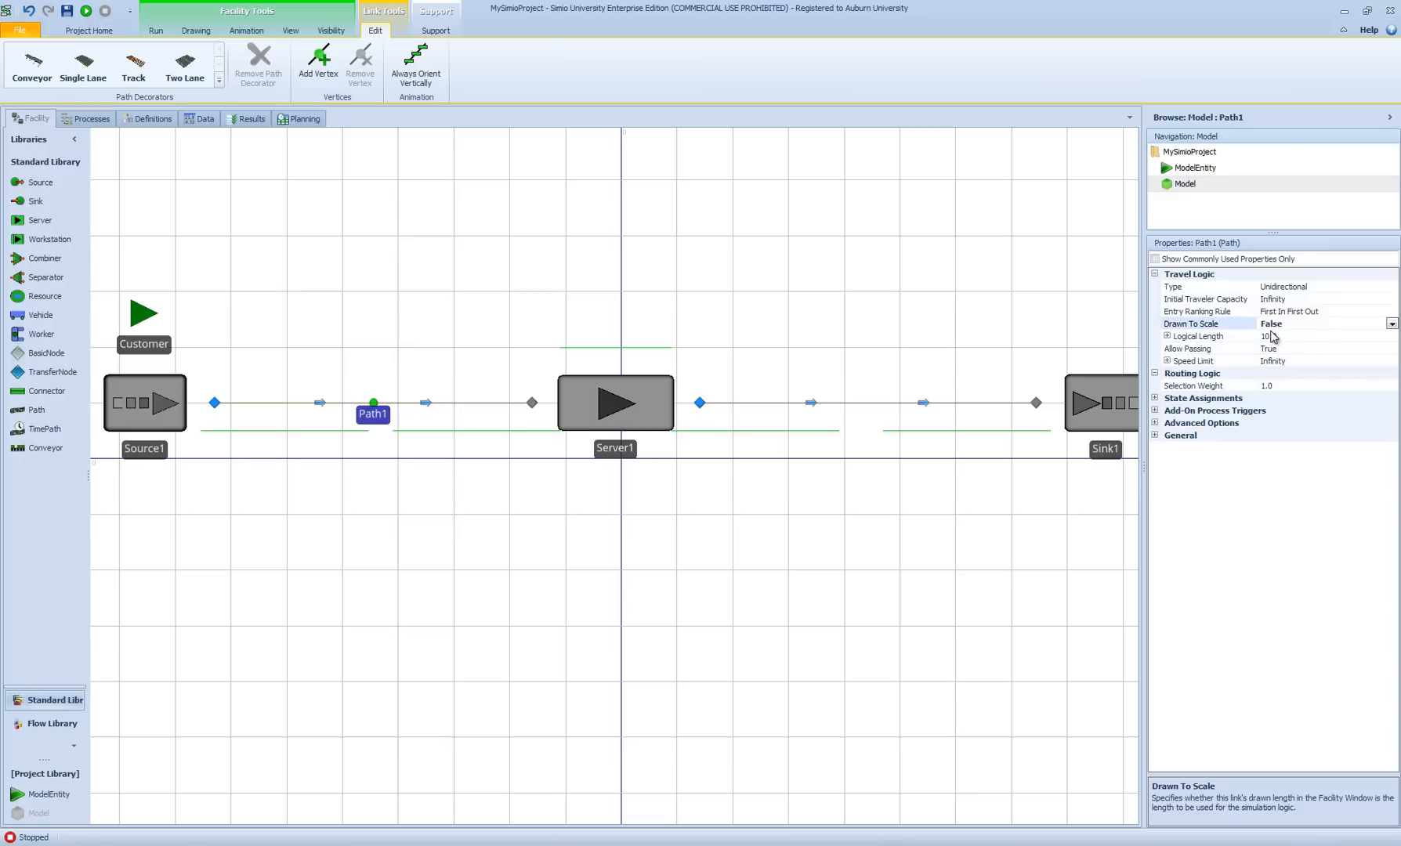
pyautogui.click(1390, 323)
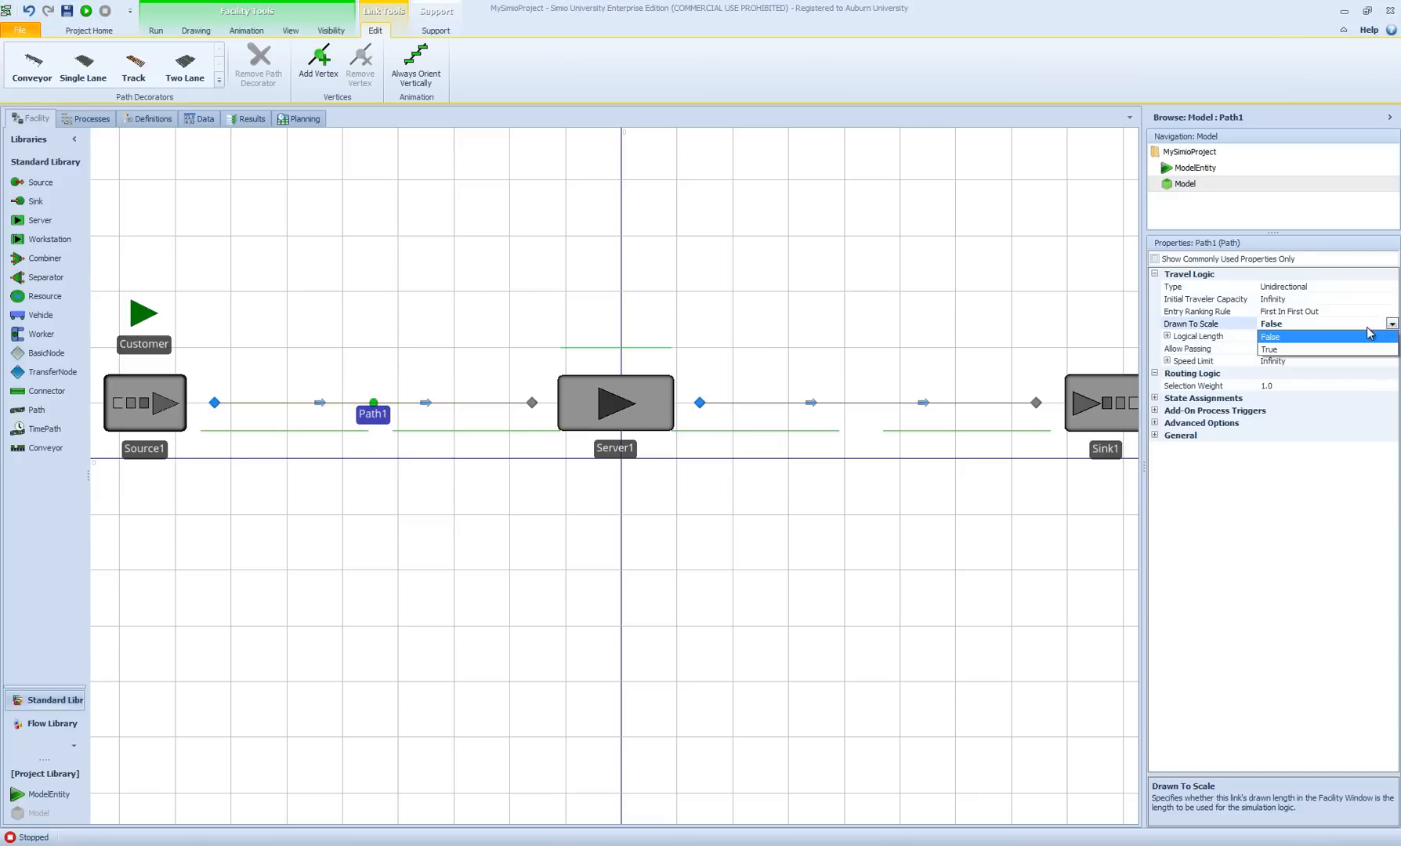
pyautogui.click(1269, 349)
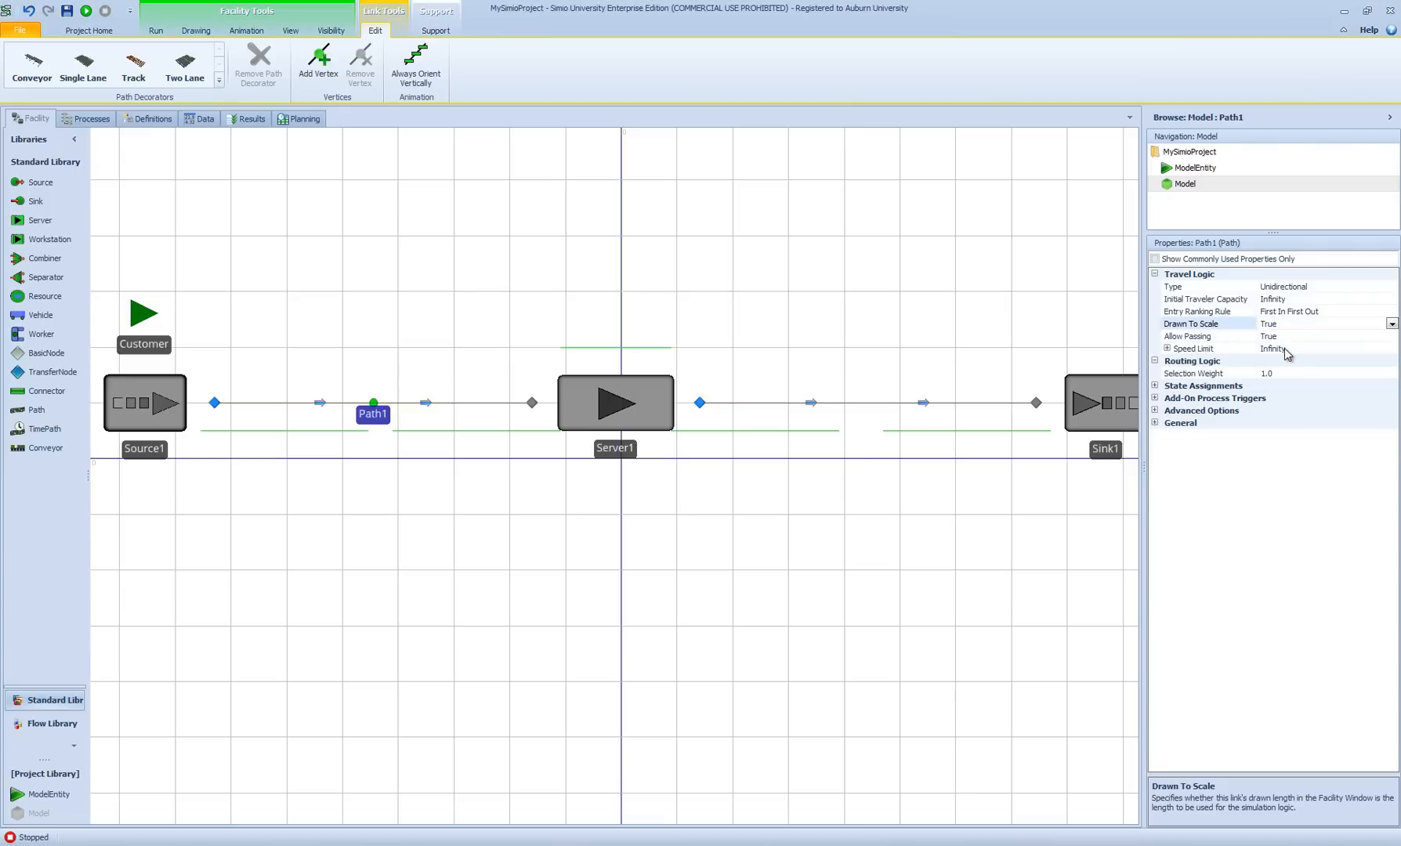
pyautogui.moveTo(1279, 348)
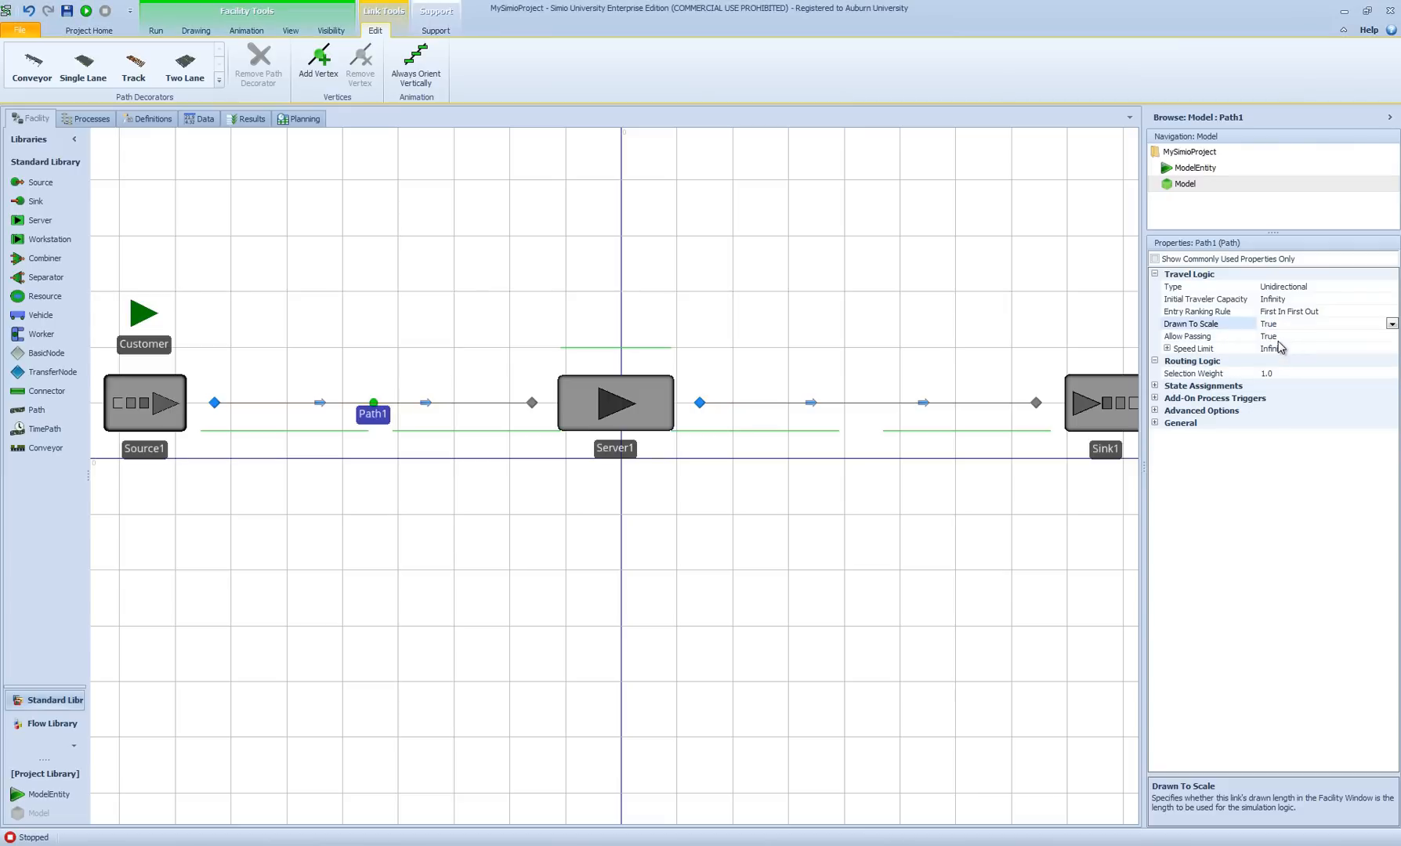
pyautogui.moveTo(1223, 351)
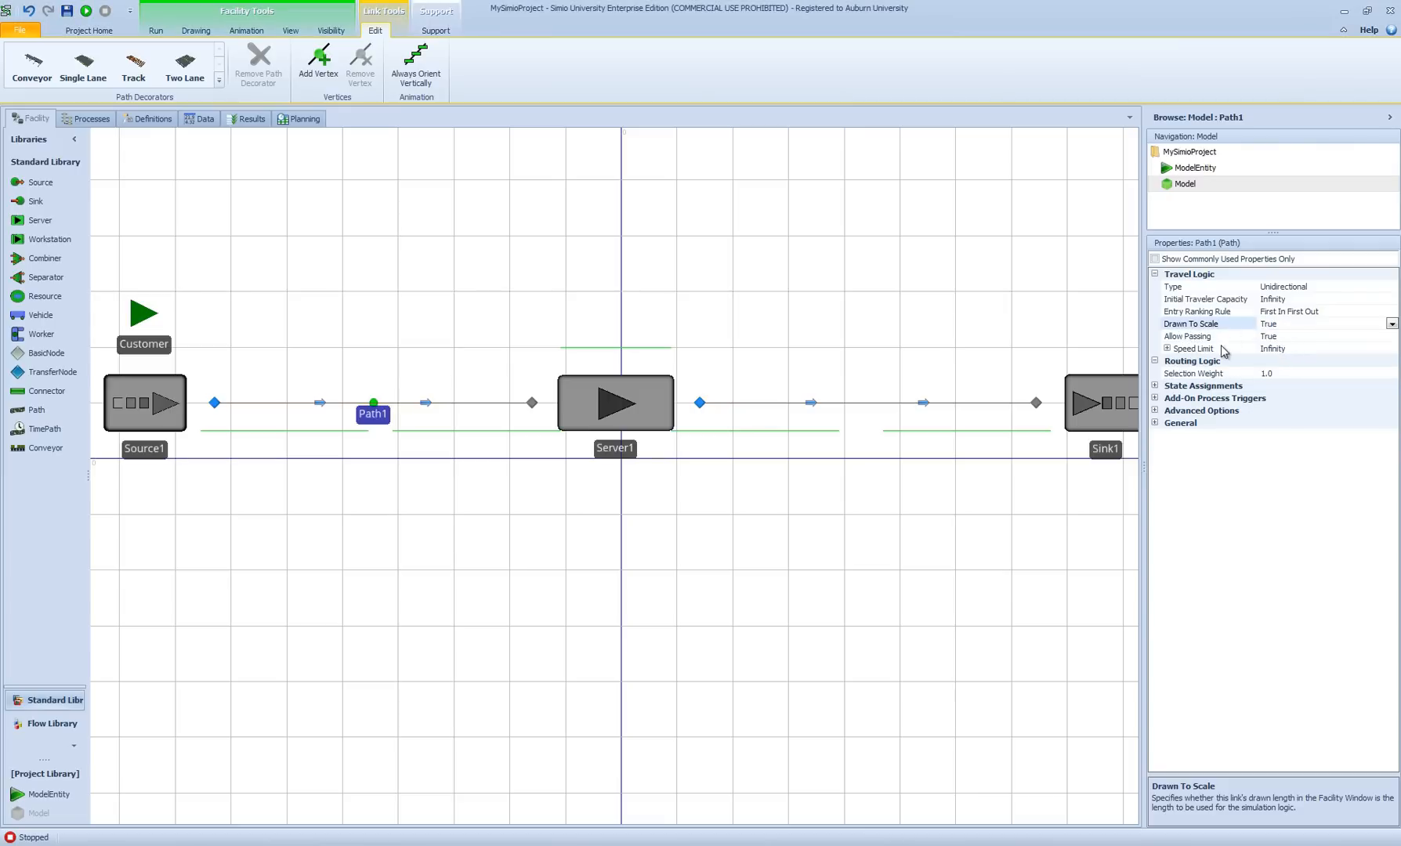
pyautogui.moveTo(1243, 341)
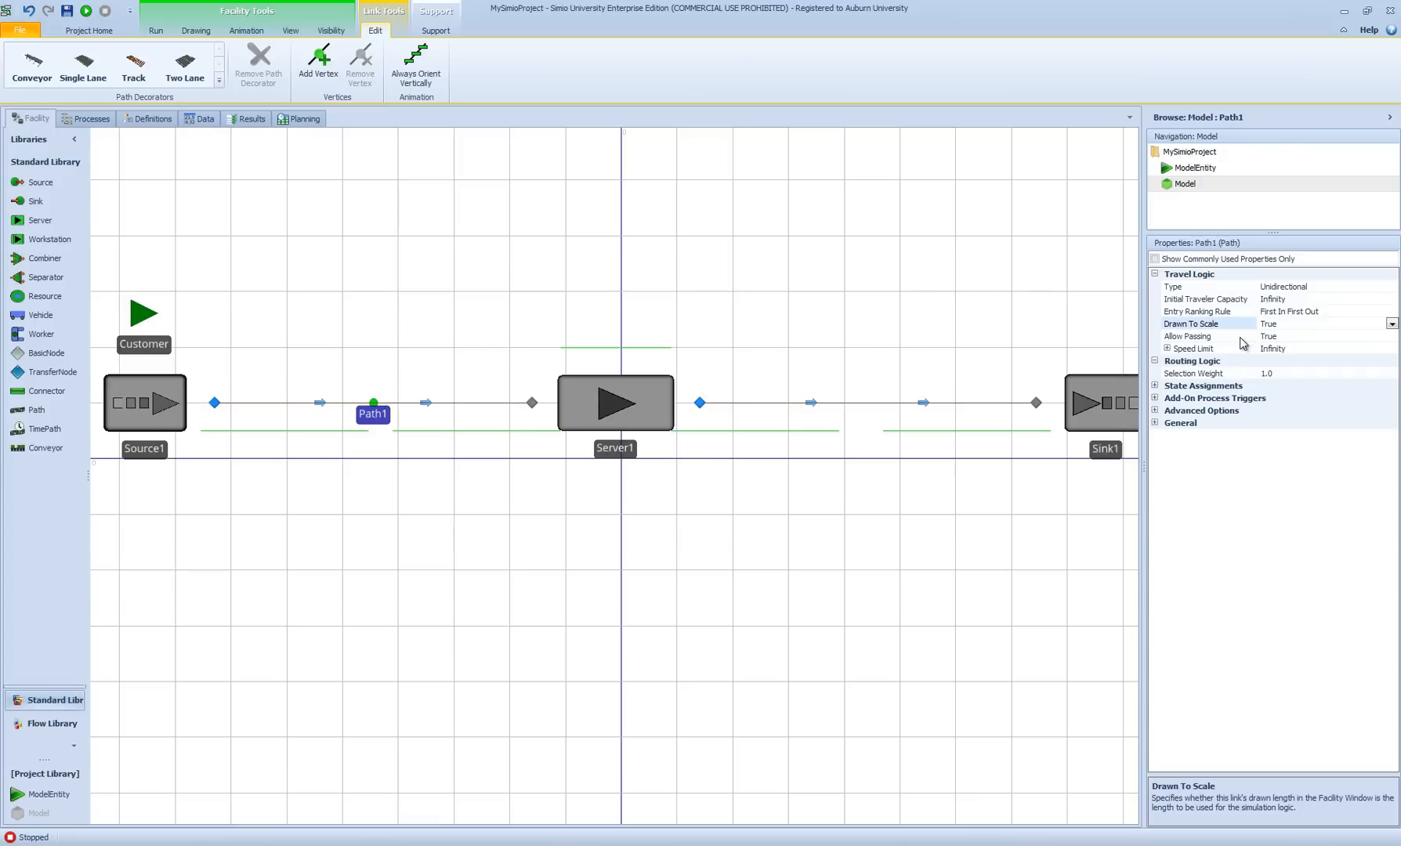
# Step: Check the model's Units Settings on the Run tab without changing them
pyautogui.click(755, 315)
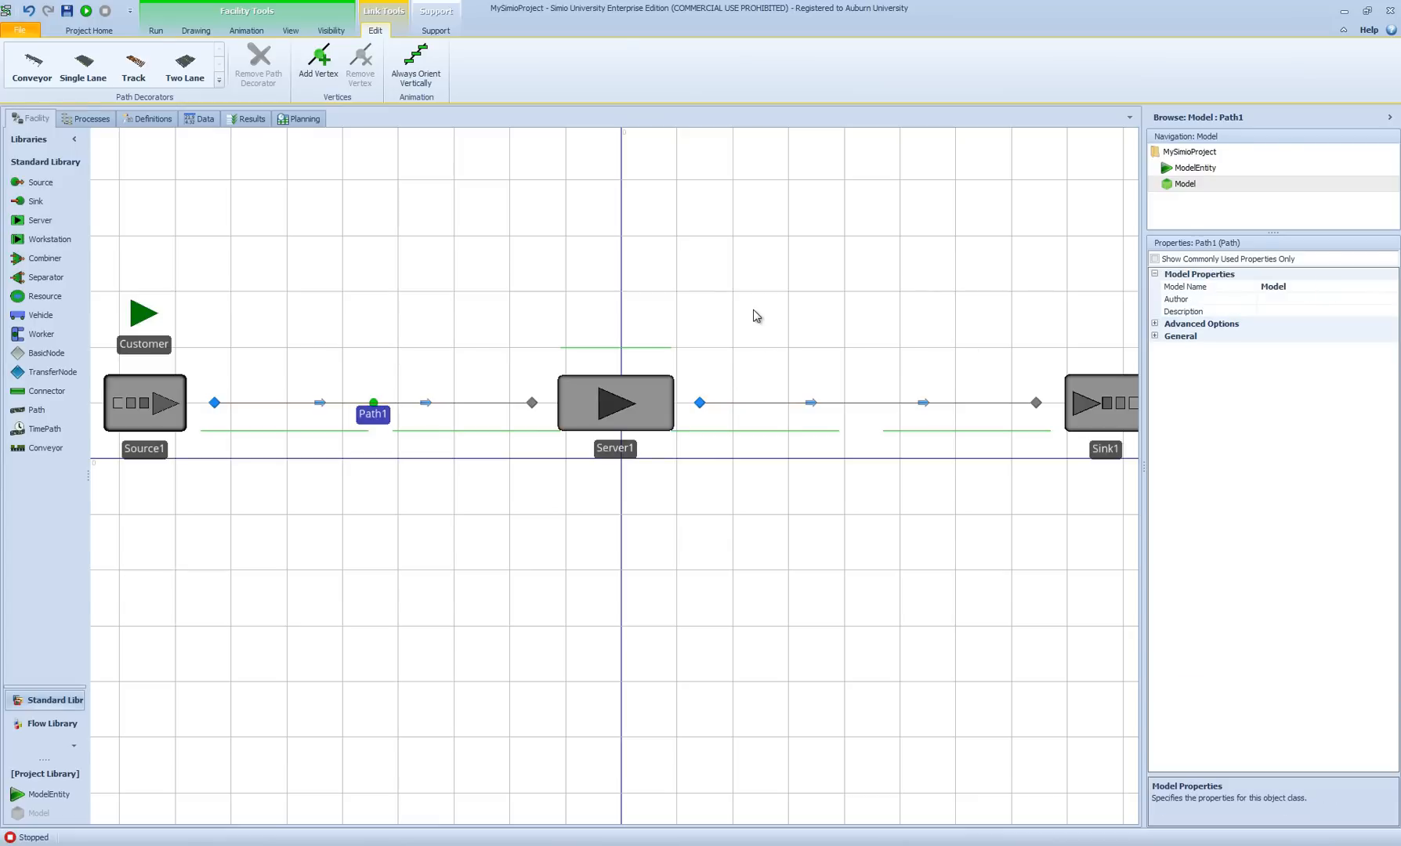
pyautogui.click(156, 30)
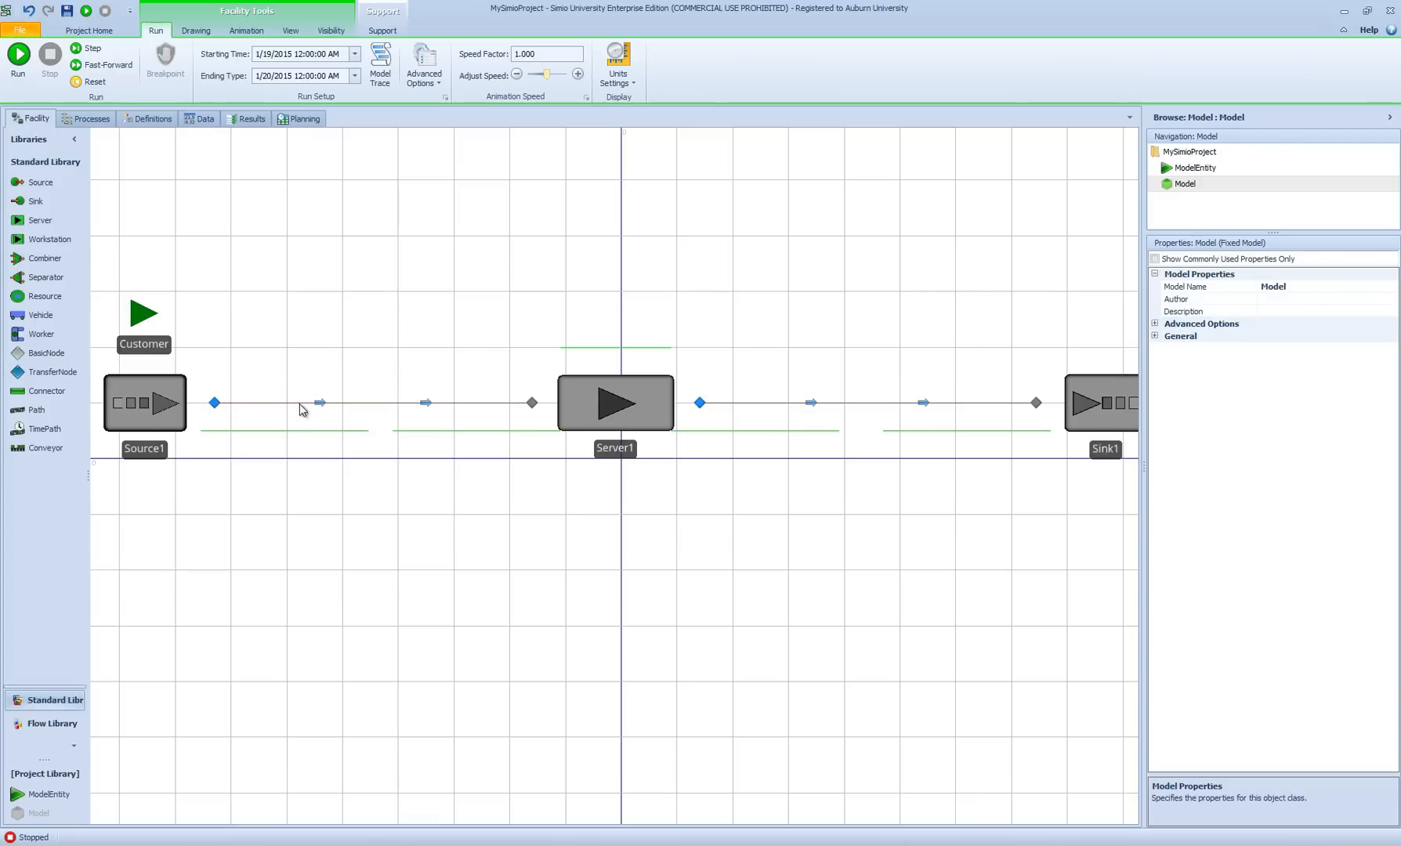
pyautogui.moveTo(445, 407)
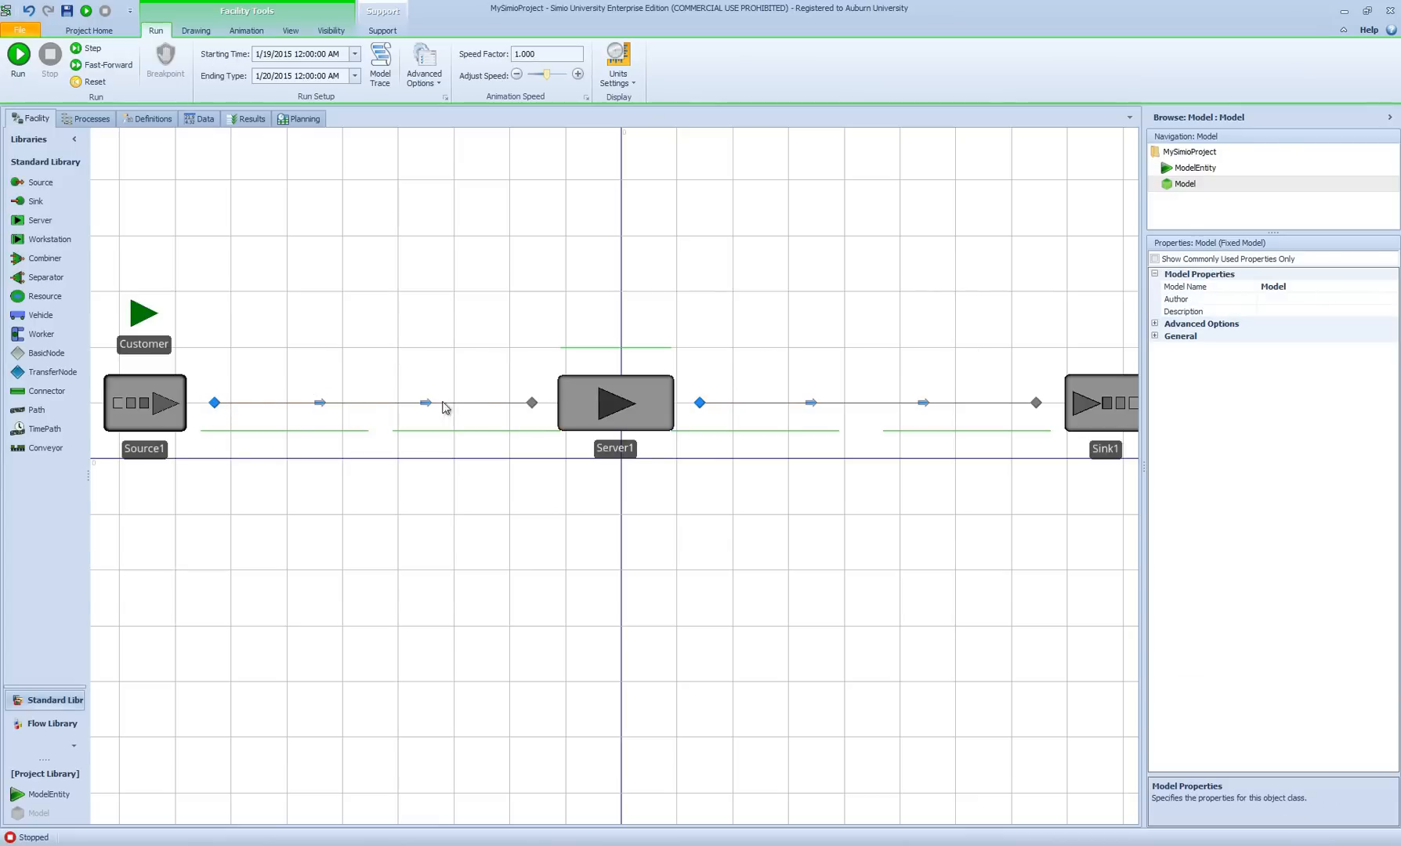
pyautogui.moveTo(296, 412)
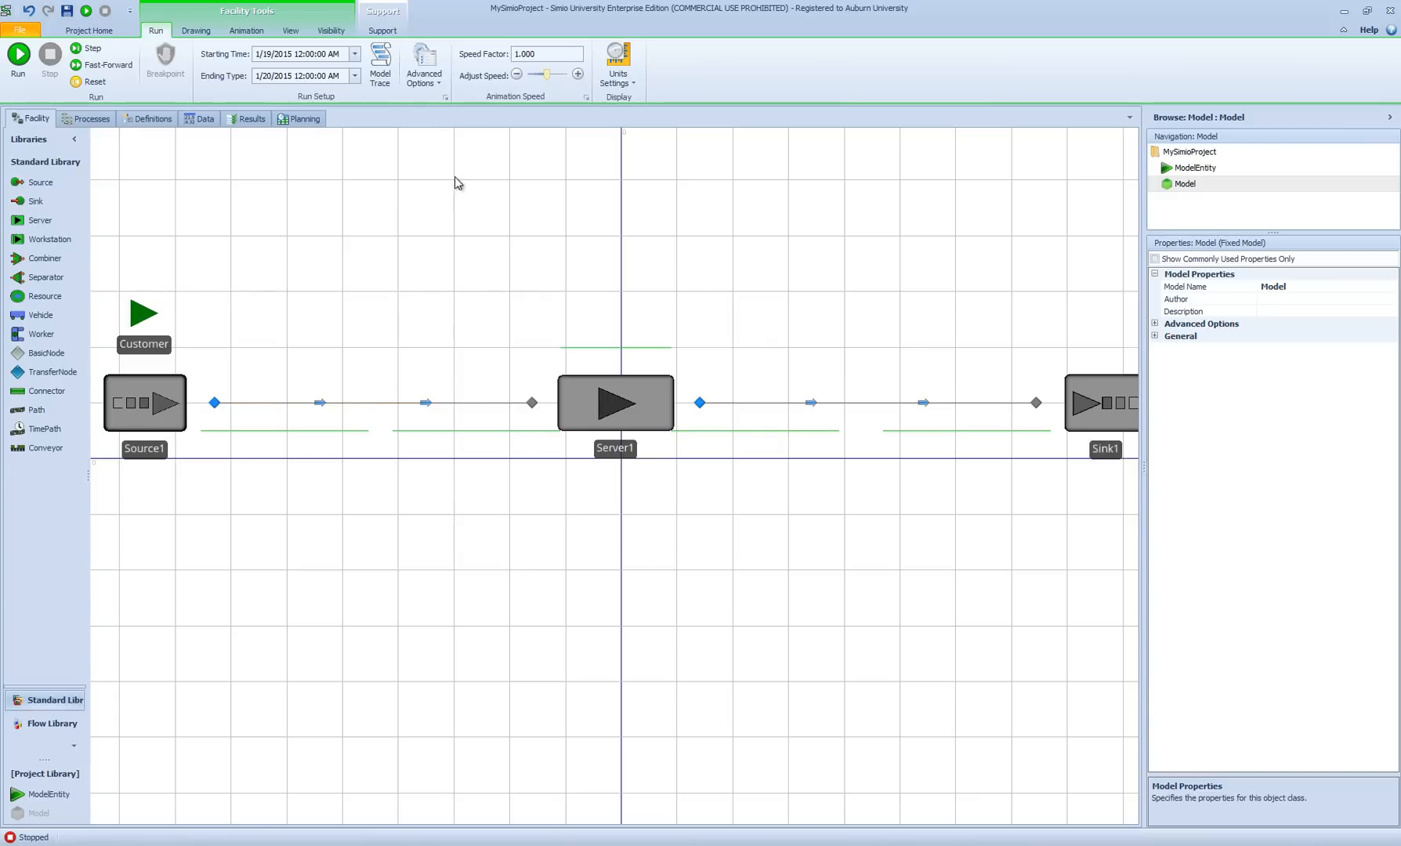
pyautogui.click(616, 63)
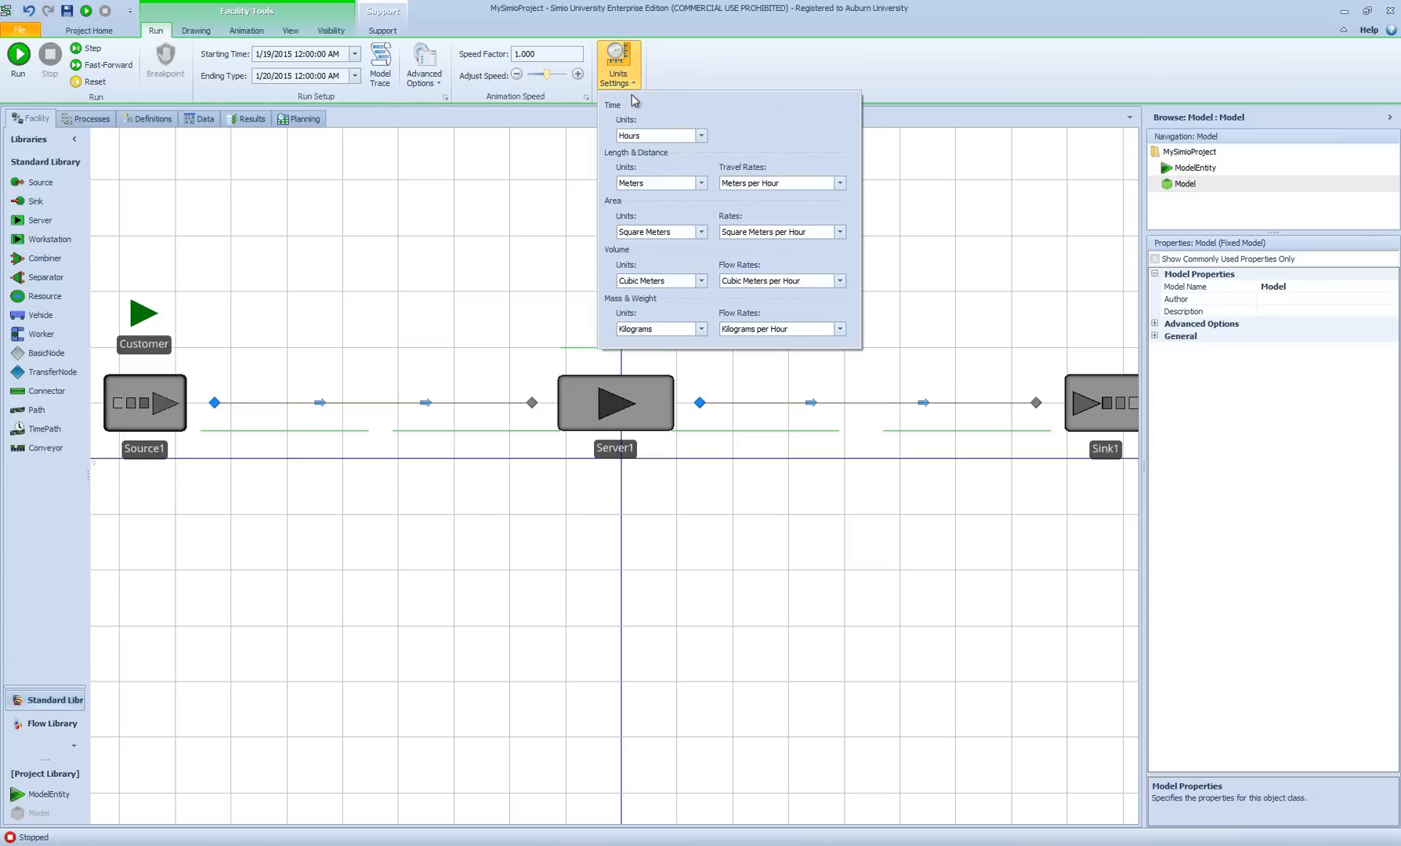
pyautogui.moveTo(621, 167)
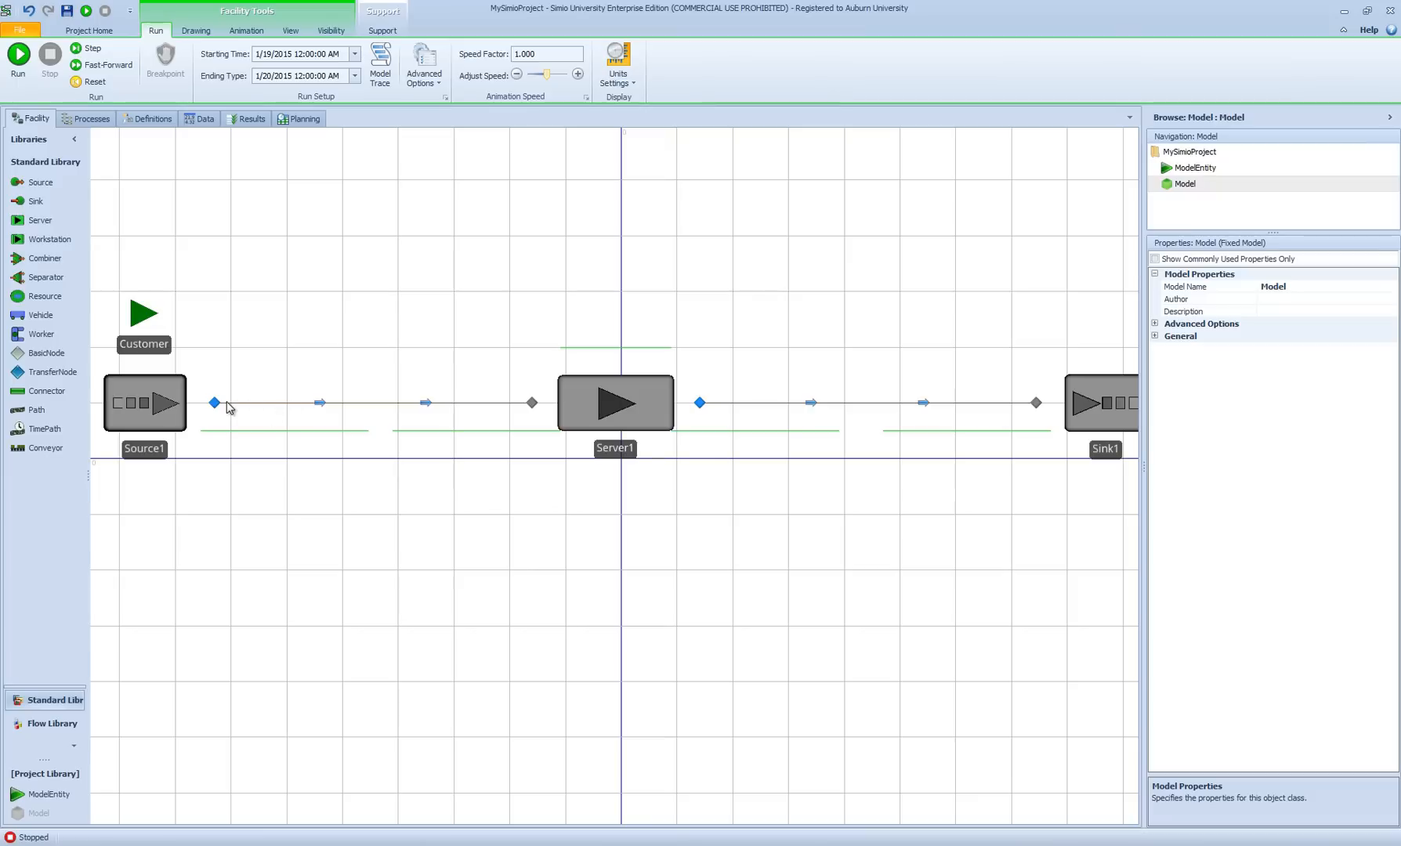
pyautogui.moveTo(265, 392)
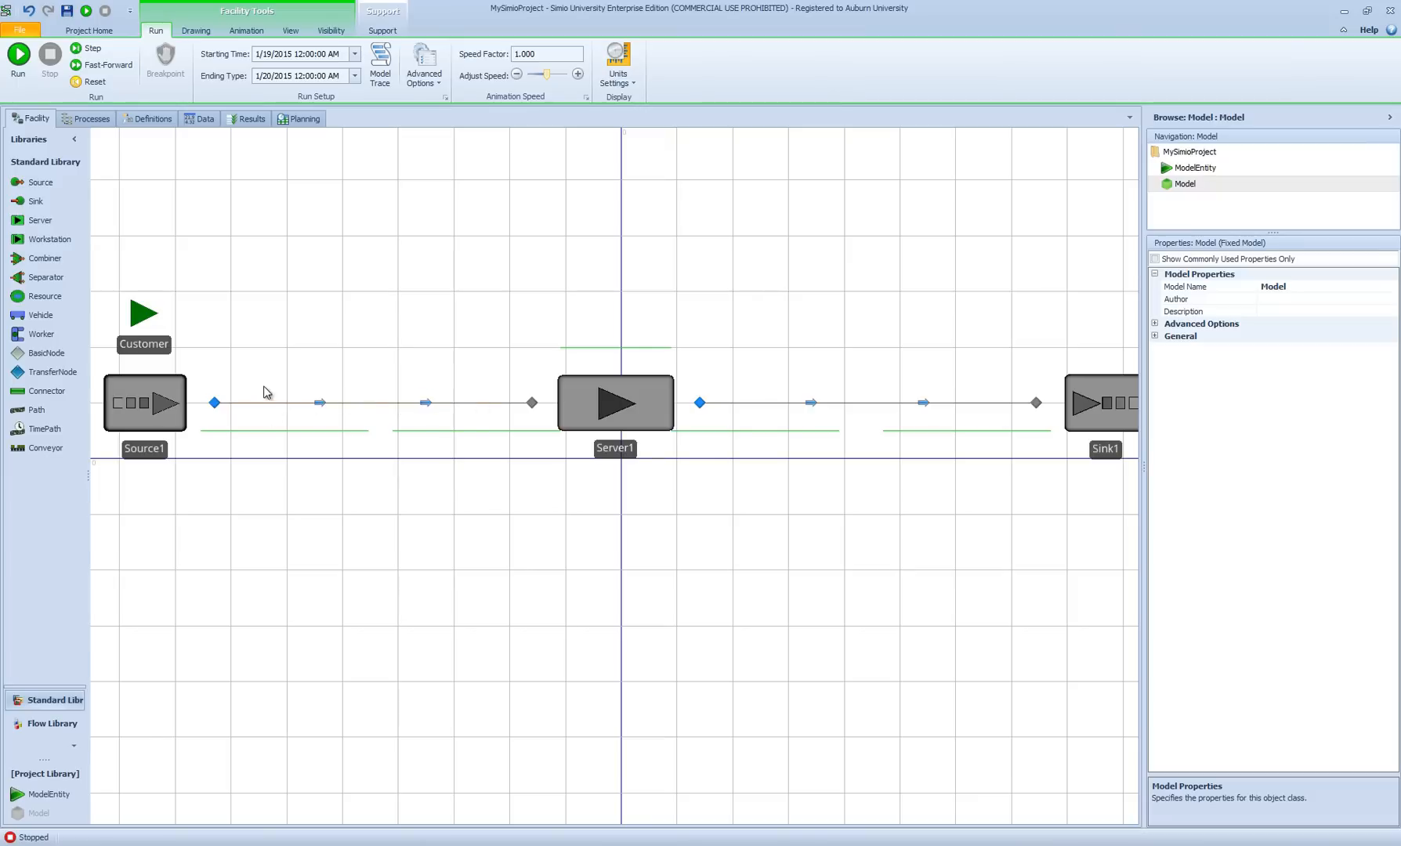
pyautogui.moveTo(265, 397)
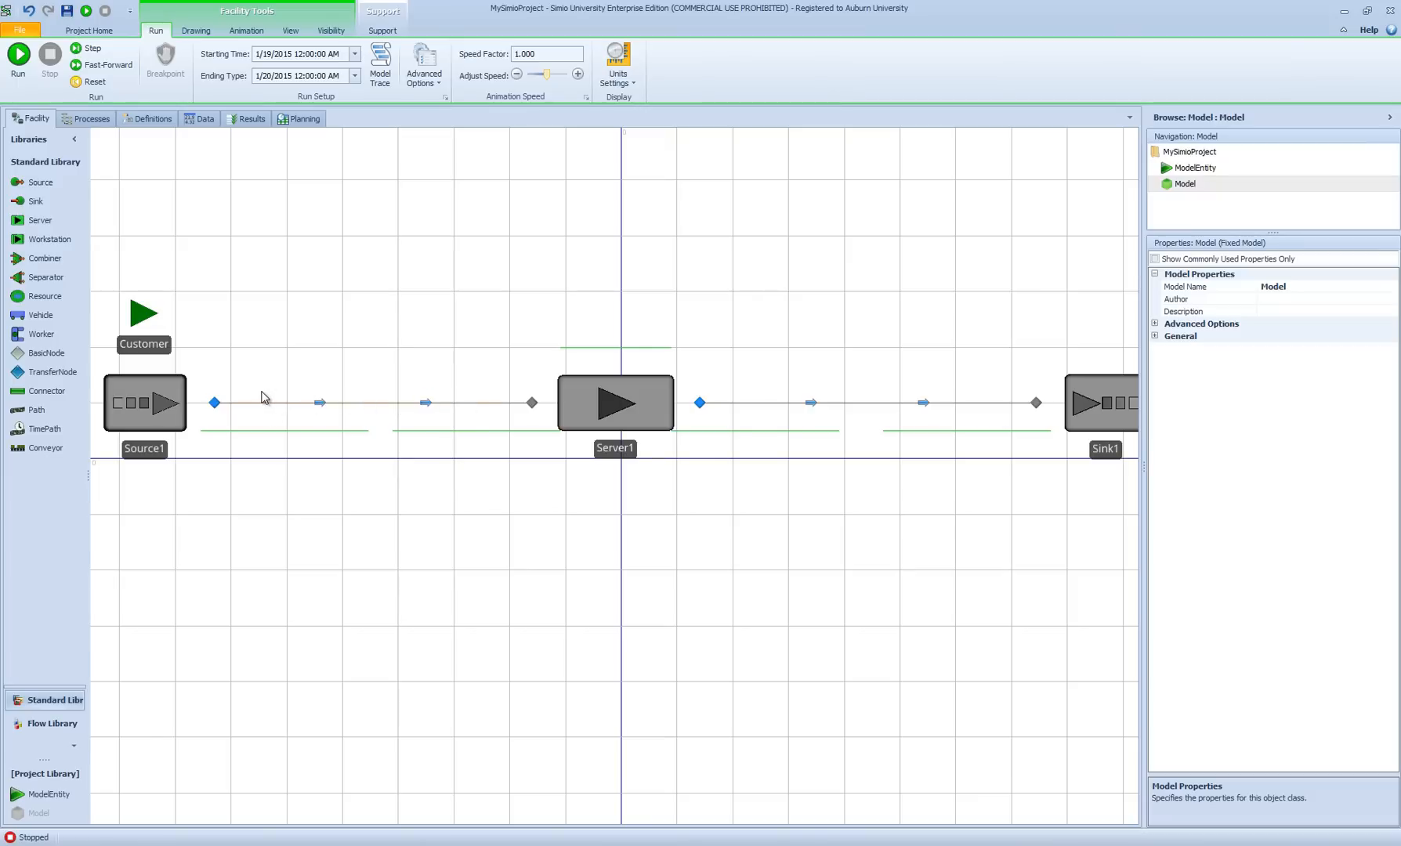
pyautogui.moveTo(346, 500)
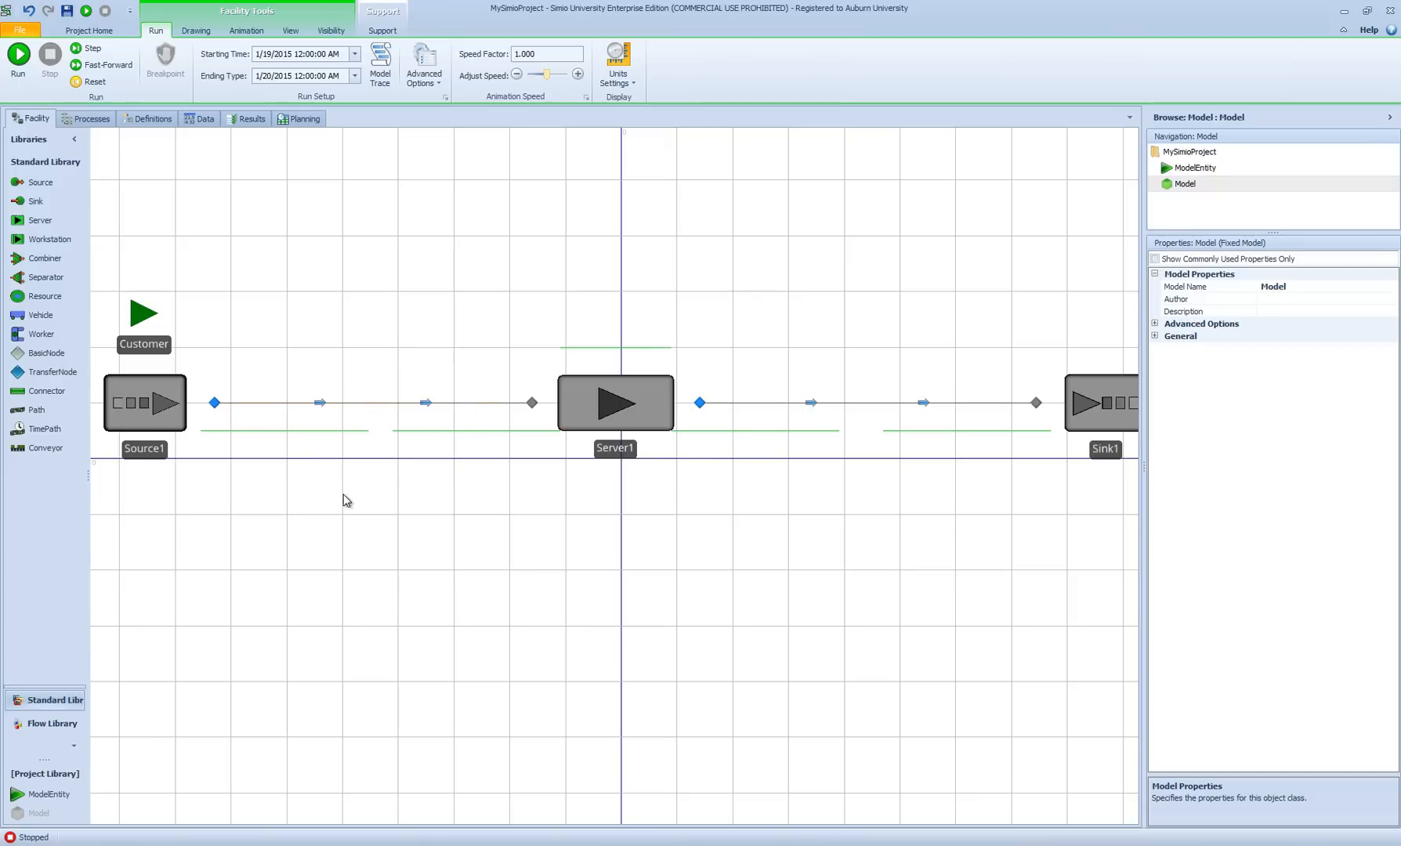
pyautogui.scroll(-3)
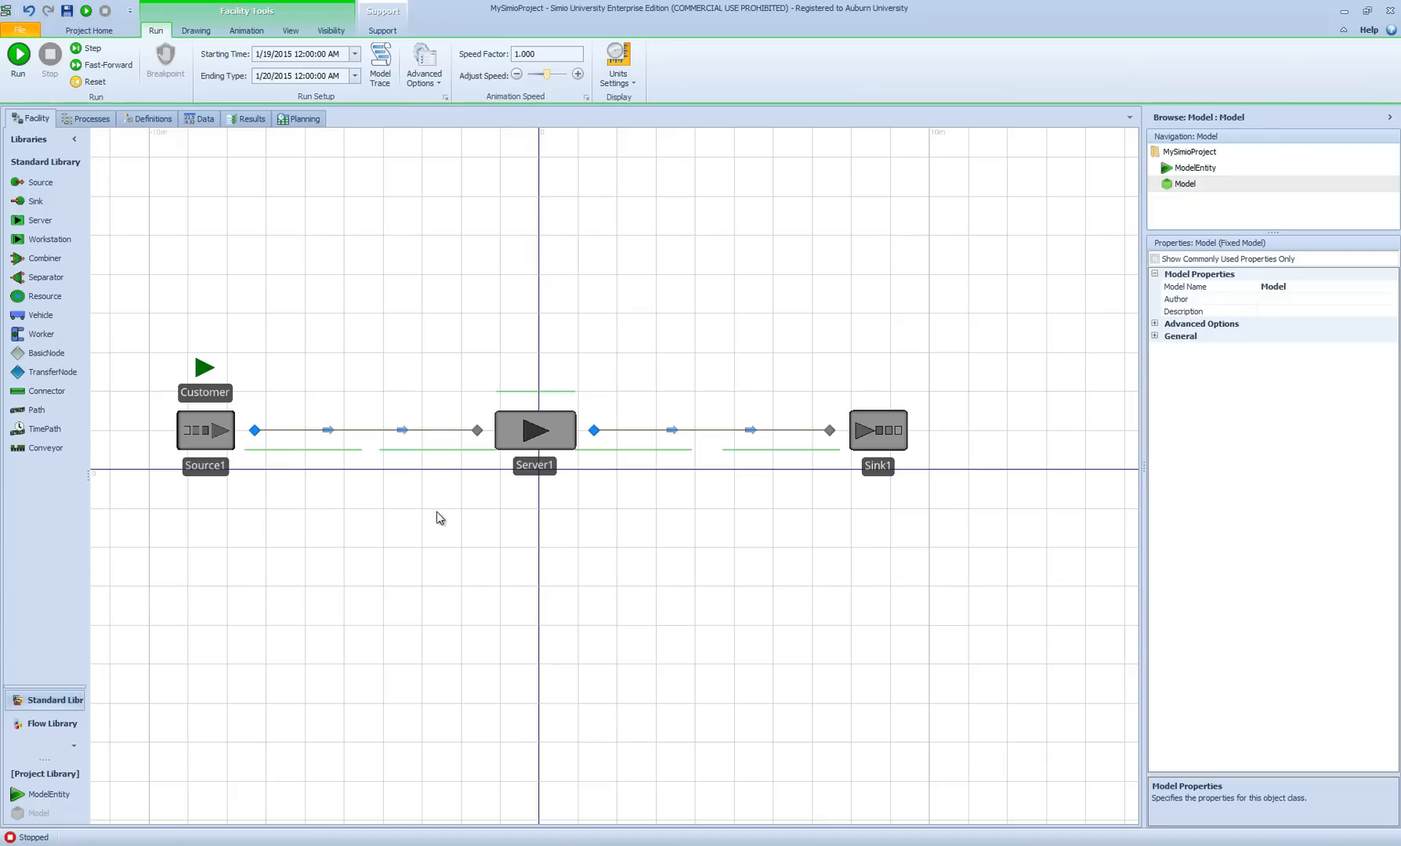
pyautogui.moveTo(296, 487)
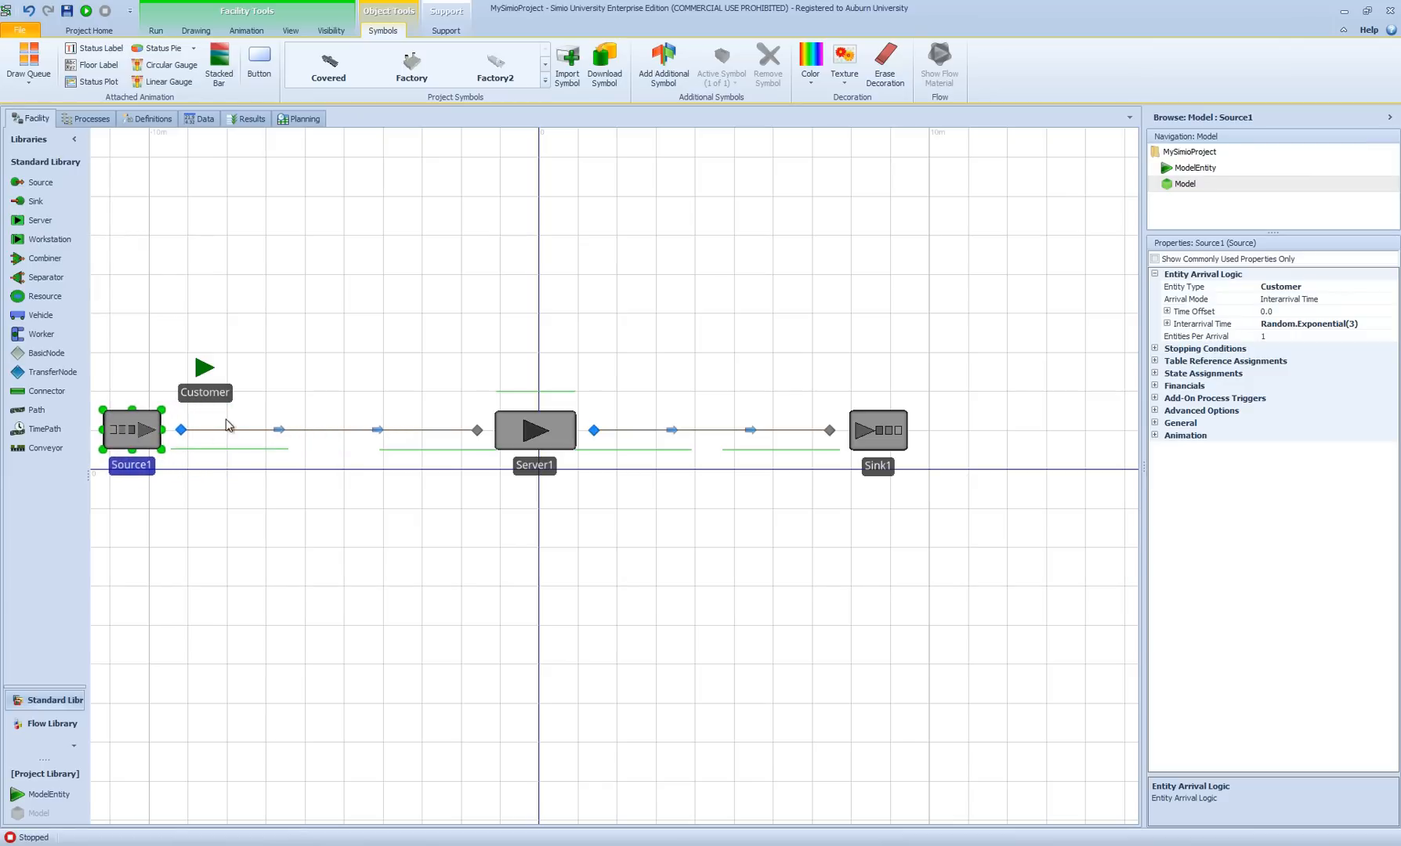
pyautogui.moveTo(400, 425)
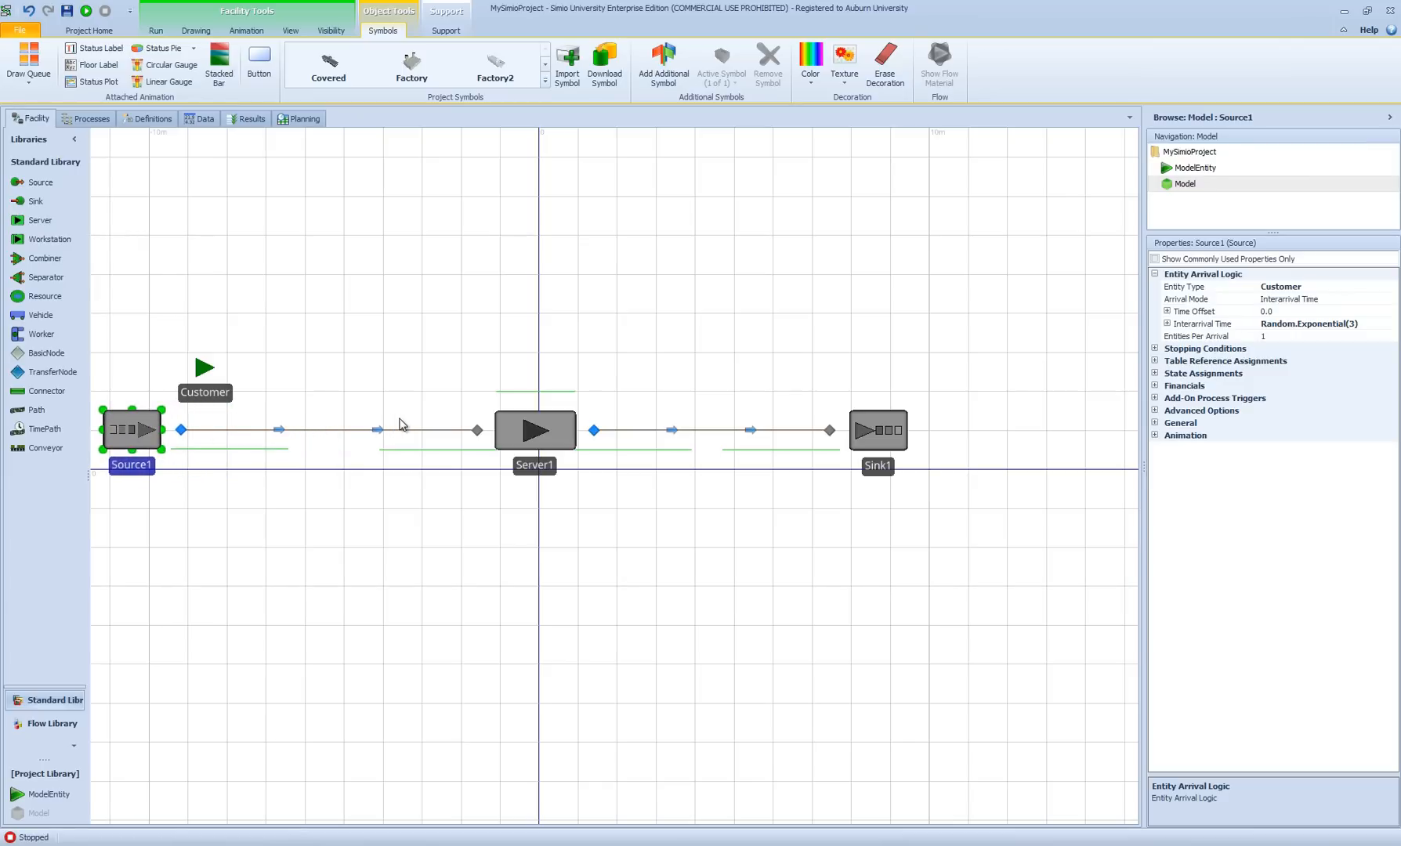
# Step: Select Path1 between Source1 and Server1 to show its Unidirectional, Drawn To Scale properties
pyautogui.click(536, 430)
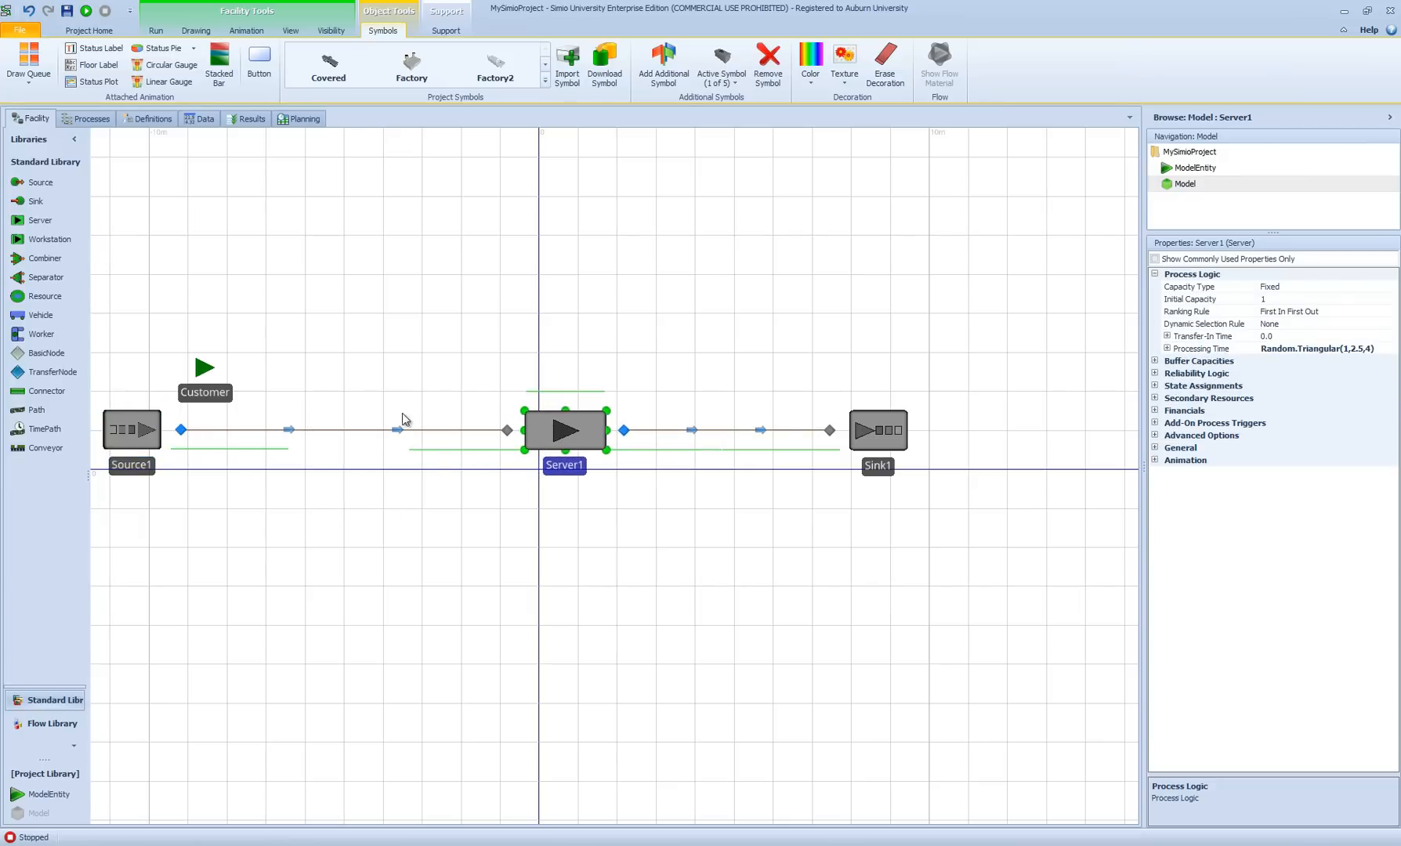
pyautogui.moveTo(515, 550)
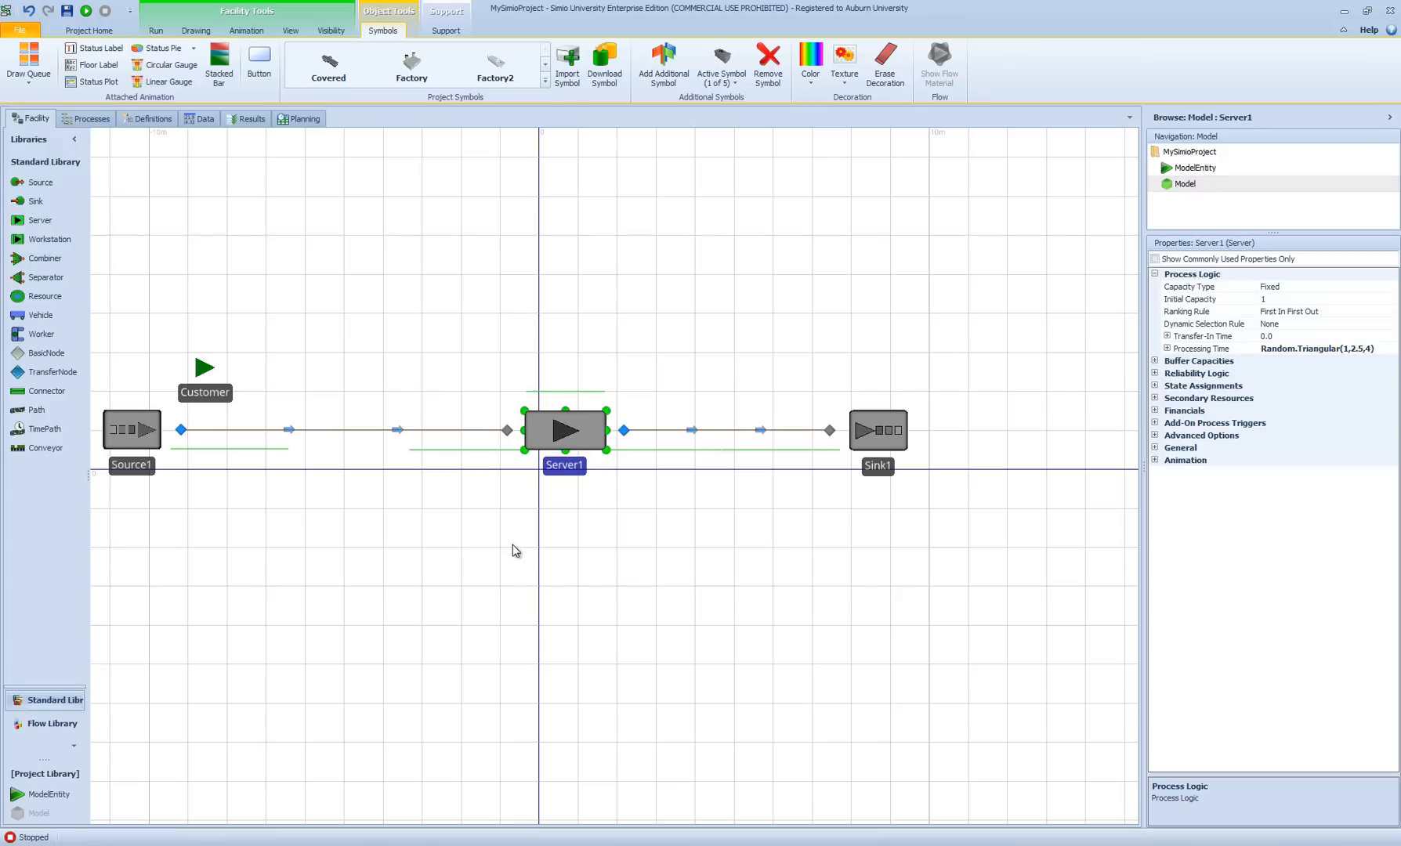
pyautogui.click(343, 429)
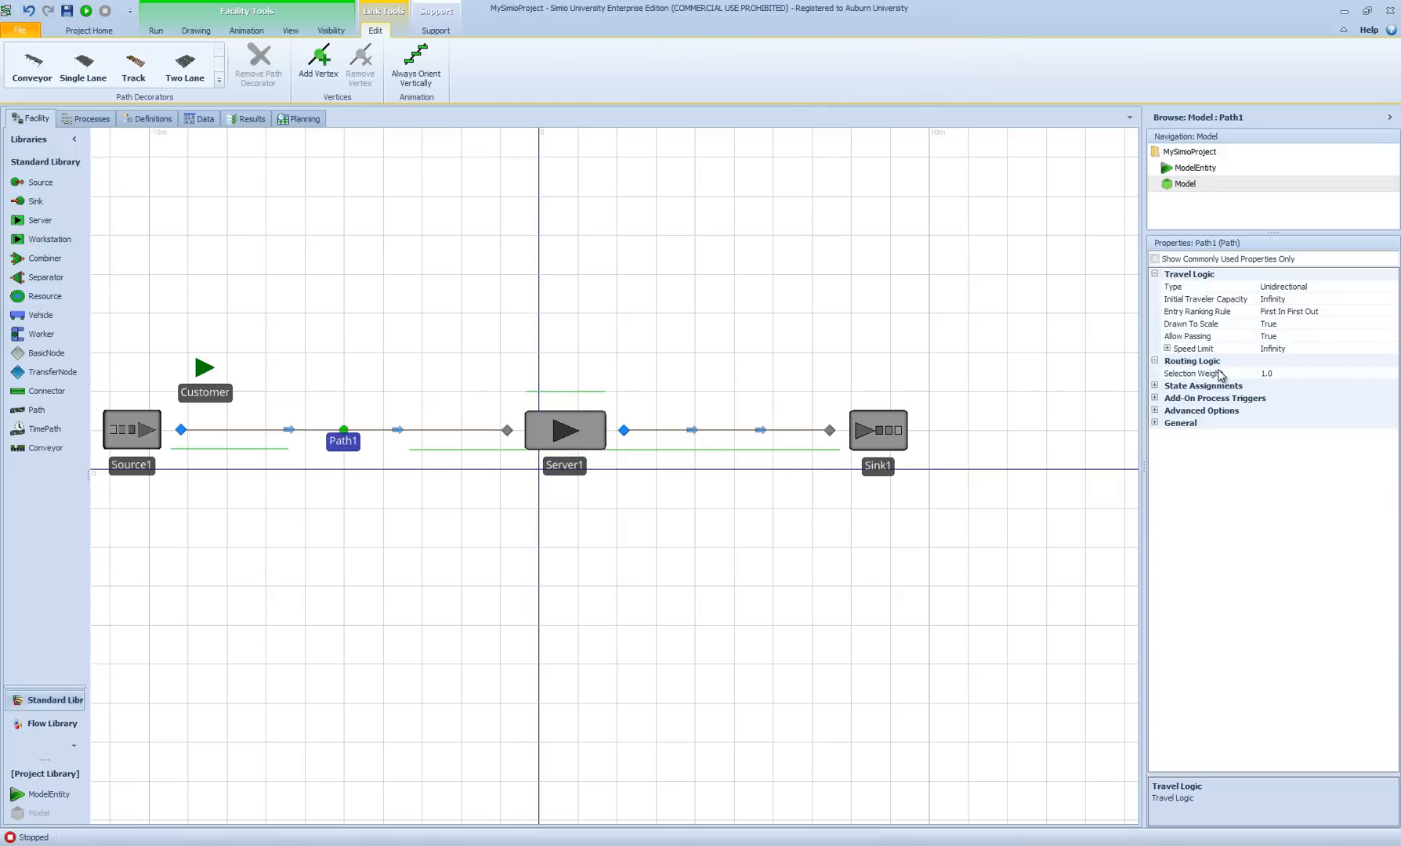
pyautogui.moveTo(1207, 339)
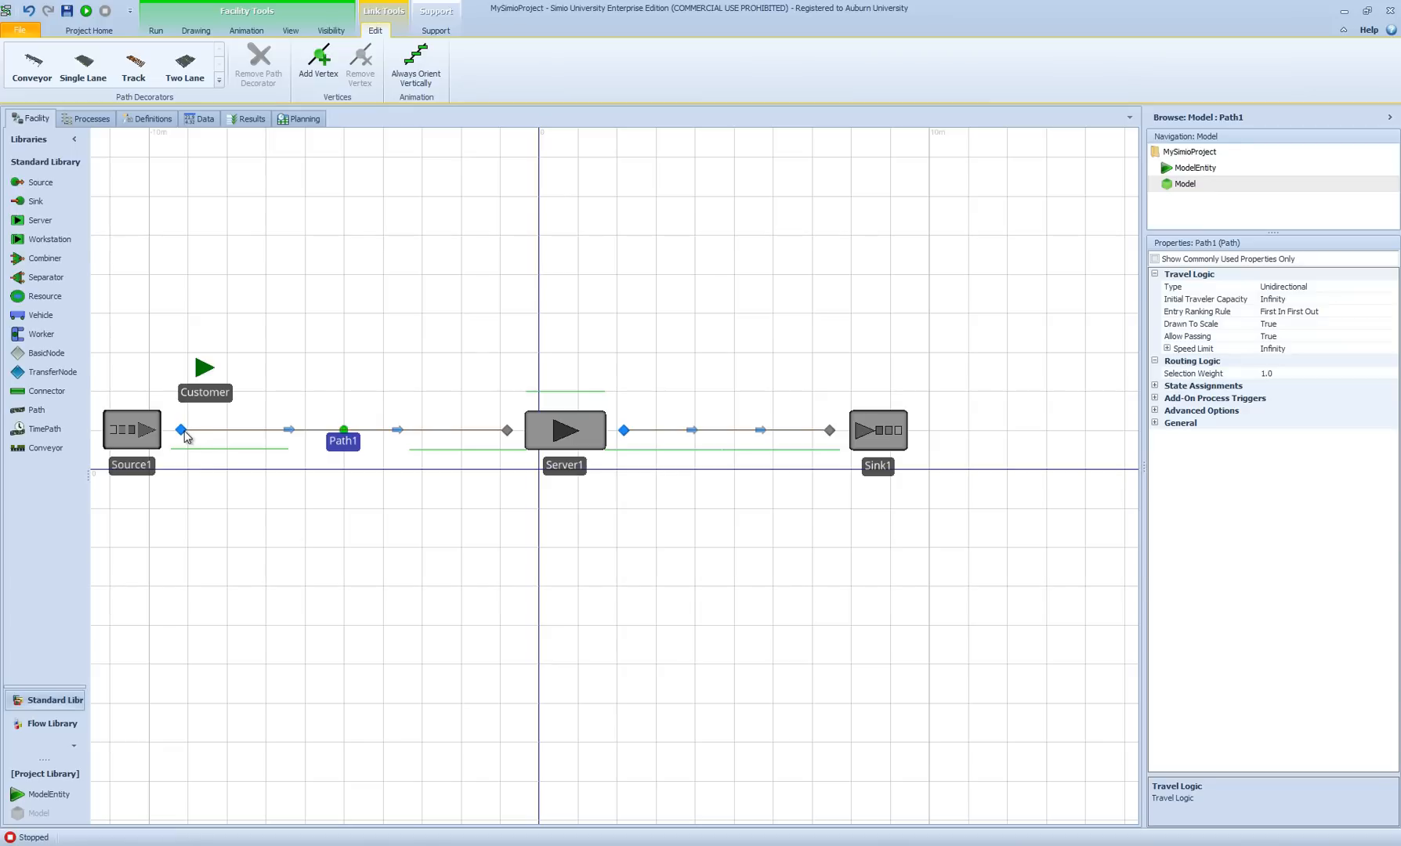
pyautogui.moveTo(123, 437)
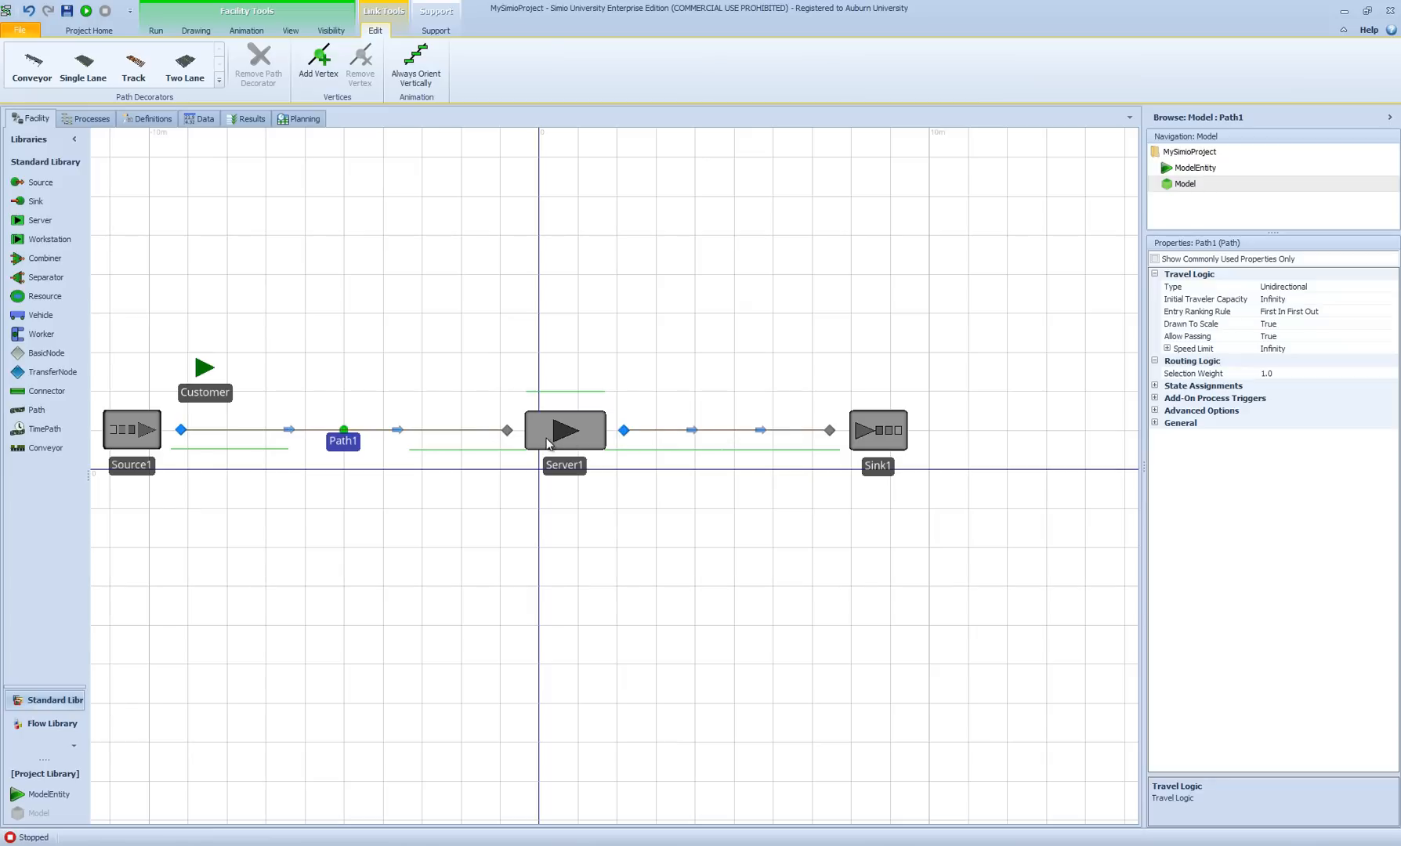
# Step: Set Path2 from Server1 to Sink1 to Drawn To Scale False with Logical Length 5
pyautogui.click(726, 429)
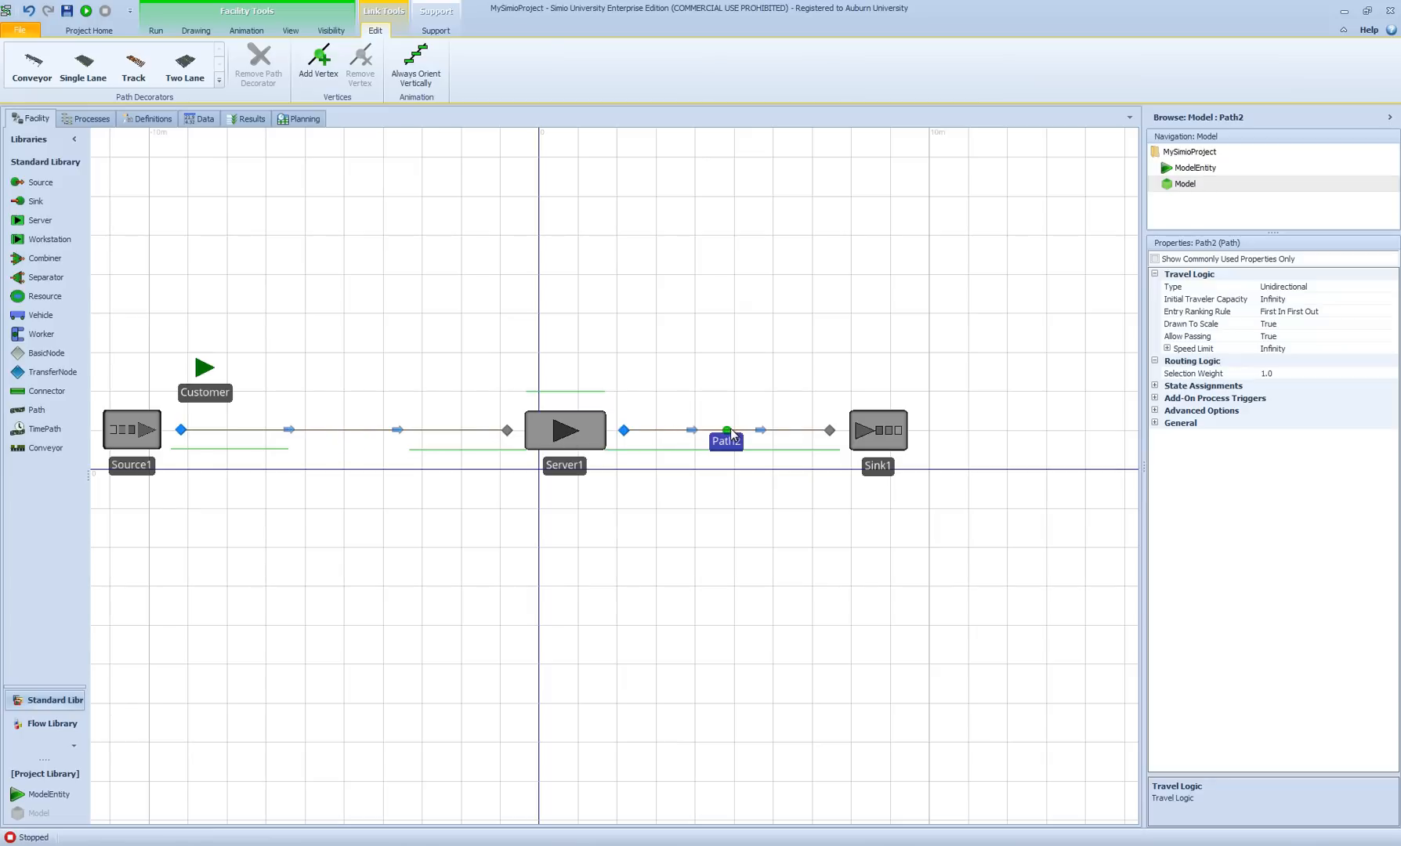
pyautogui.click(1322, 323)
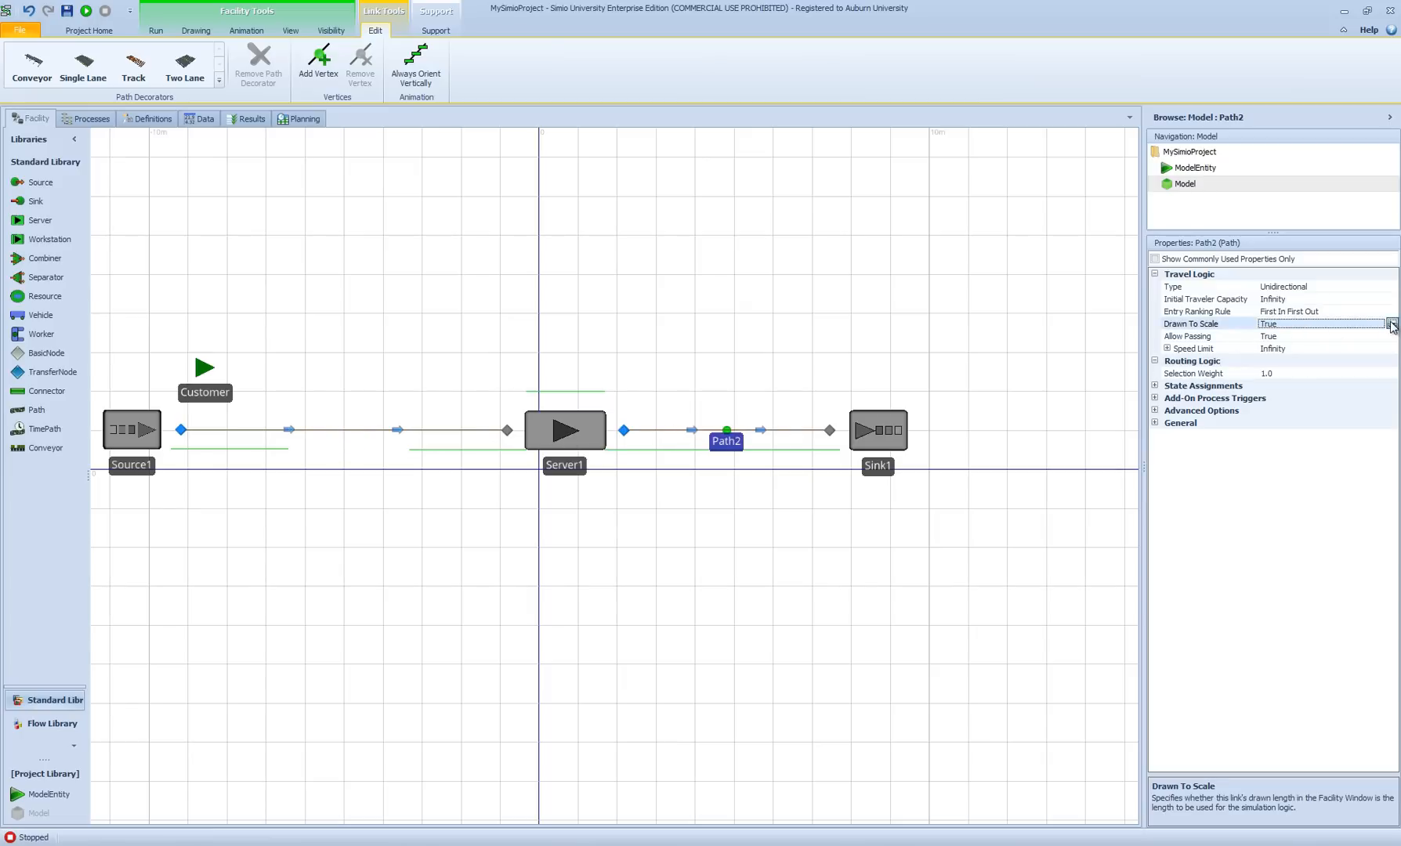
pyautogui.click(1390, 323)
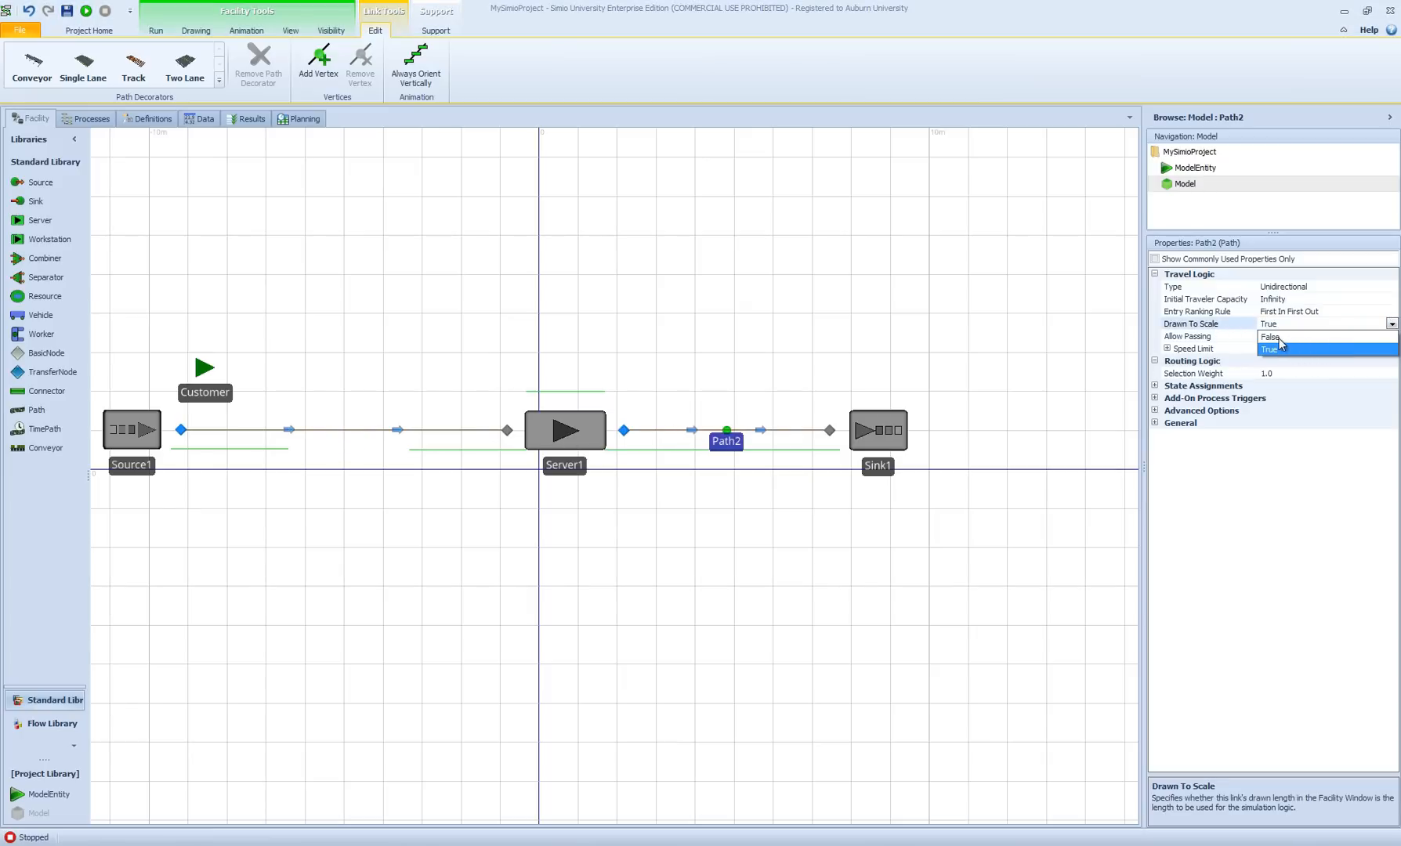
pyautogui.click(1269, 337)
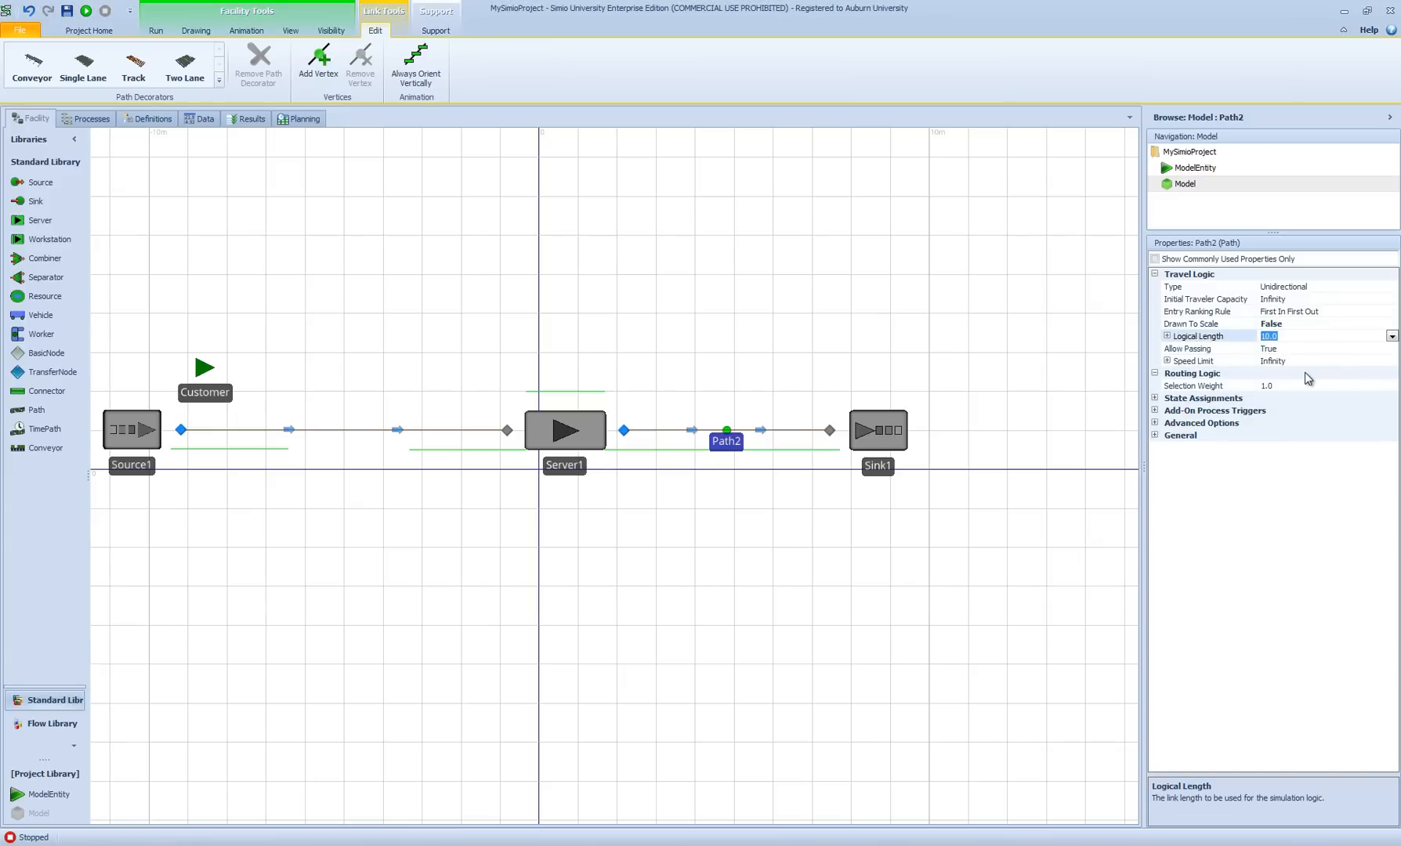
pyautogui.write('5')
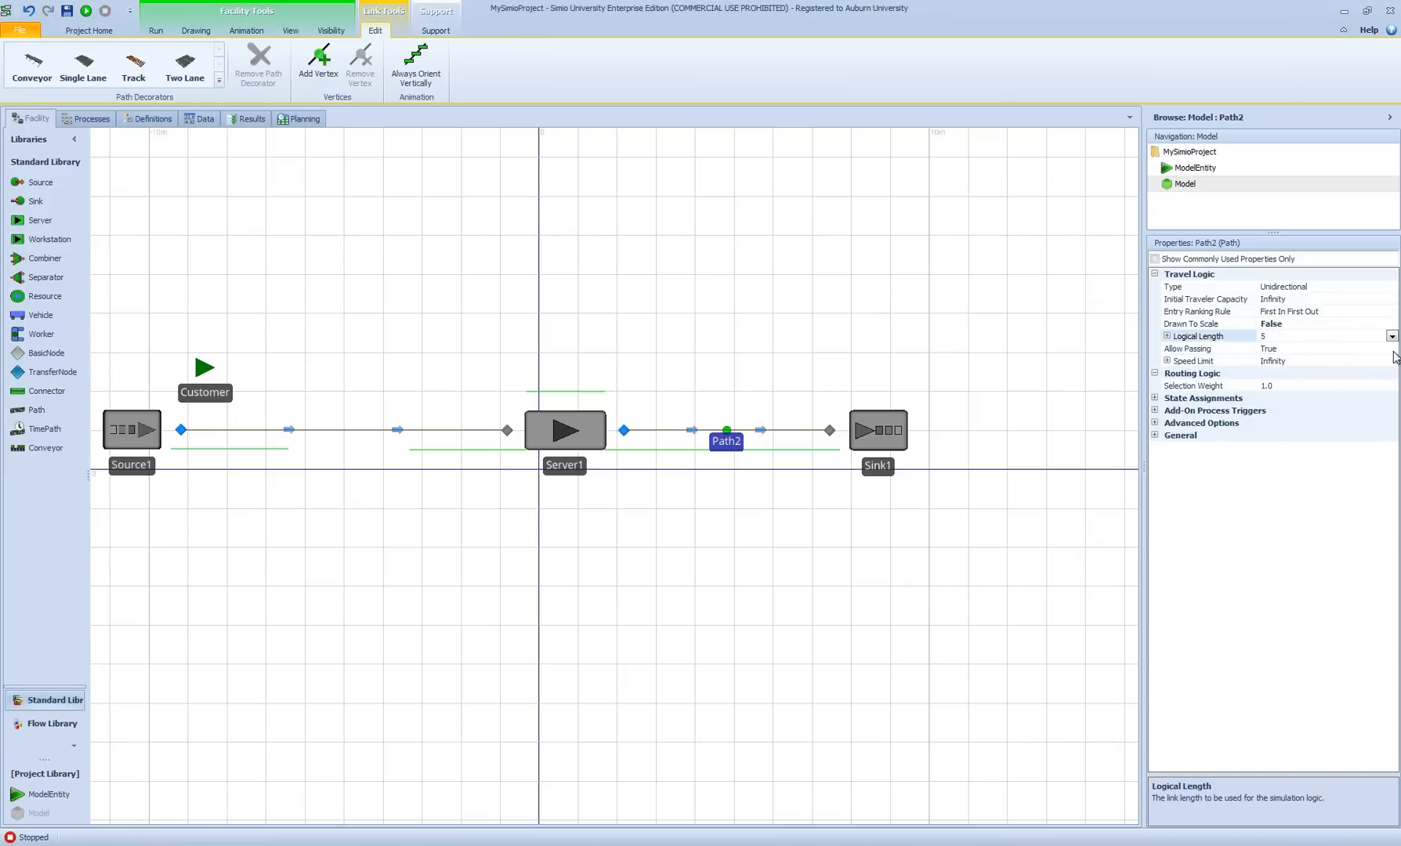
pyautogui.click(1168, 335)
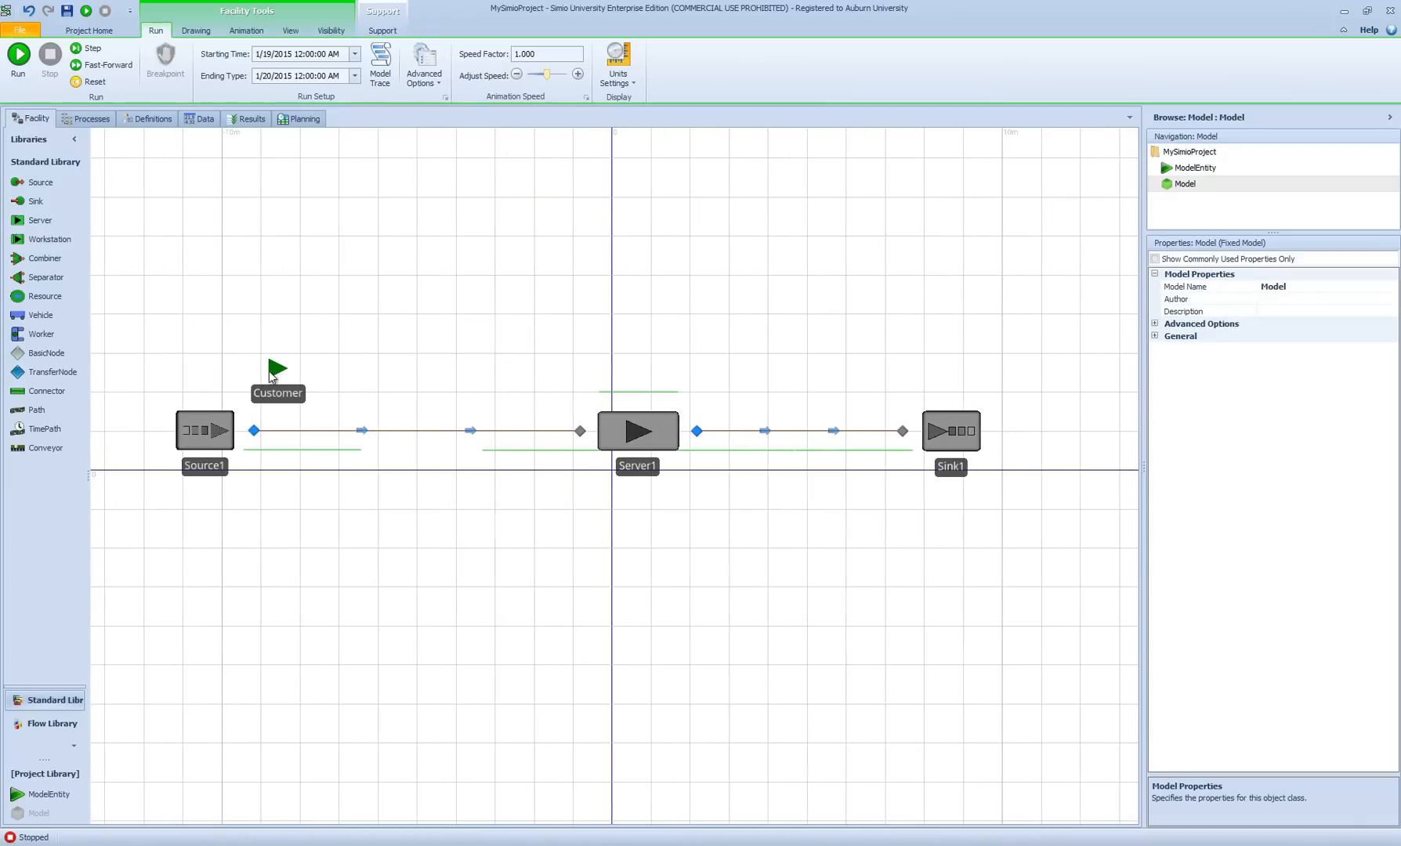
# Step: Change the Customer entity's Initial Desired Speed from 2.0 to 1 meter per second
pyautogui.click(202, 355)
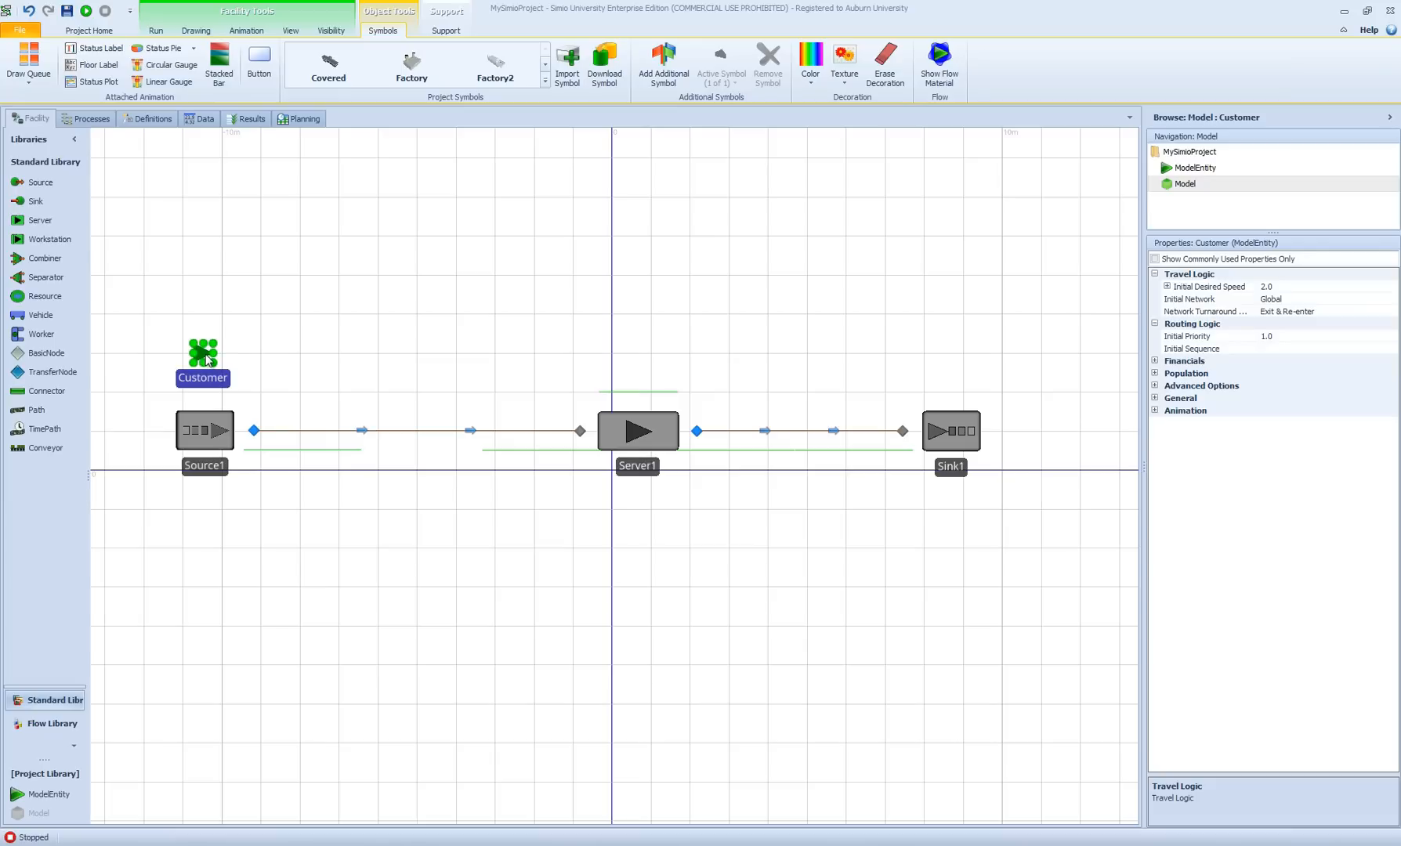
pyautogui.moveTo(736, 374)
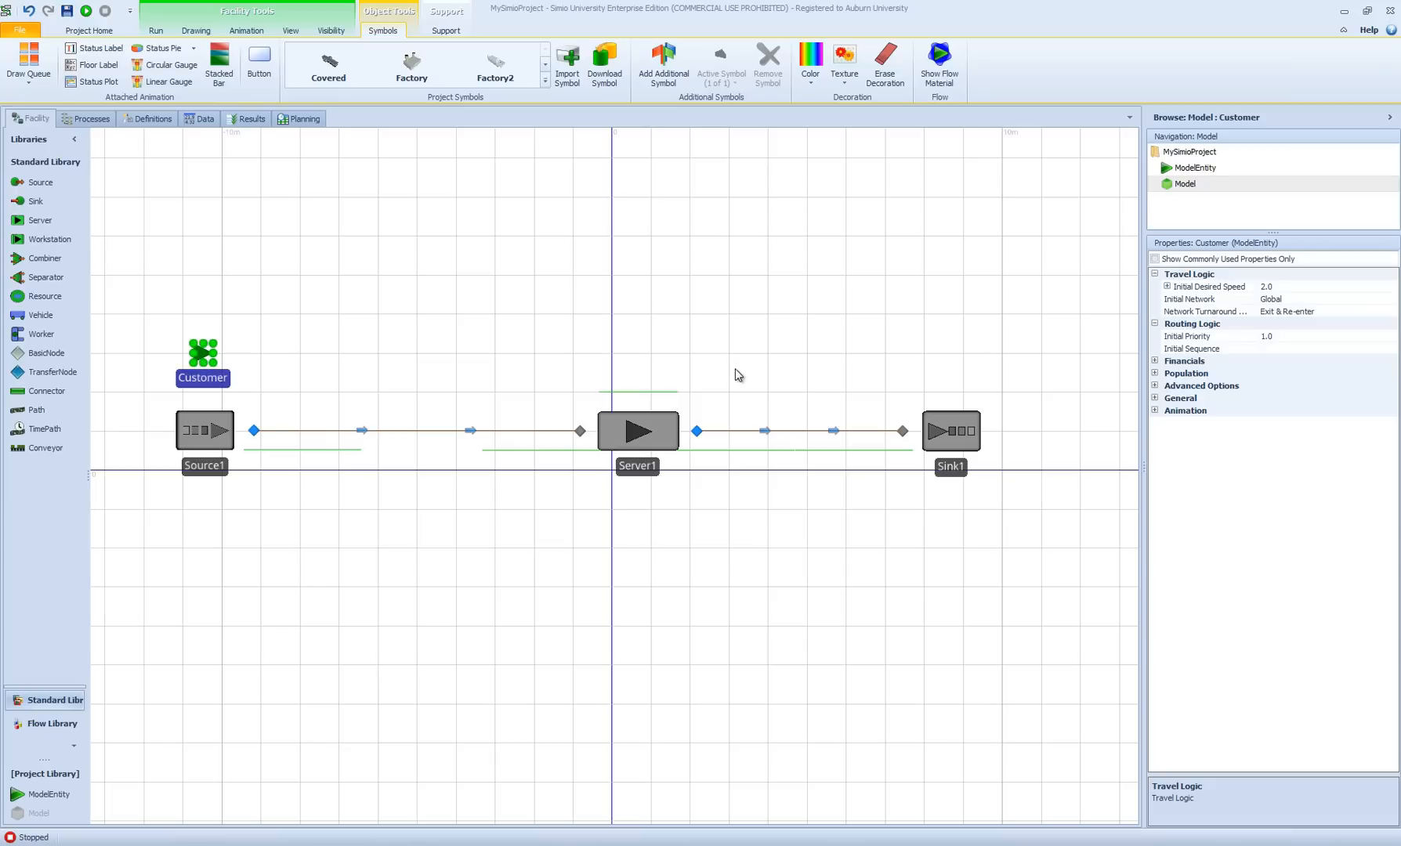
pyautogui.moveTo(1249, 343)
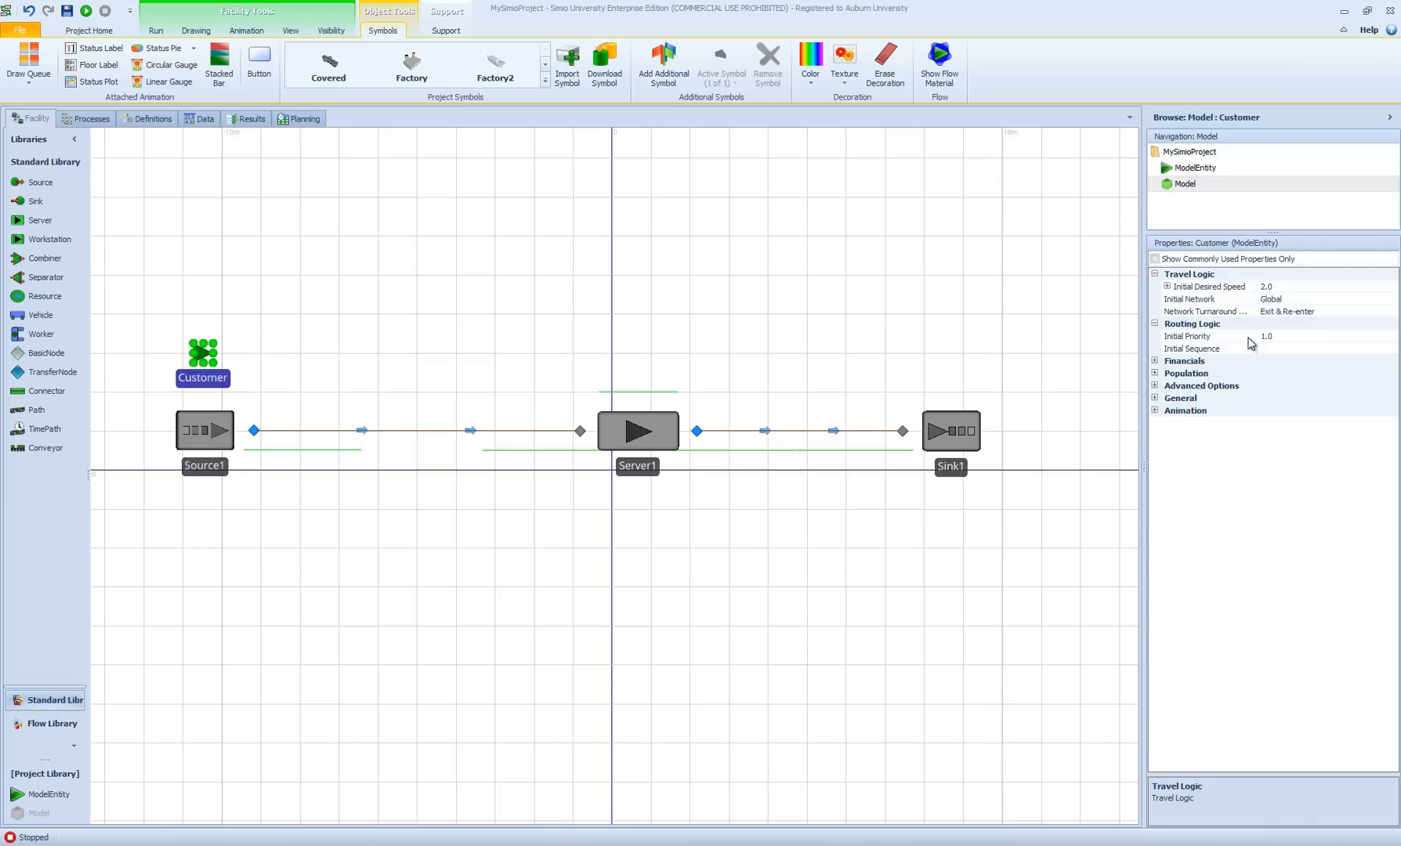
pyautogui.moveTo(1182, 295)
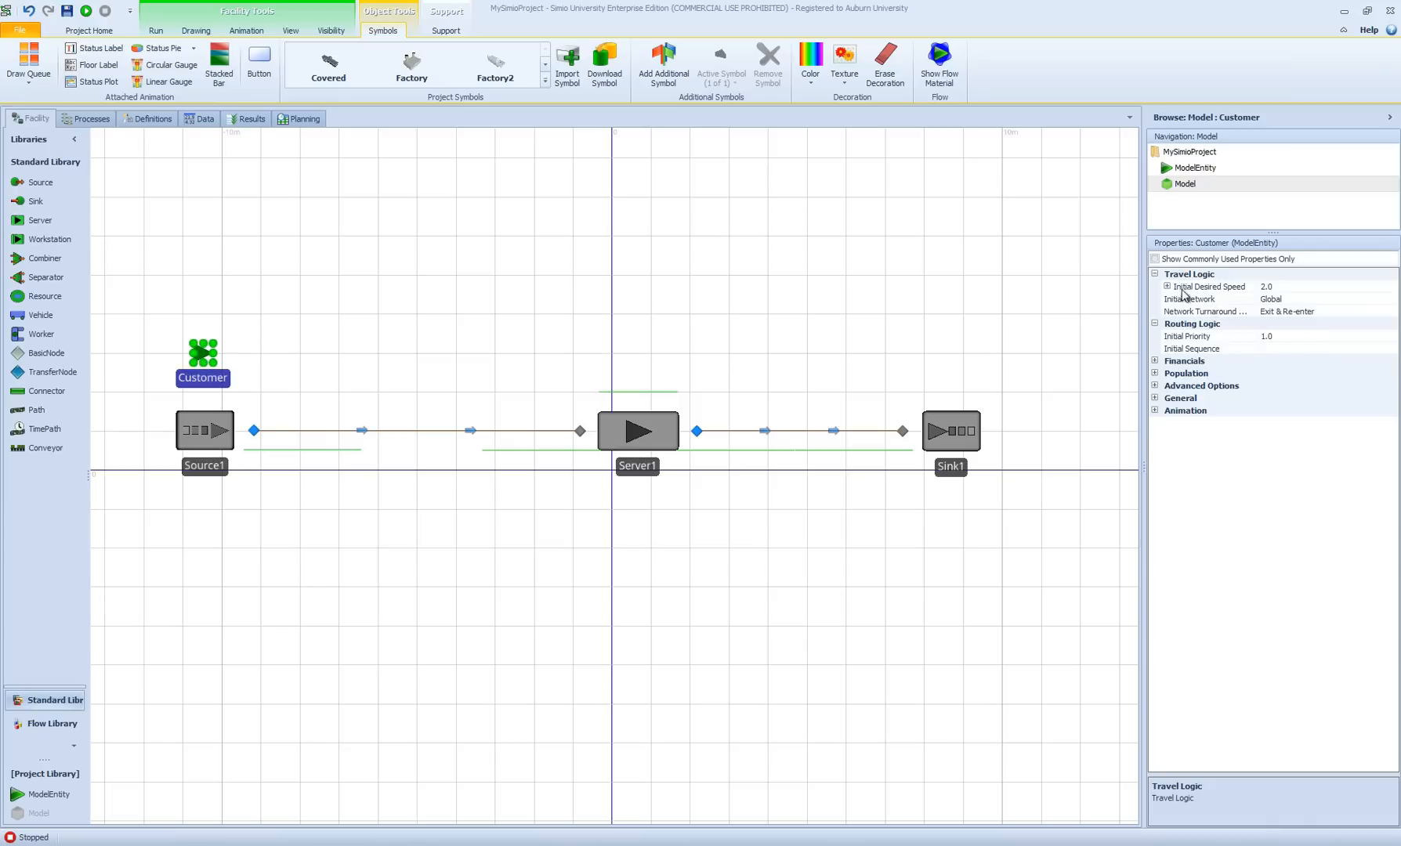
pyautogui.moveTo(1205, 295)
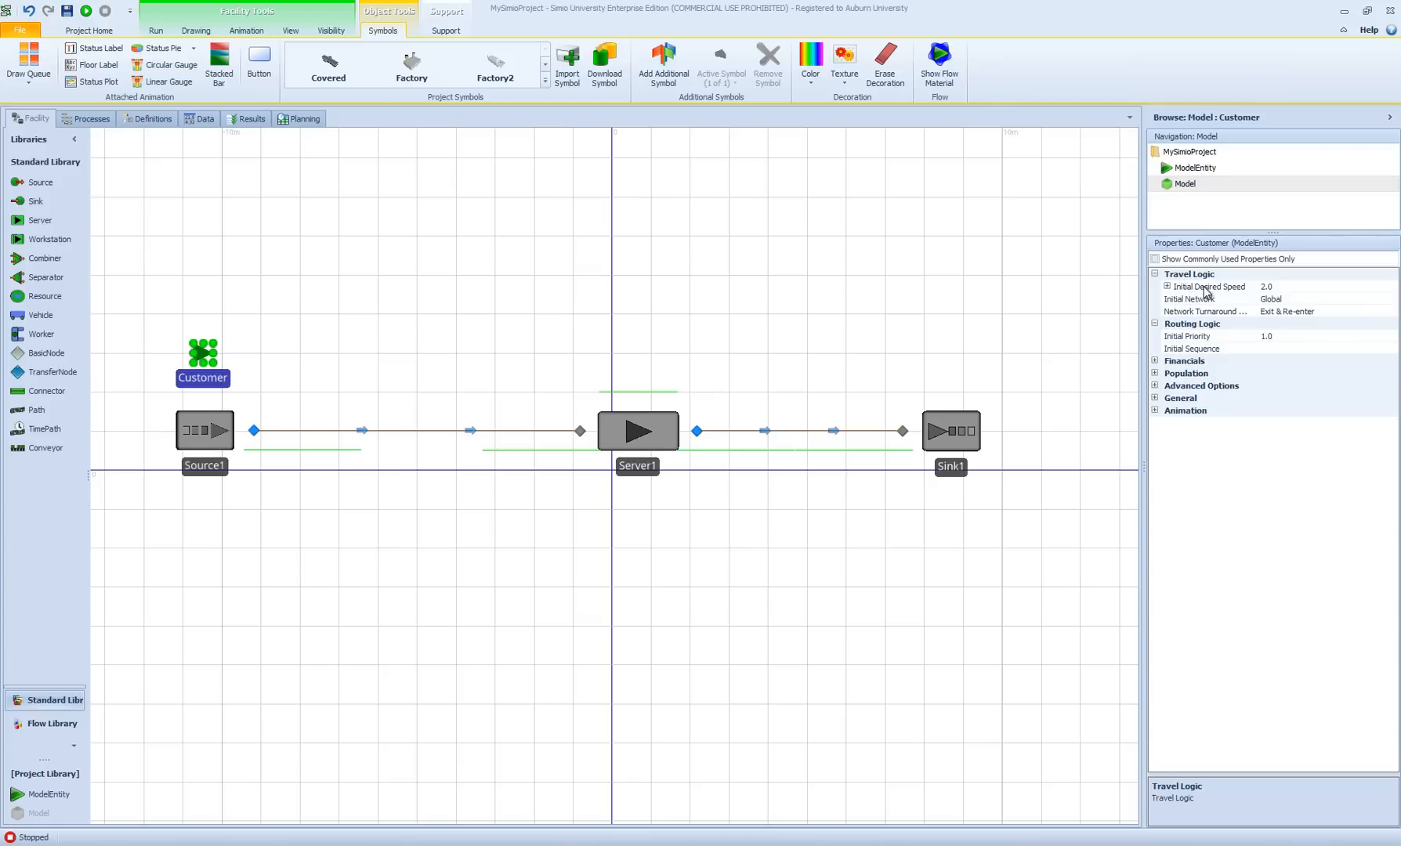
pyautogui.moveTo(1206, 295)
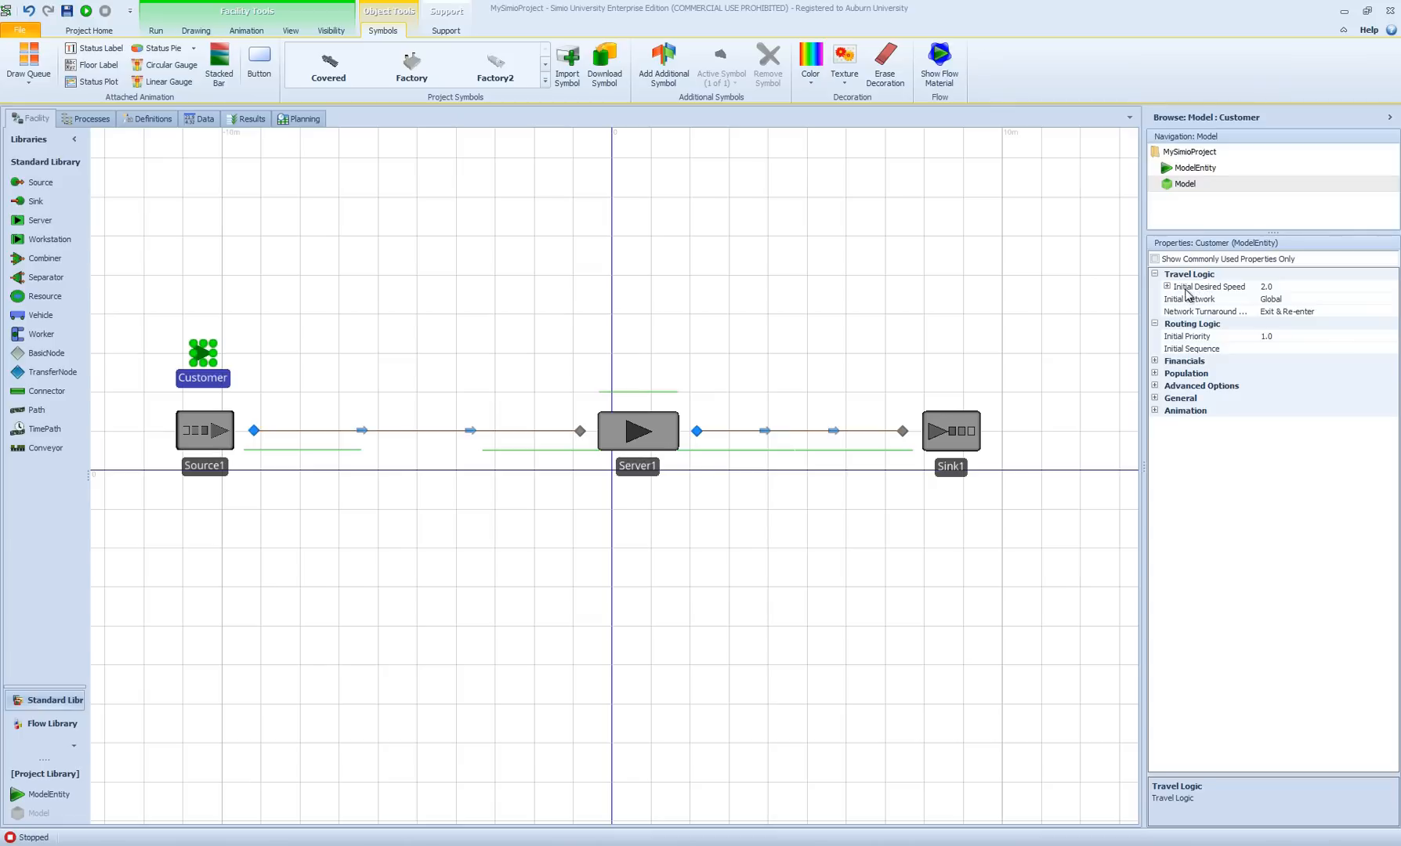
pyautogui.moveTo(1231, 295)
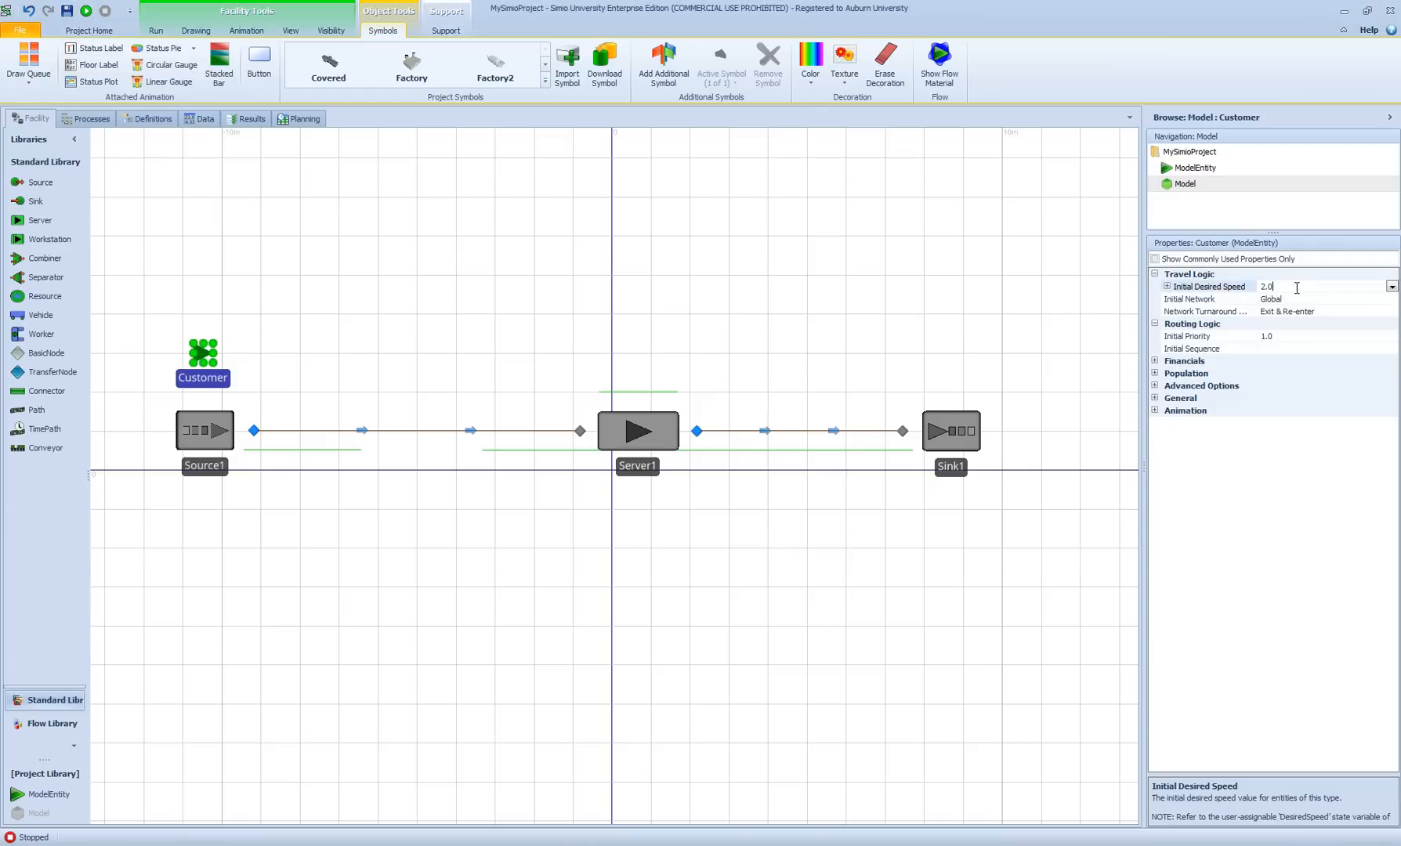
pyautogui.tripleClick(1266, 285)
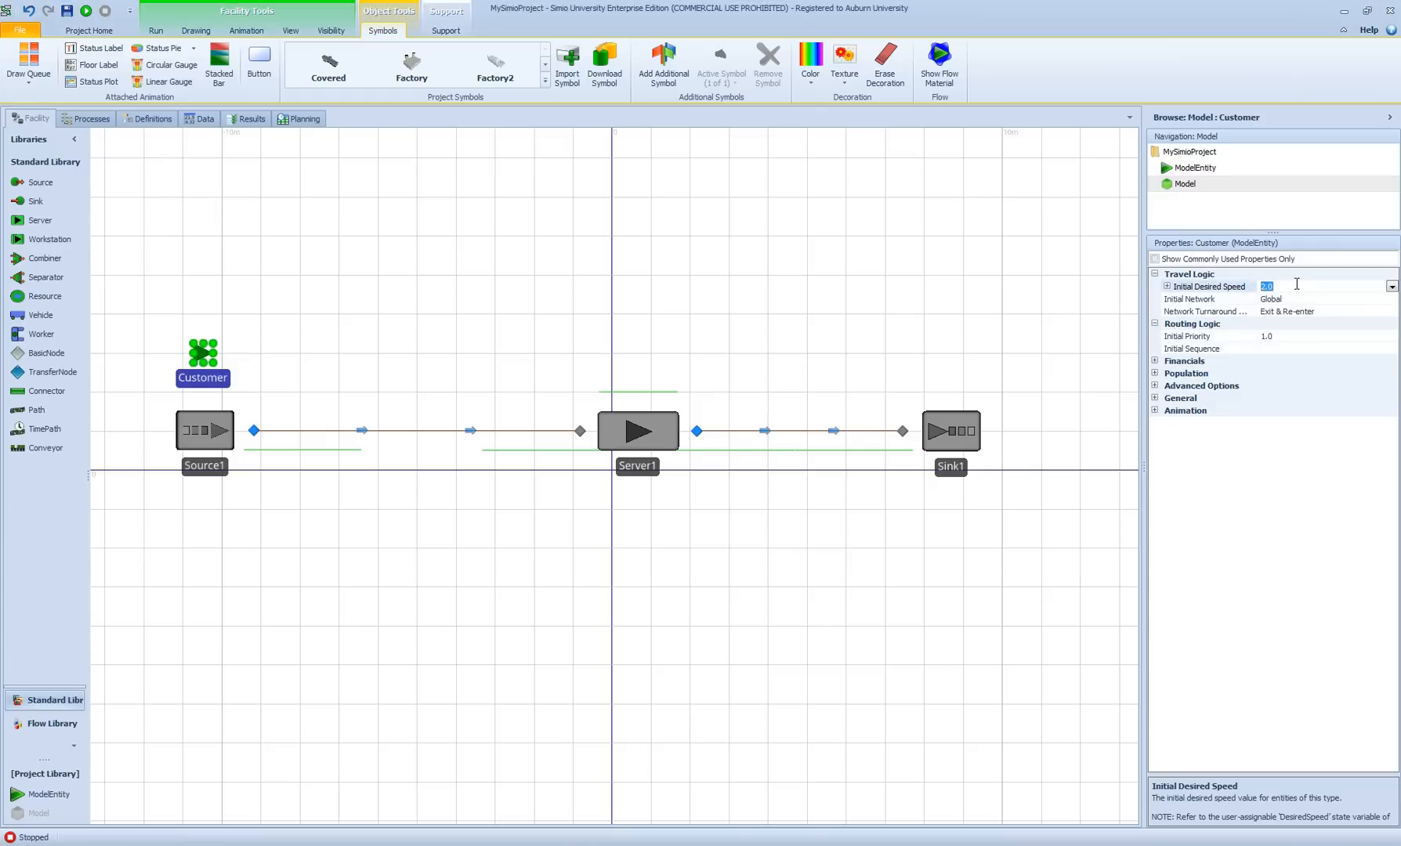
pyautogui.write('1')
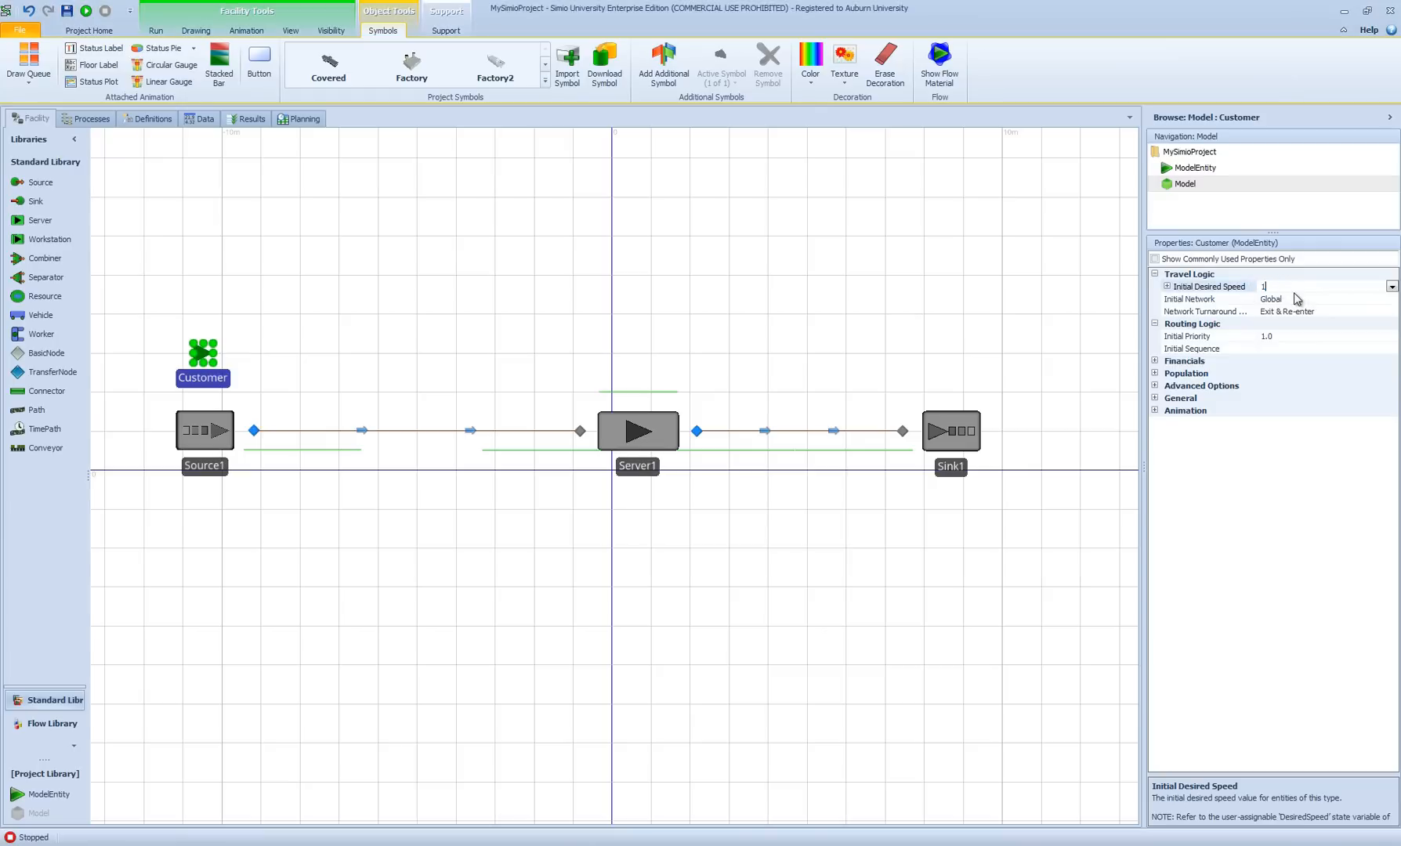
pyautogui.click(1168, 285)
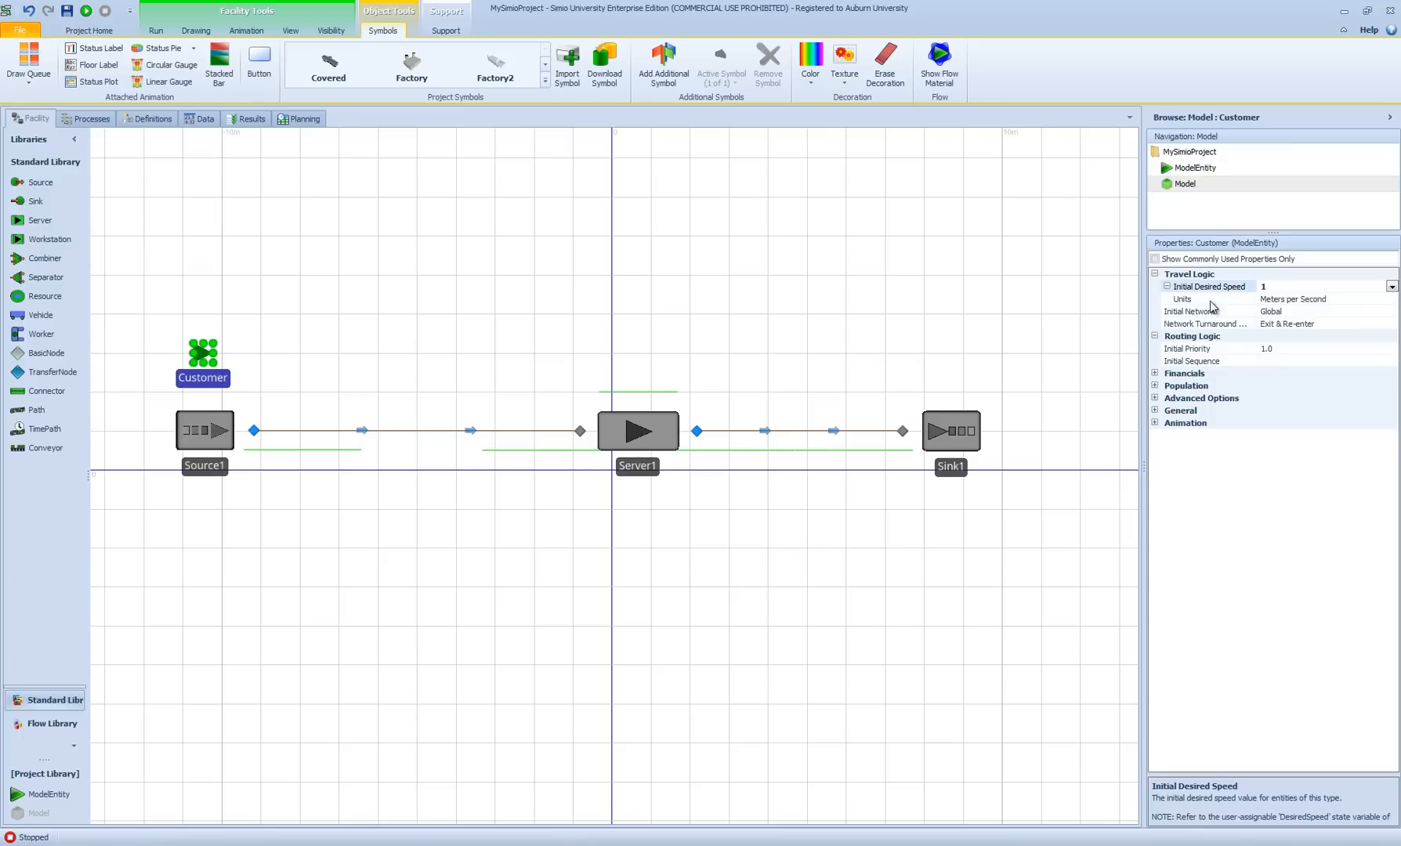
pyautogui.moveTo(1260, 308)
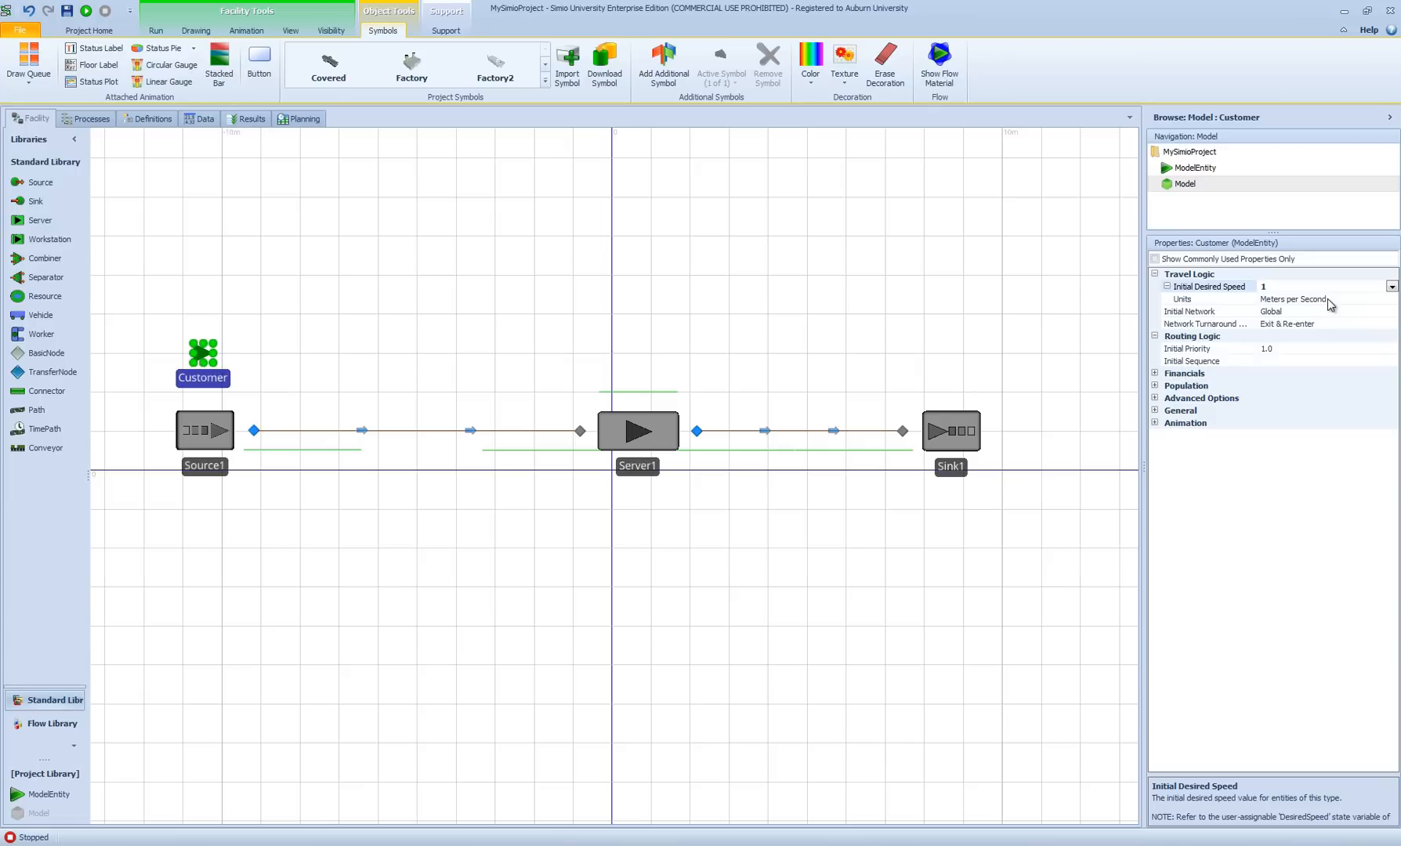
pyautogui.moveTo(1272, 310)
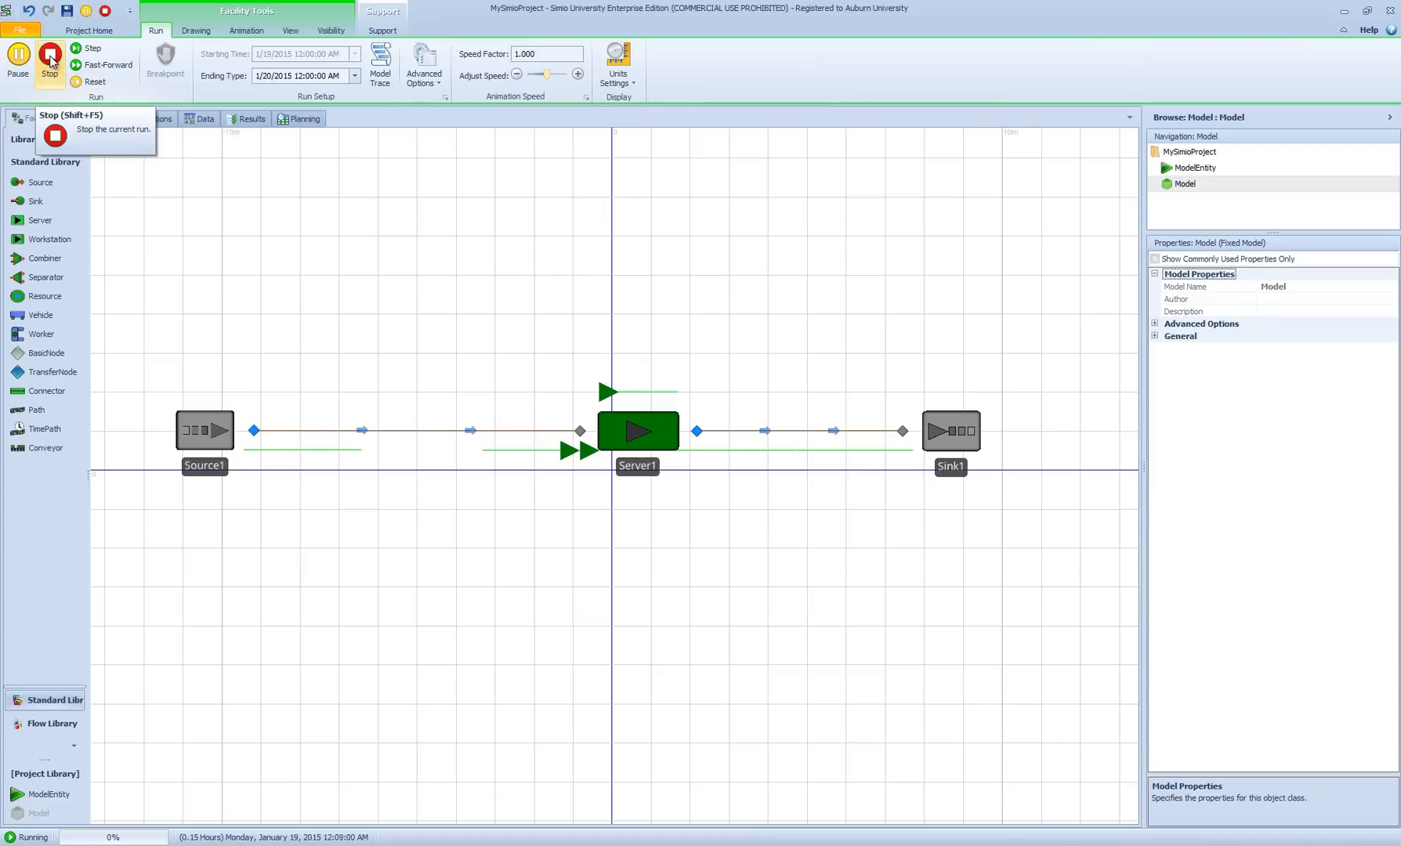
pyautogui.click(49, 55)
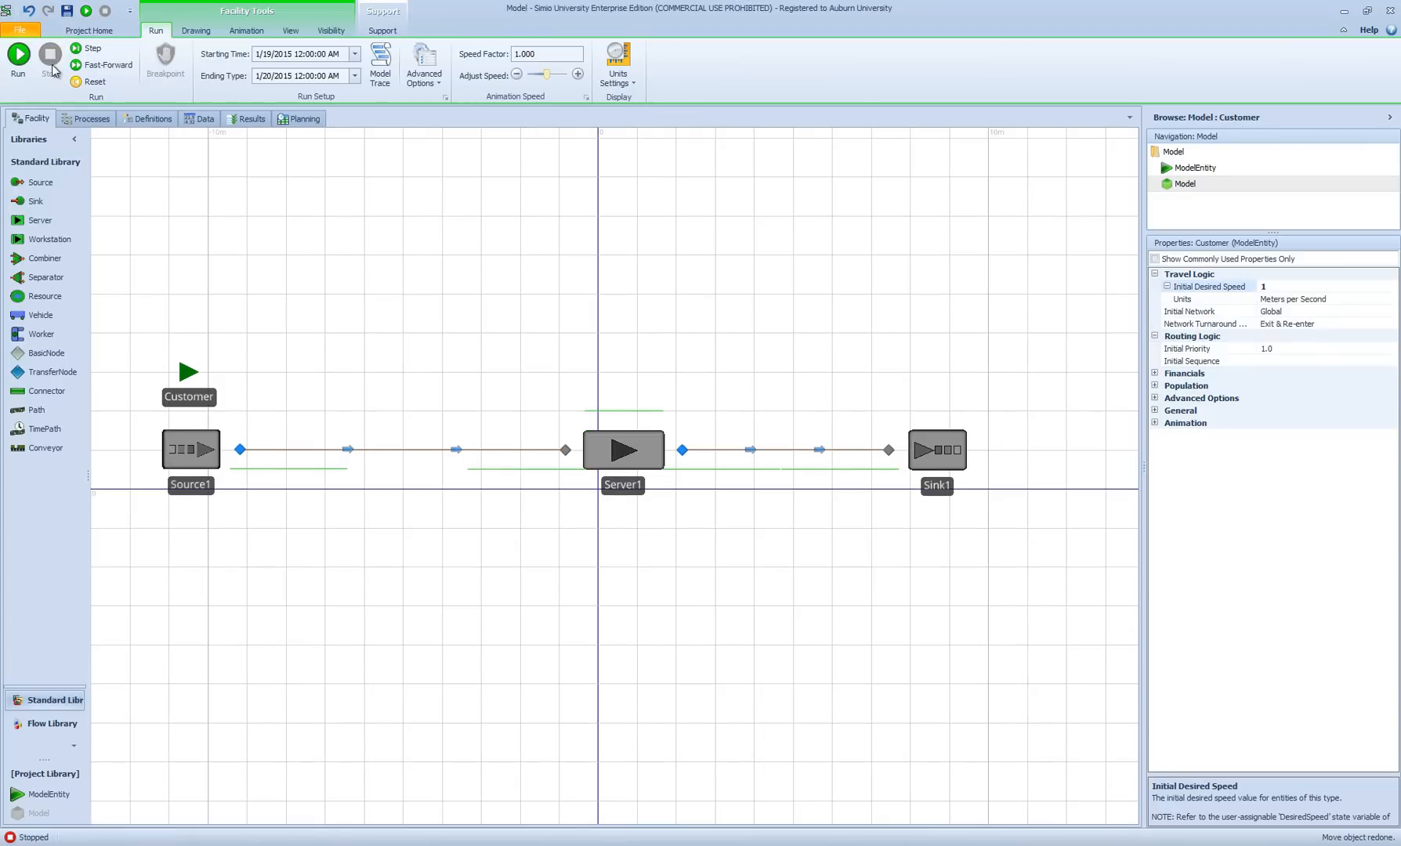
# Step: Set Starting Time to 10:00 AM on 1/19/2015 and Ending Type to a 12-hour Run Length
pyautogui.click(18, 58)
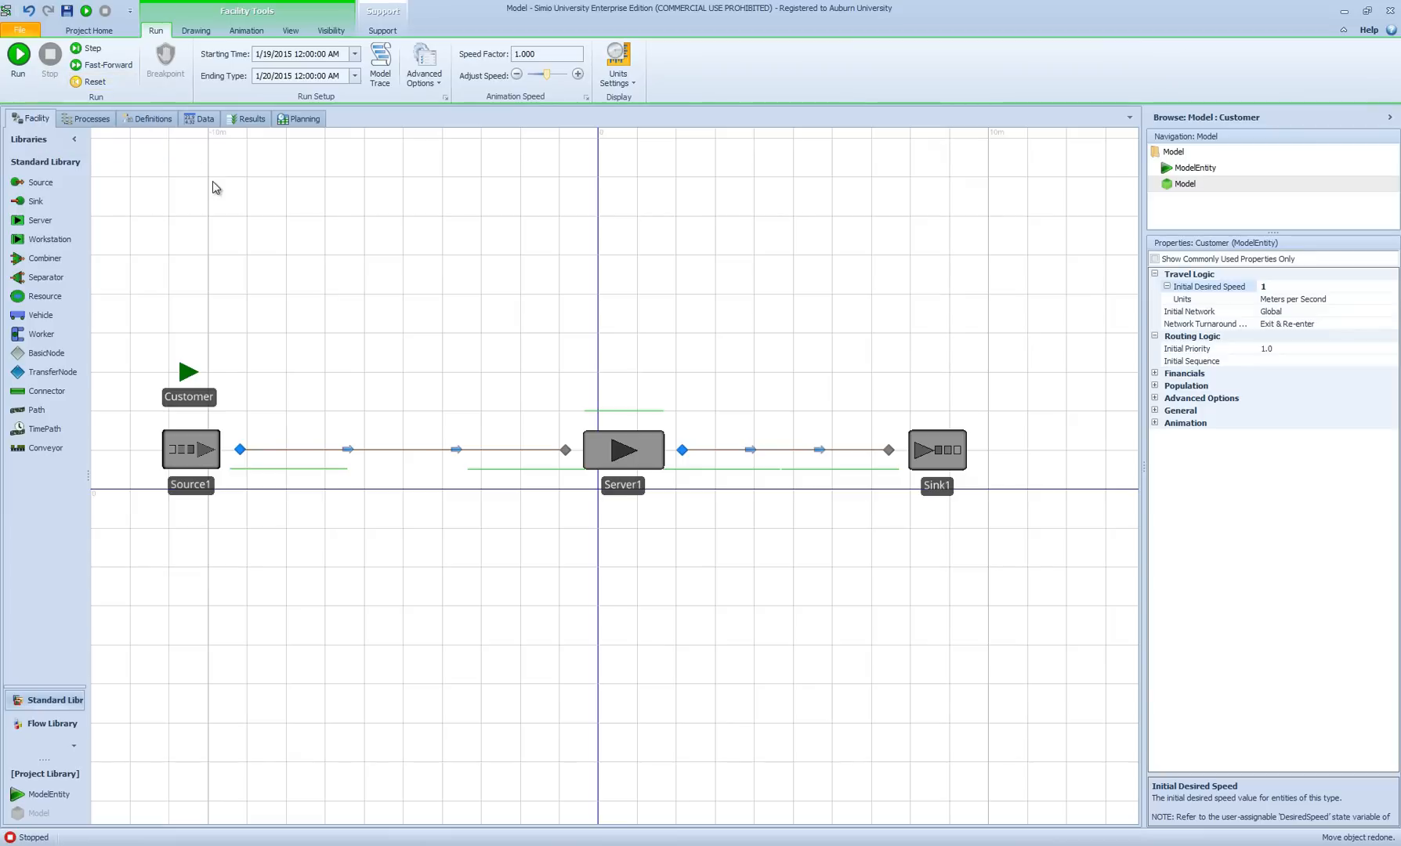
pyautogui.moveTo(383, 159)
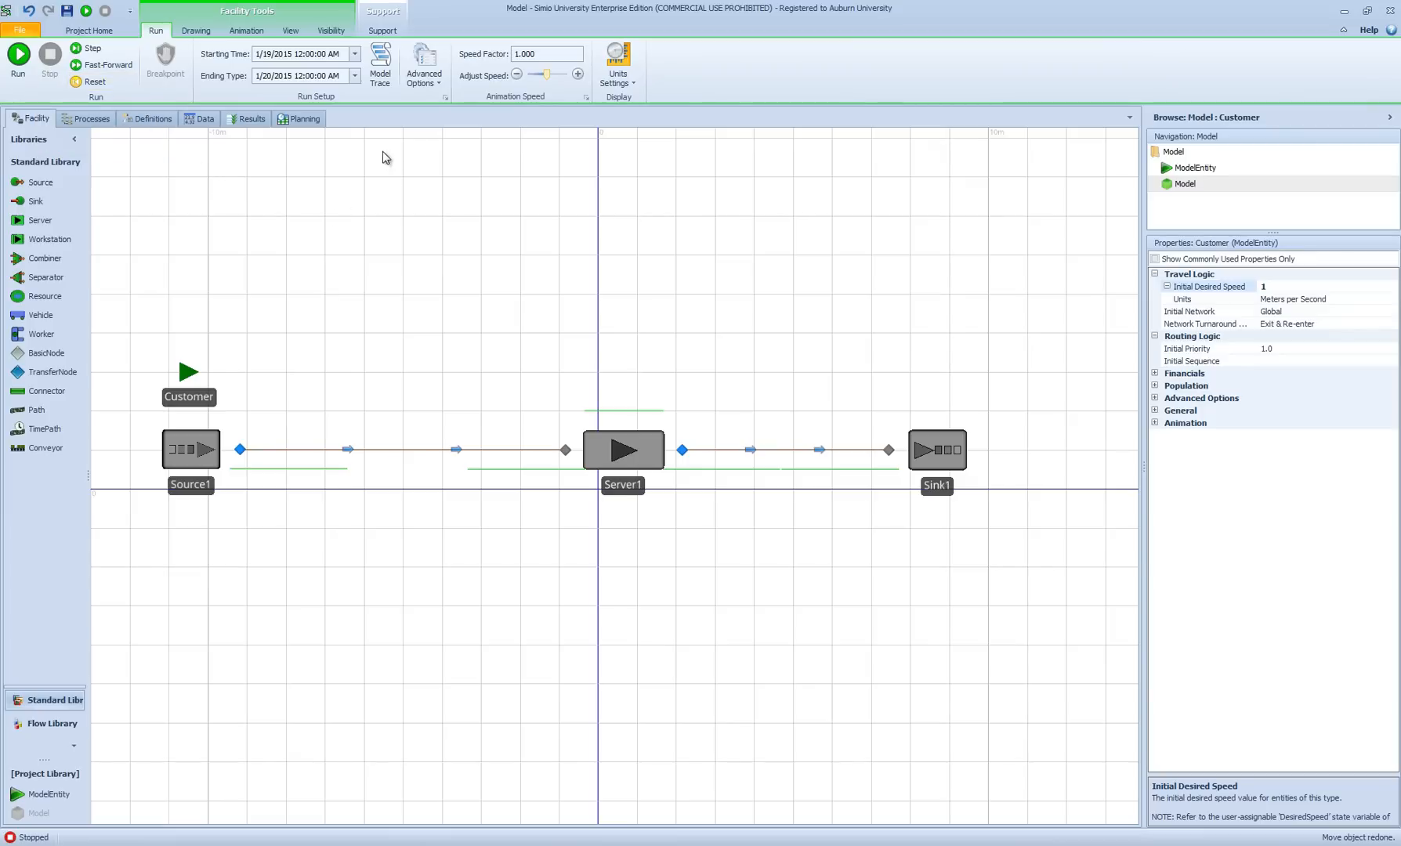
pyautogui.moveTo(366, 116)
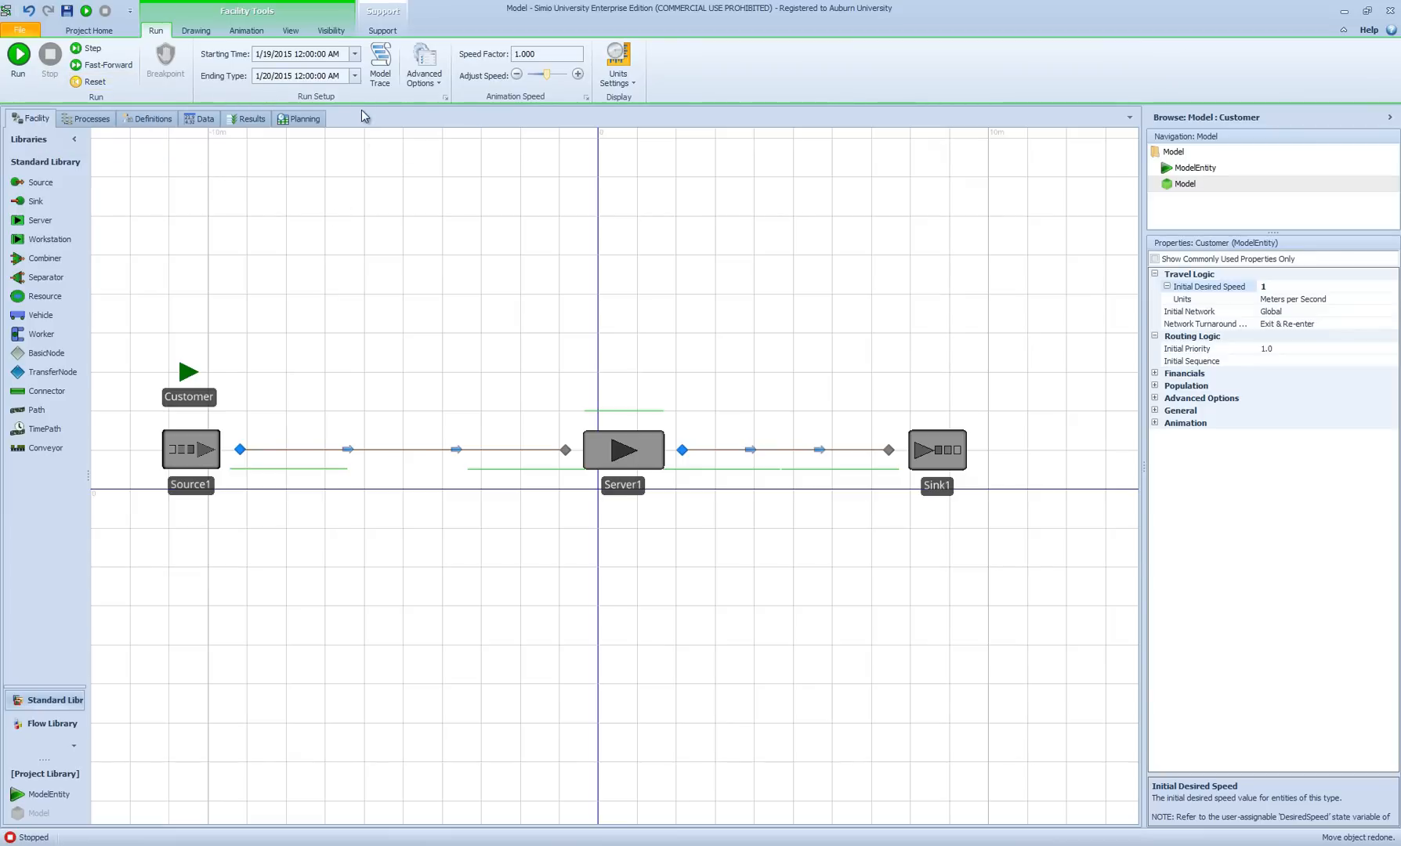
pyautogui.moveTo(362, 116)
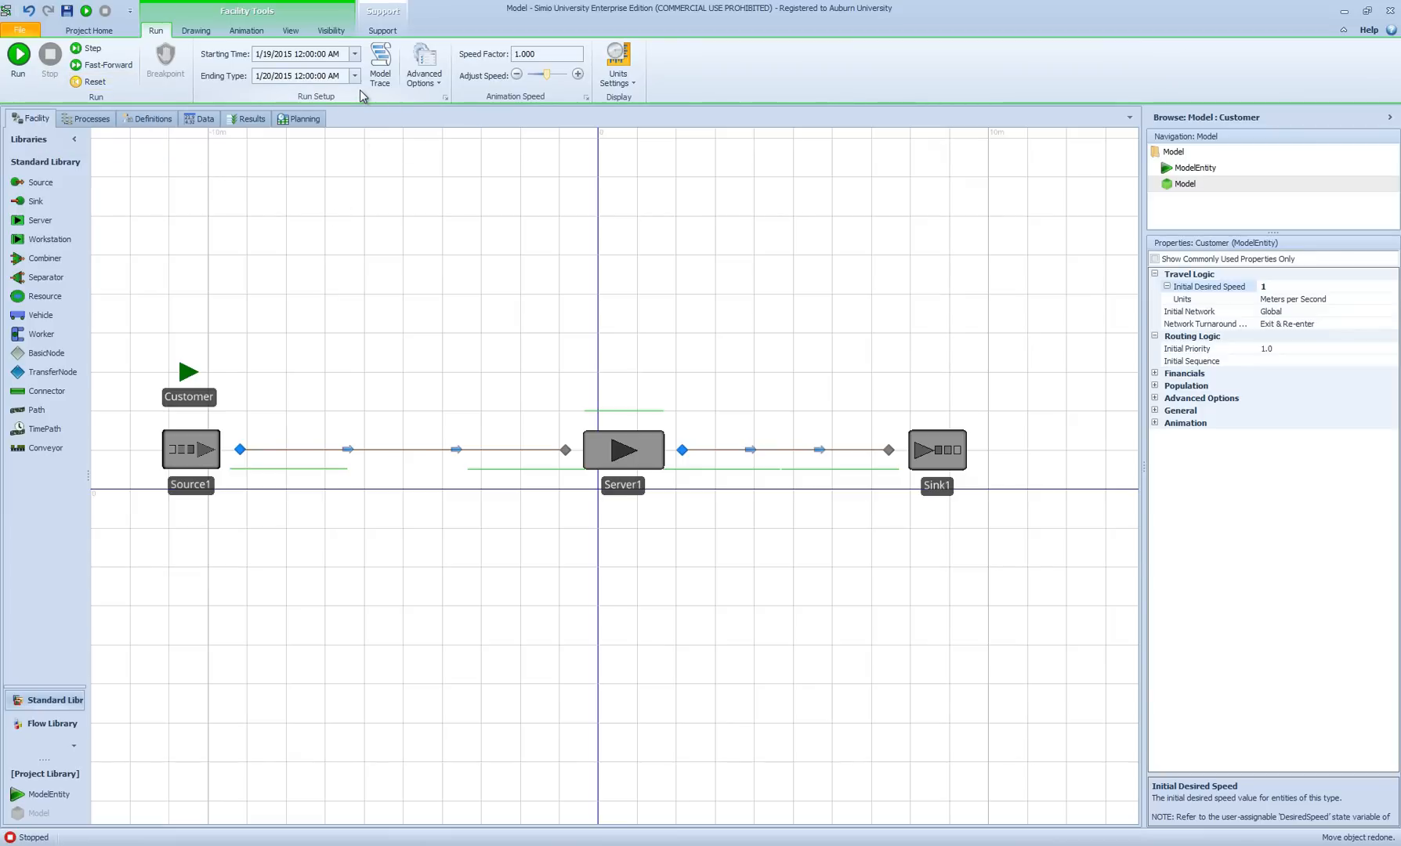
pyautogui.click(354, 53)
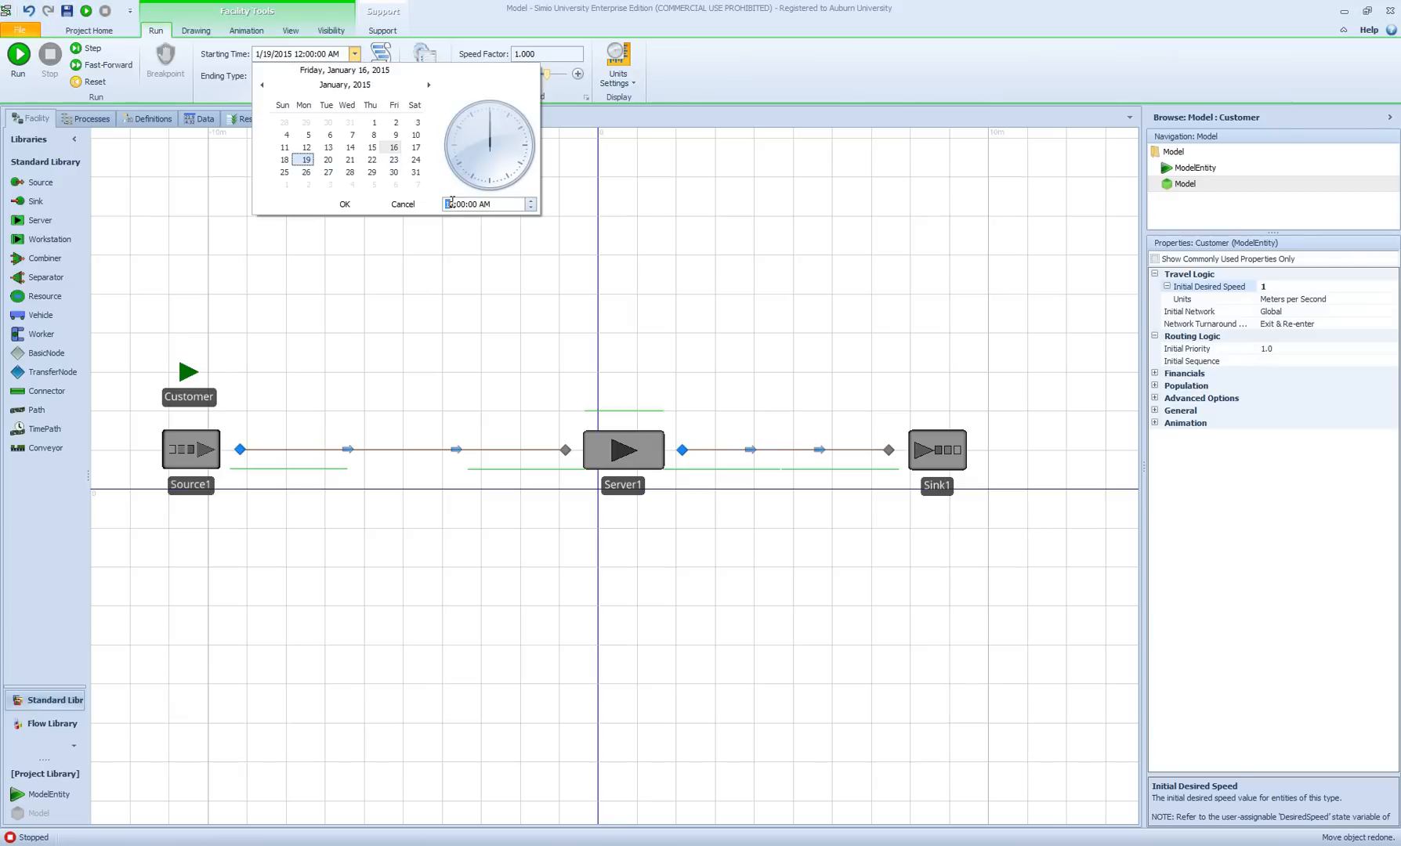
pyautogui.moveTo(345, 205)
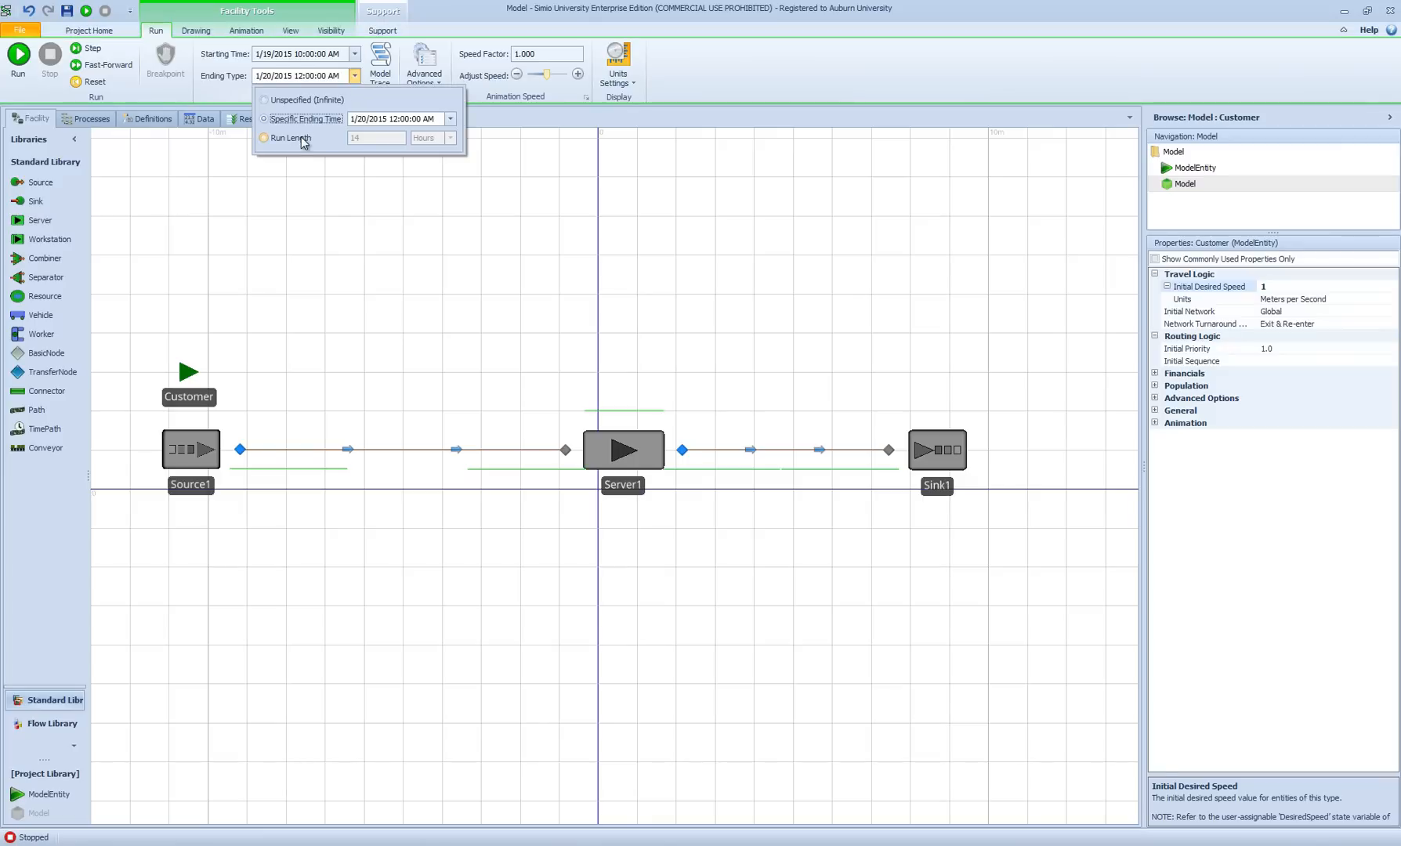
pyautogui.click(264, 138)
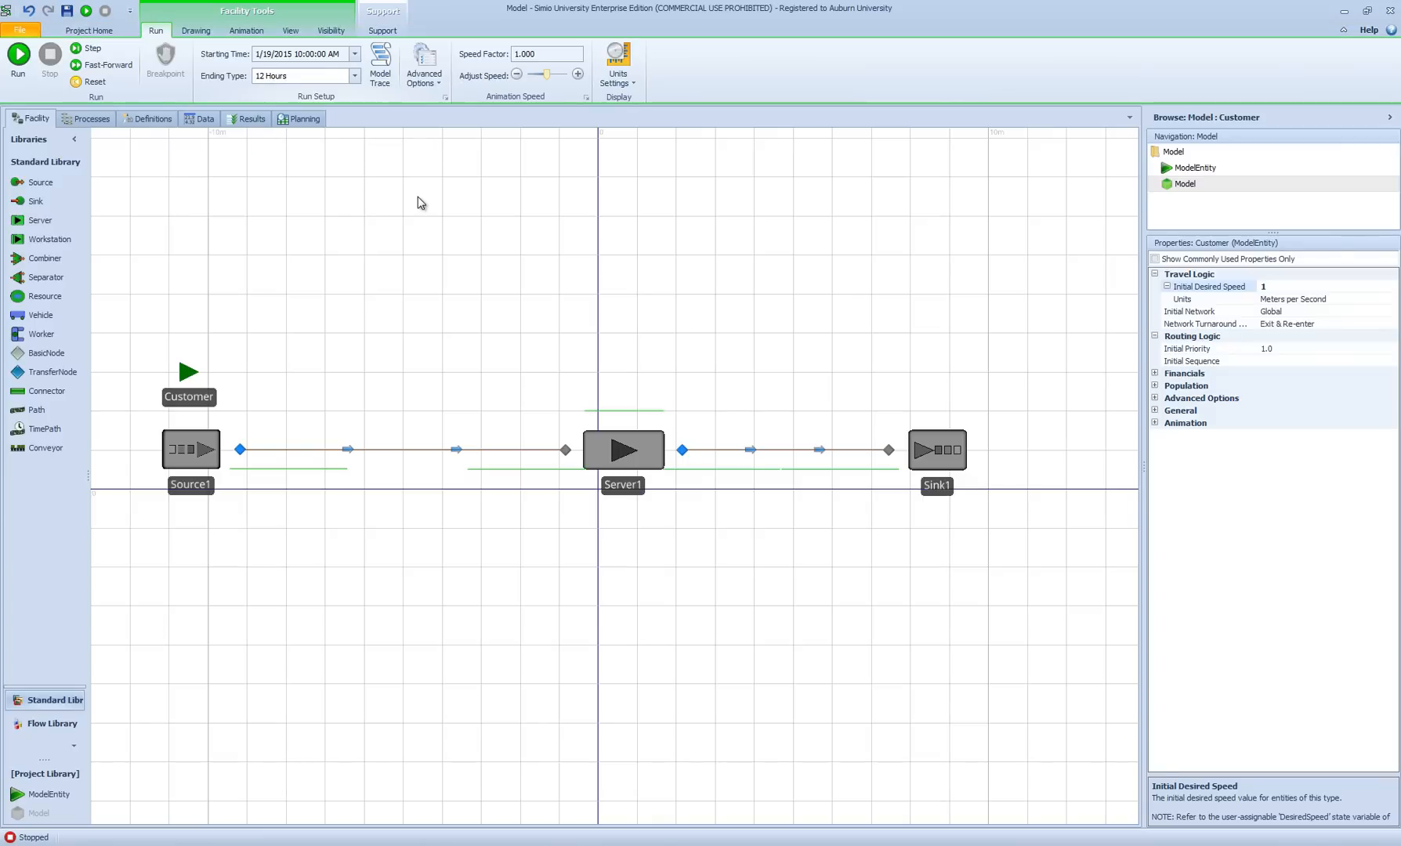
pyautogui.moveTo(580, 221)
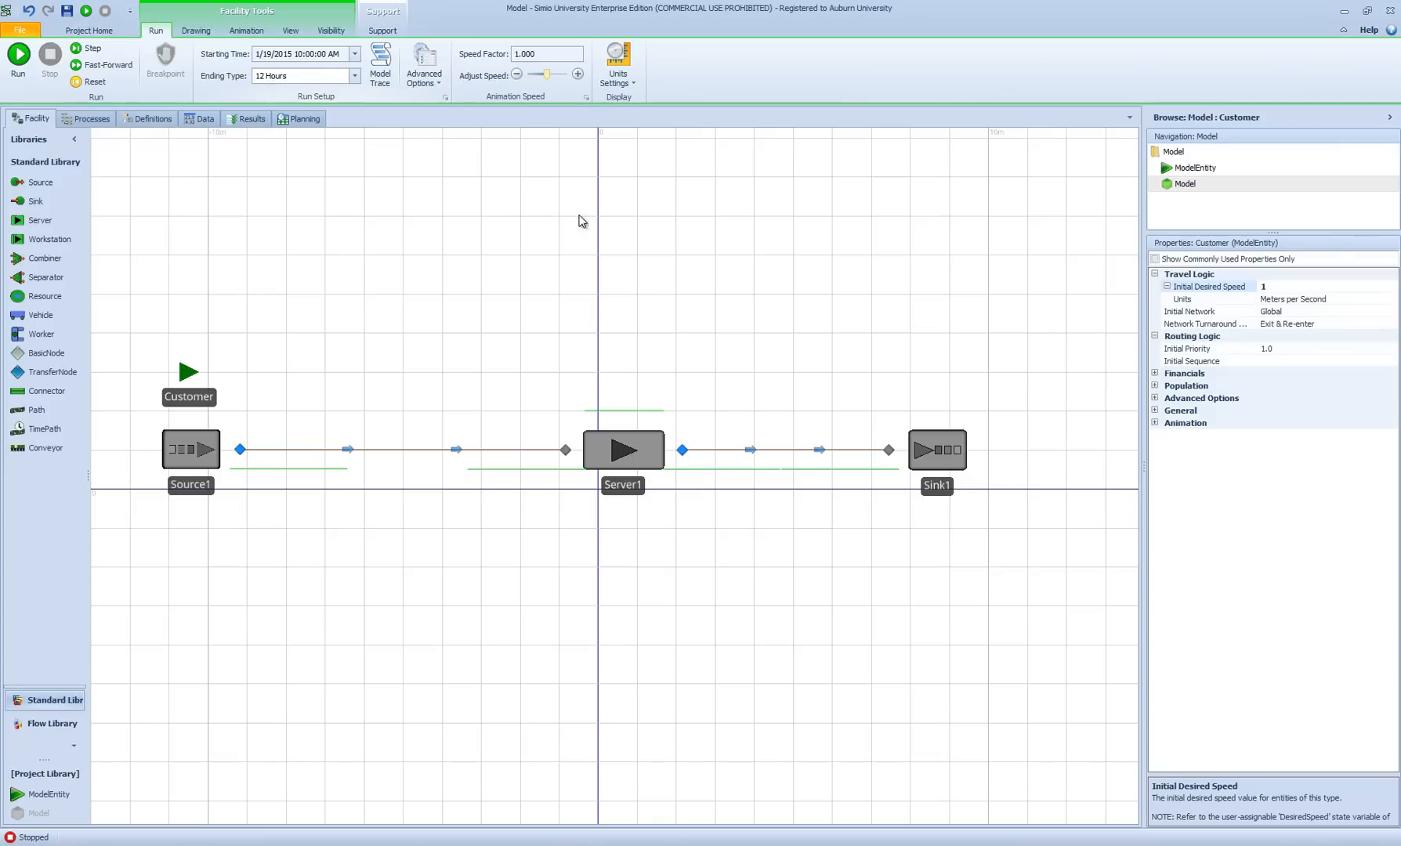
pyautogui.moveTo(42, 135)
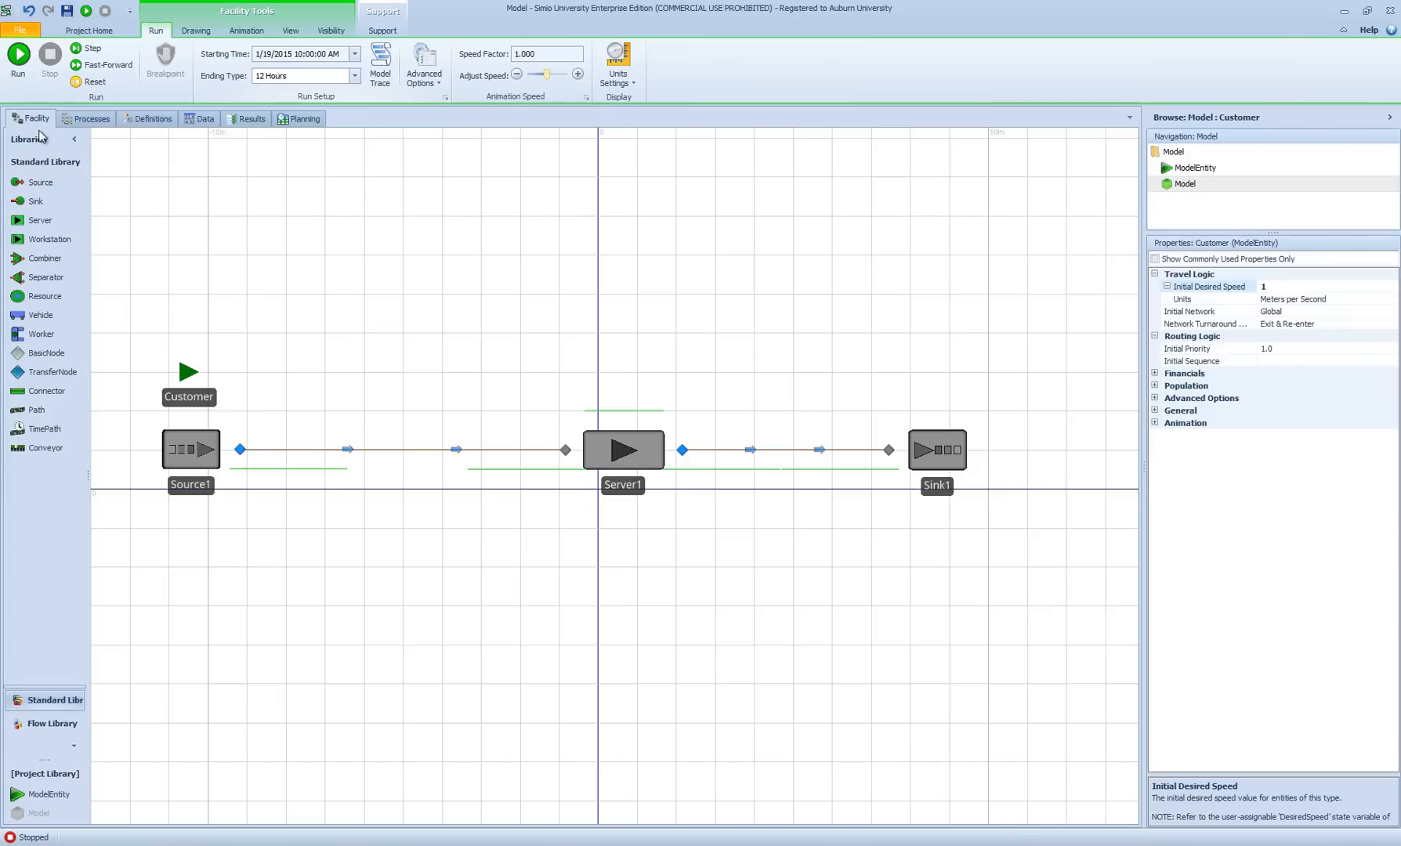
# Step: Run the Source–Server–Sink model through its 12-hour simulation
pyautogui.click(17, 58)
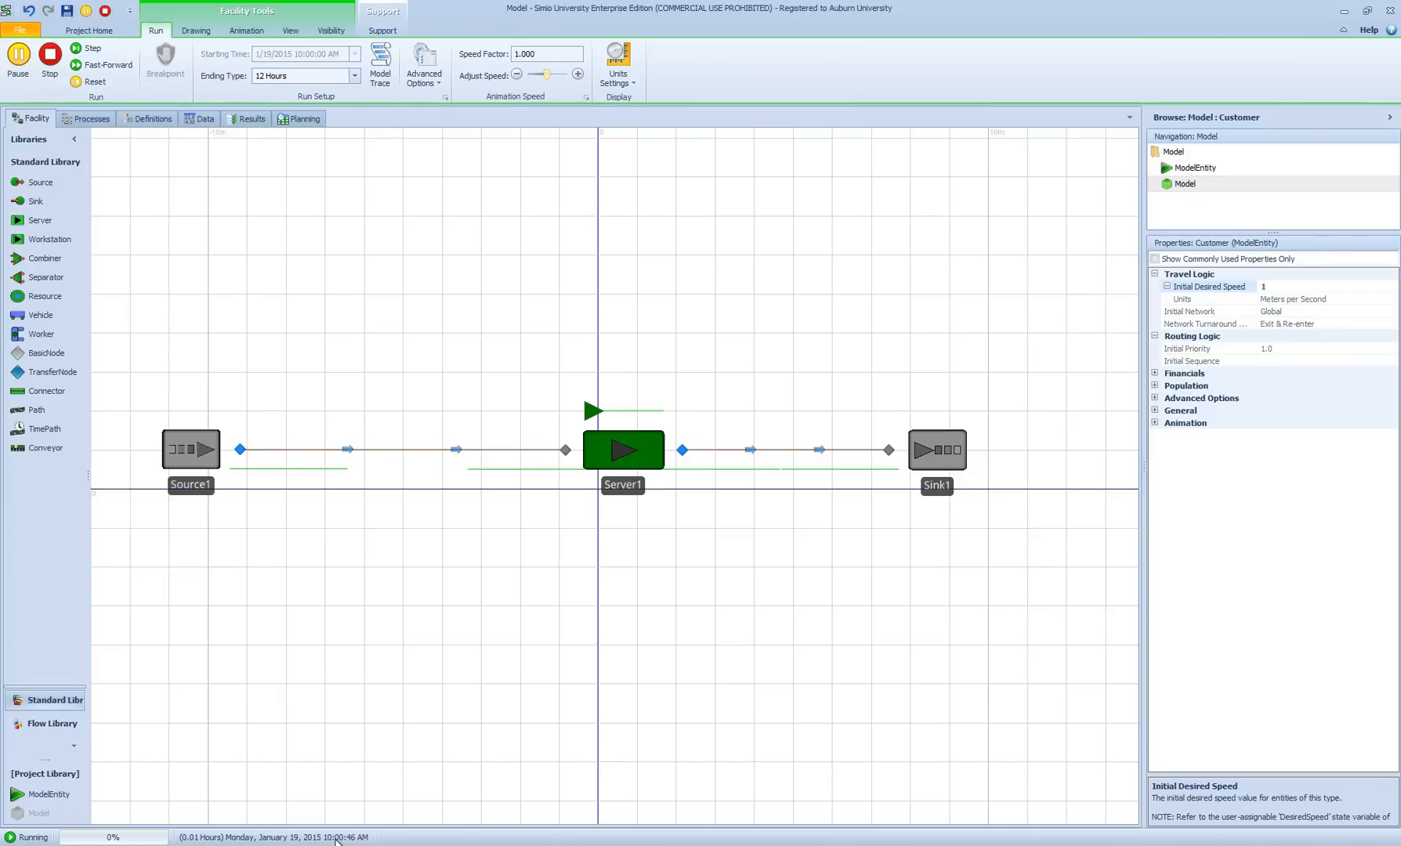
pyautogui.moveTo(110, 64)
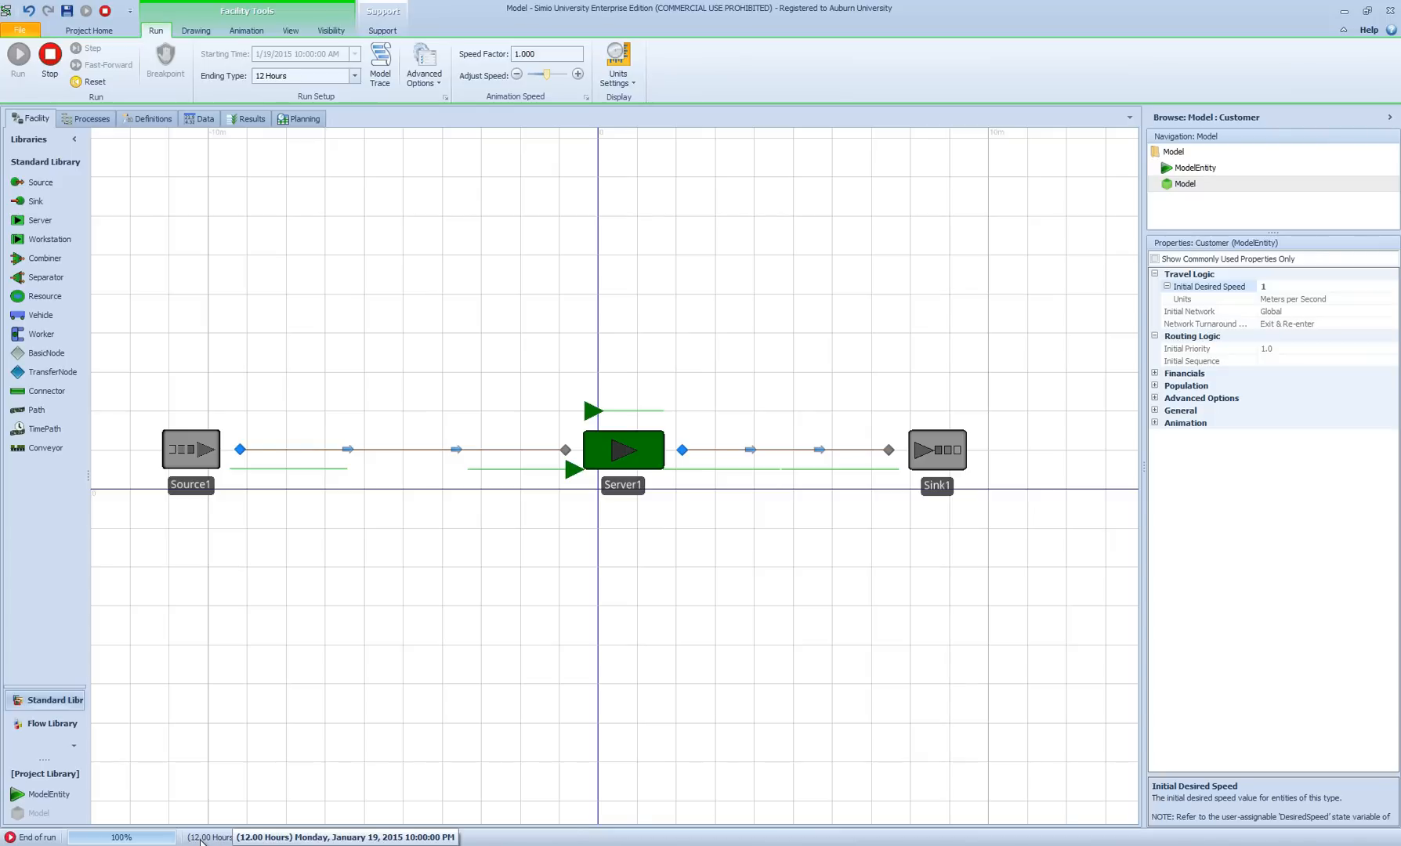
pyautogui.moveTo(253, 119)
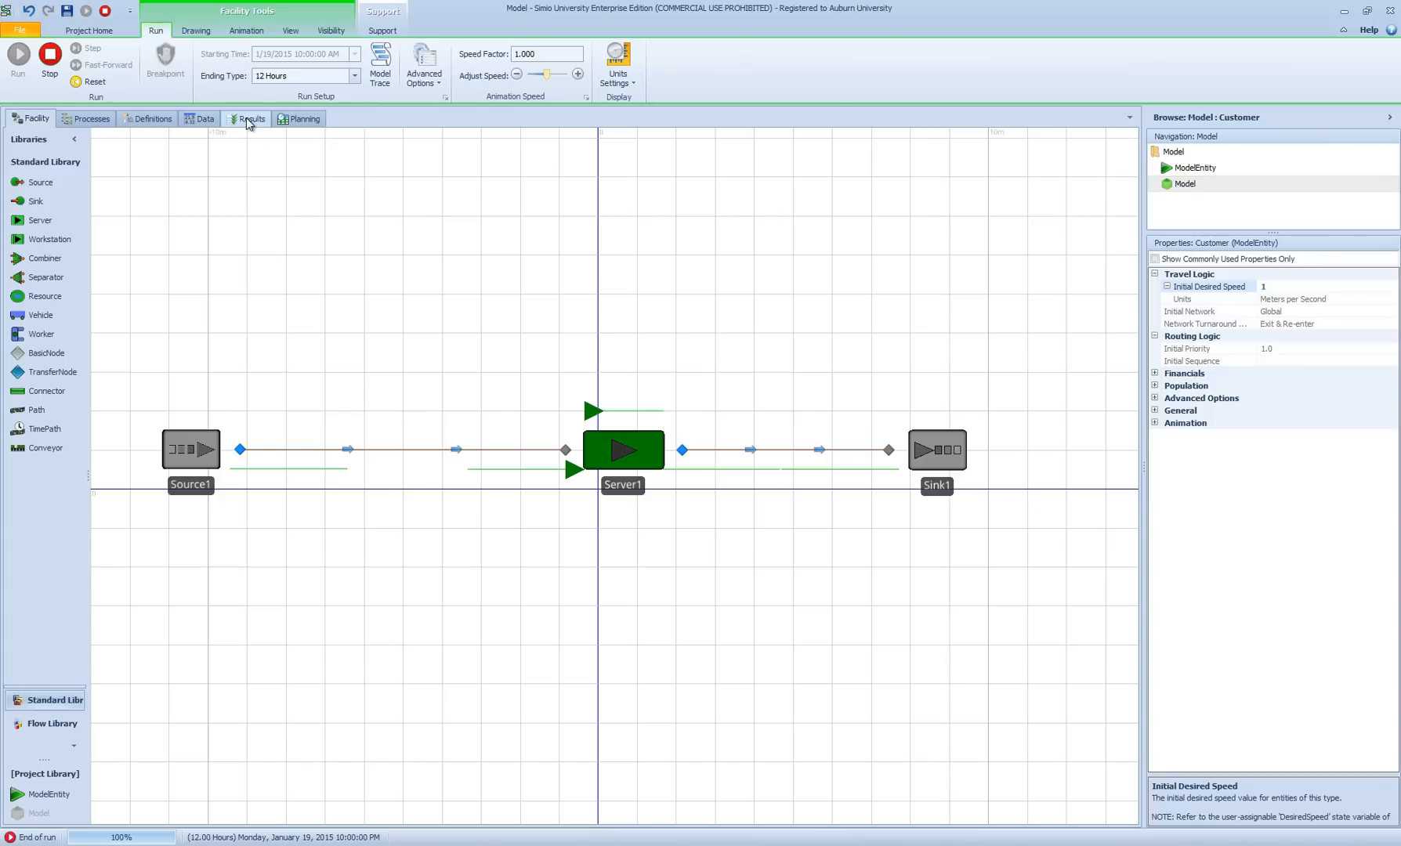
# Step: Show the Results Pivot Grid with 232 customers created and 230 destroyed
pyautogui.click(253, 118)
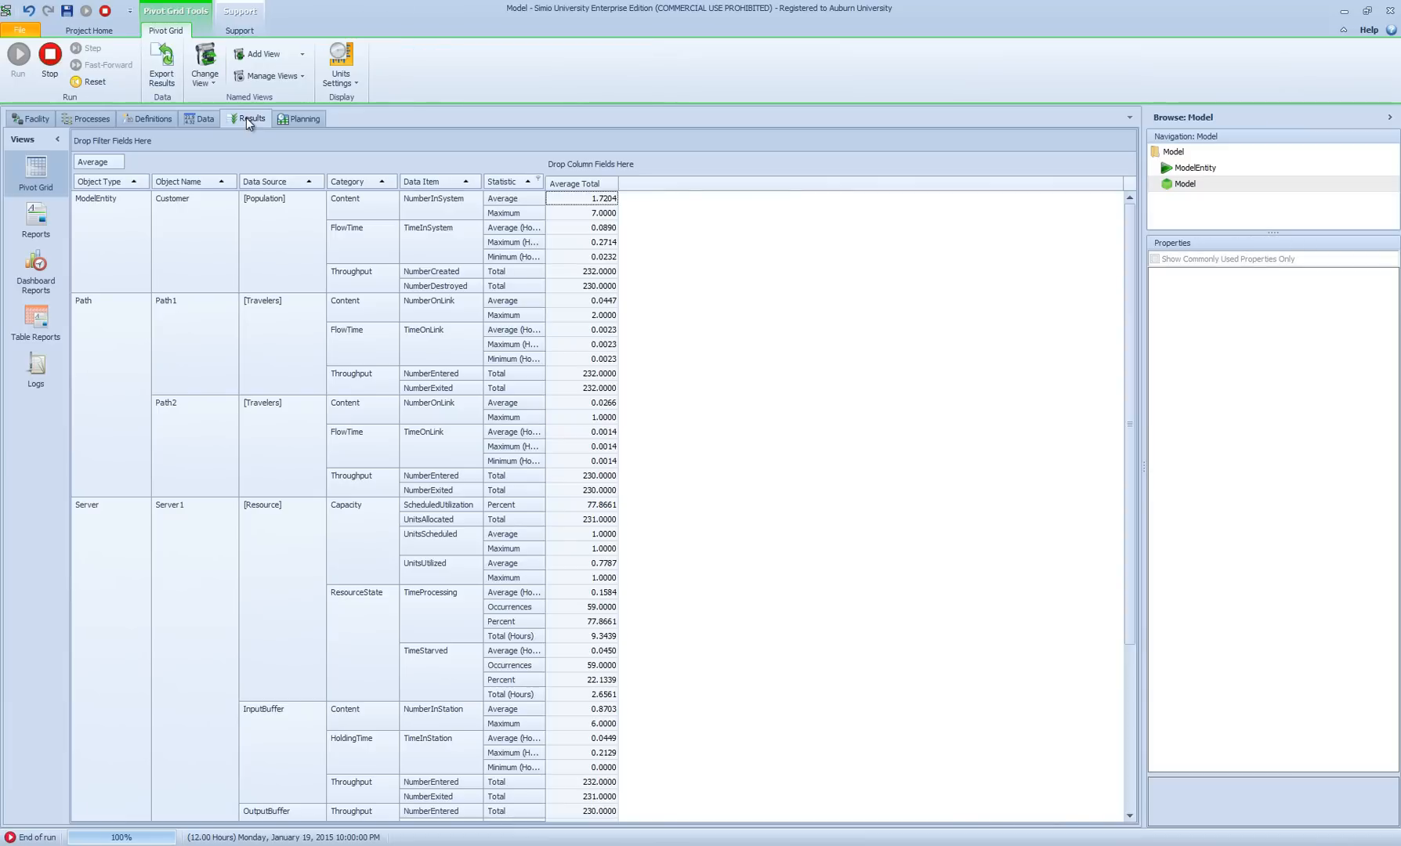
pyautogui.moveTo(246, 275)
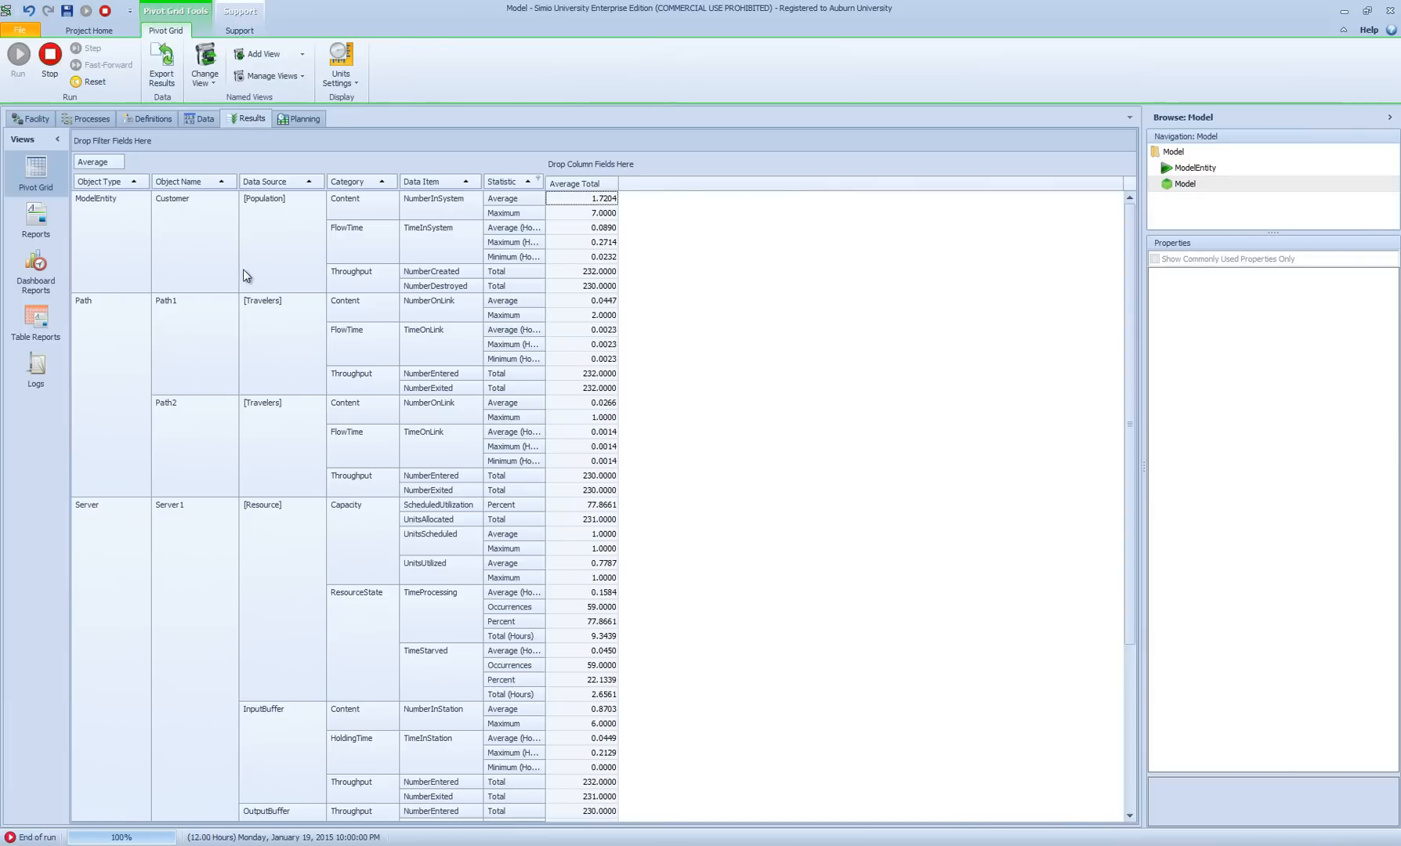
pyautogui.moveTo(121, 251)
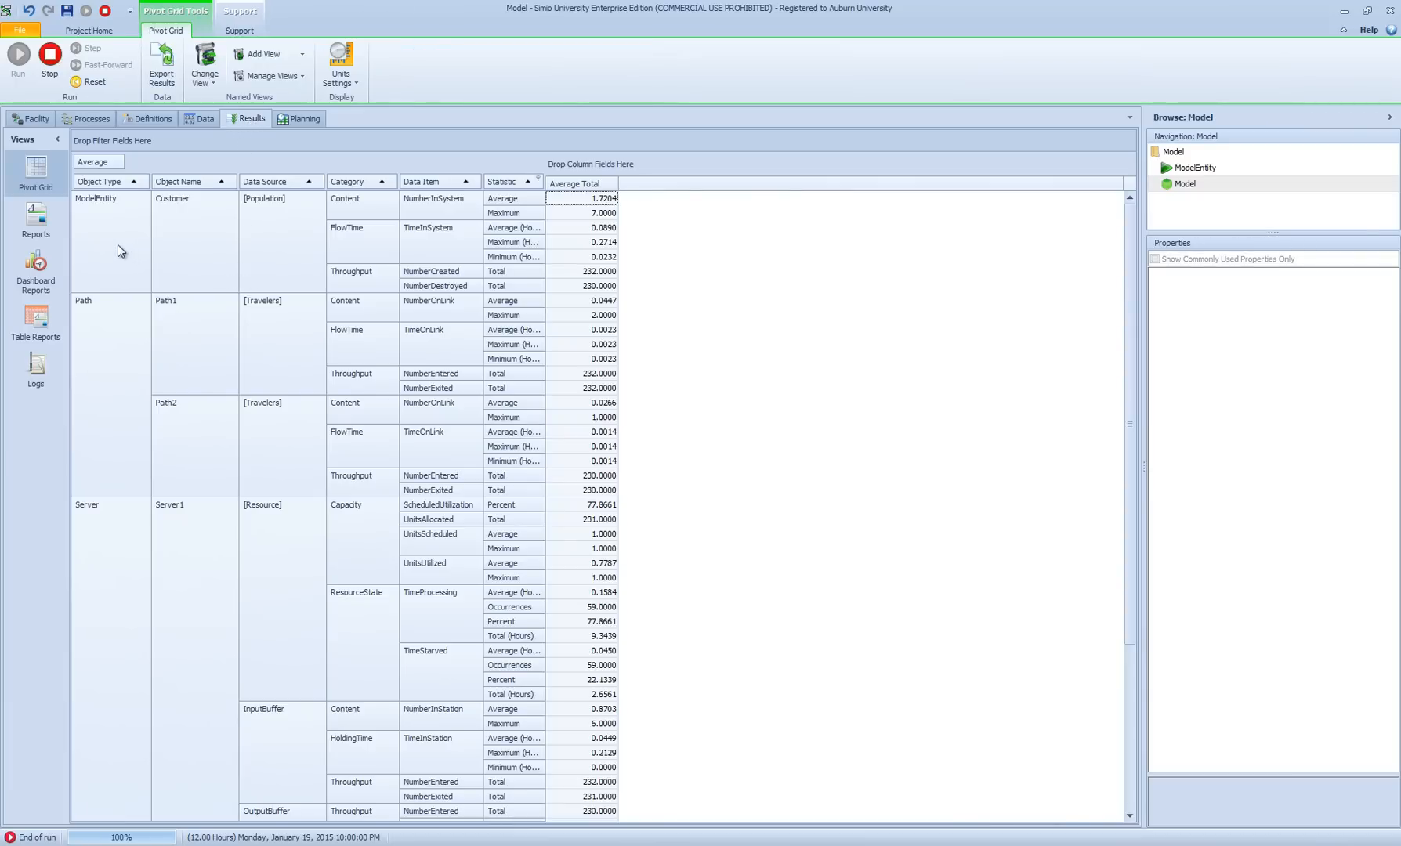
pyautogui.moveTo(118, 247)
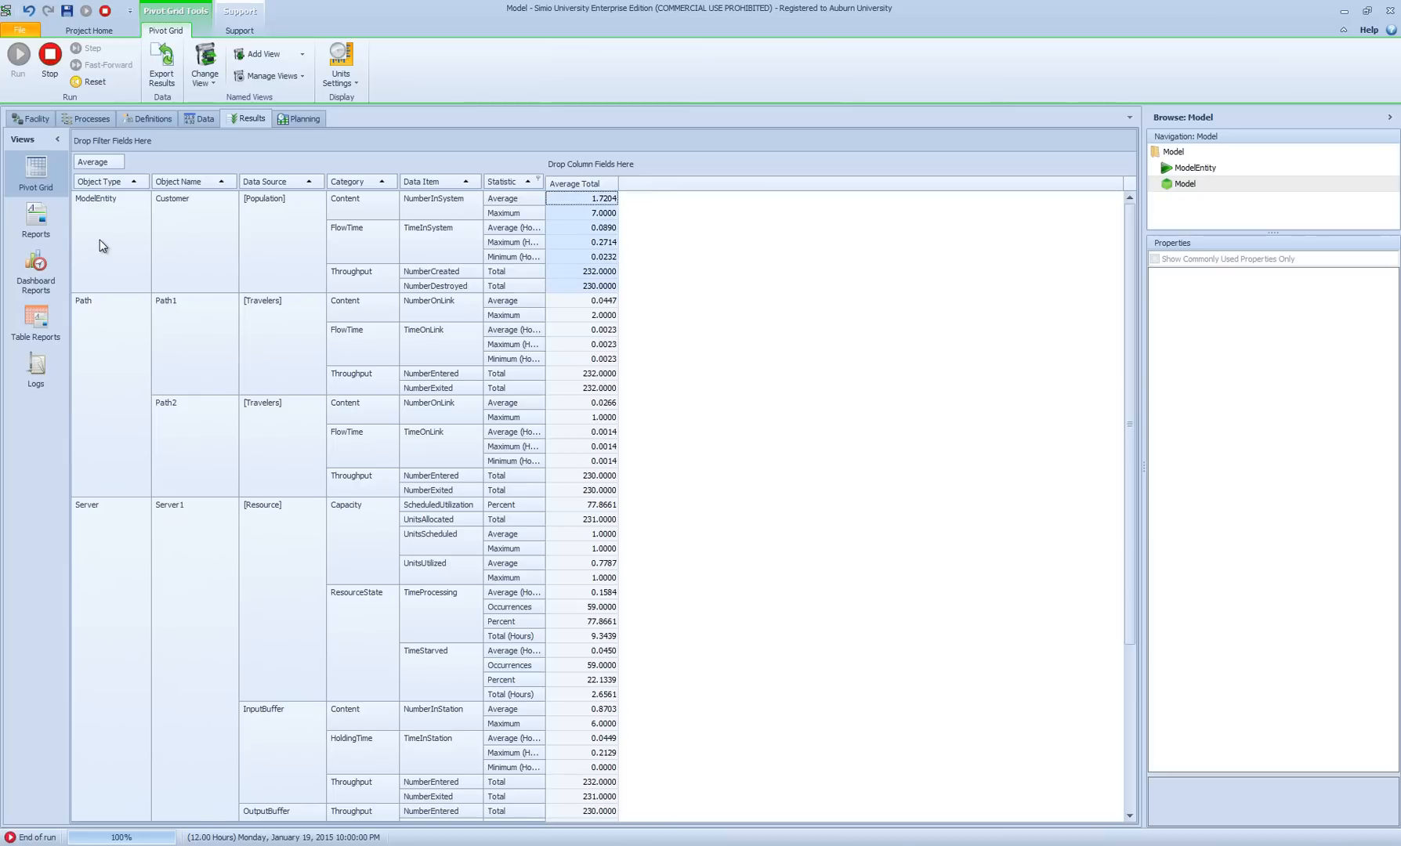
pyautogui.moveTo(114, 237)
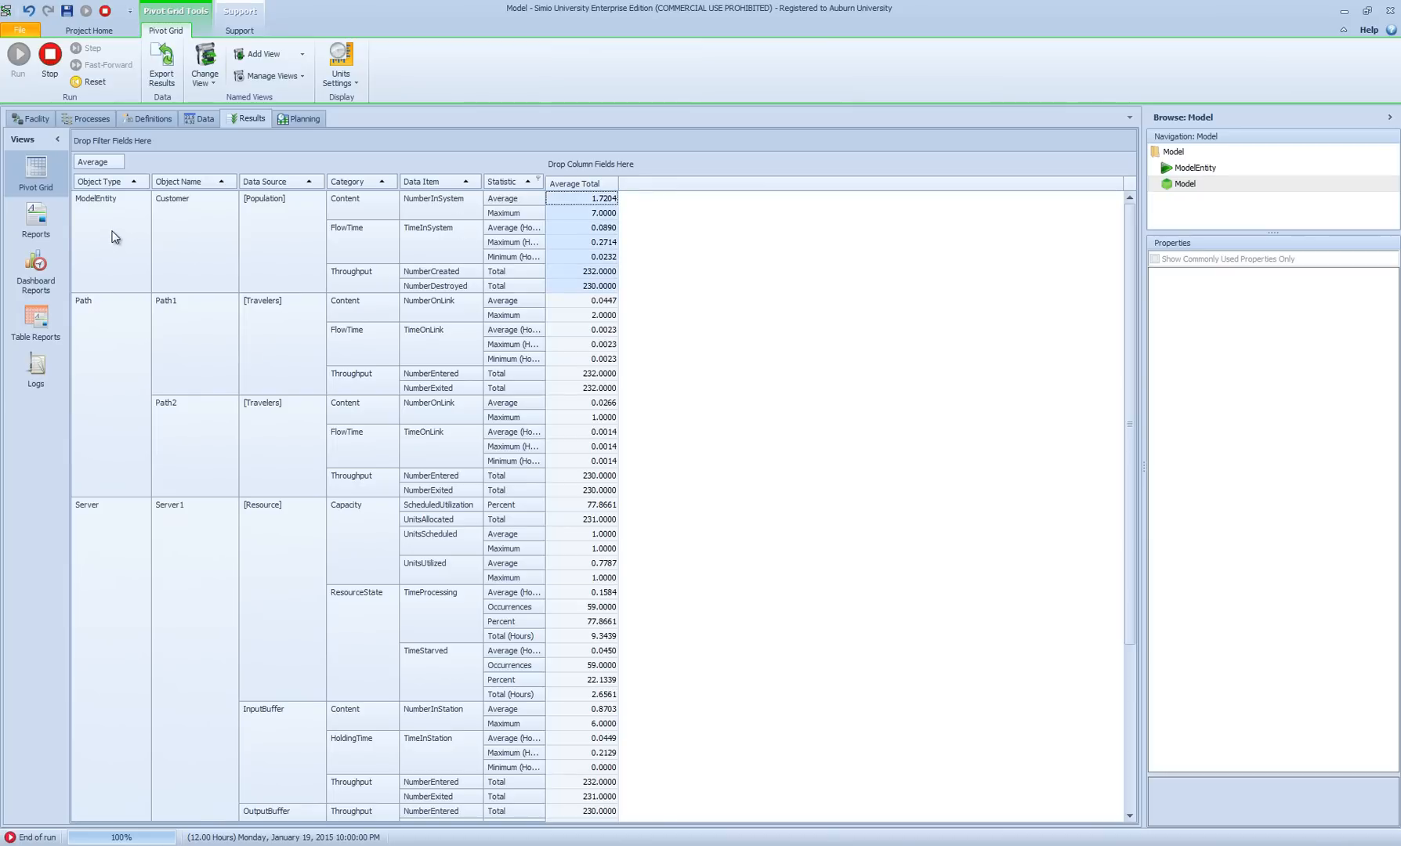
pyautogui.moveTo(123, 230)
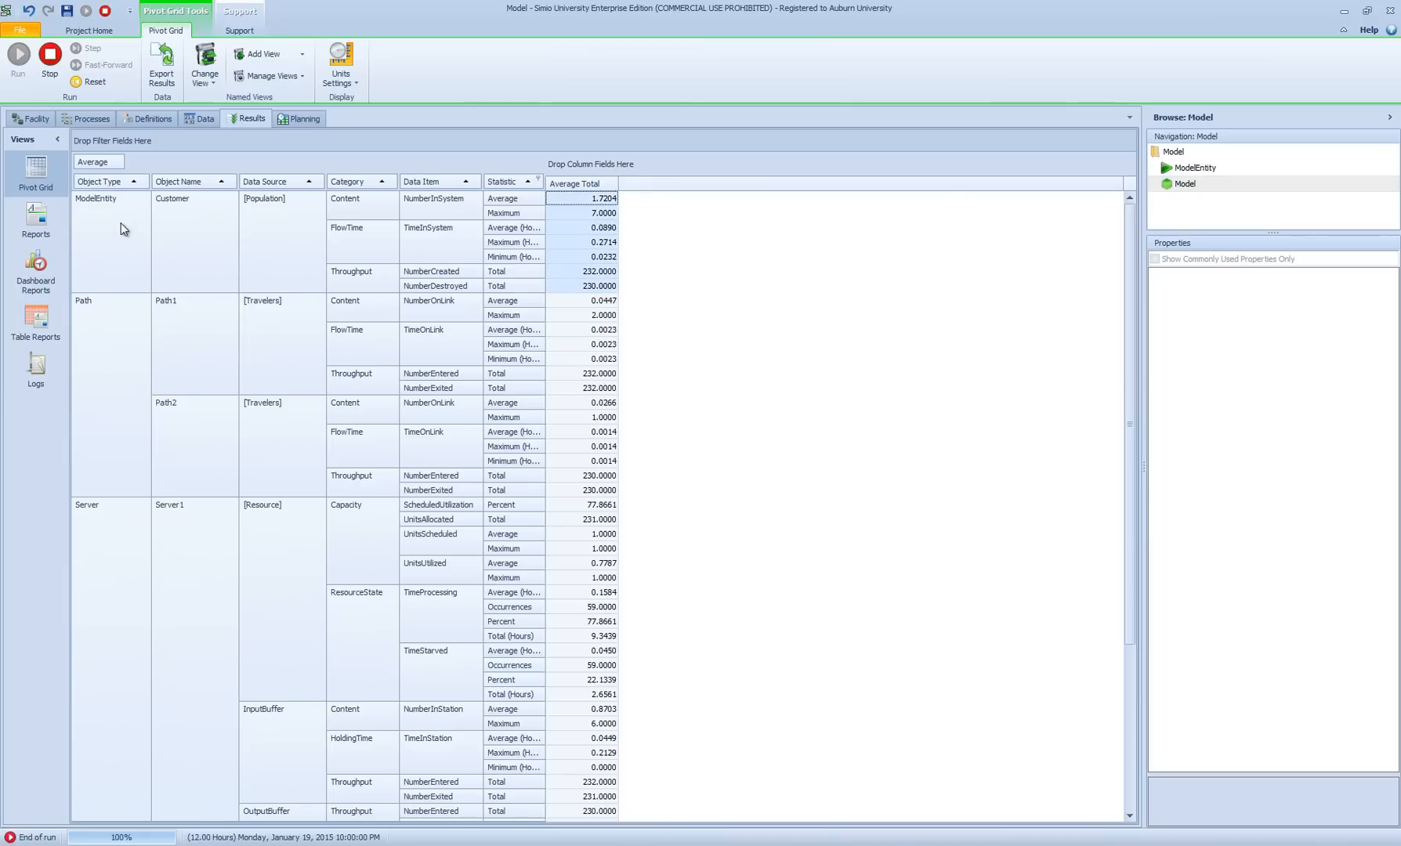
pyautogui.moveTo(128, 234)
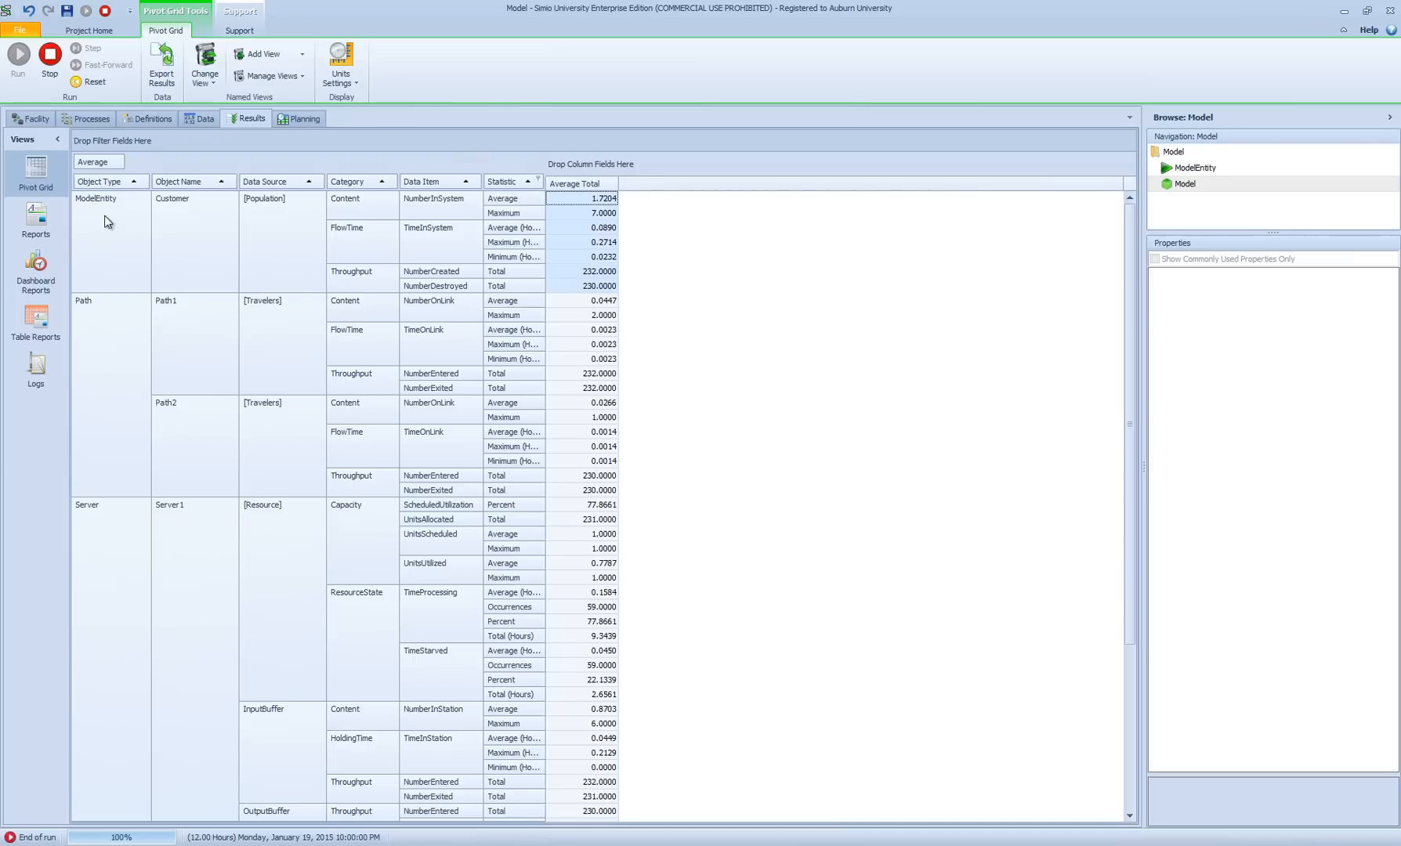
pyautogui.moveTo(190, 199)
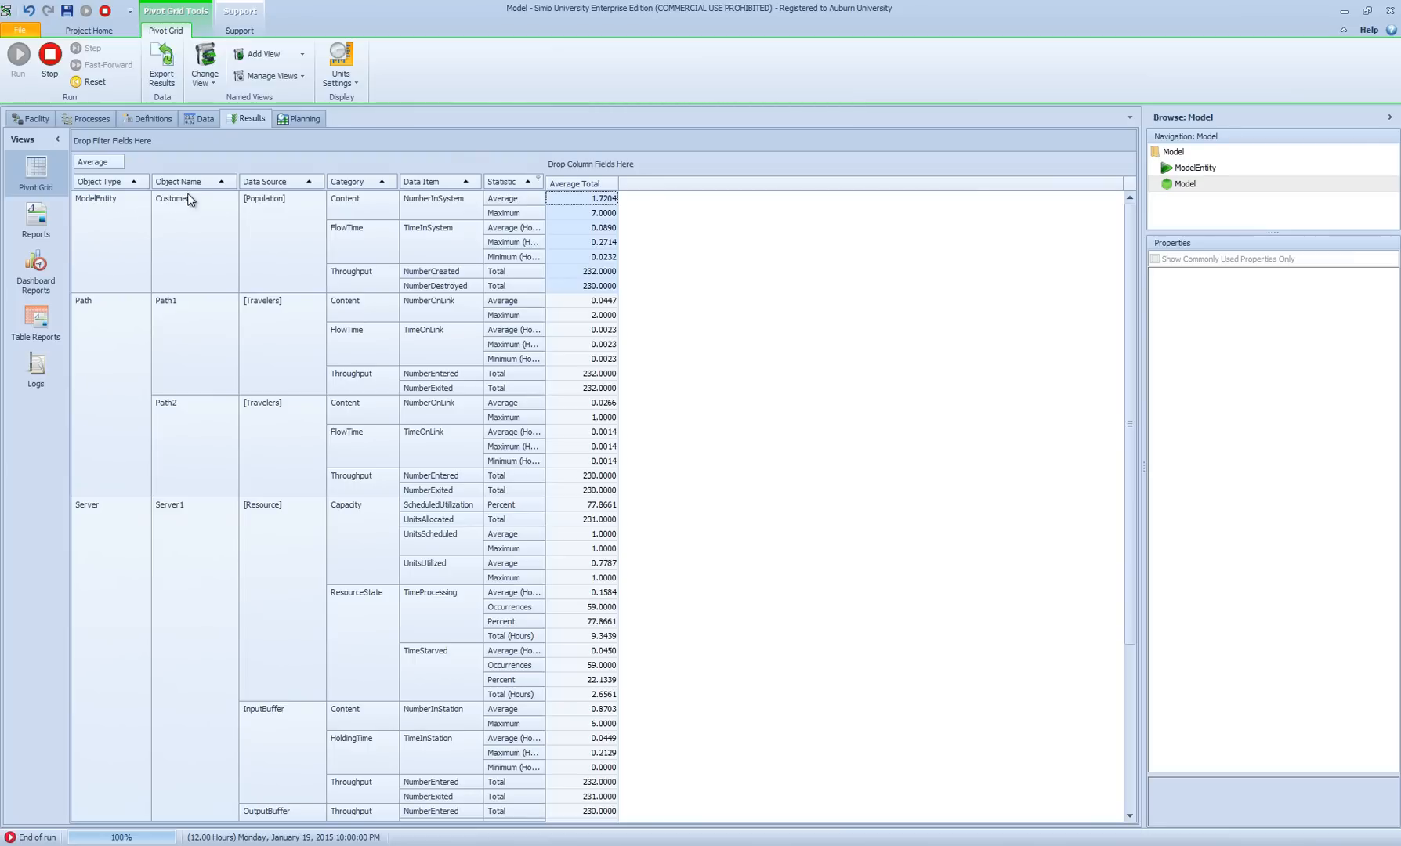
pyautogui.moveTo(189, 209)
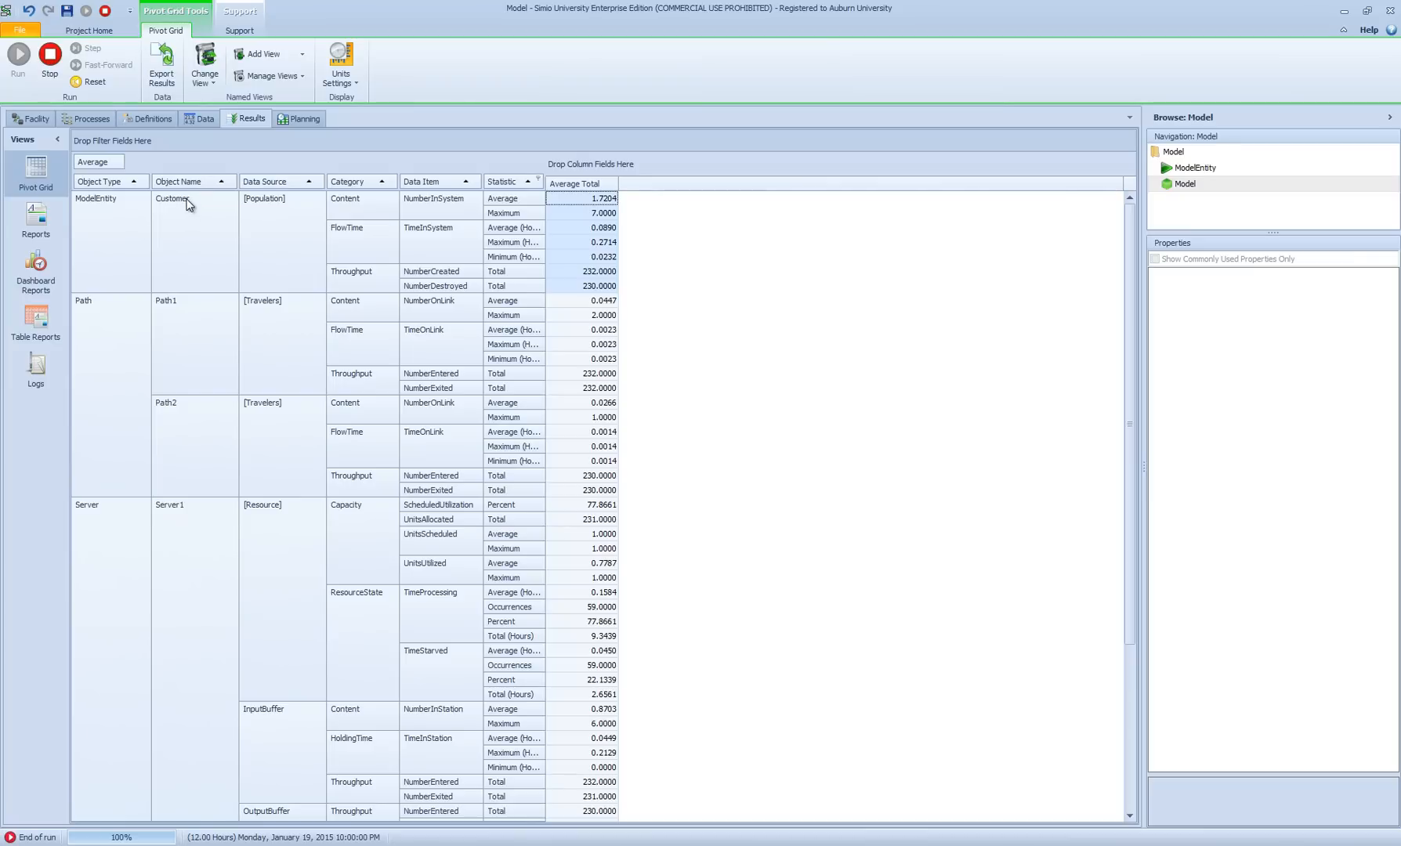
pyautogui.moveTo(302, 220)
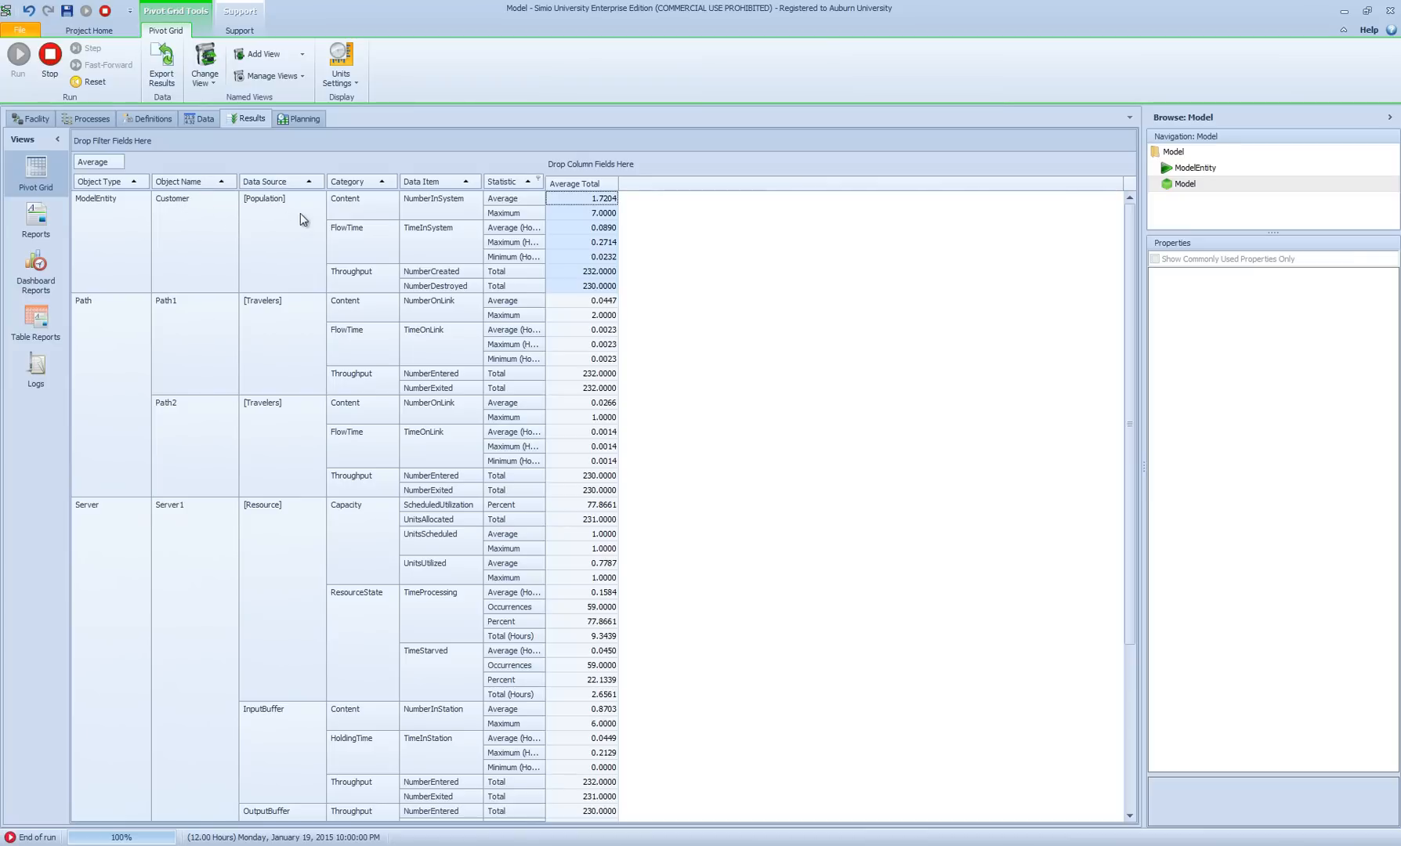
pyautogui.moveTo(307, 217)
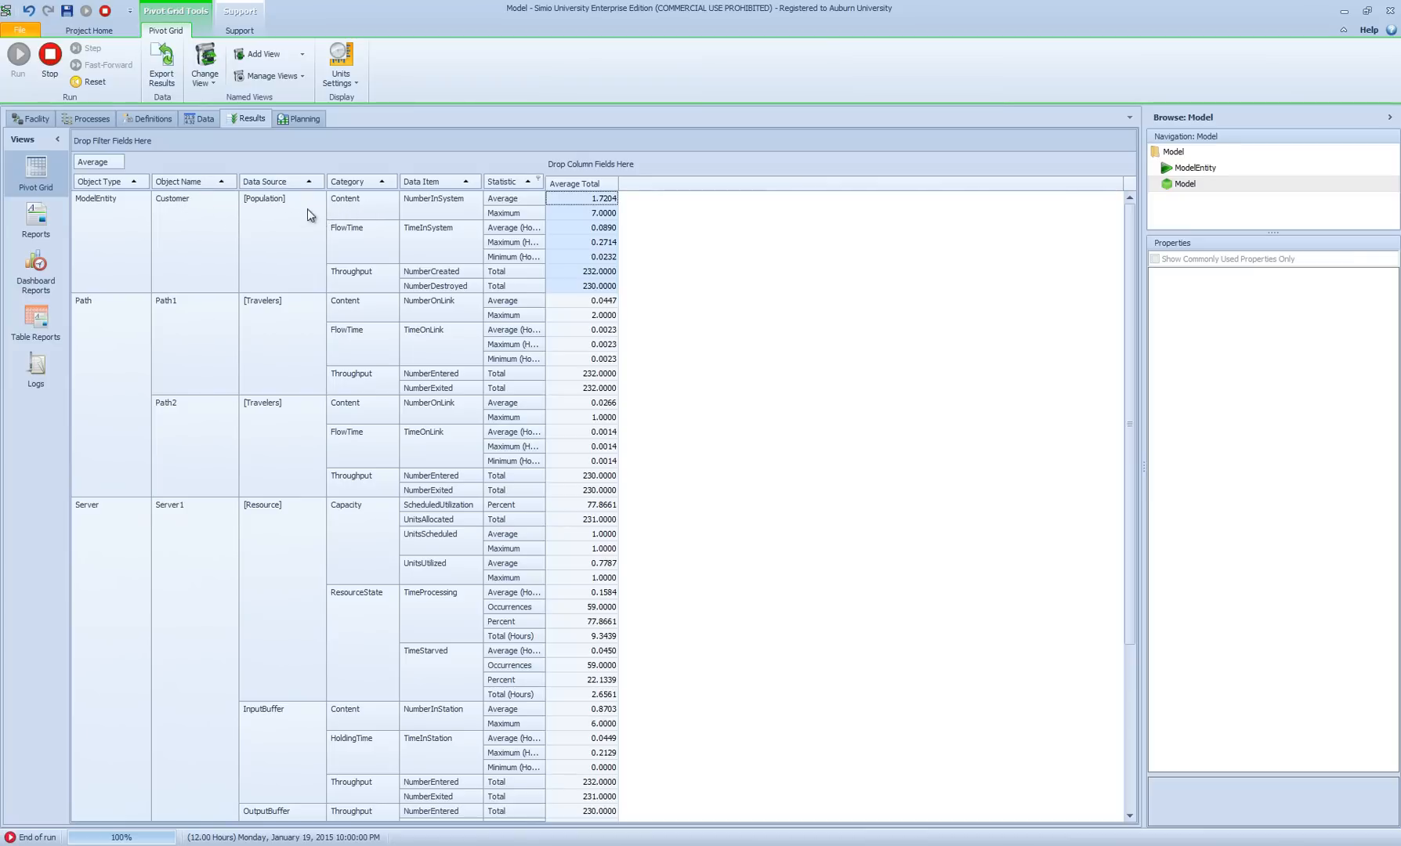
pyautogui.moveTo(356, 215)
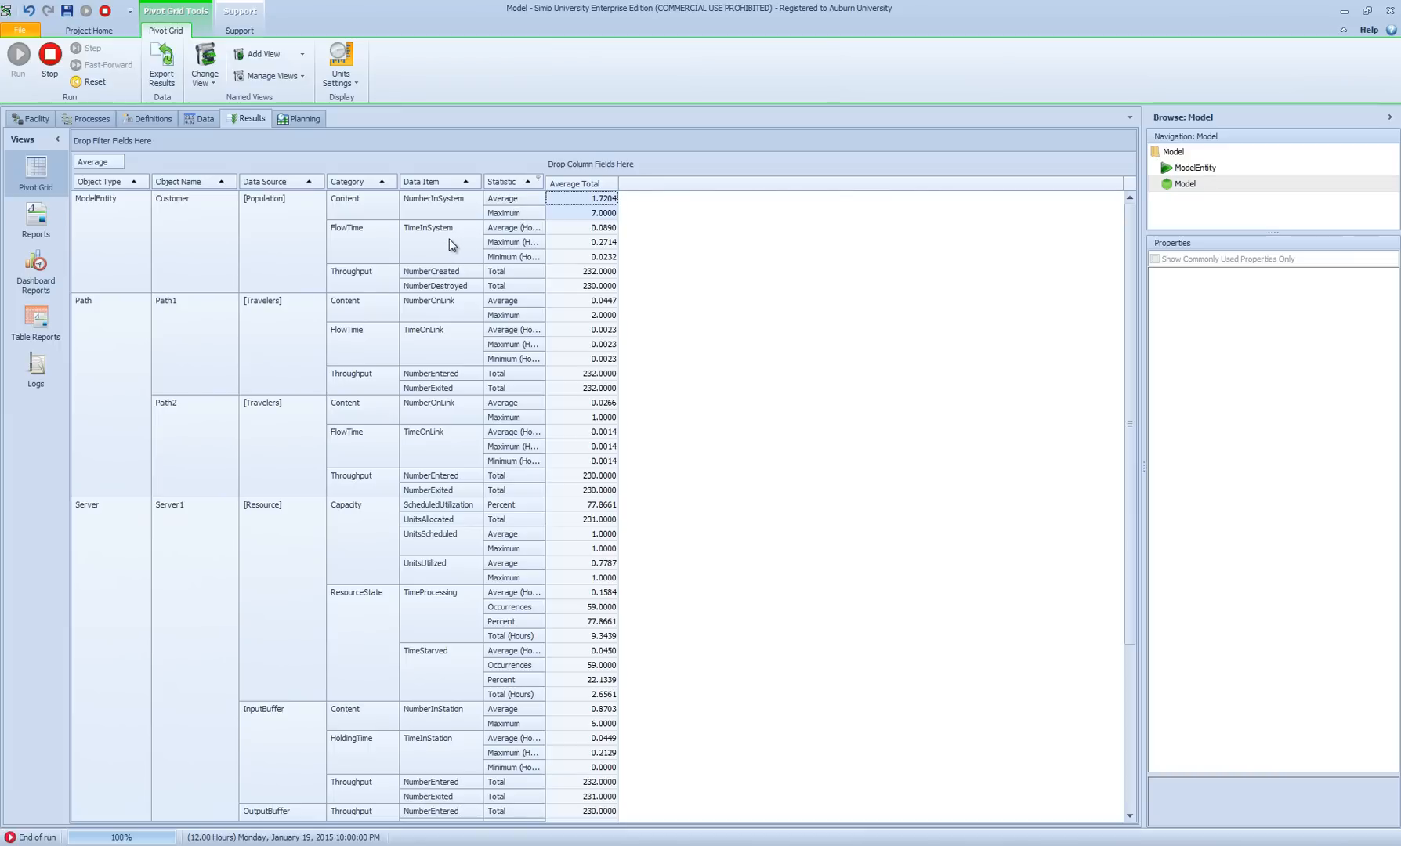
pyautogui.moveTo(514, 252)
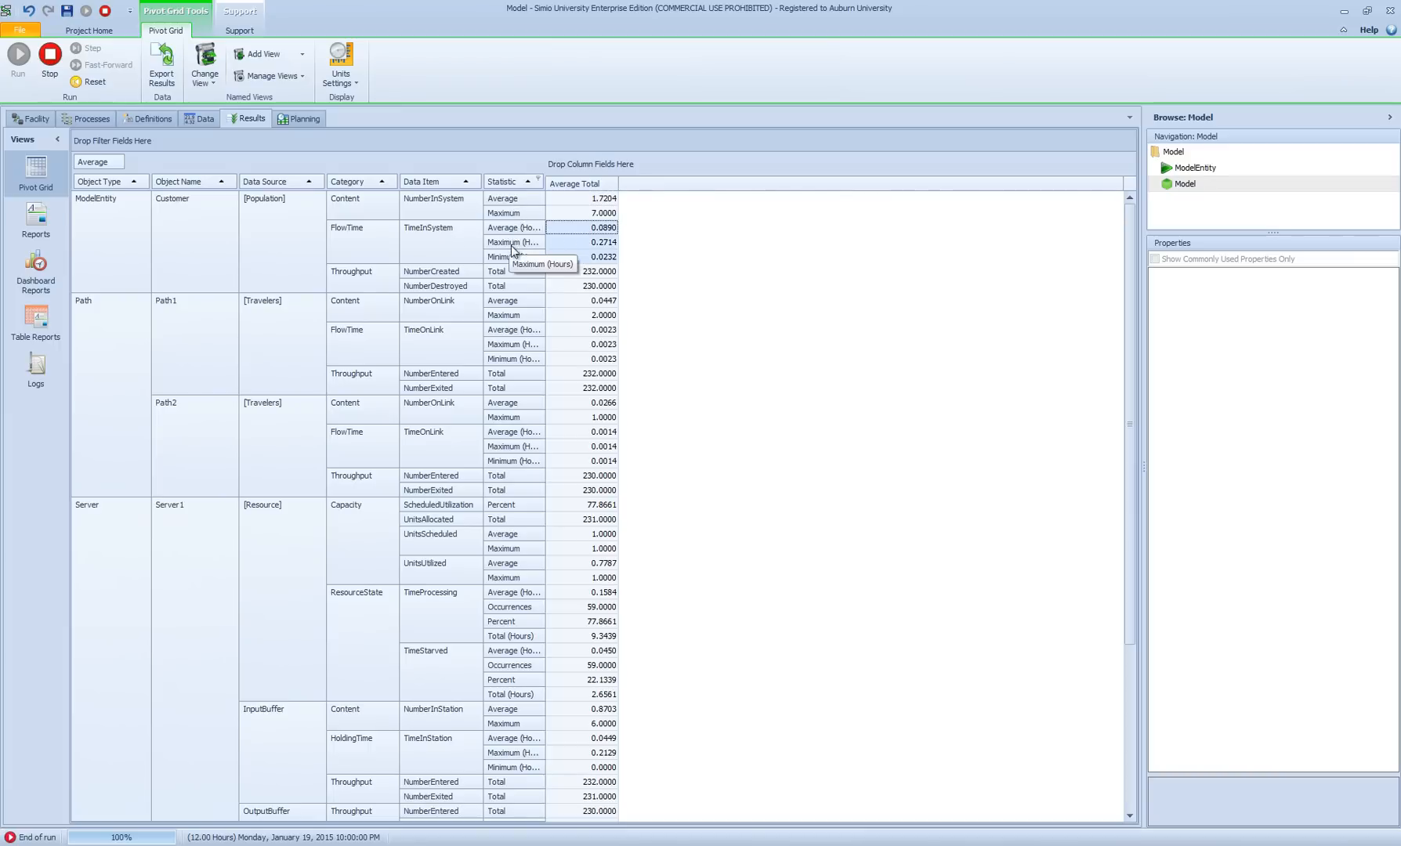
pyautogui.moveTo(438, 238)
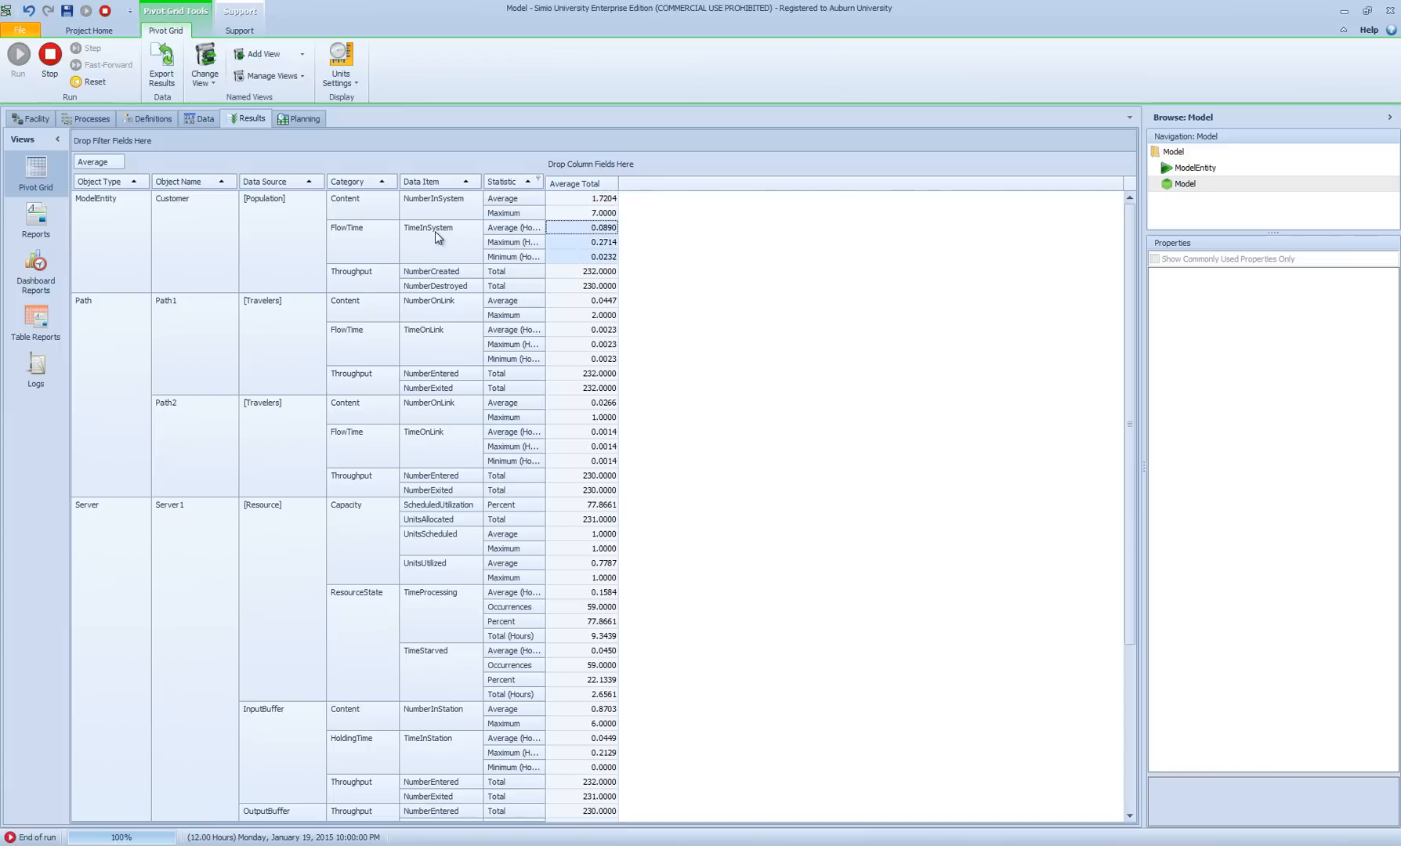
pyautogui.moveTo(442, 207)
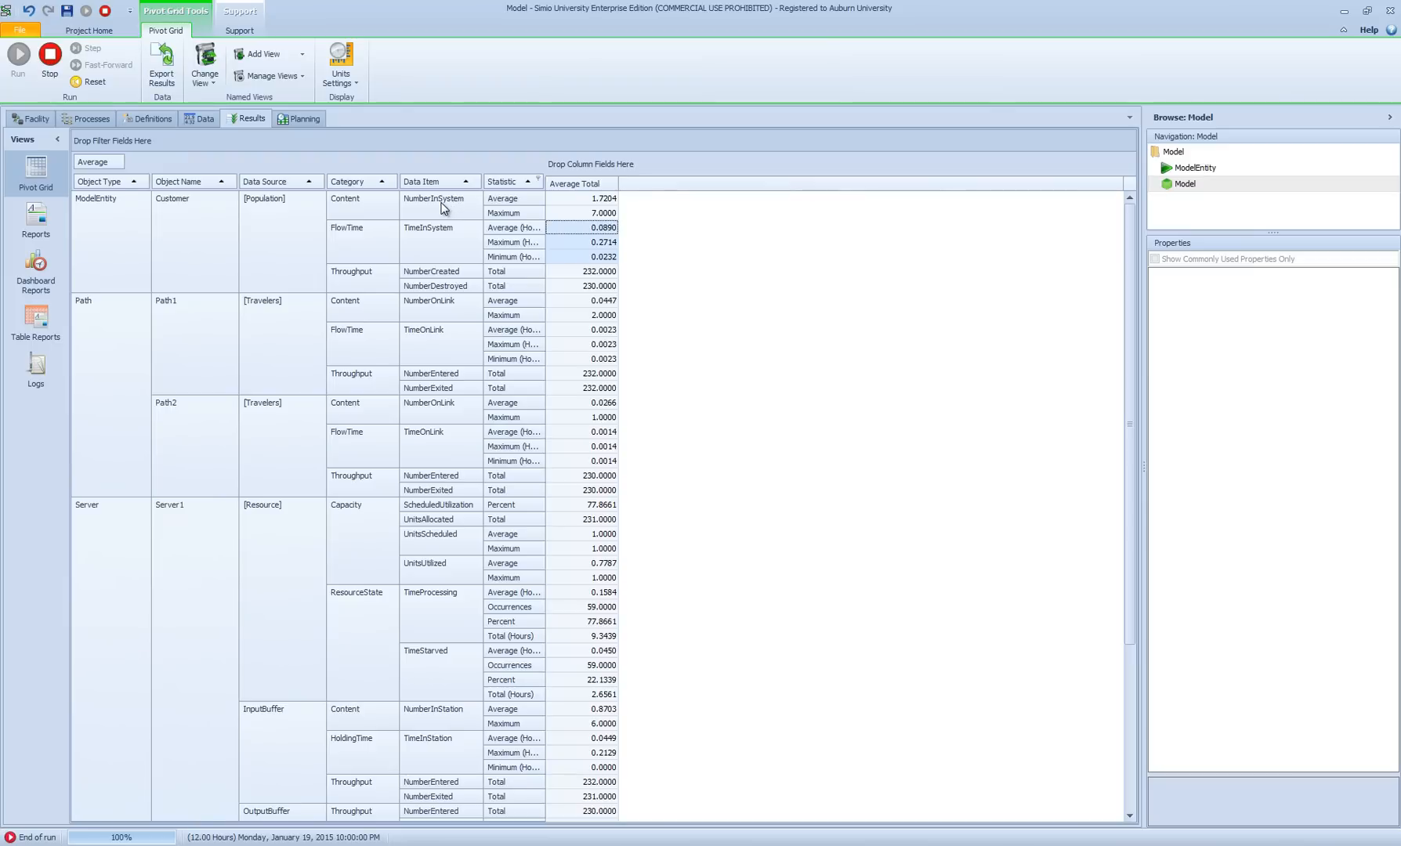
pyautogui.moveTo(447, 209)
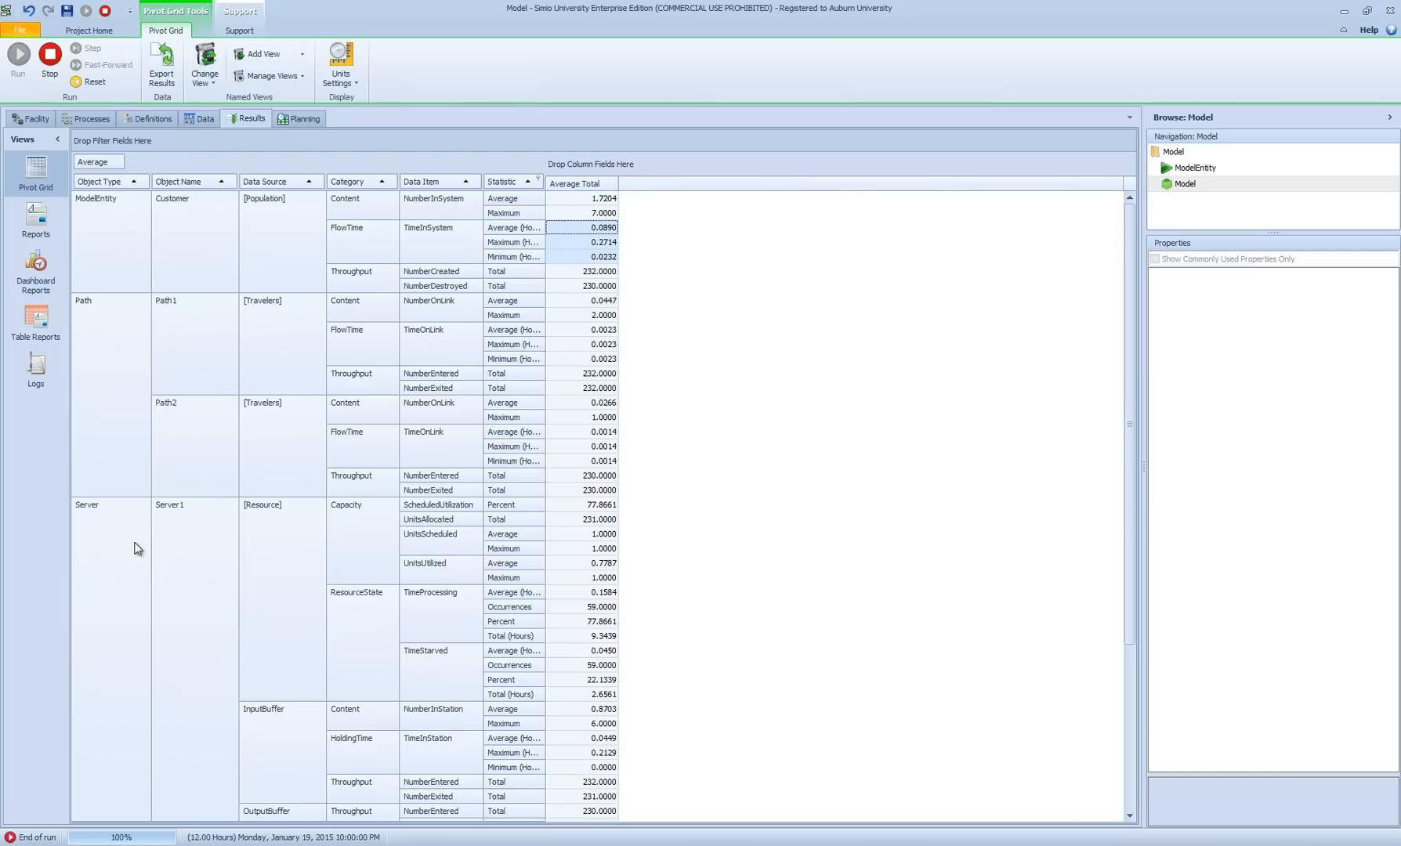
pyautogui.scroll(-3)
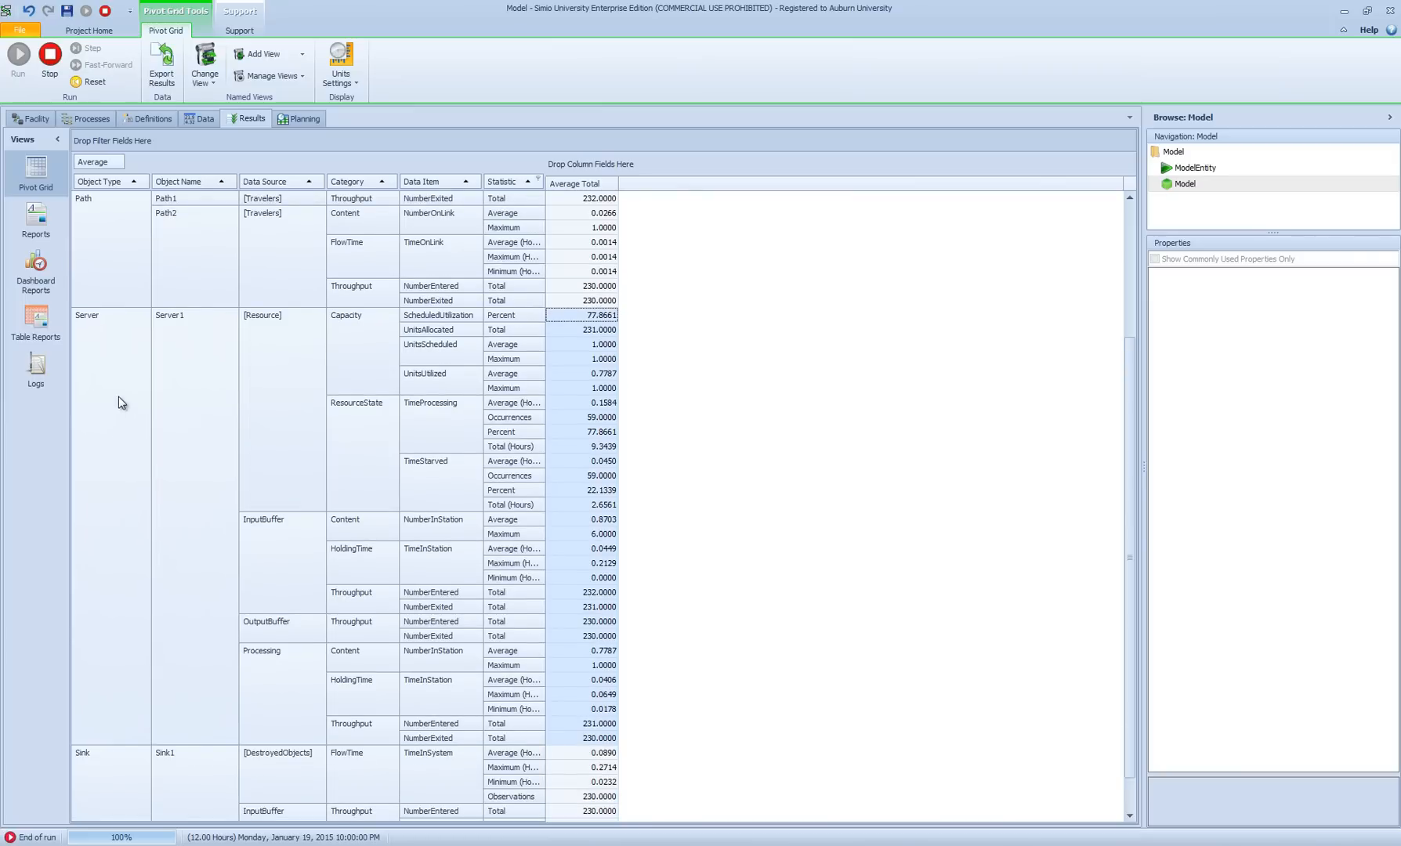
pyautogui.moveTo(194, 340)
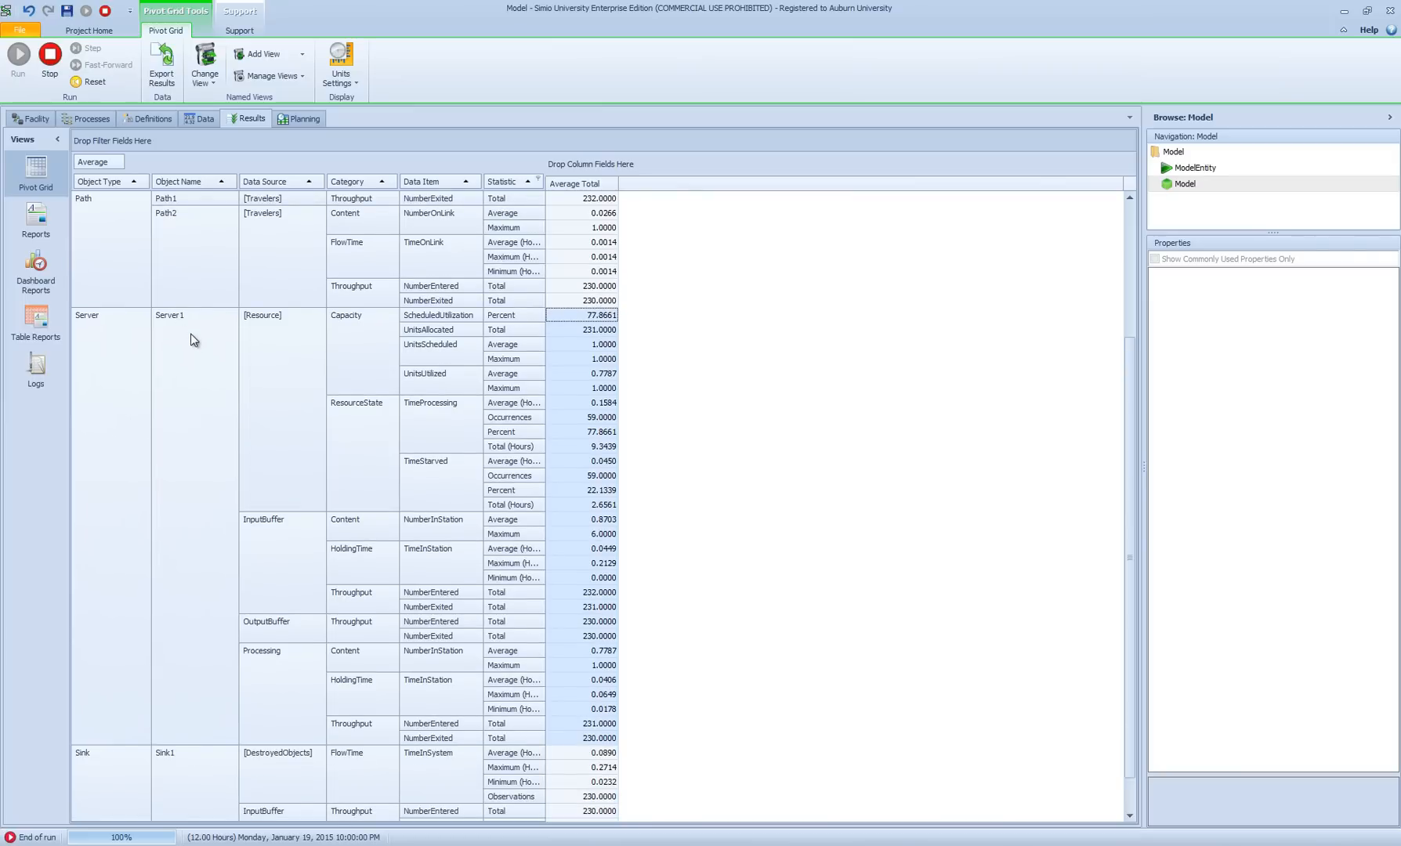
pyautogui.moveTo(332, 339)
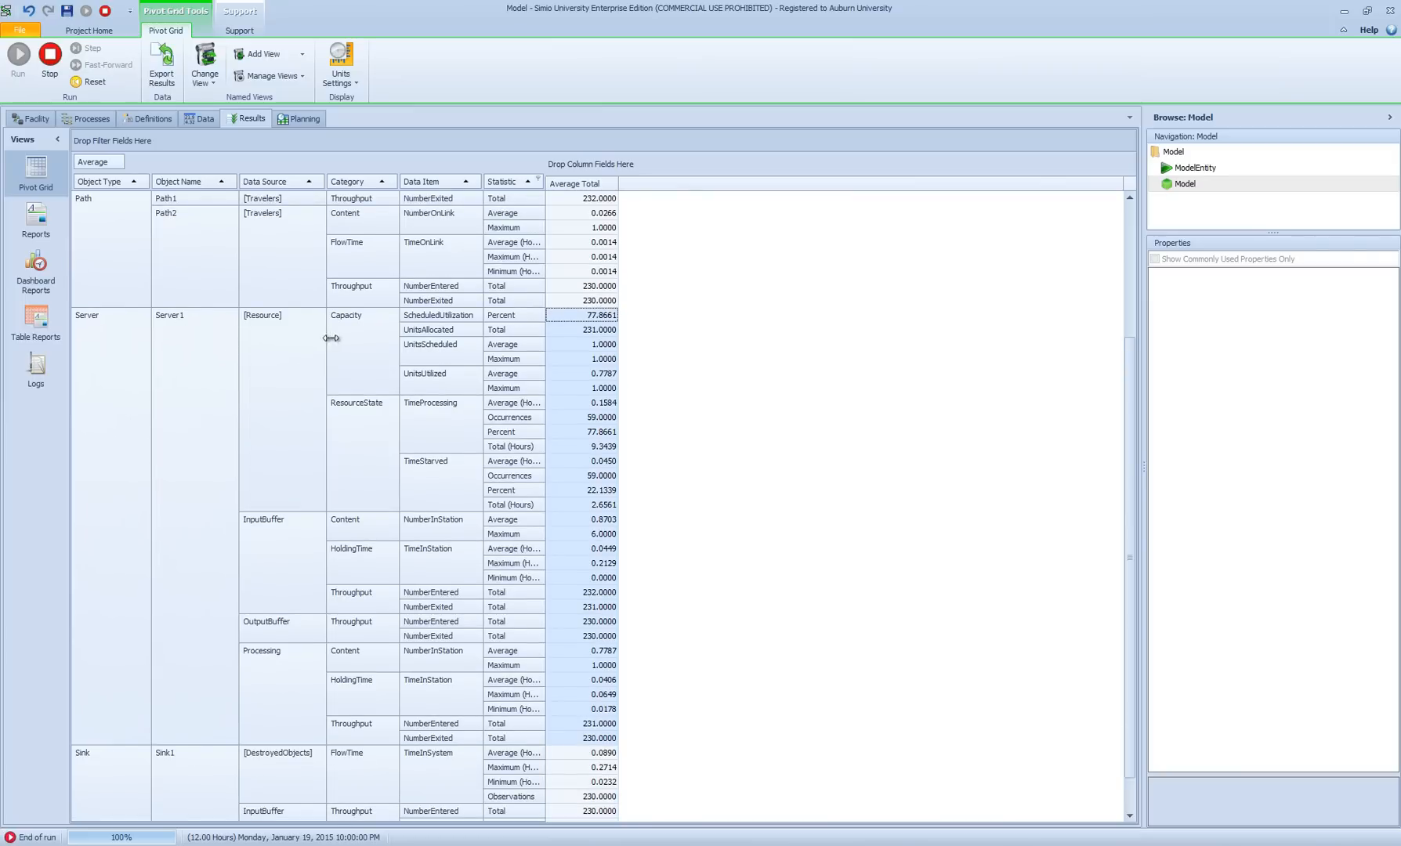
pyautogui.moveTo(356, 336)
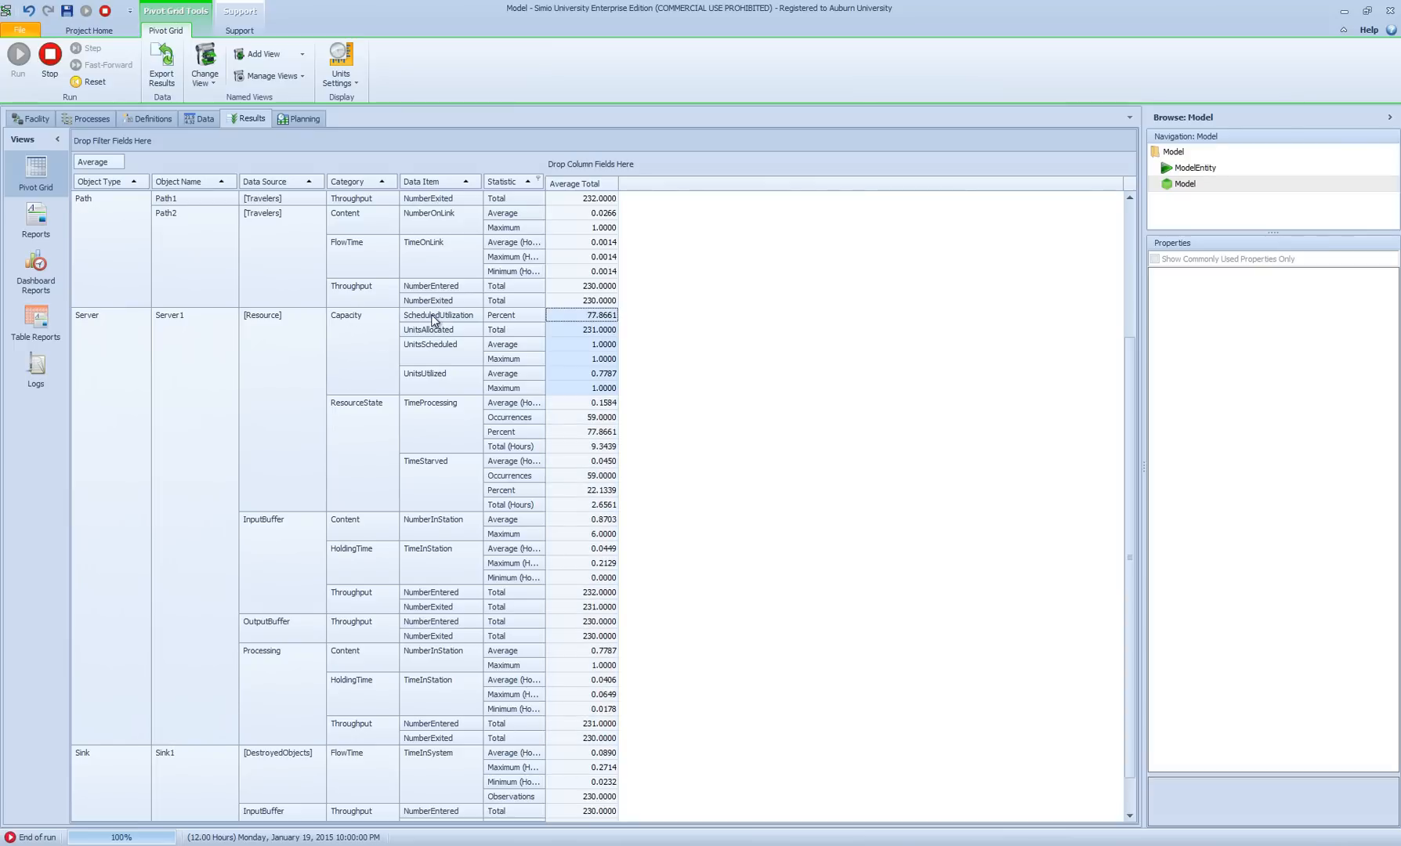
pyautogui.moveTo(455, 321)
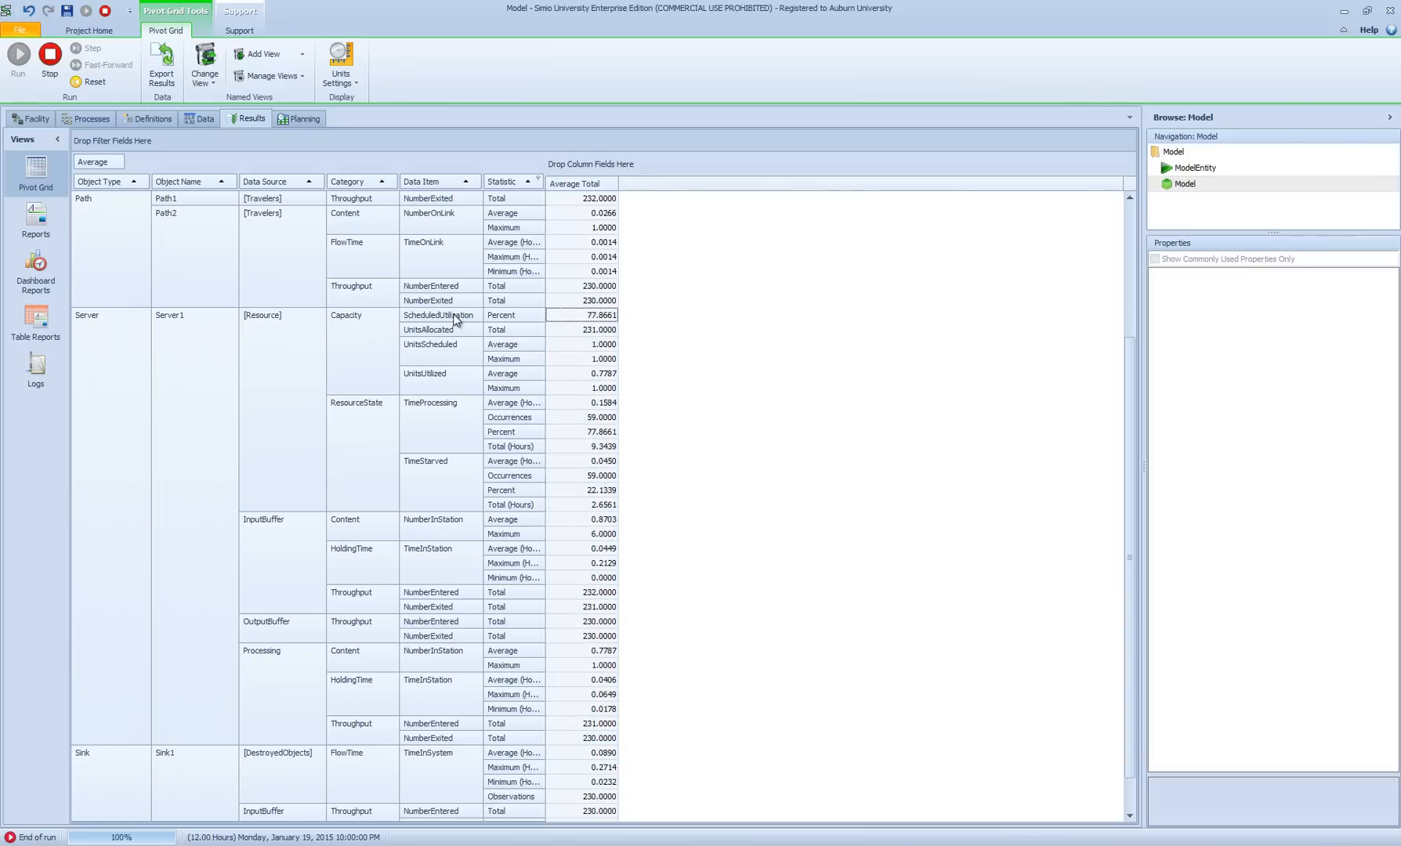
pyautogui.moveTo(593, 319)
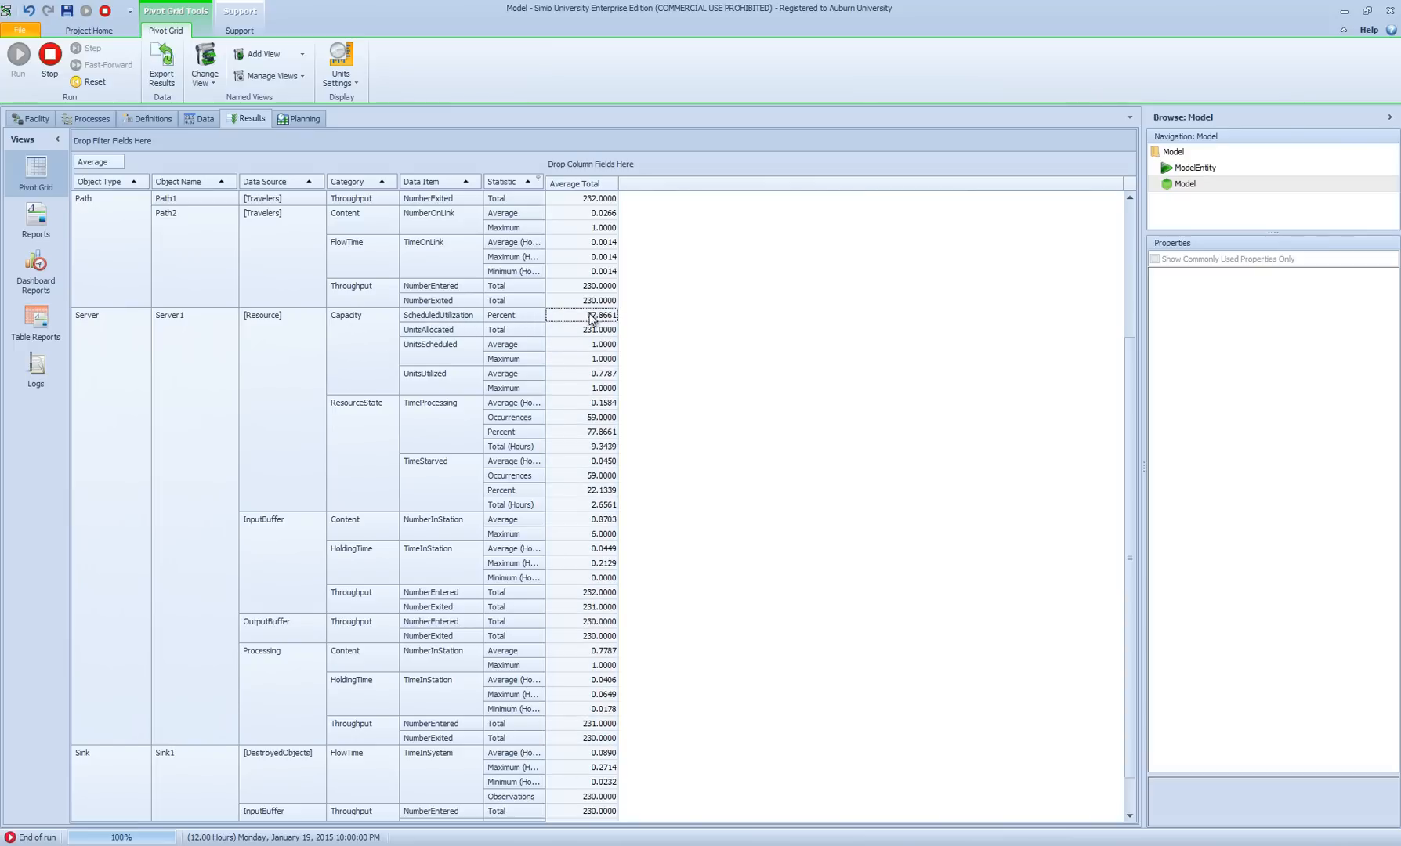
pyautogui.moveTo(527, 322)
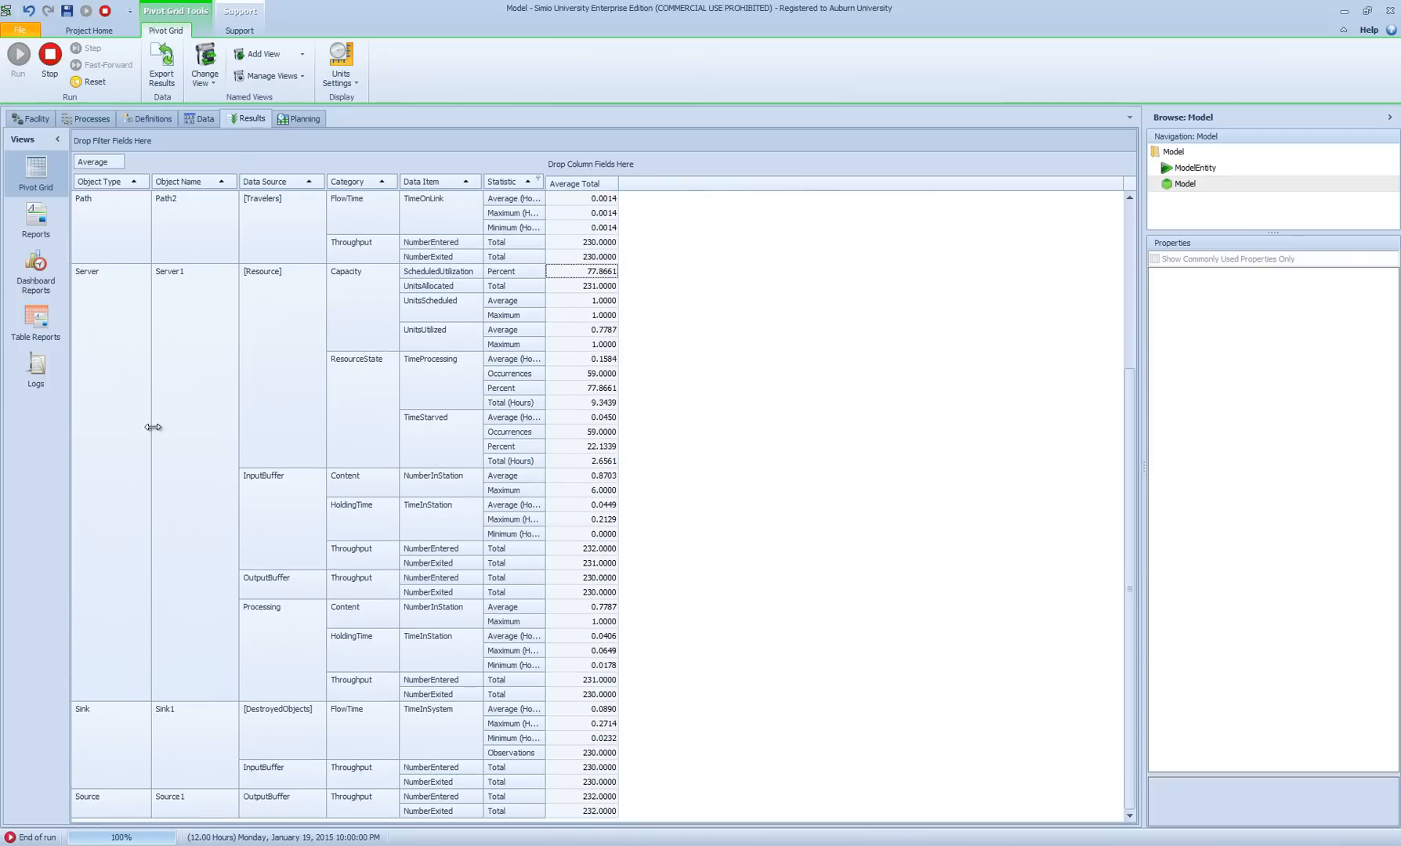
pyautogui.moveTo(273, 619)
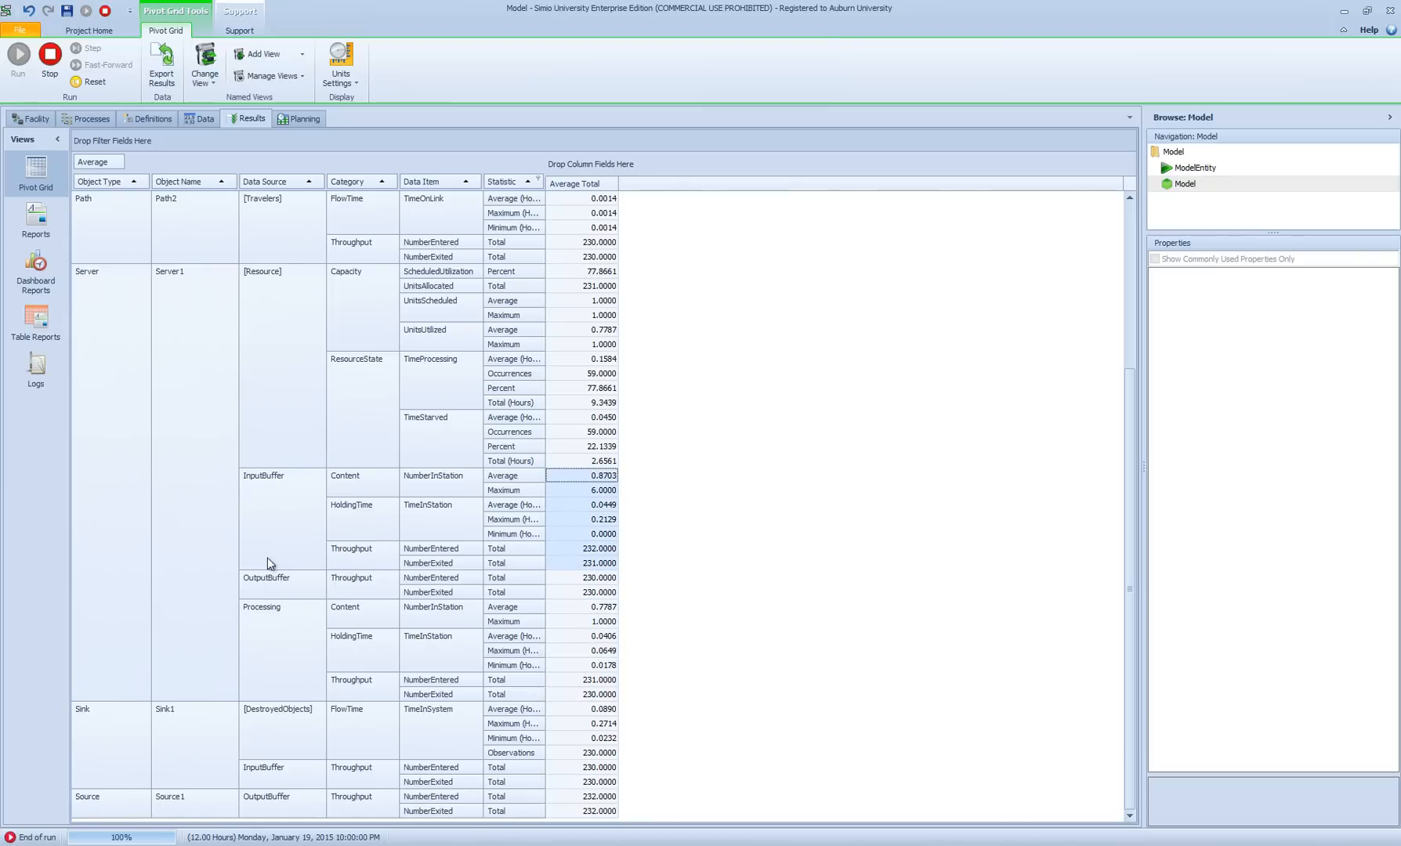
pyautogui.moveTo(105, 745)
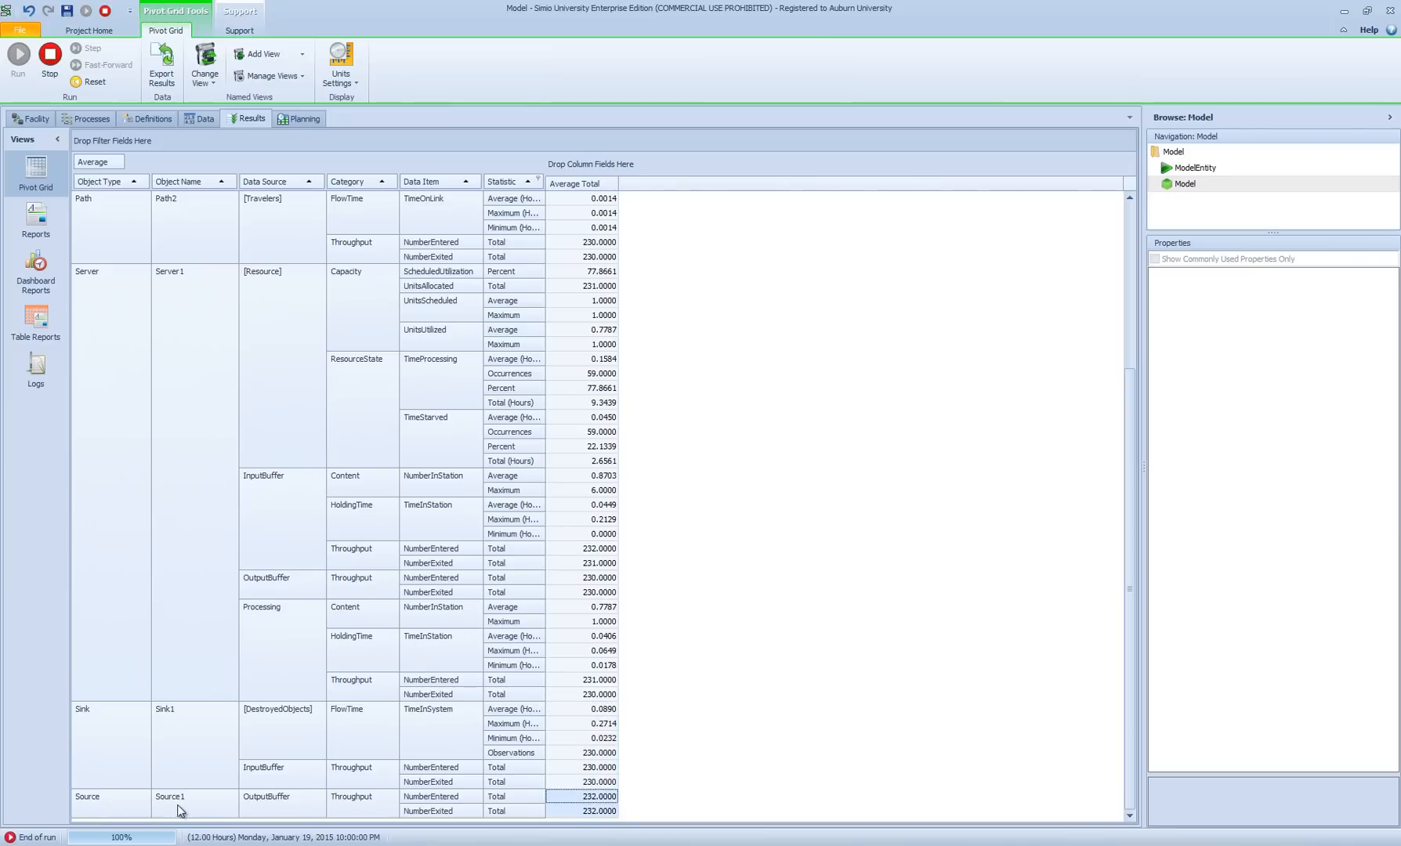
pyautogui.moveTo(456, 799)
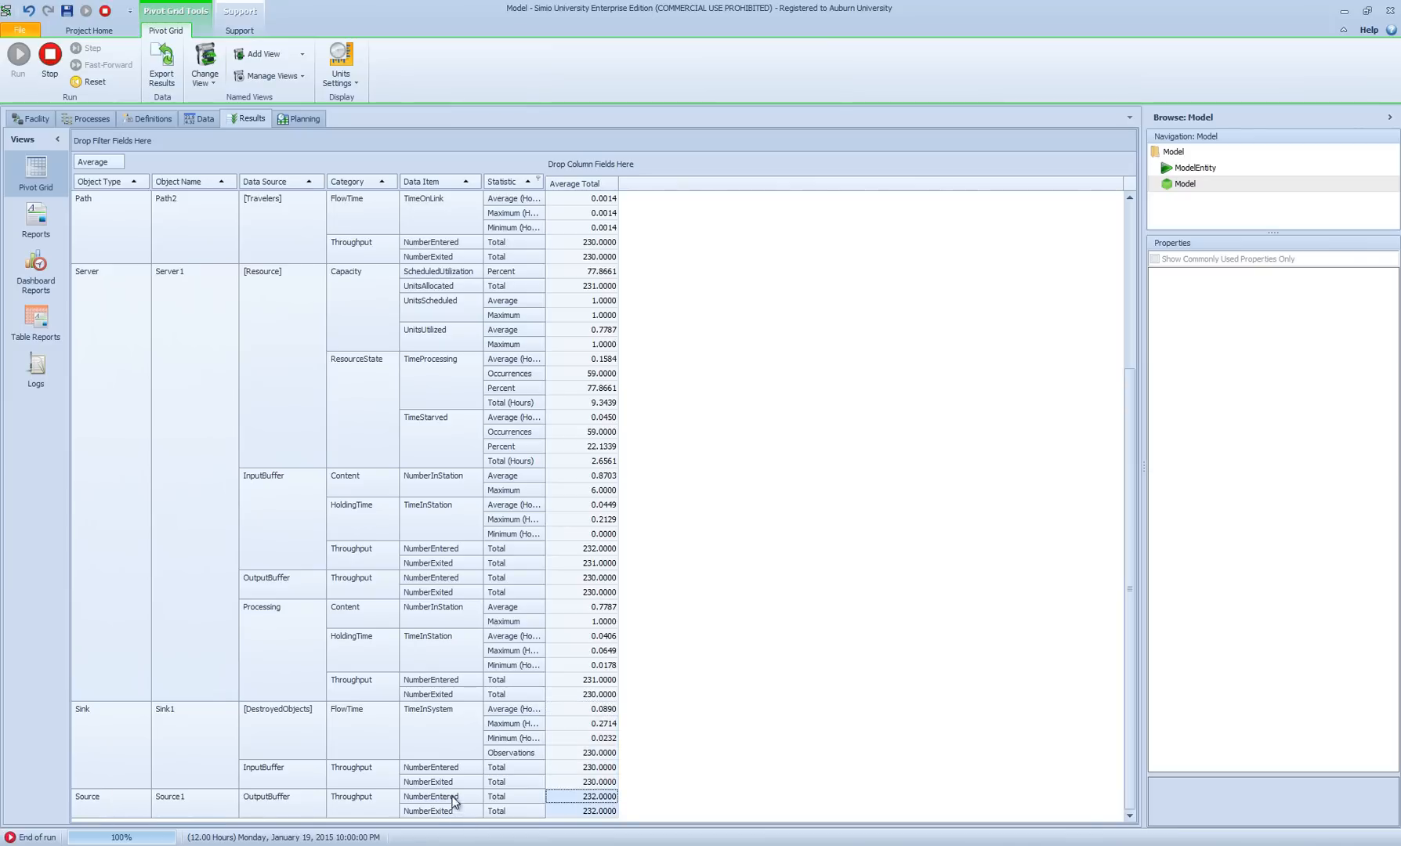
pyautogui.moveTo(452, 783)
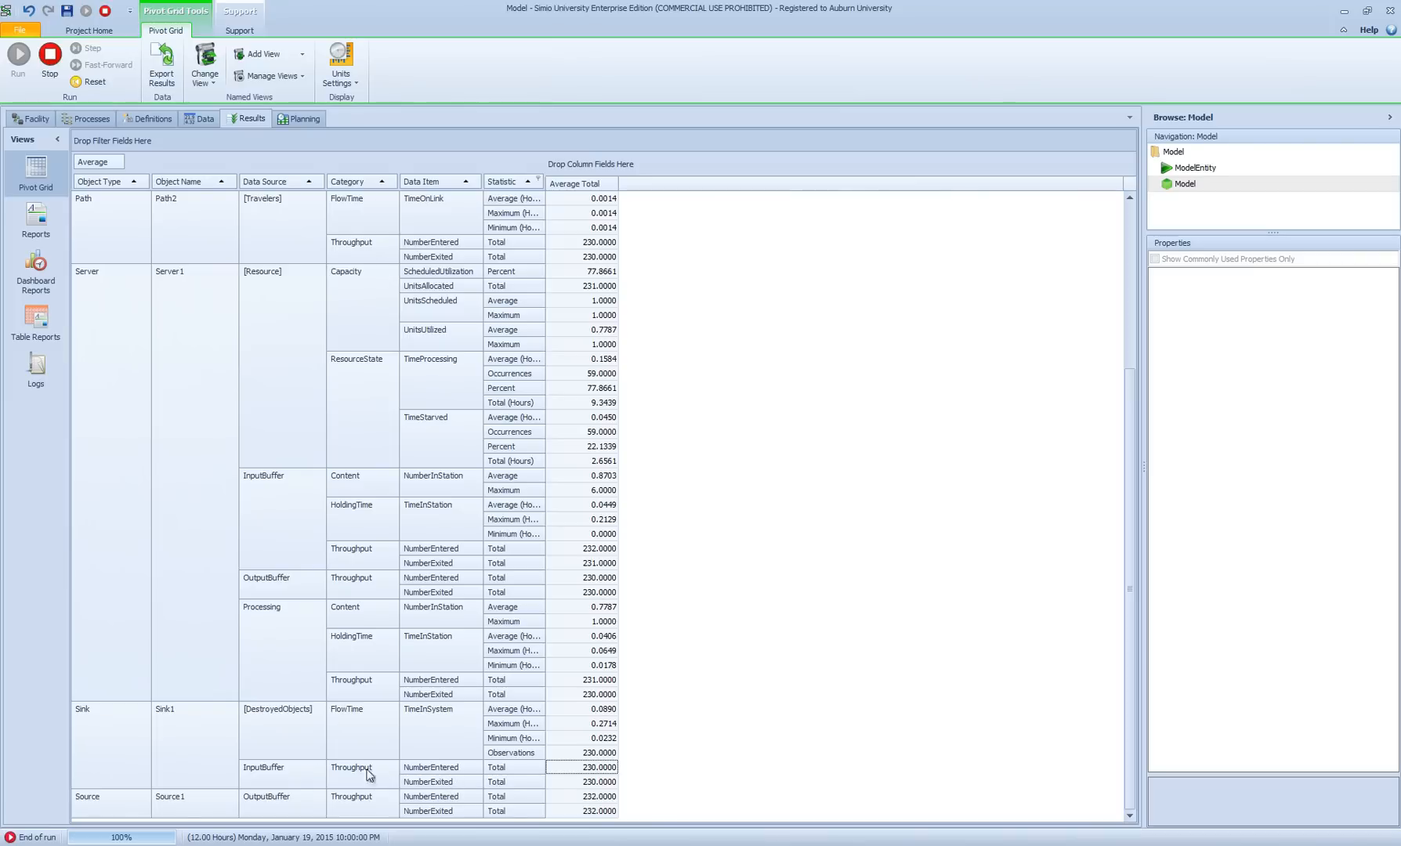
pyautogui.moveTo(146, 733)
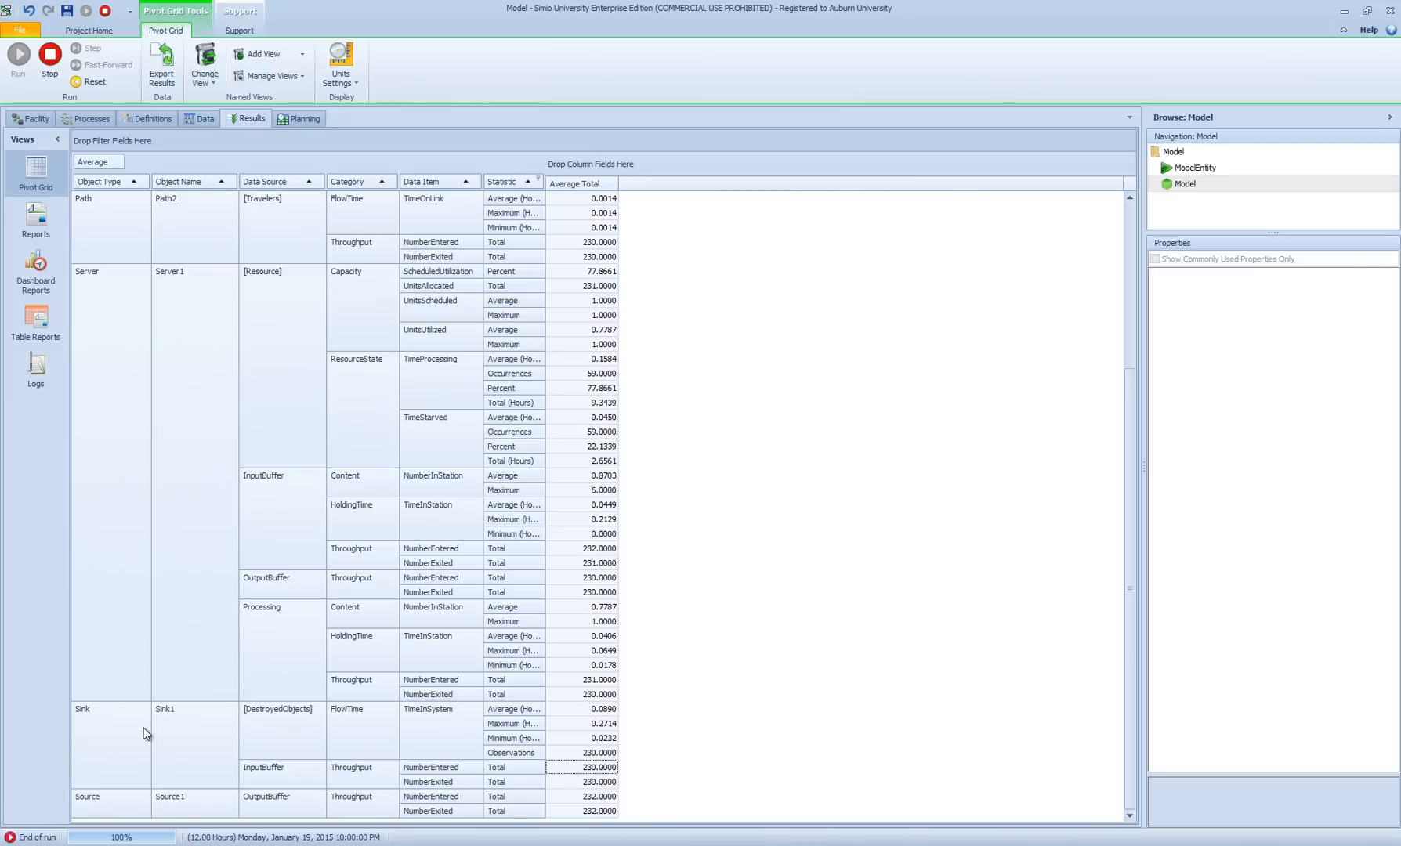
pyautogui.moveTo(135, 737)
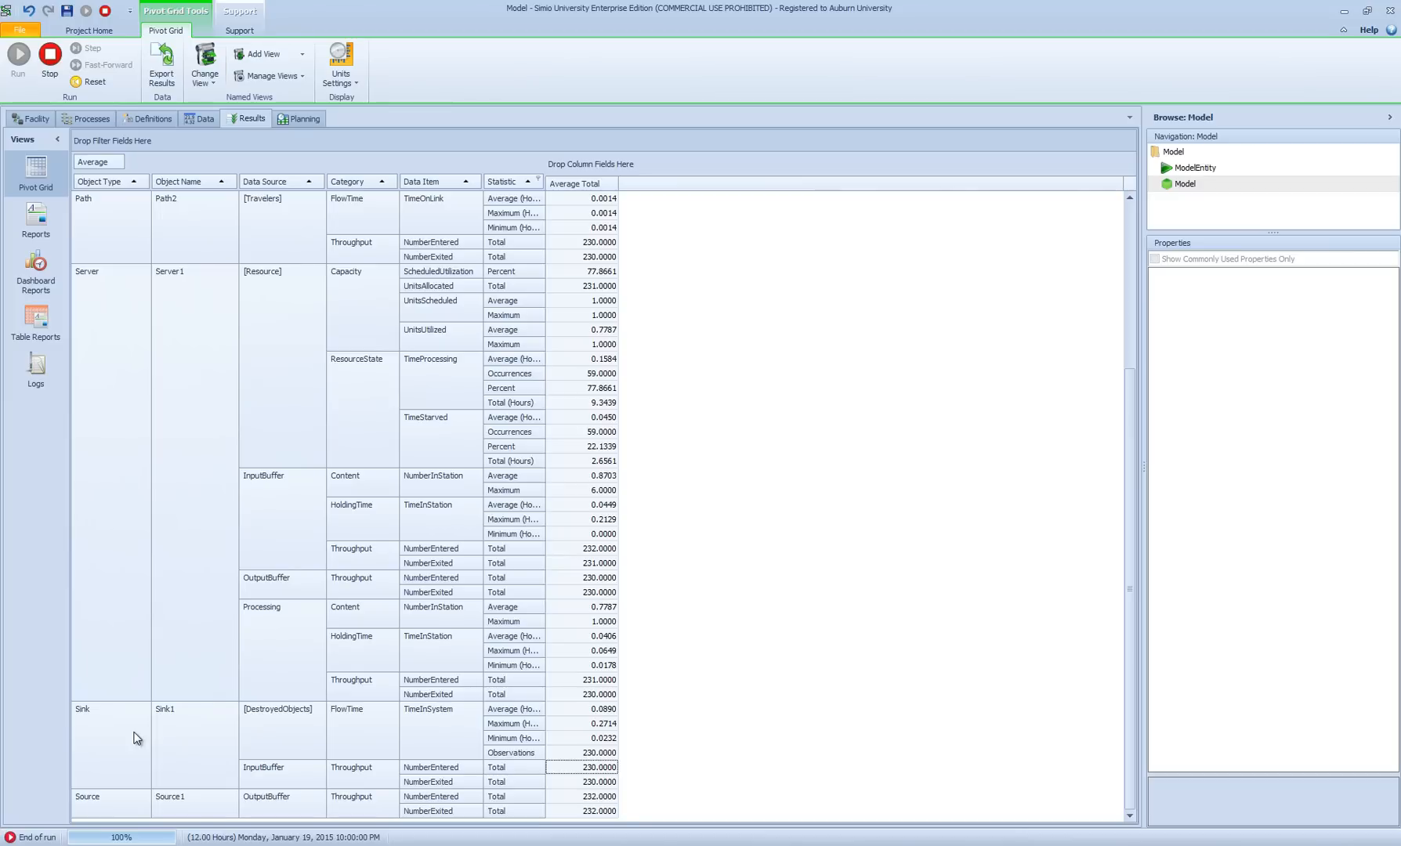
pyautogui.moveTo(133, 727)
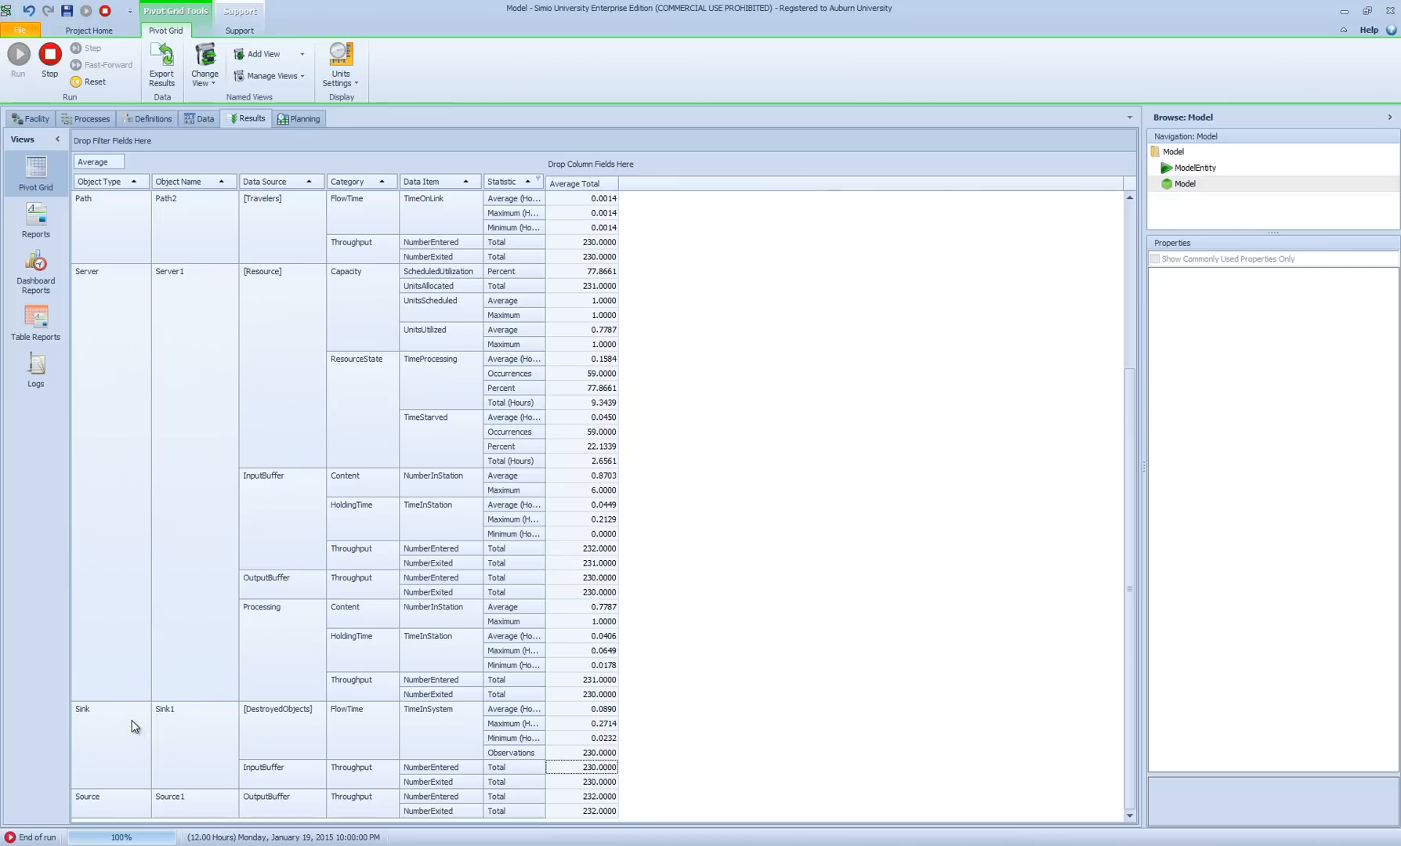
pyautogui.scroll(3)
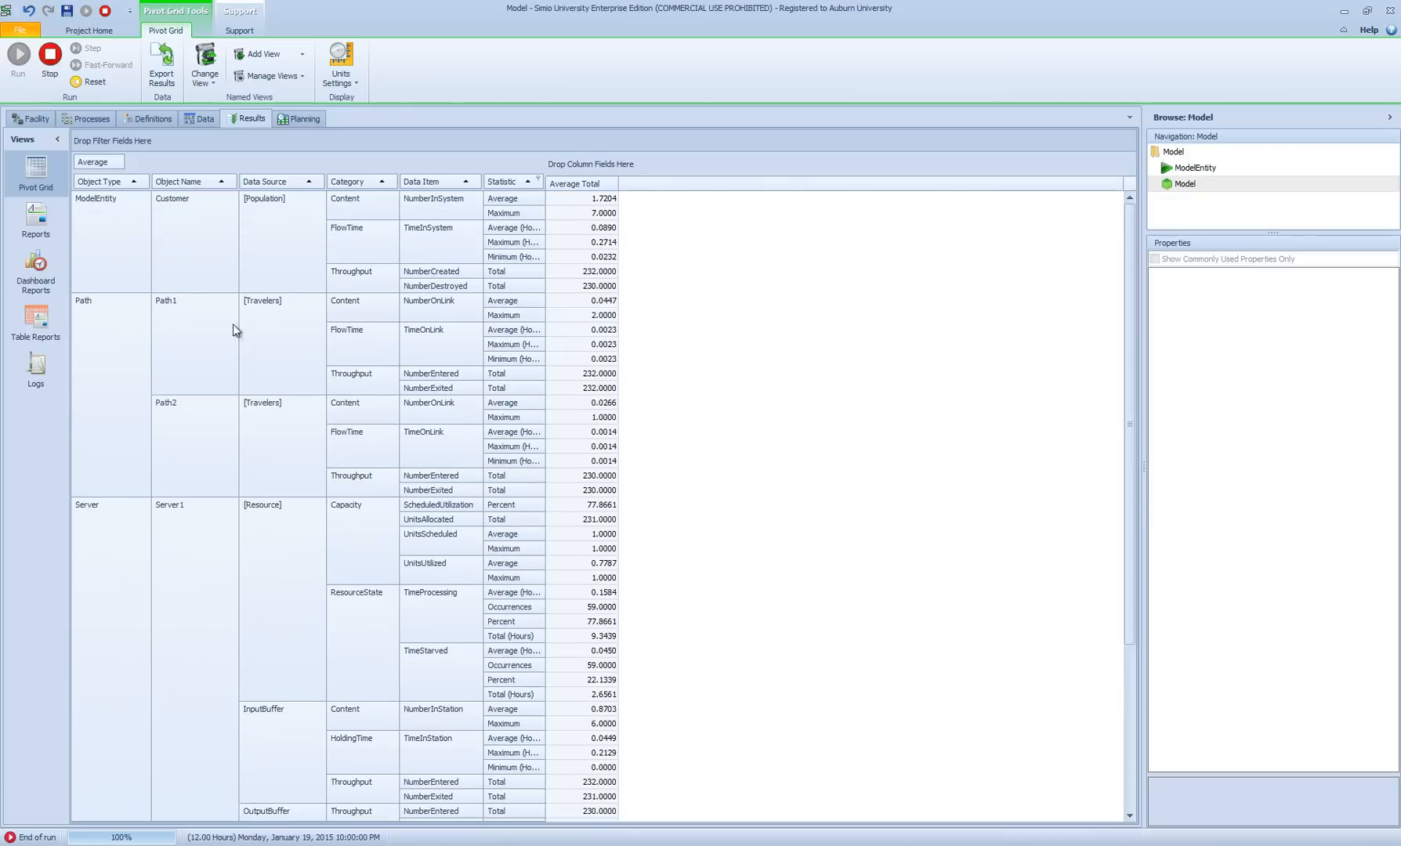
pyautogui.moveTo(89, 82)
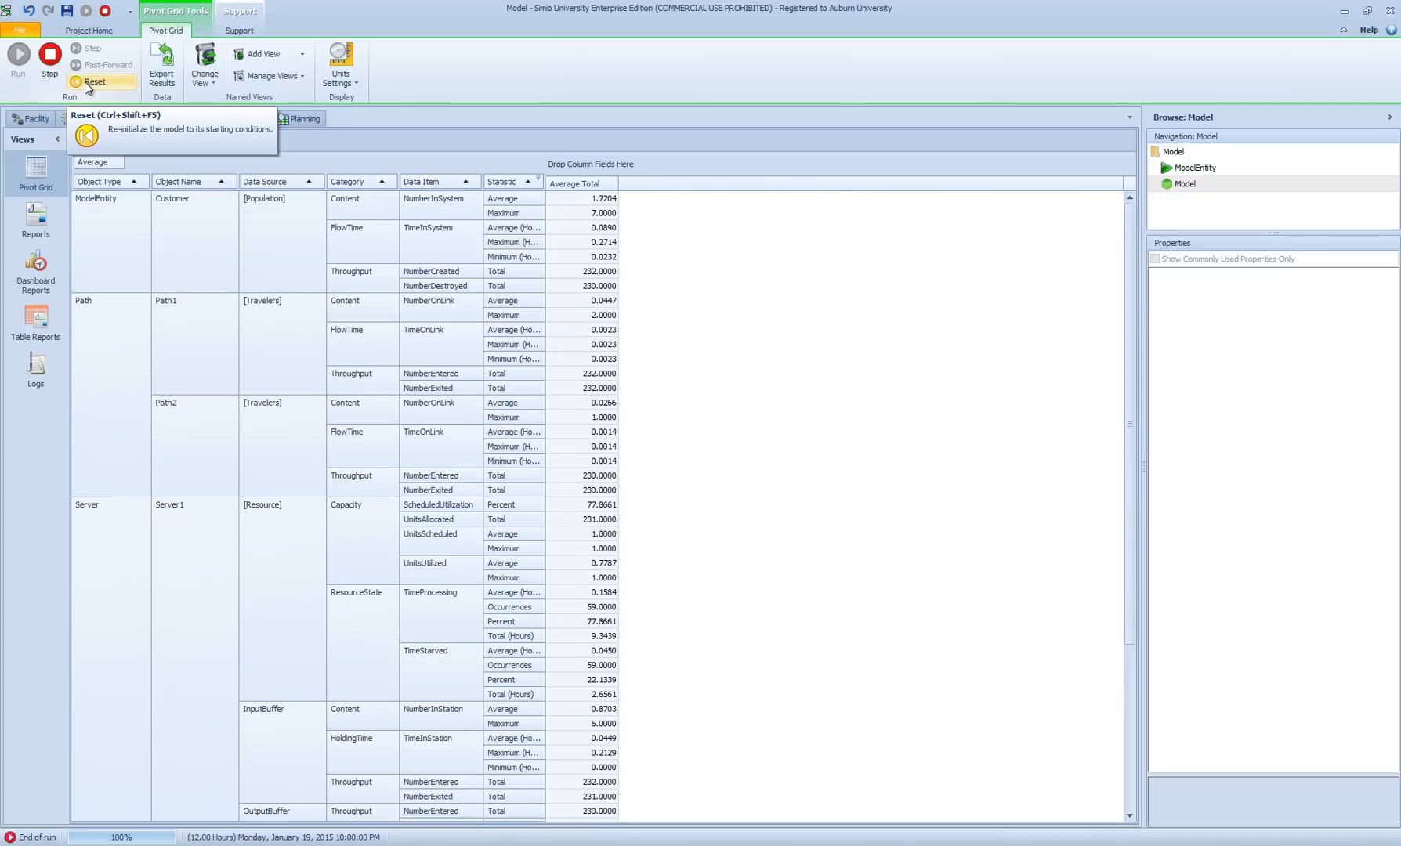
# Step: Reset and fast-forward the full 12-hour run, confirm the Pivot Grid matches, and return to the Facility view
pyautogui.click(93, 81)
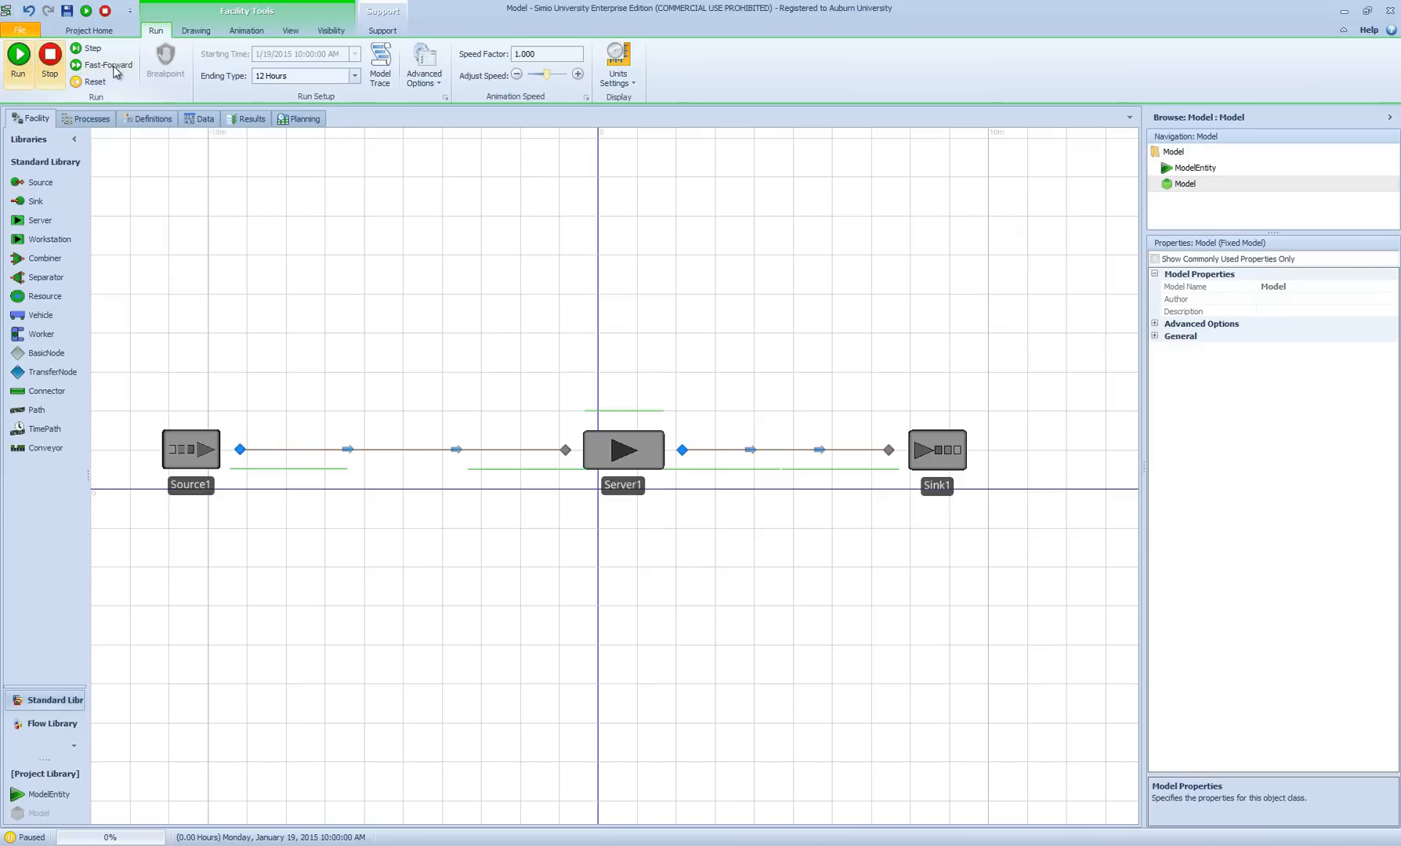
pyautogui.click(105, 65)
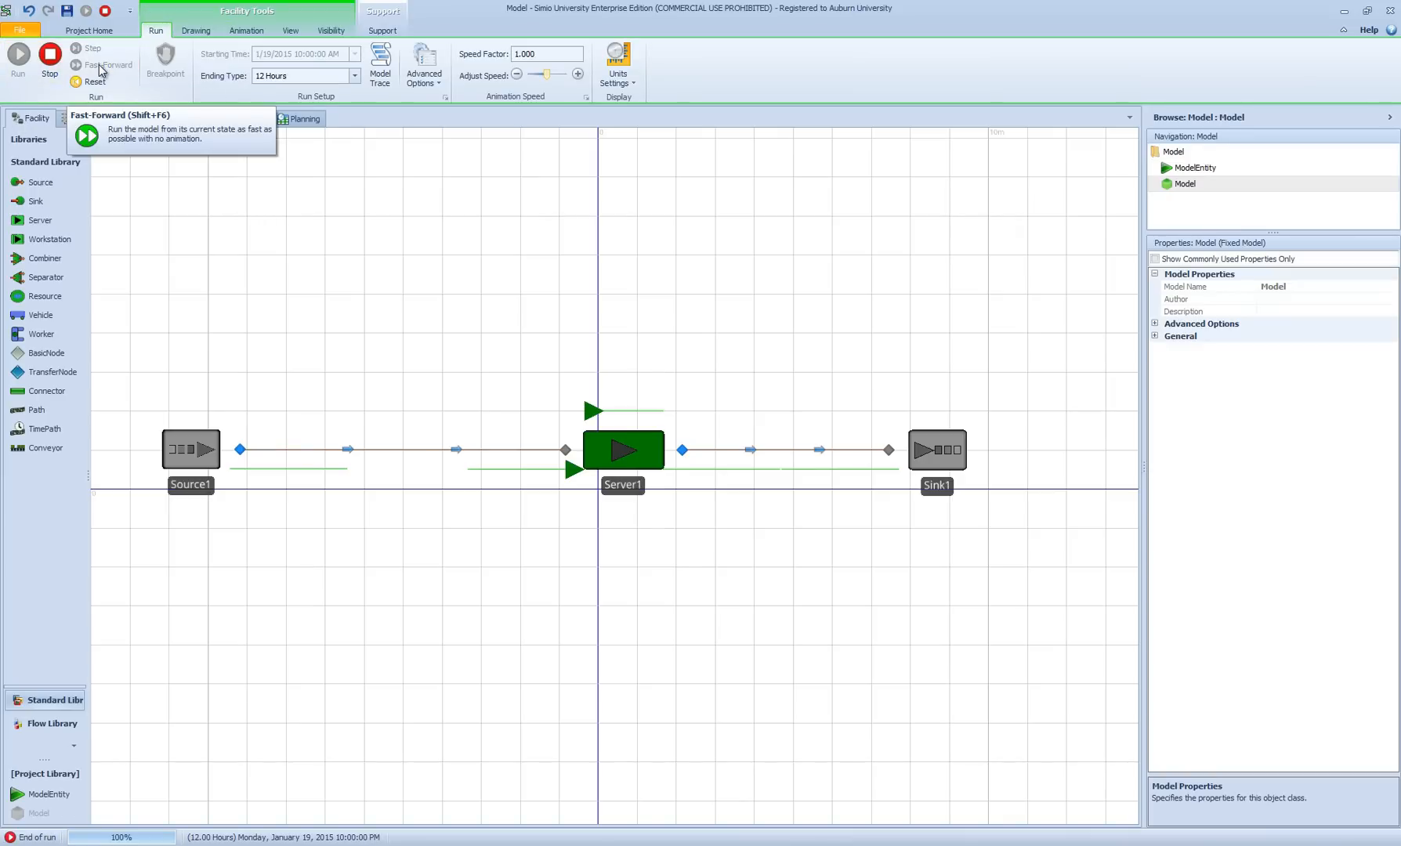
pyautogui.moveTo(204, 118)
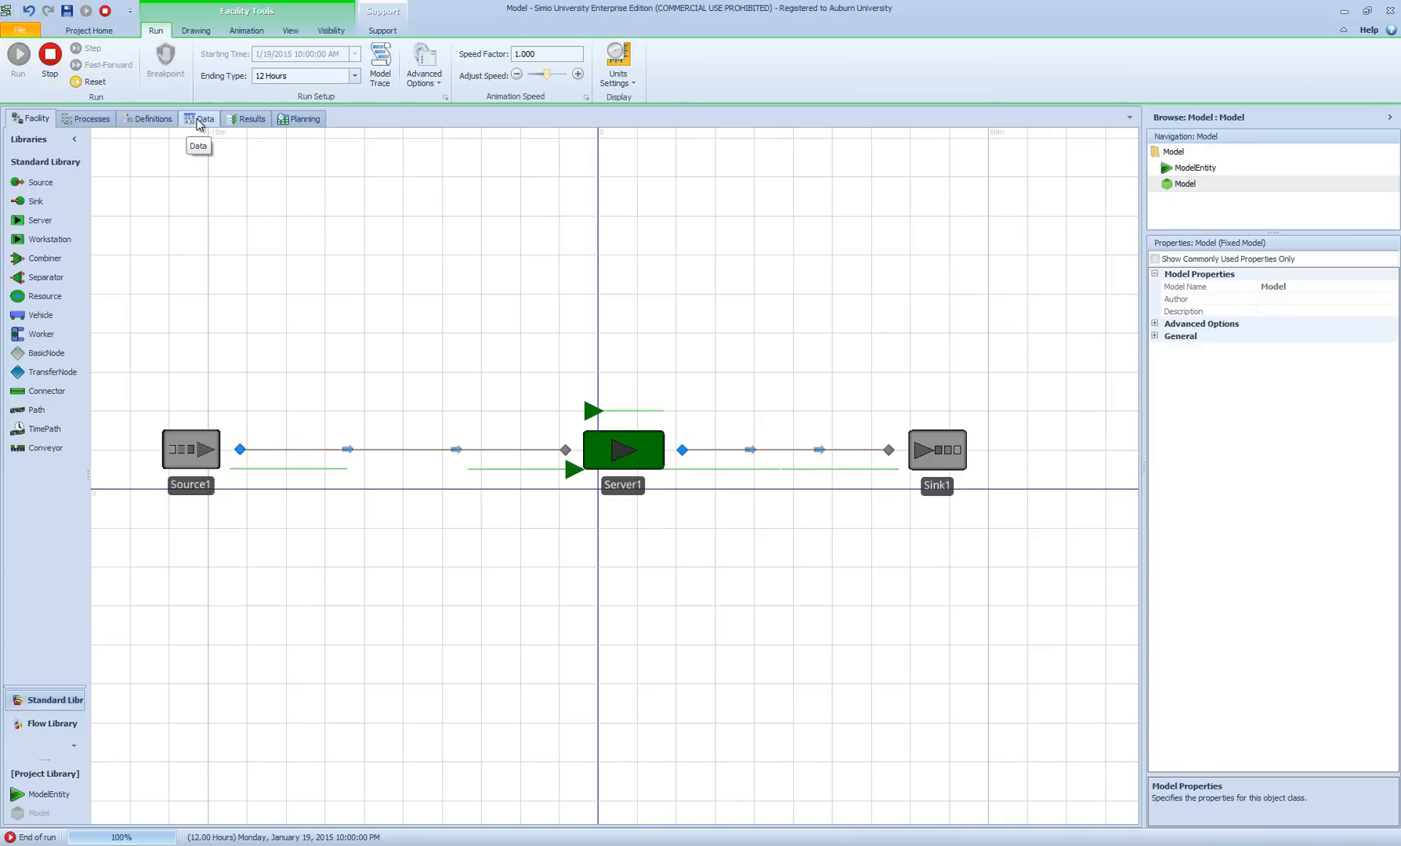
pyautogui.click(252, 118)
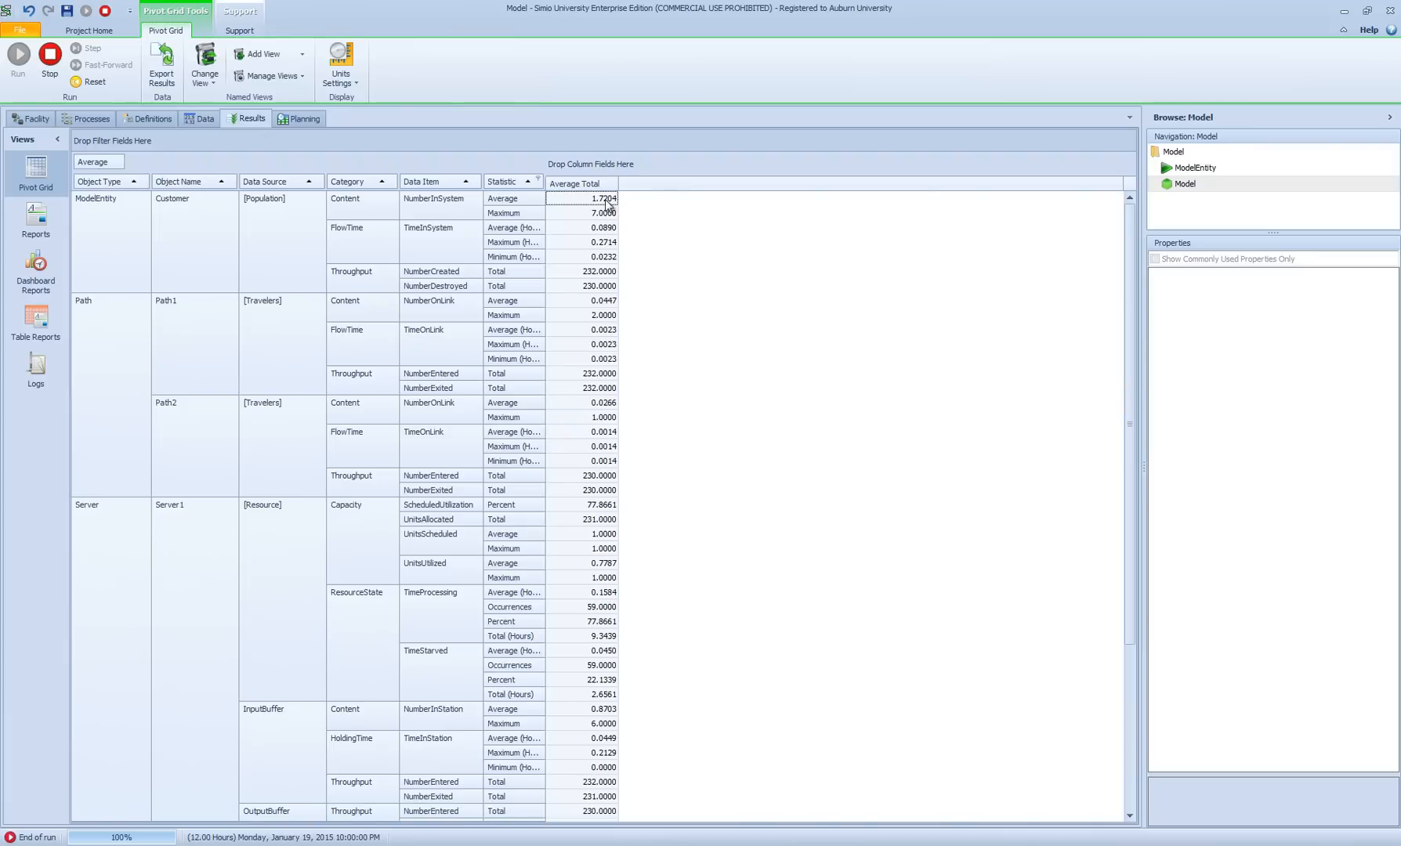
pyautogui.moveTo(606, 405)
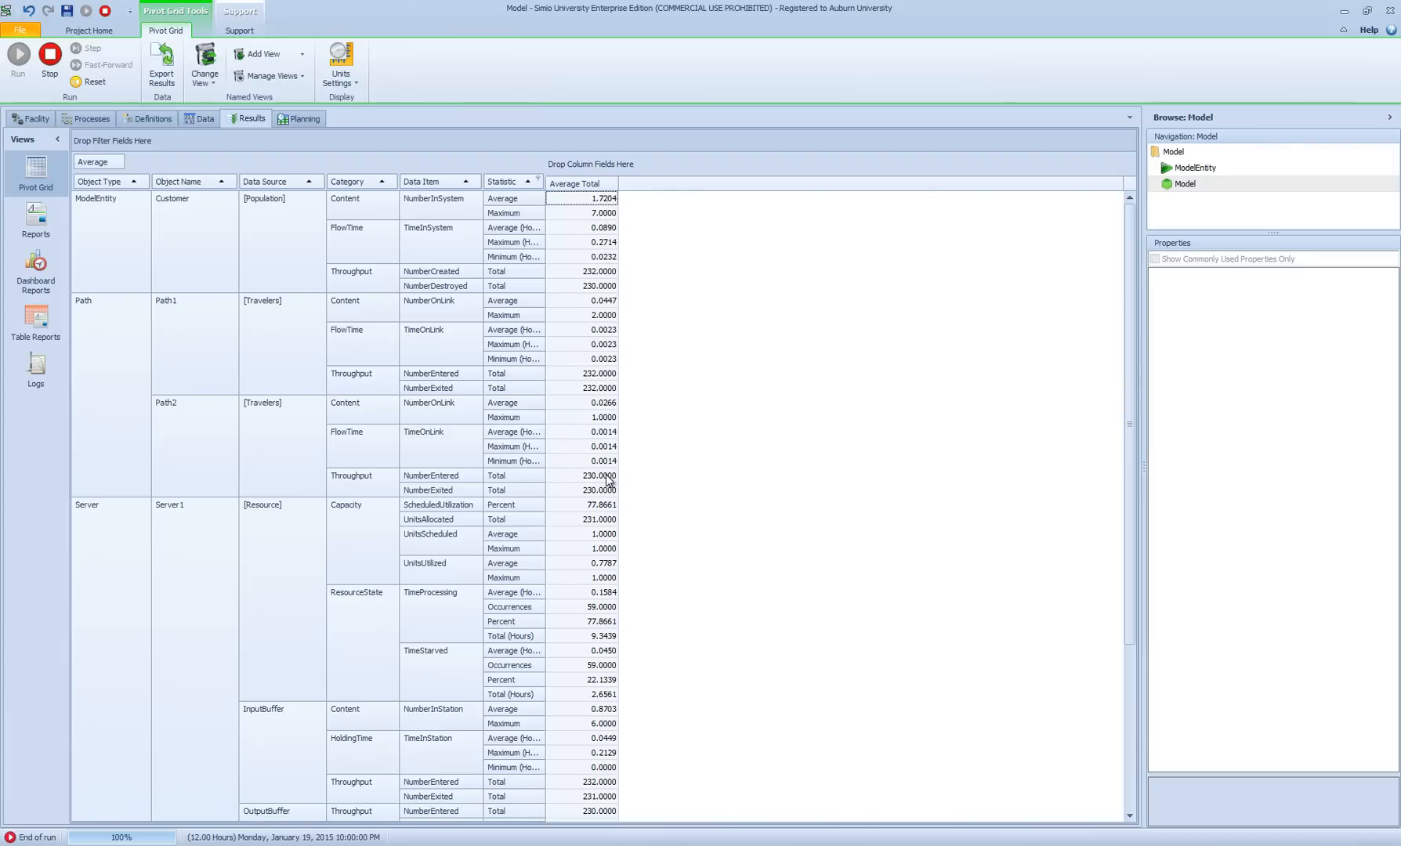
pyautogui.moveTo(767, 469)
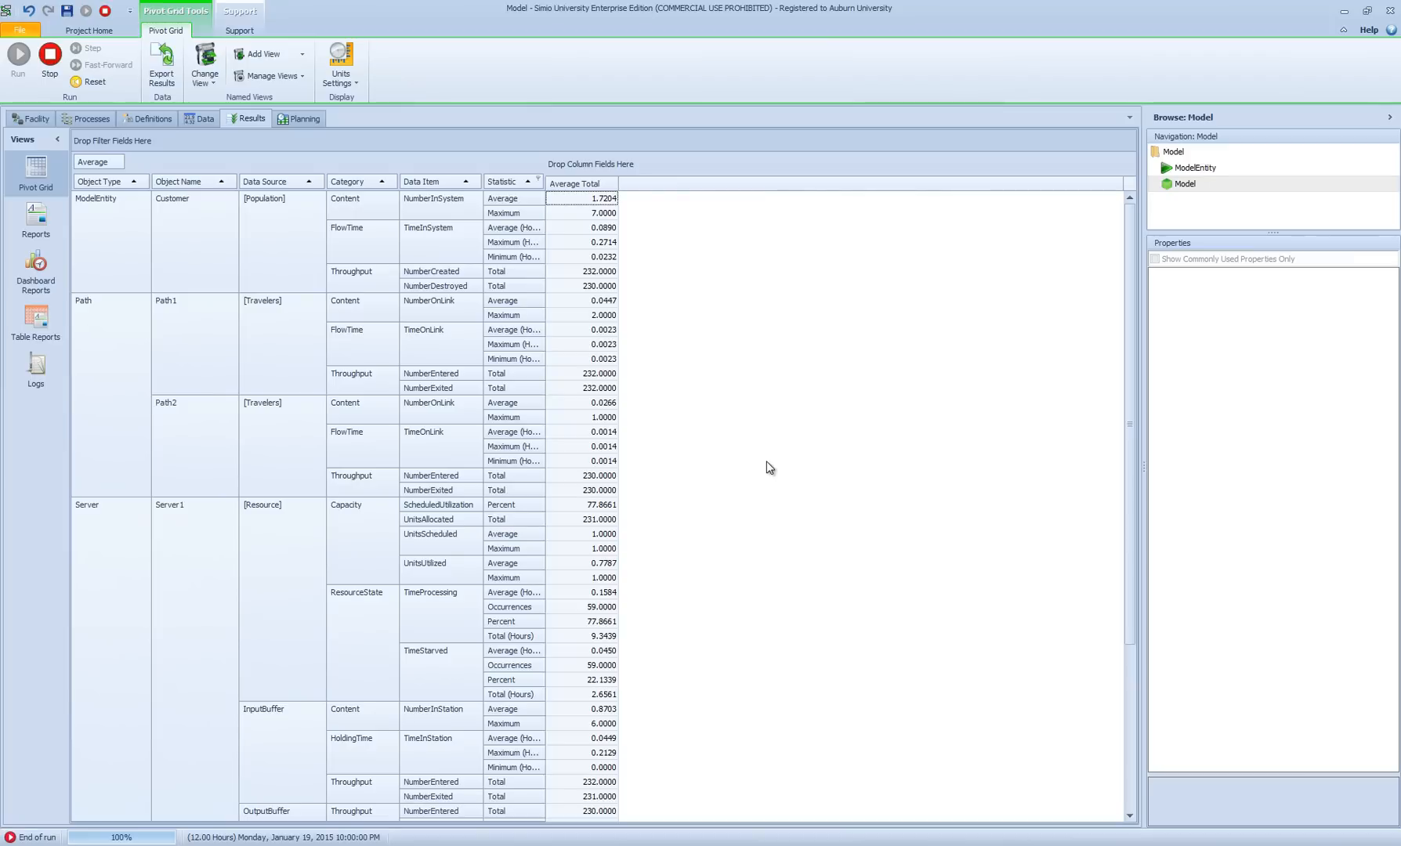
pyautogui.click(34, 117)
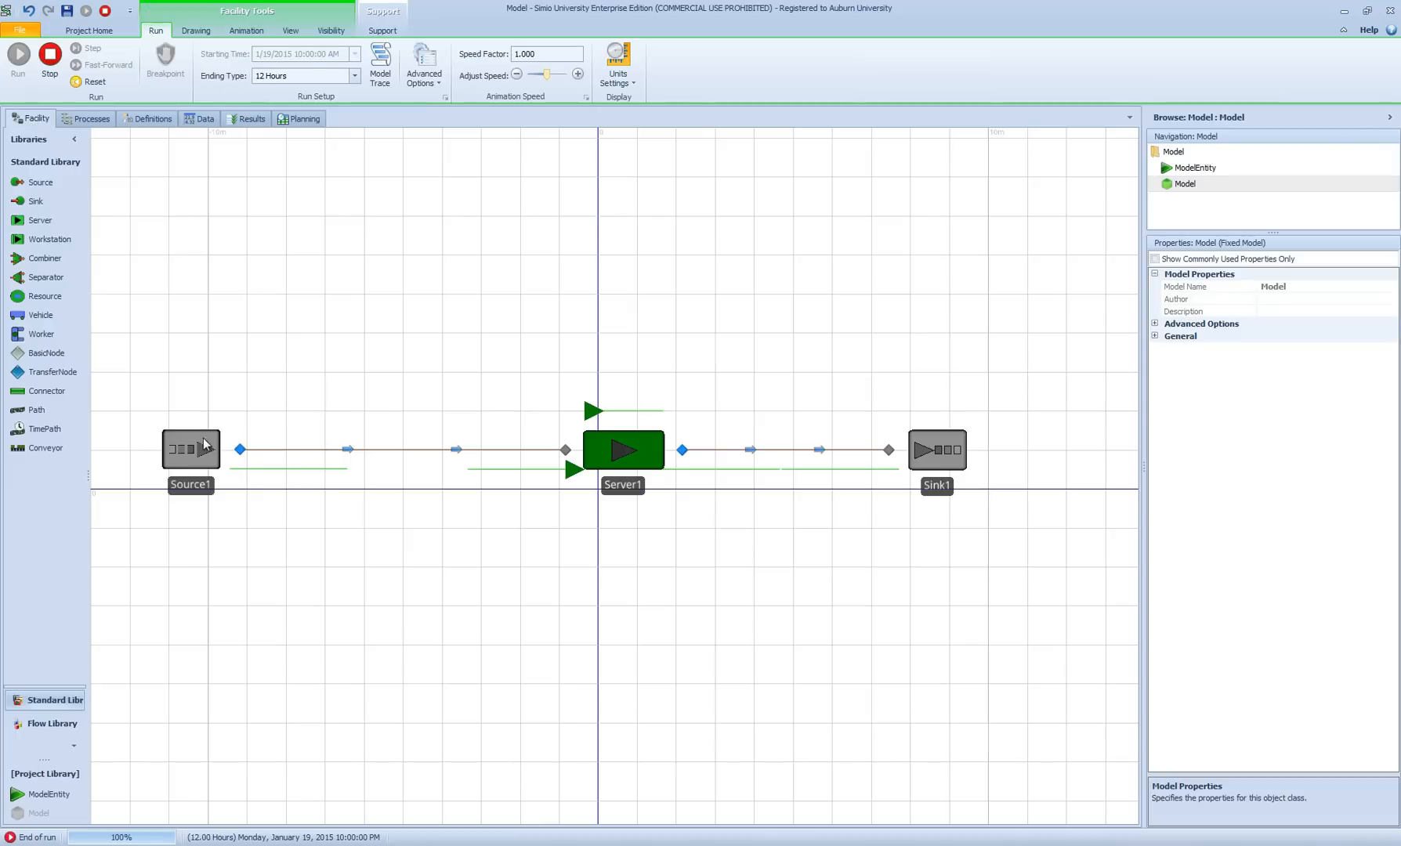
pyautogui.moveTo(625, 447)
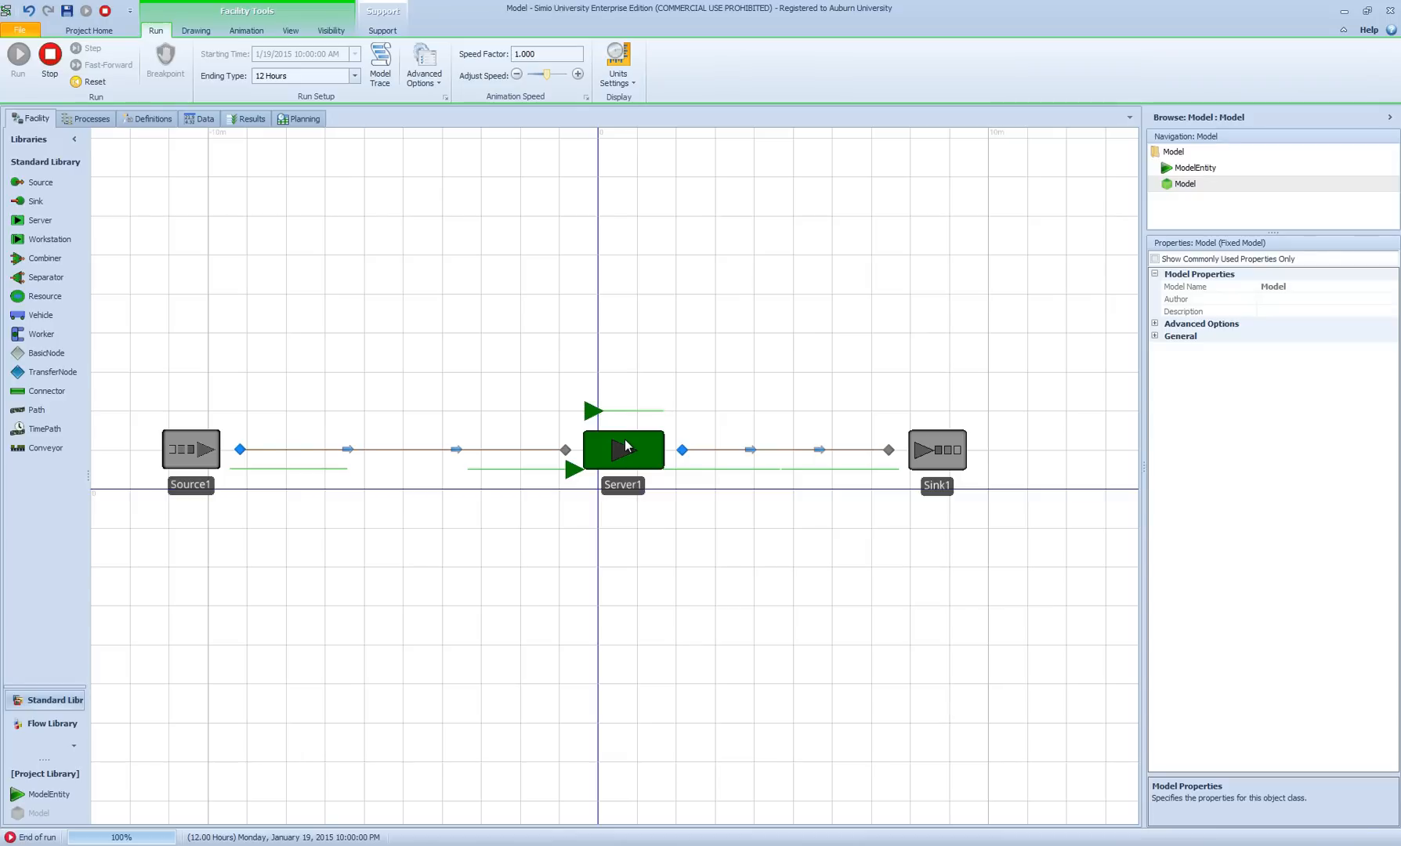
pyautogui.moveTo(624, 437)
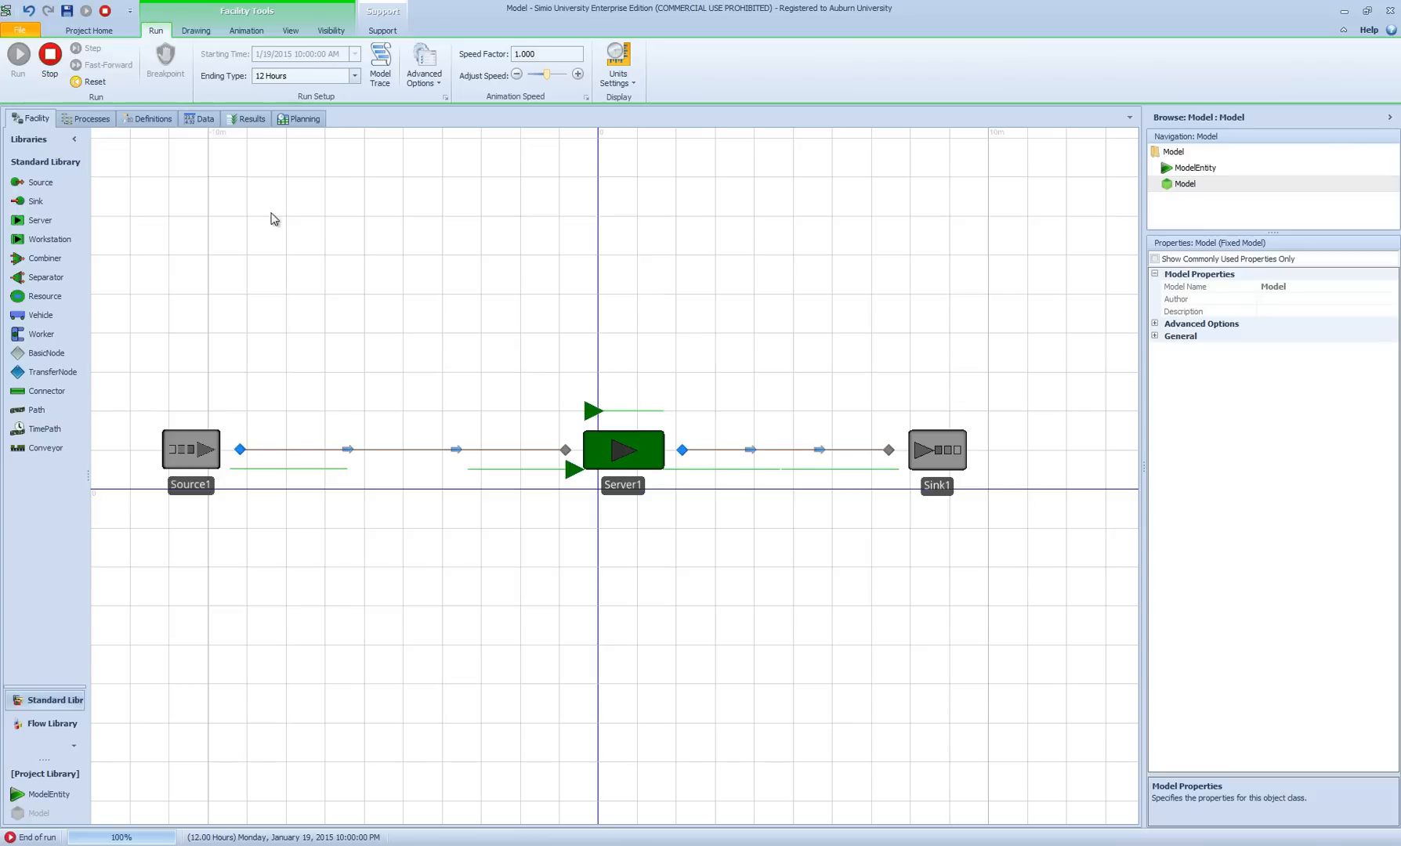
# Step: Create Experiment1 from Project Home, with Scenario1 at the default 10 replications
pyautogui.click(88, 30)
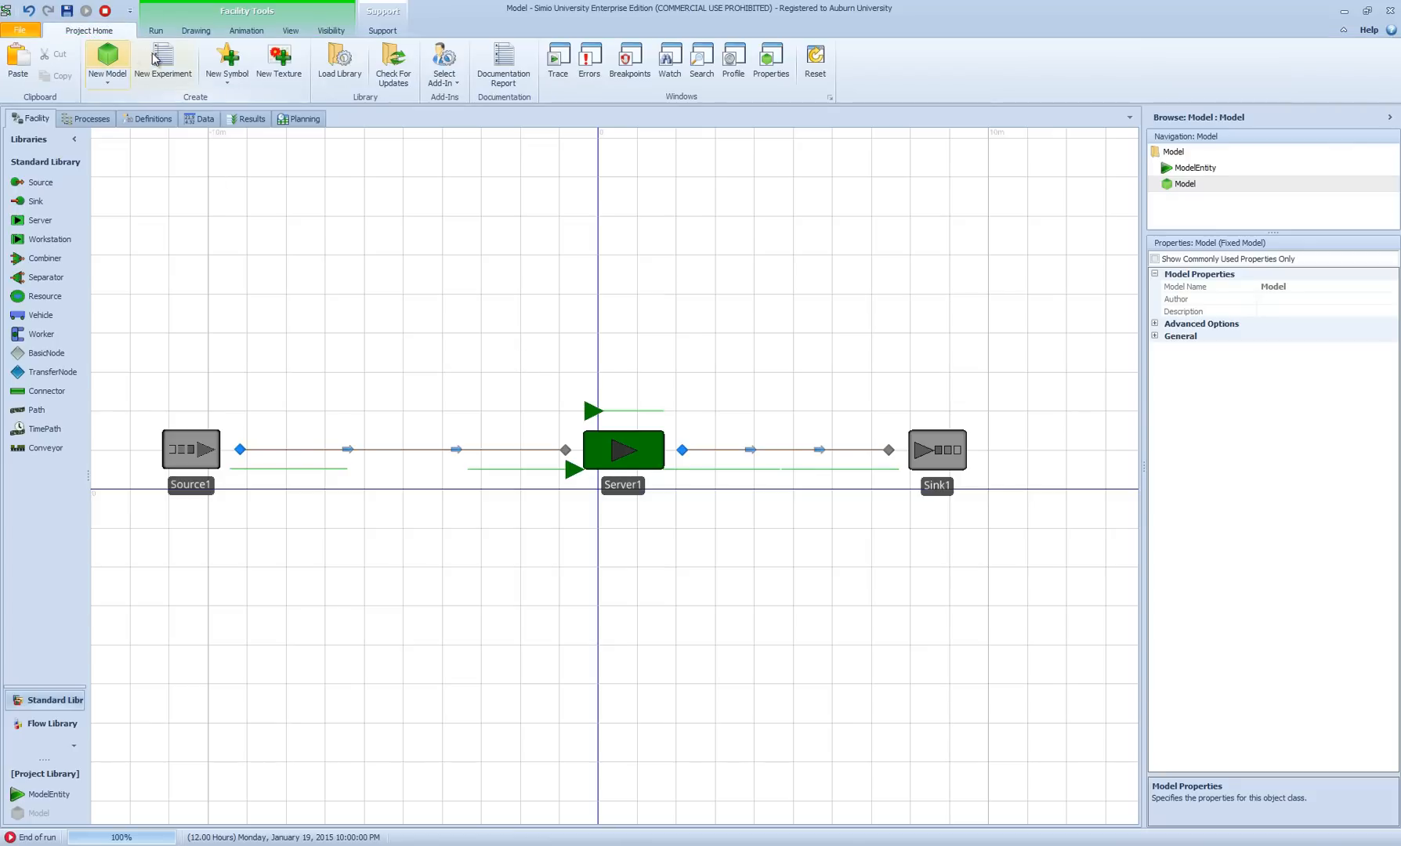
pyautogui.moveTo(163, 64)
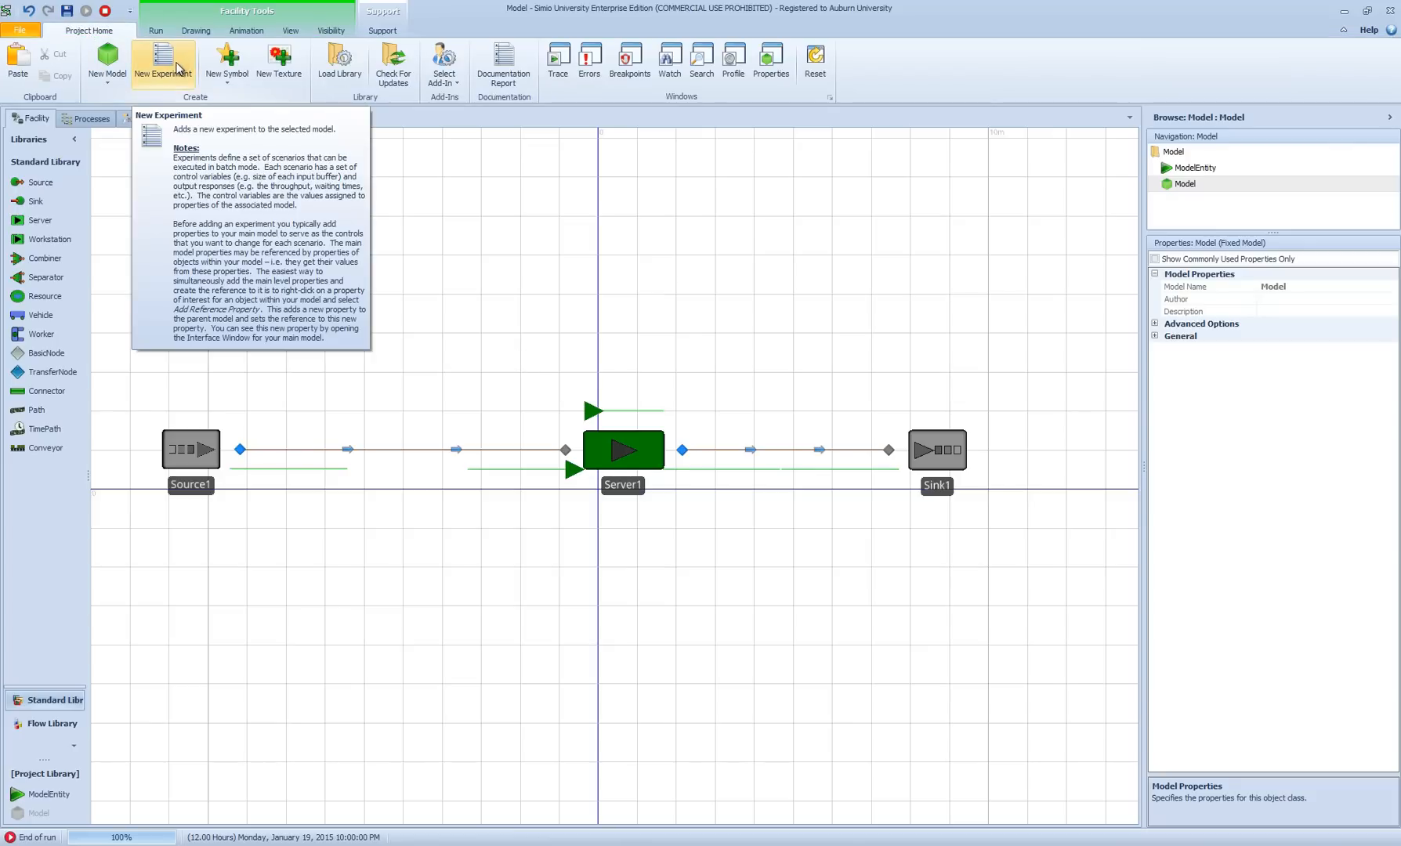
pyautogui.click(163, 64)
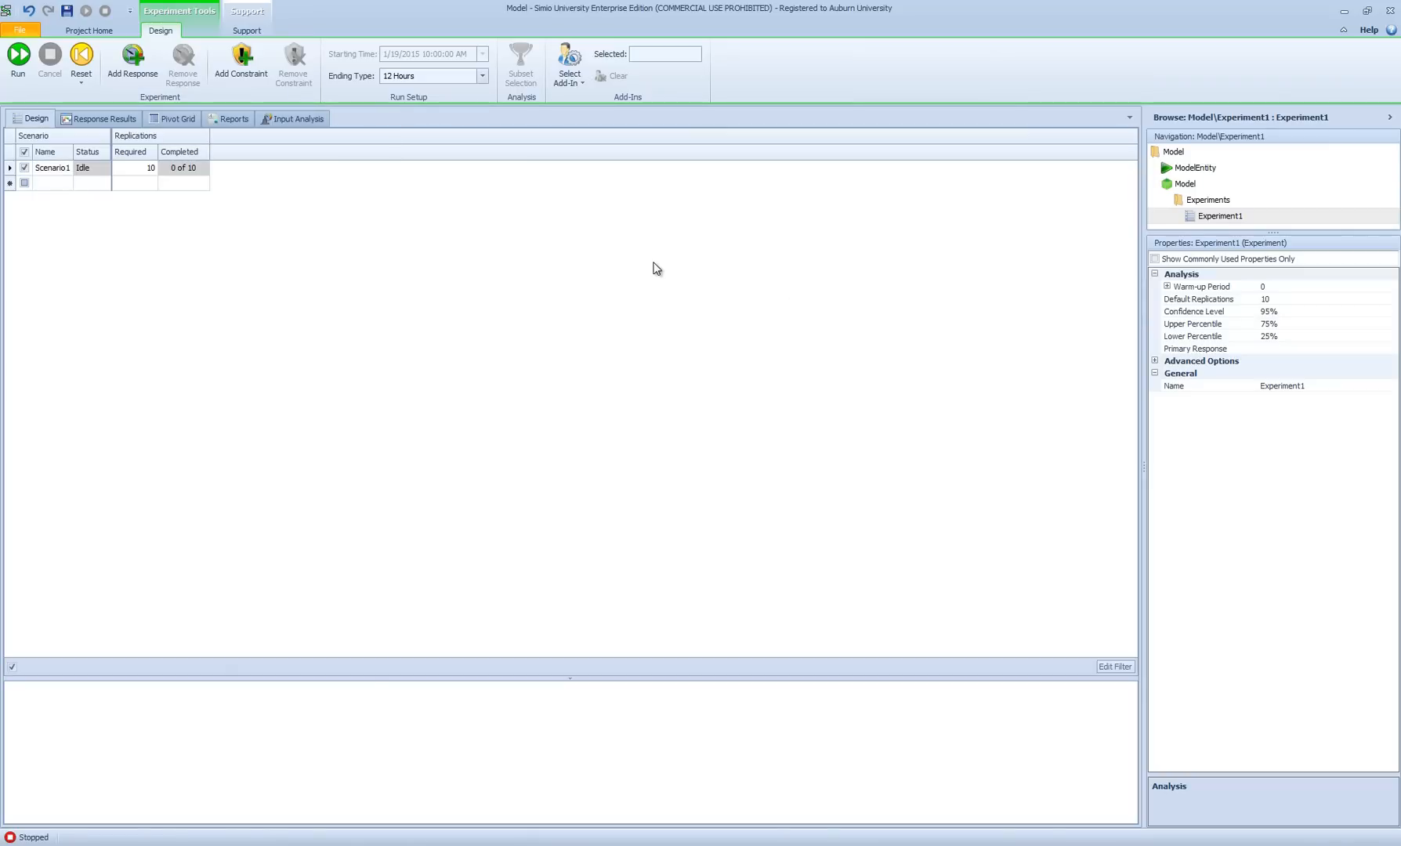
pyautogui.moveTo(524, 313)
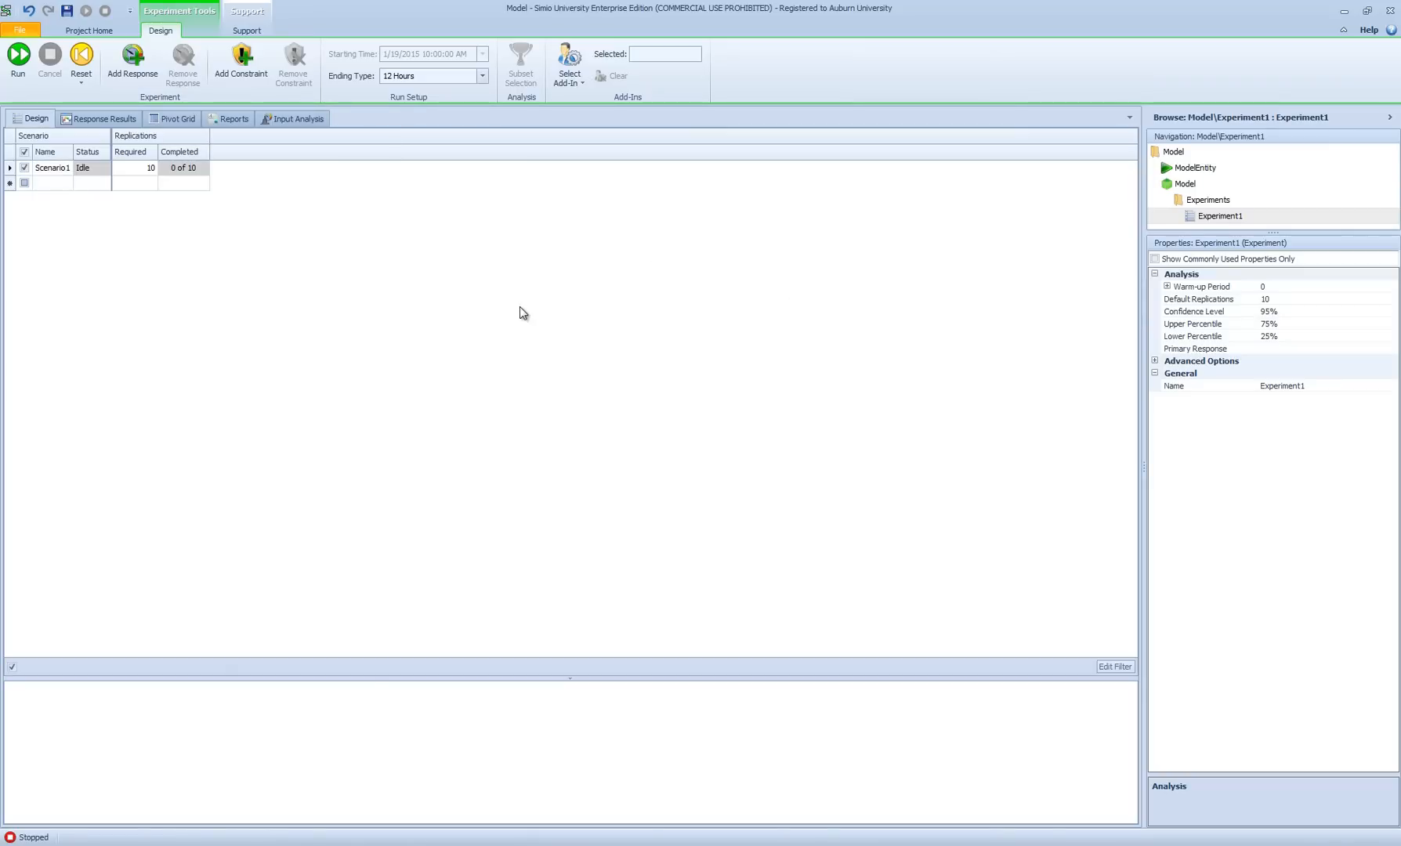
pyautogui.moveTo(1249, 334)
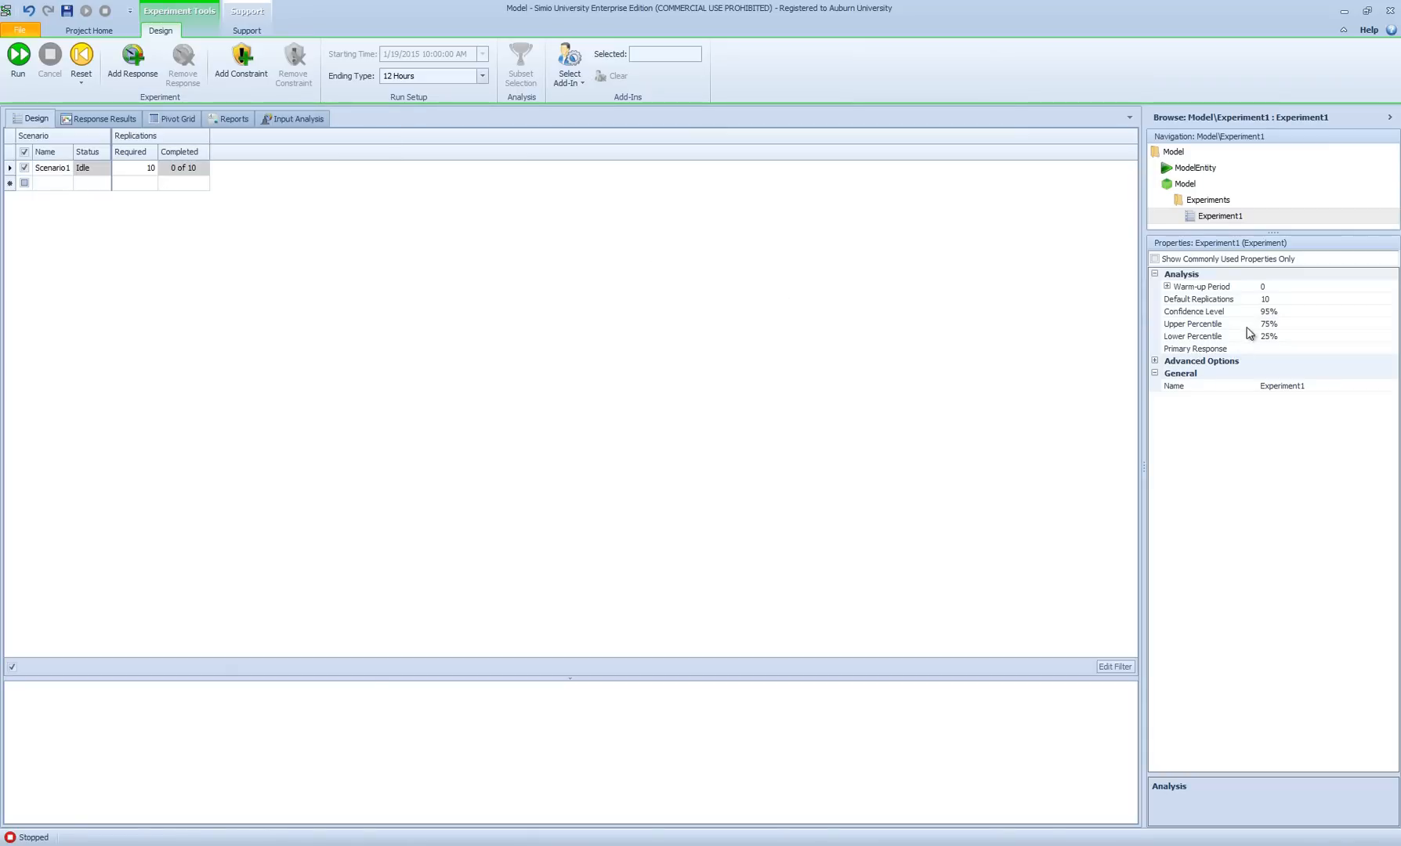
pyautogui.moveTo(122, 289)
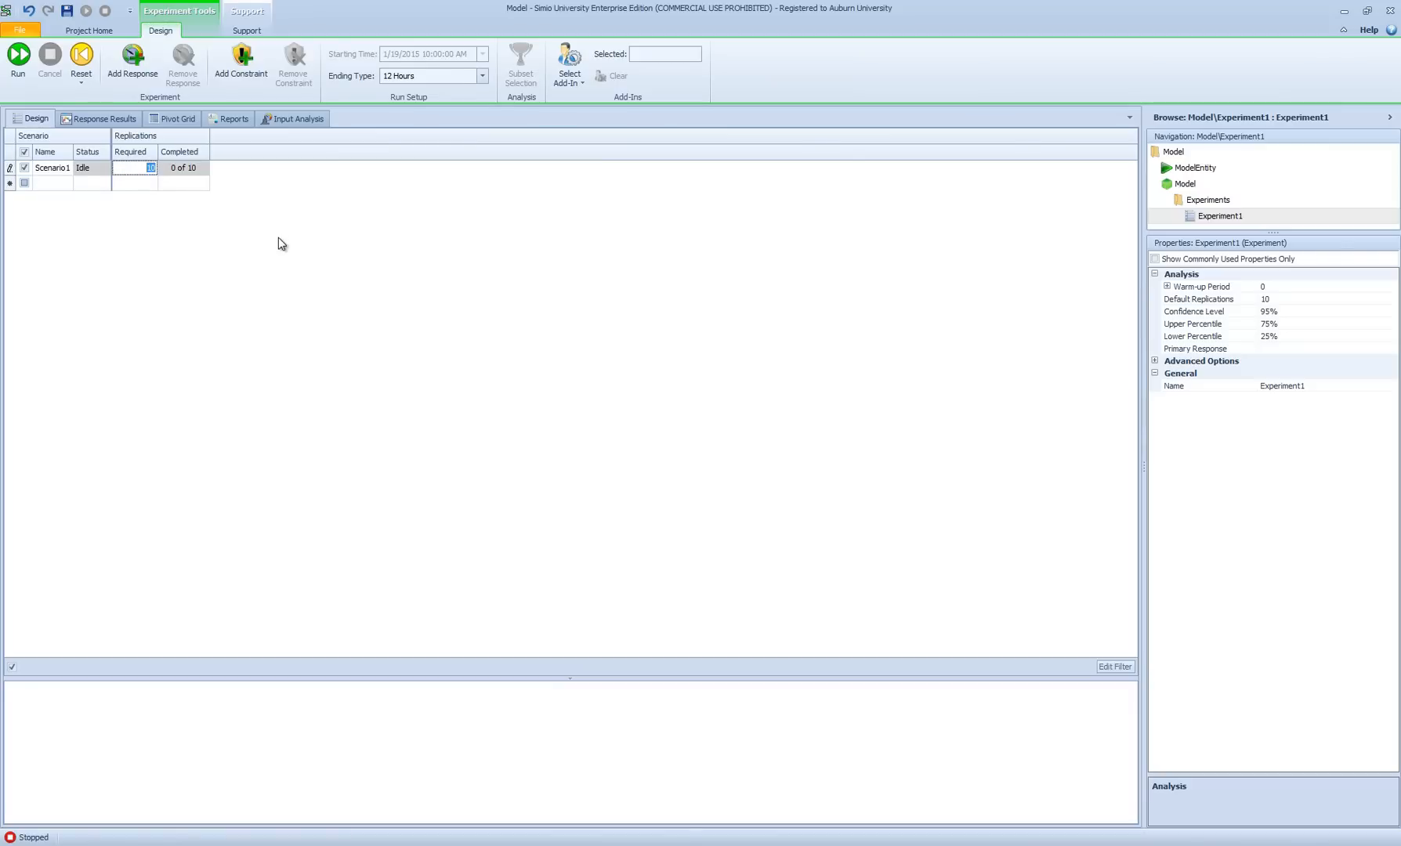
# Step: Set Scenario1 to 200 required replications, run them, and show the Pivot Grid averages
pyautogui.write('200')
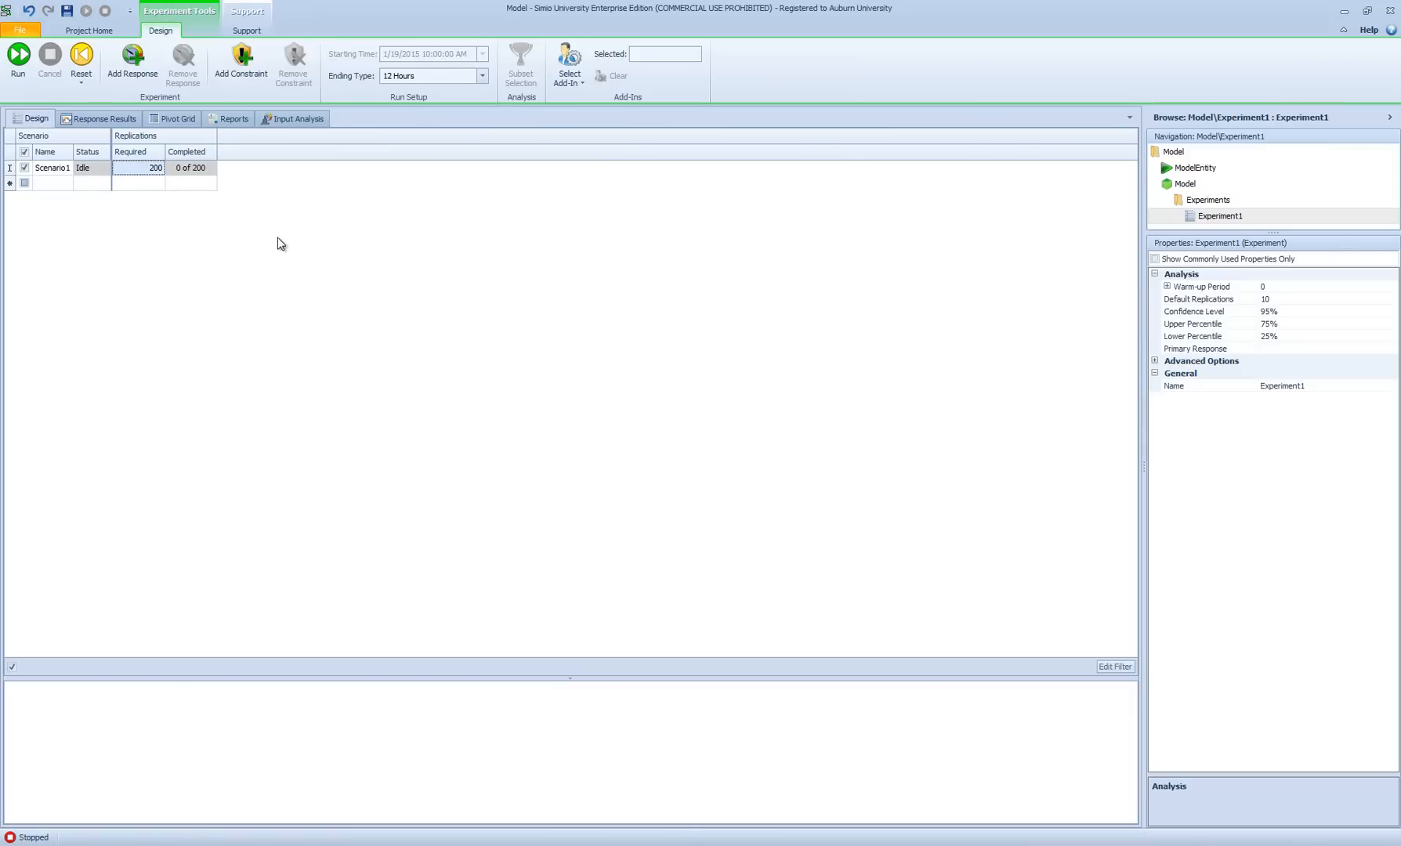
pyautogui.moveTo(372, 263)
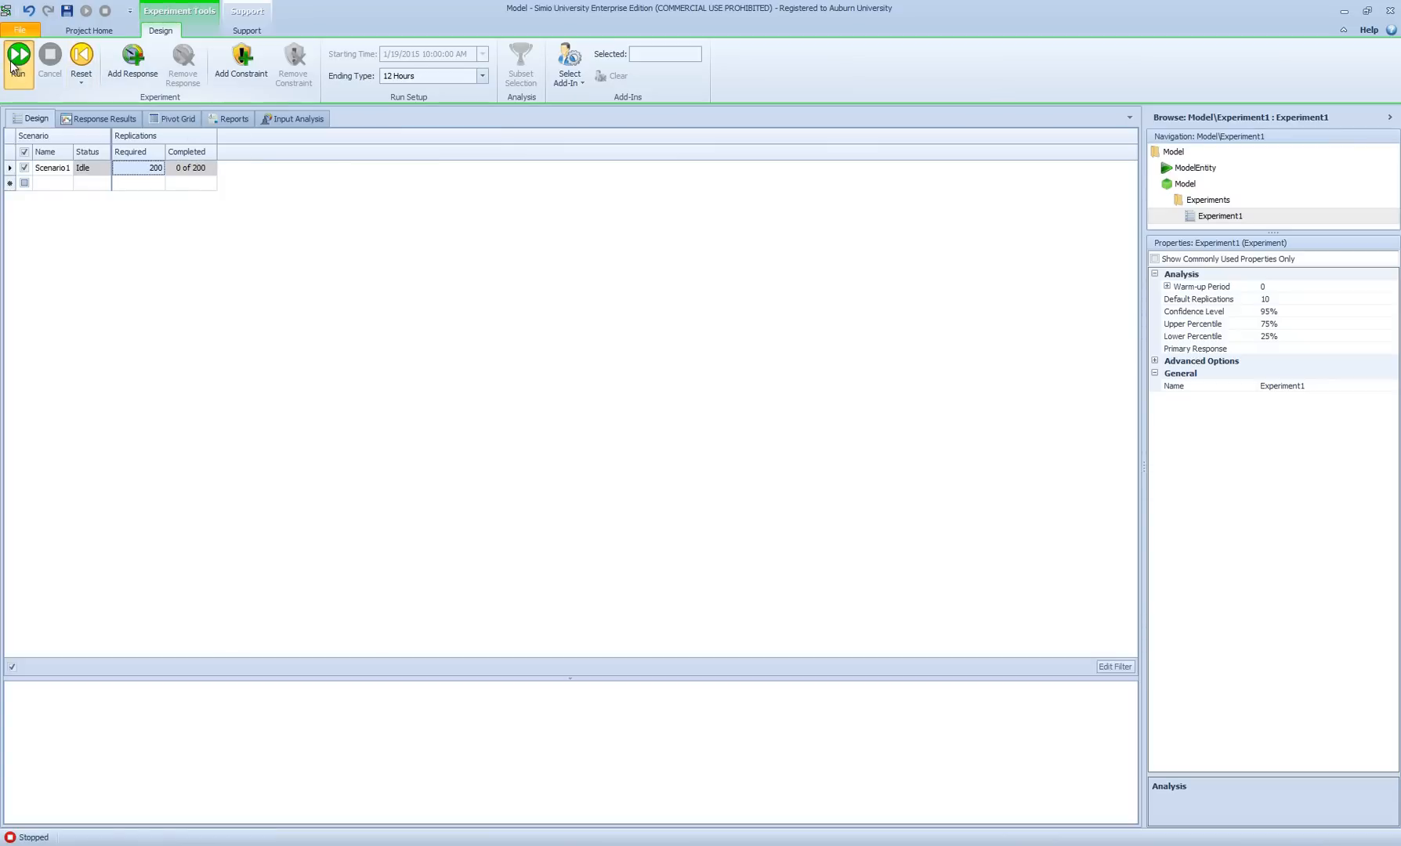
pyautogui.click(18, 61)
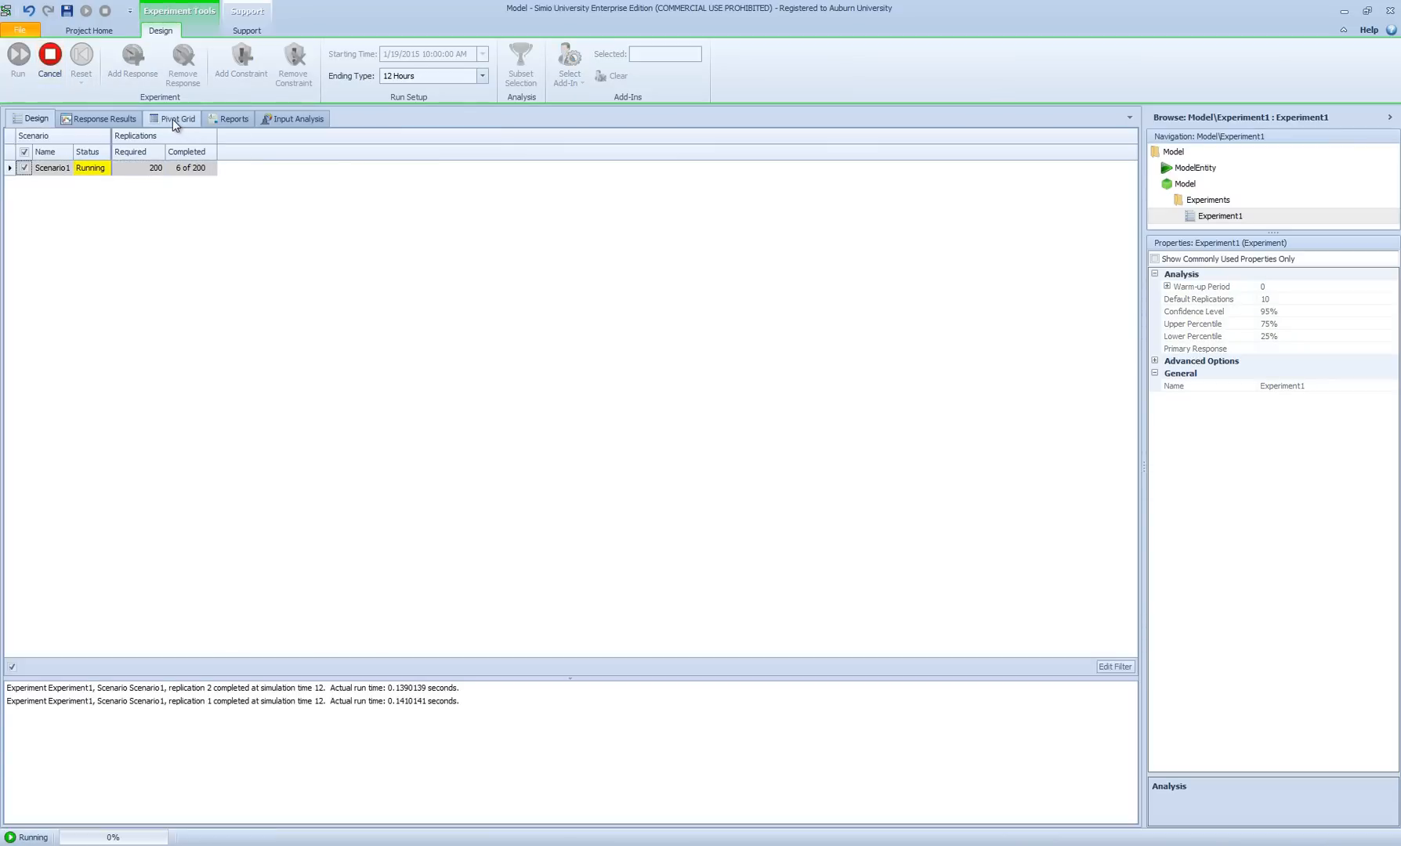
pyautogui.click(177, 118)
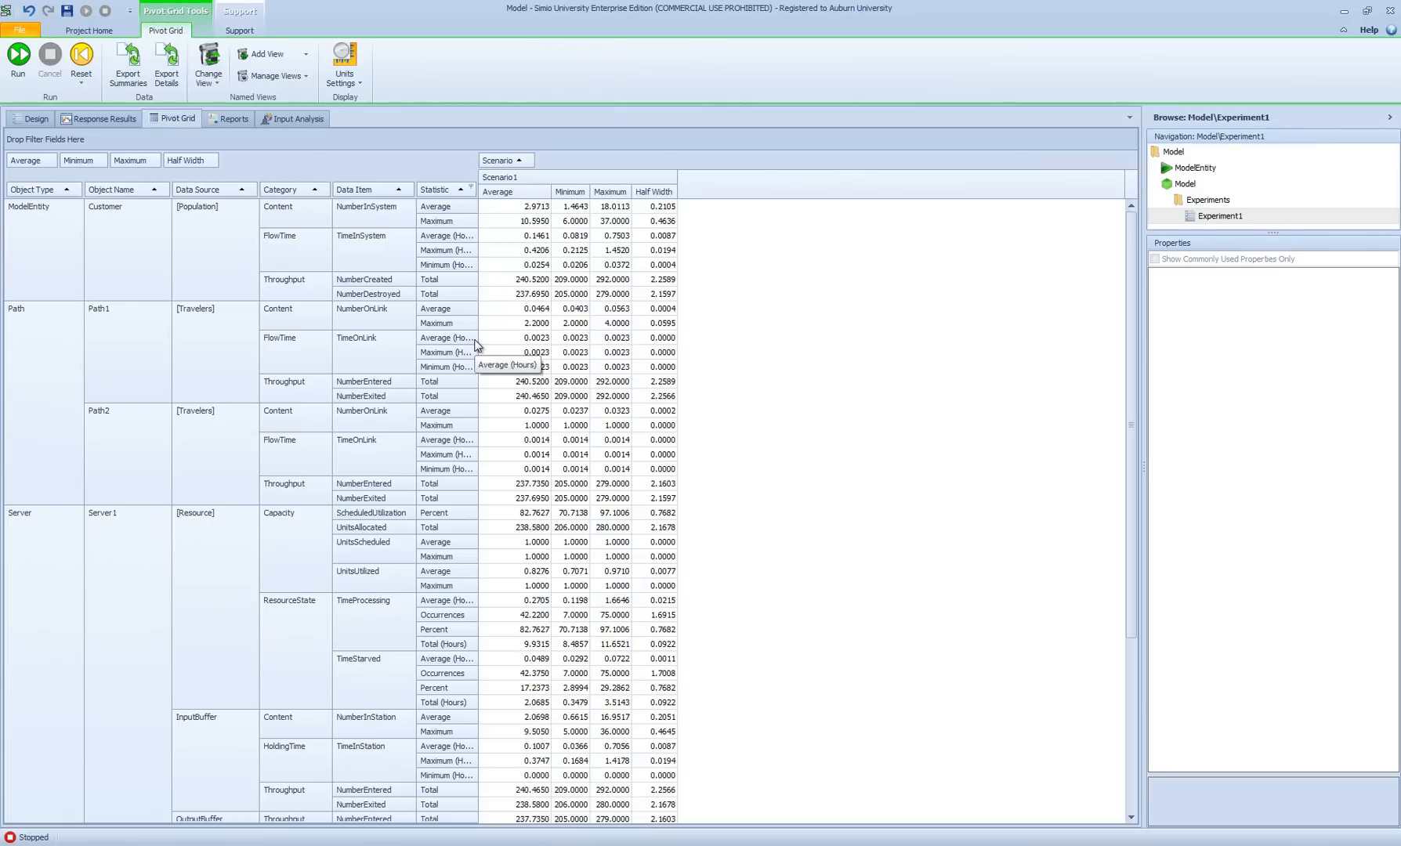
pyautogui.moveTo(446, 257)
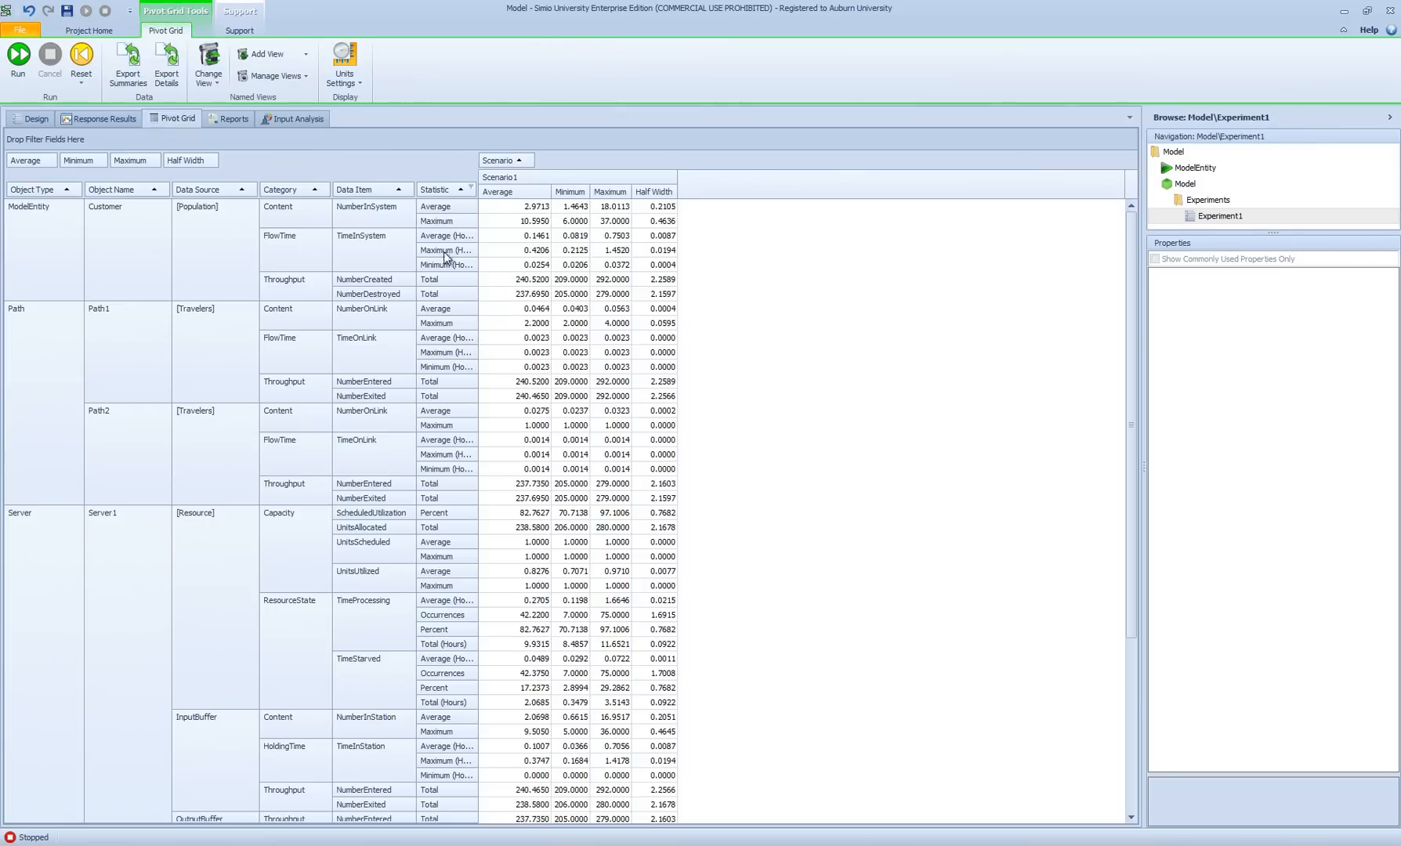
pyautogui.moveTo(250, 375)
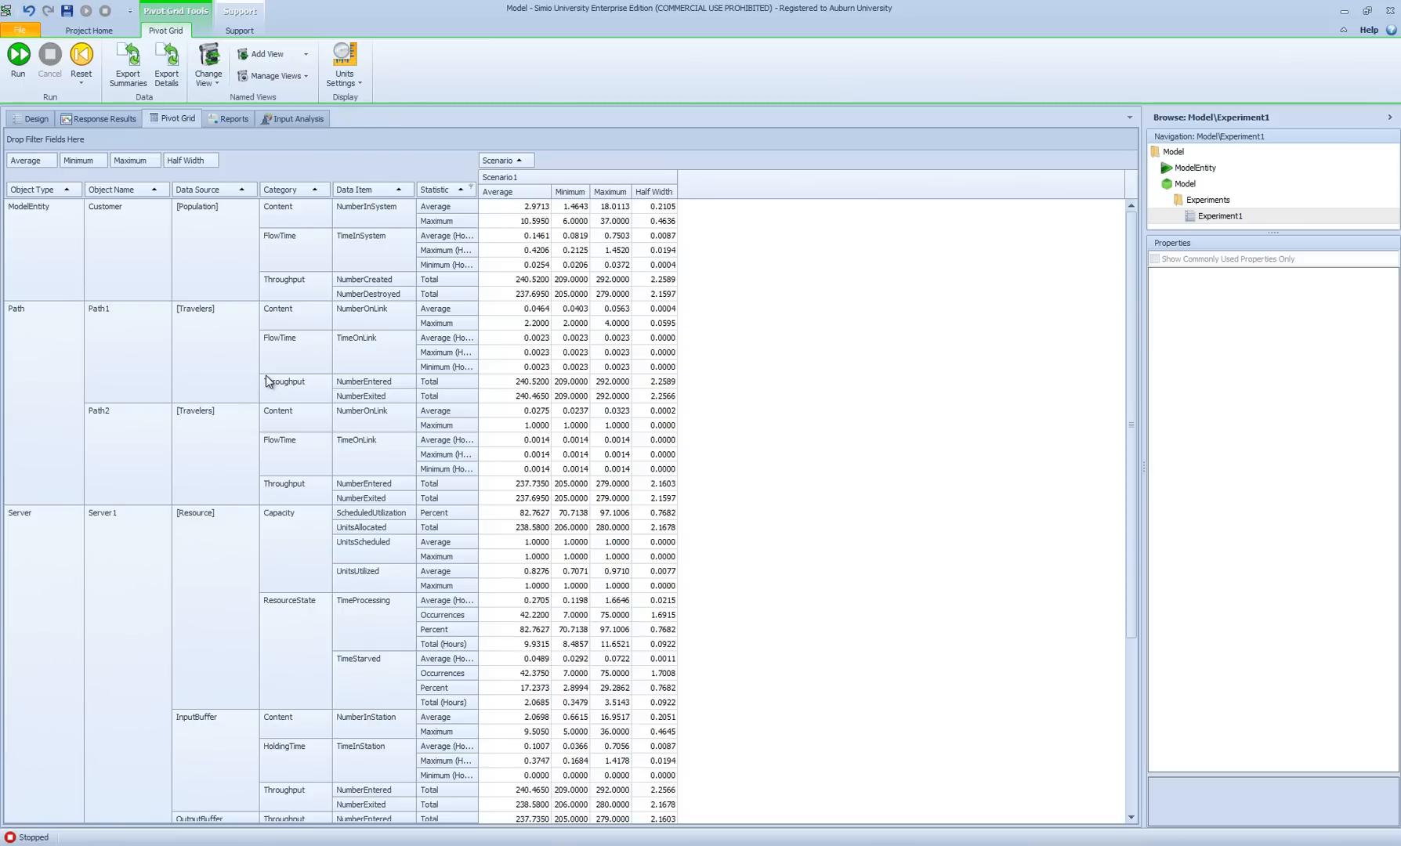
pyautogui.moveTo(486, 304)
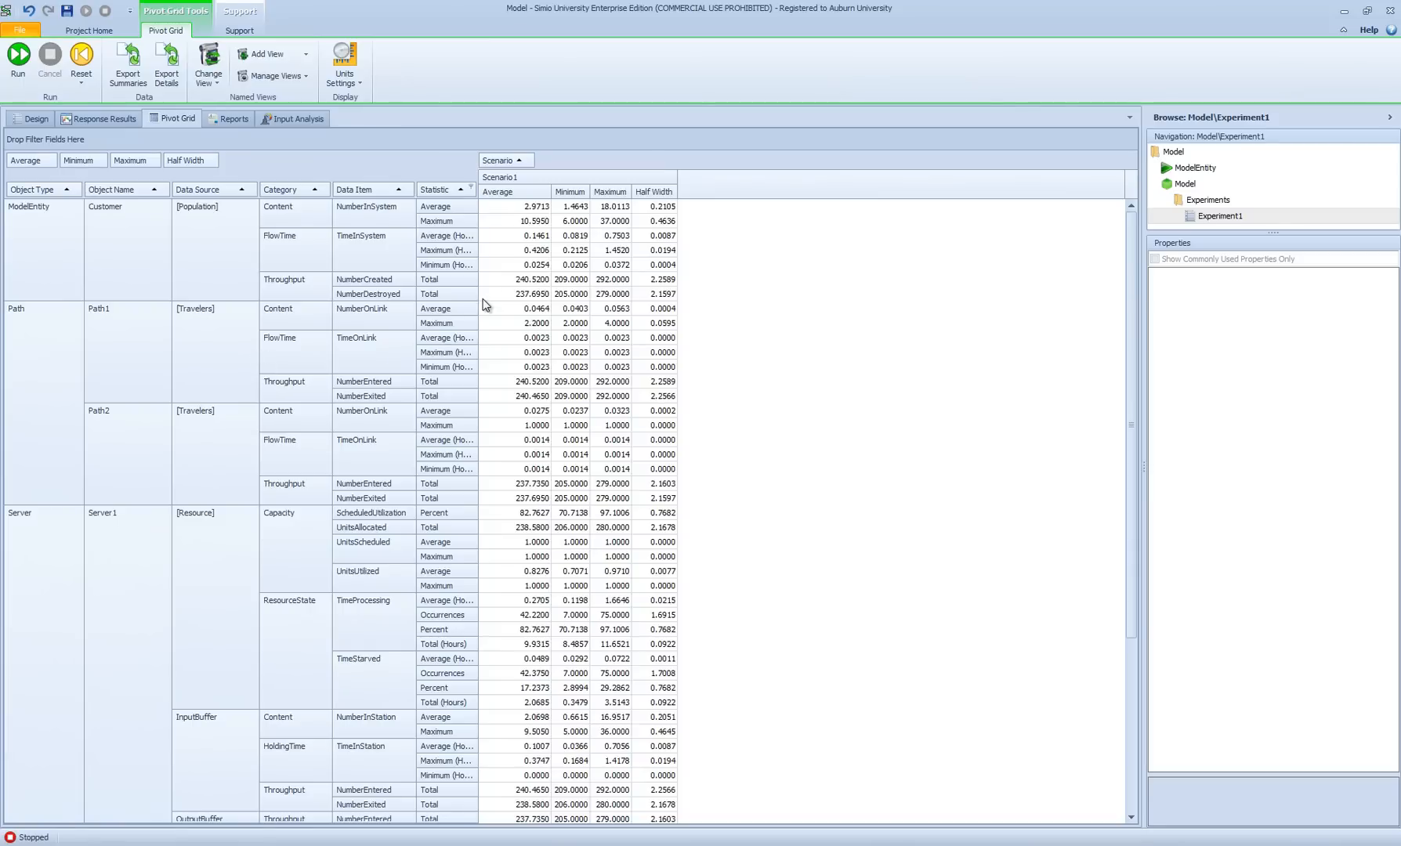
pyautogui.moveTo(572, 205)
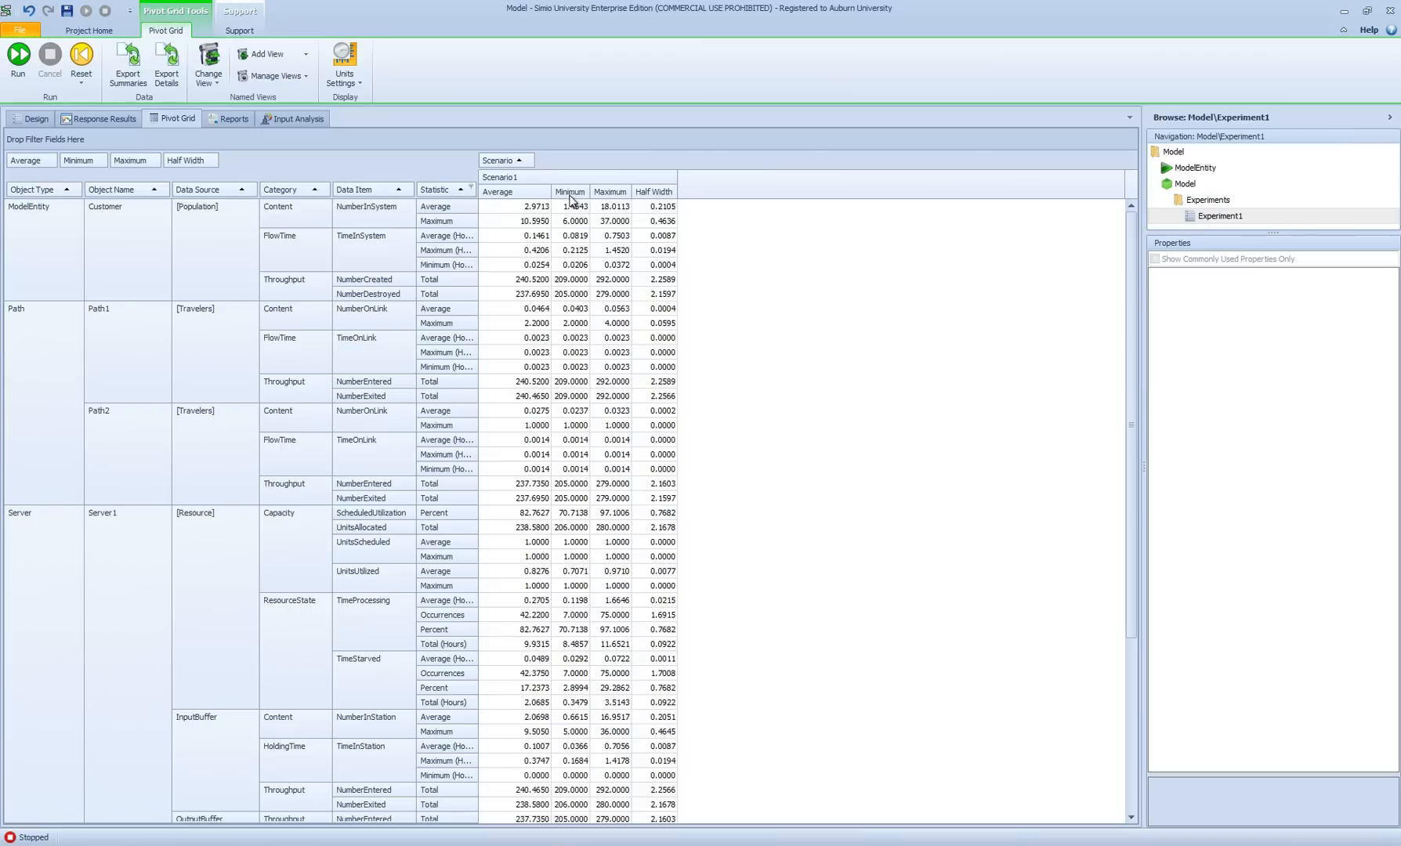
pyautogui.moveTo(610, 194)
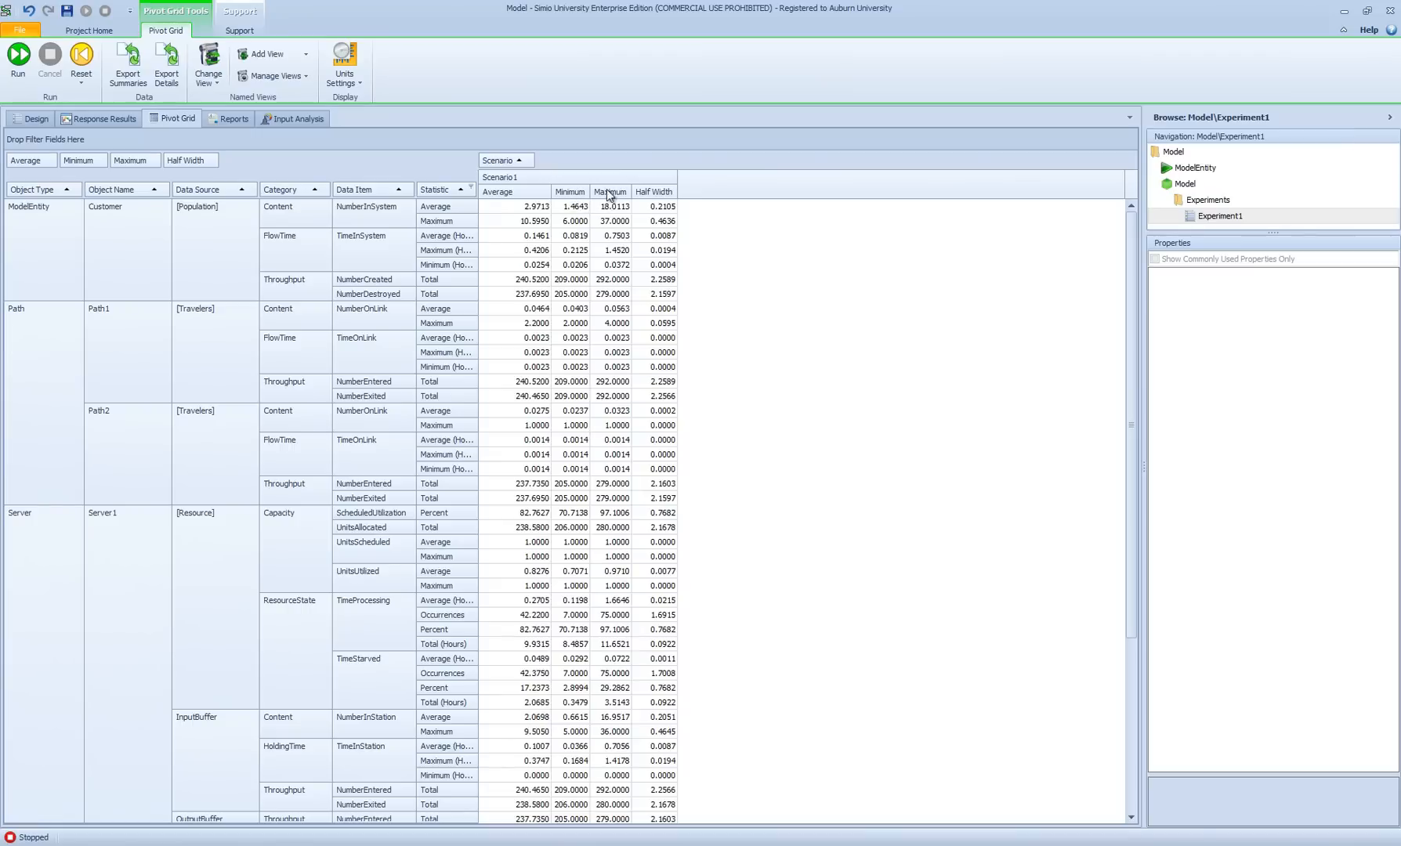
pyautogui.moveTo(655, 199)
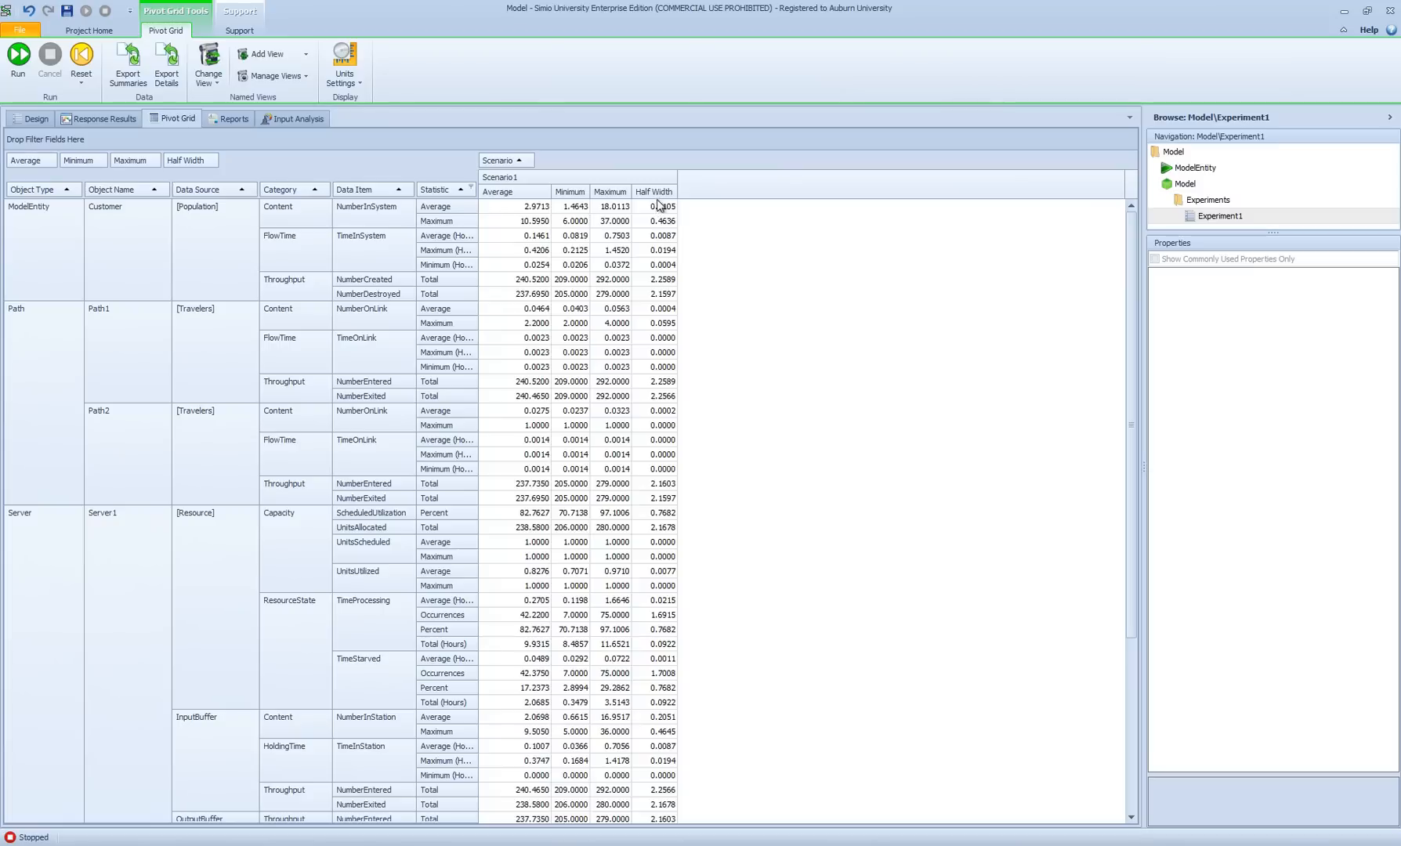
pyautogui.moveTo(659, 211)
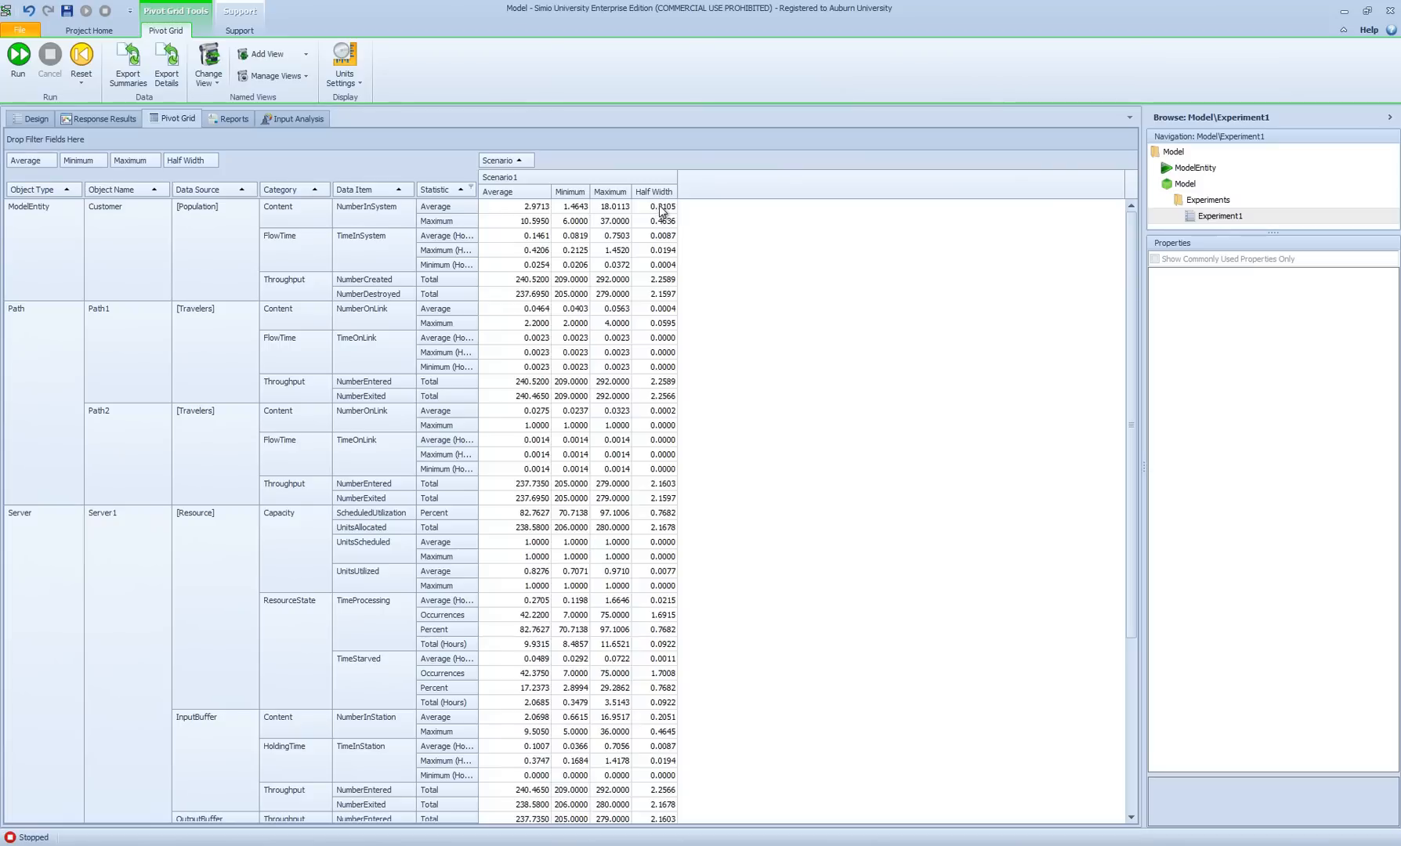
pyautogui.moveTo(533, 218)
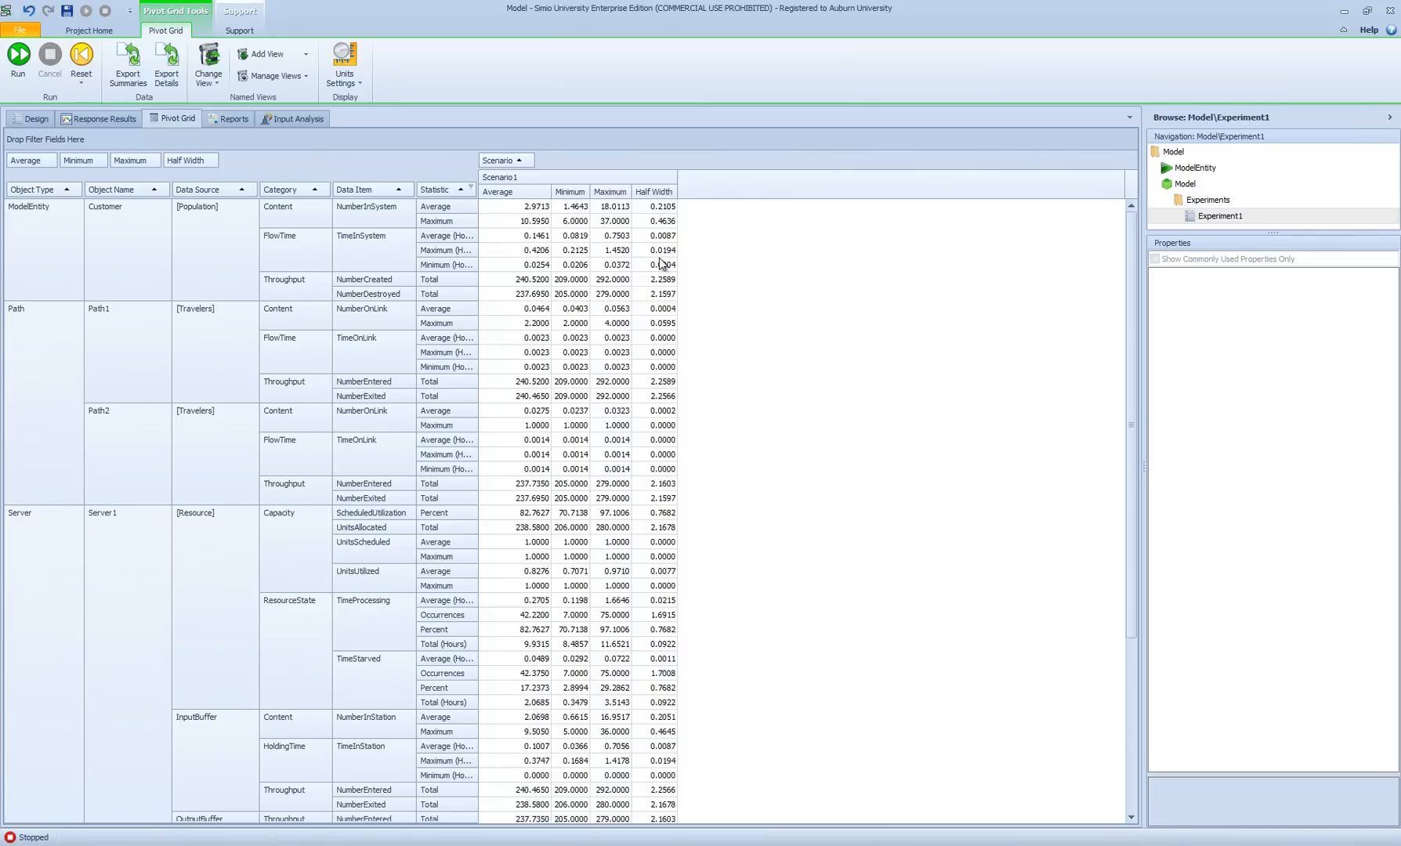
pyautogui.moveTo(666, 207)
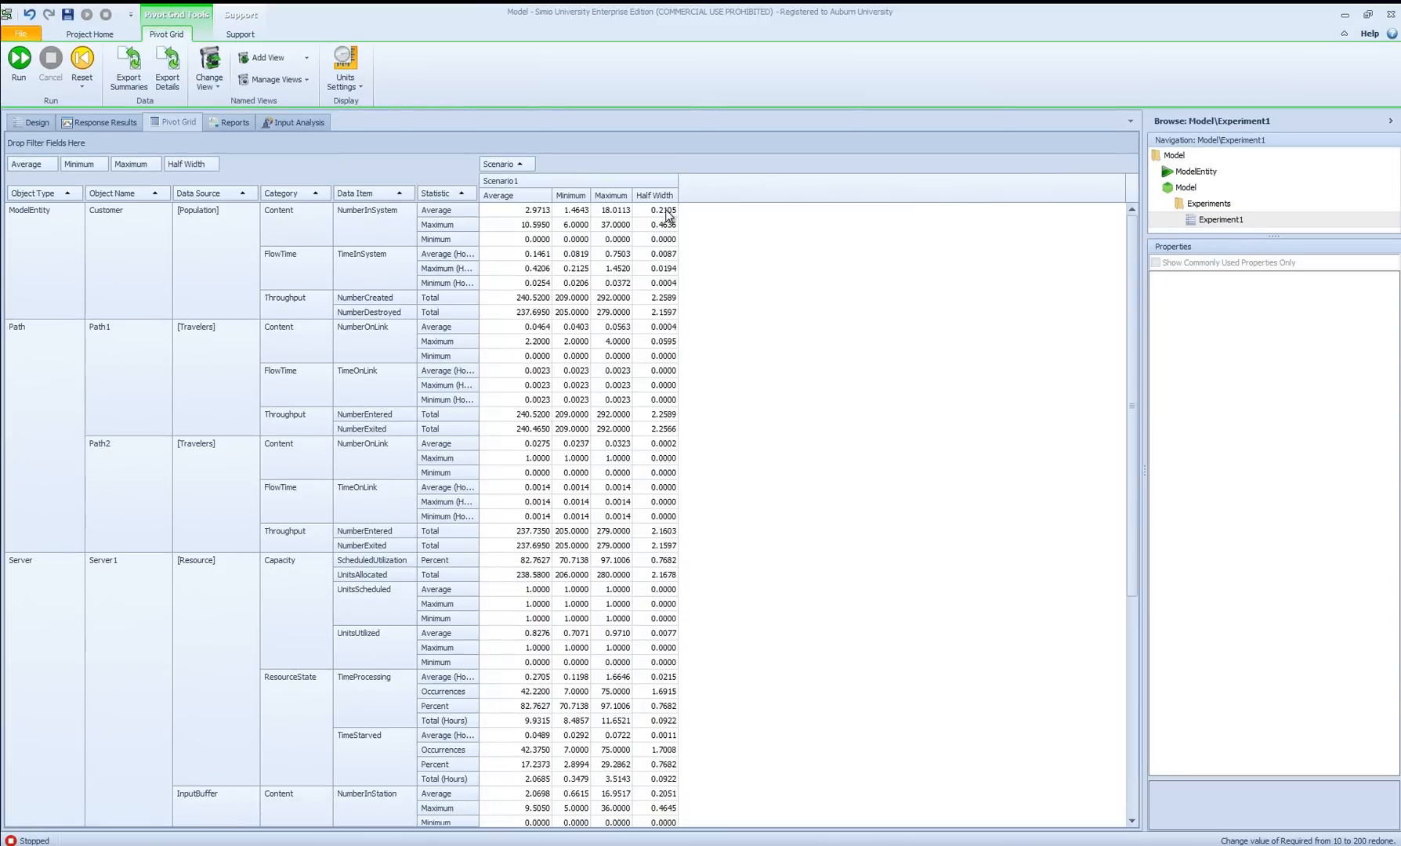
pyautogui.moveTo(603, 442)
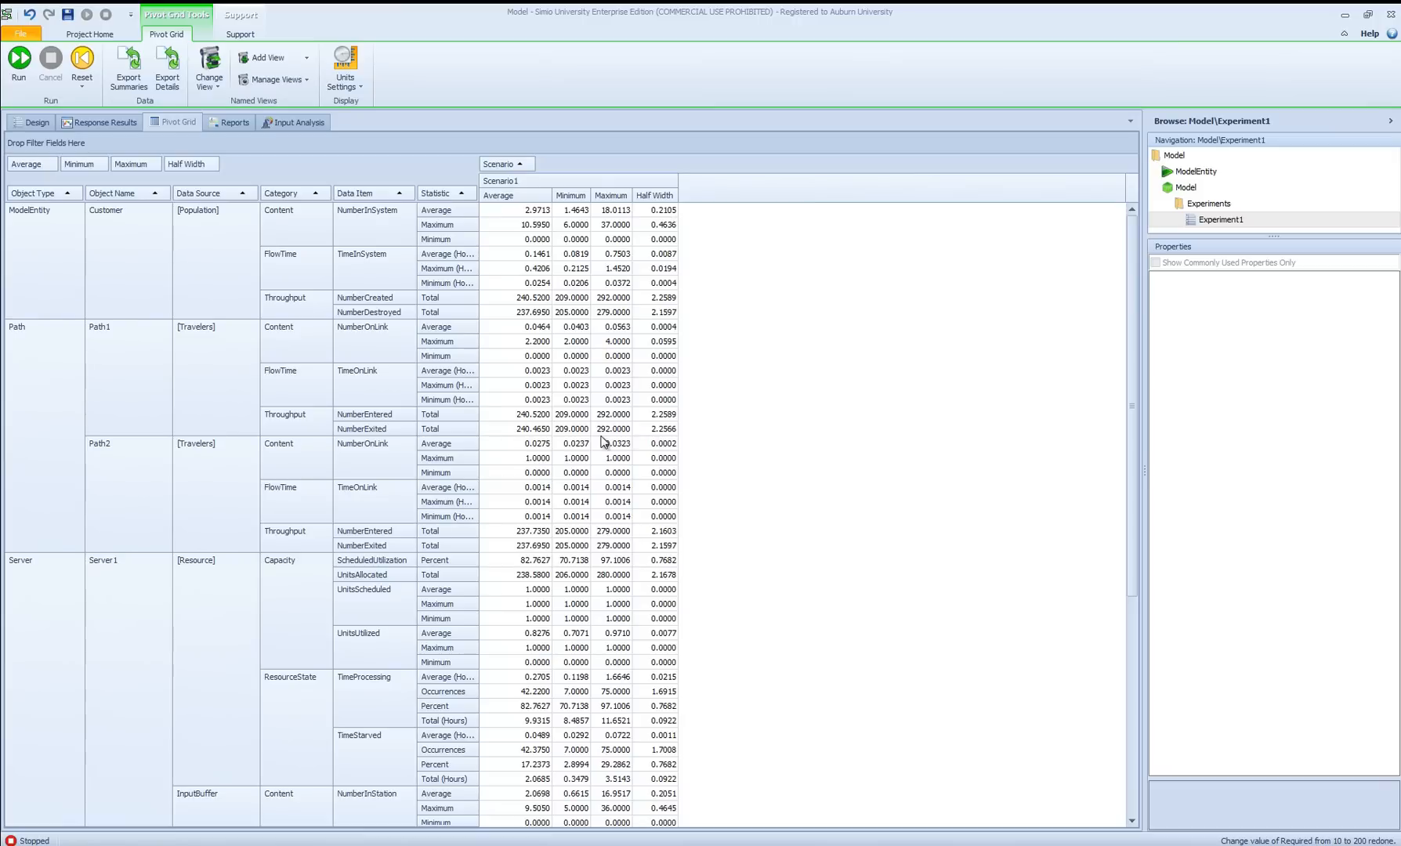
pyautogui.moveTo(615, 224)
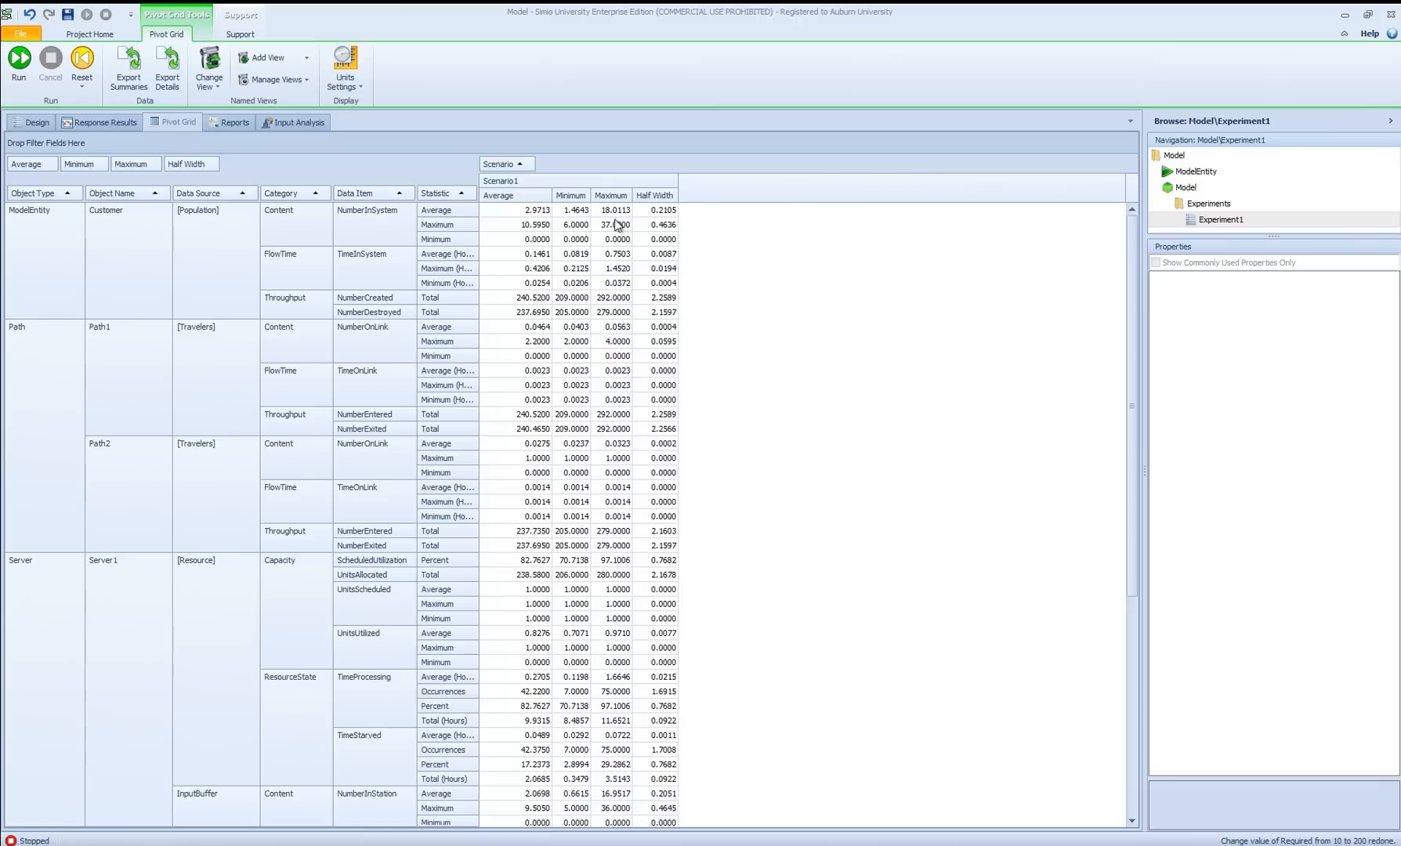
pyautogui.moveTo(384, 340)
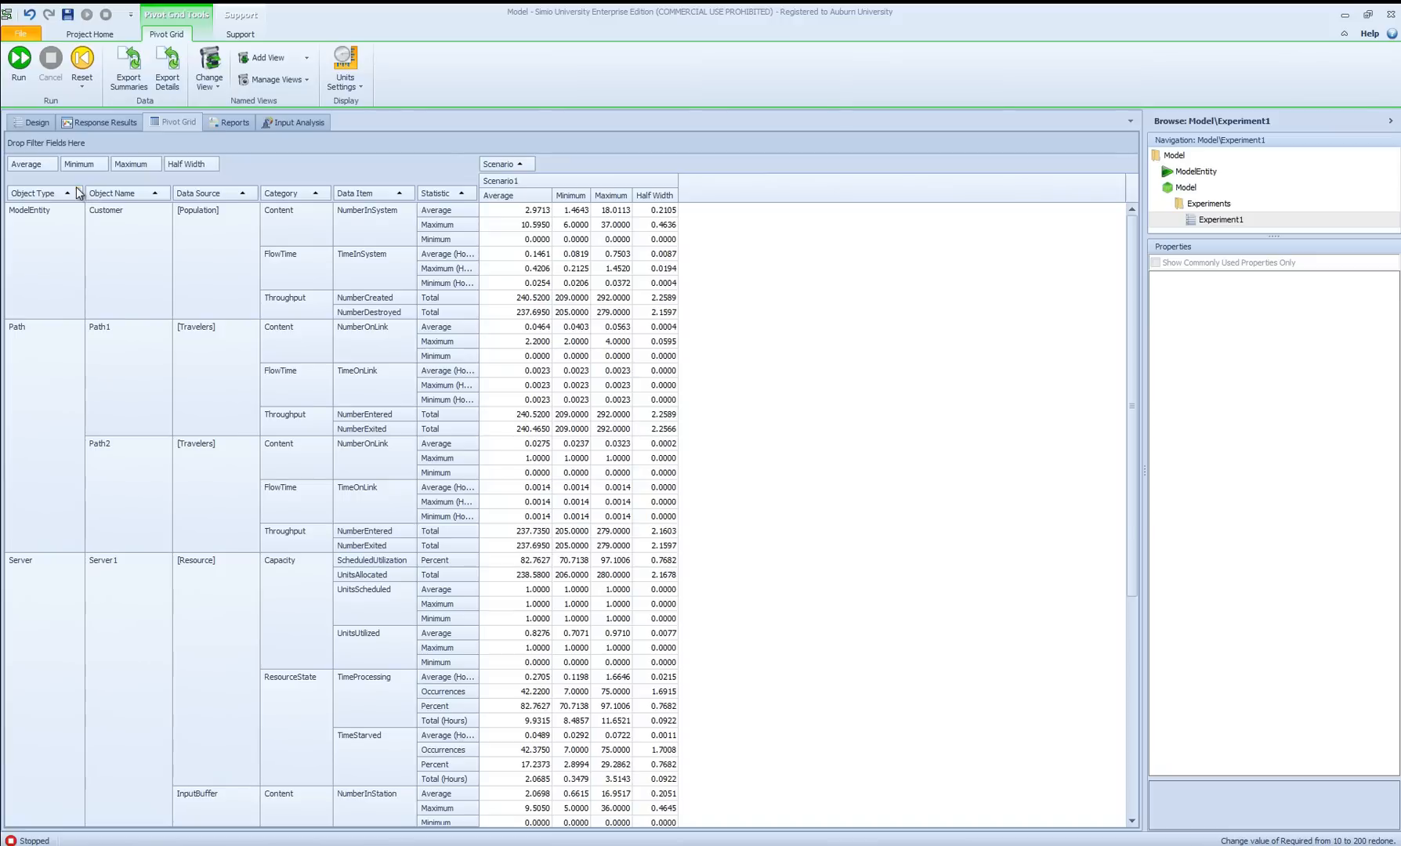
# Step: Bring up the Object Type column filter on the experiment's Pivot Grid
pyautogui.click(78, 193)
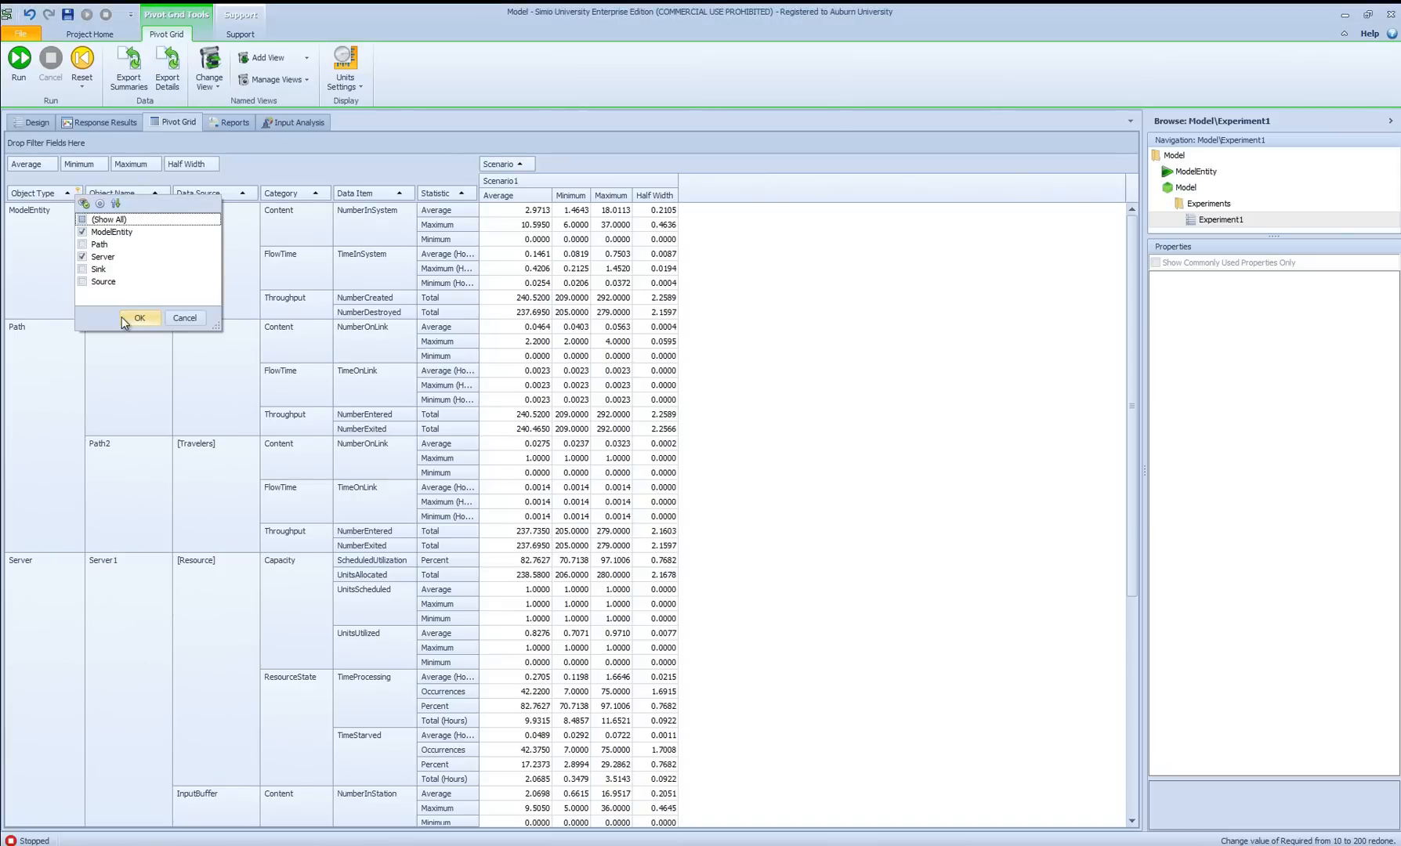
# Step: Filter Object Type to ModelEntity and Server, and Category to Capacity, Content and FlowTime
pyautogui.click(138, 316)
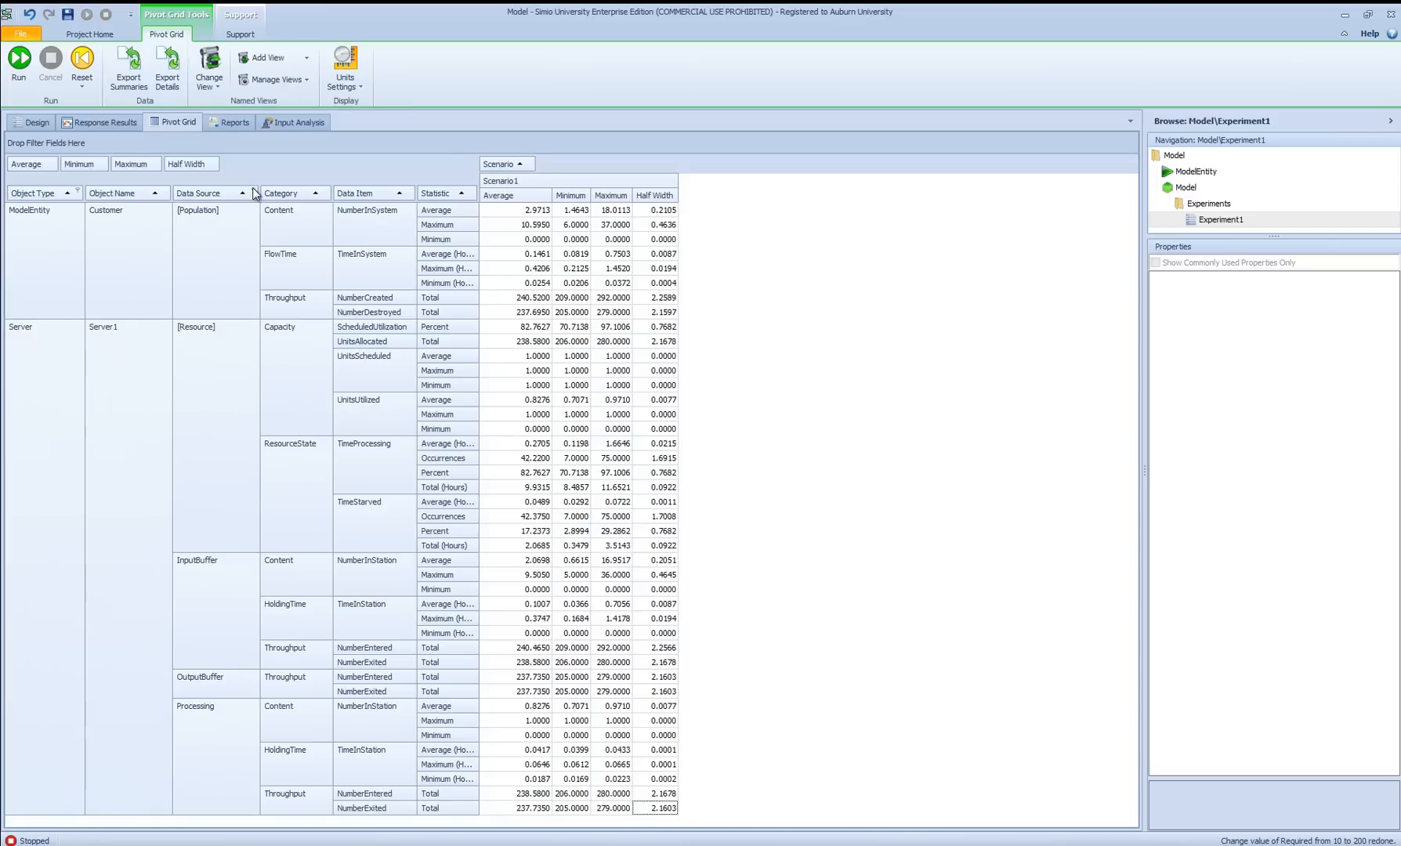
pyautogui.click(316, 193)
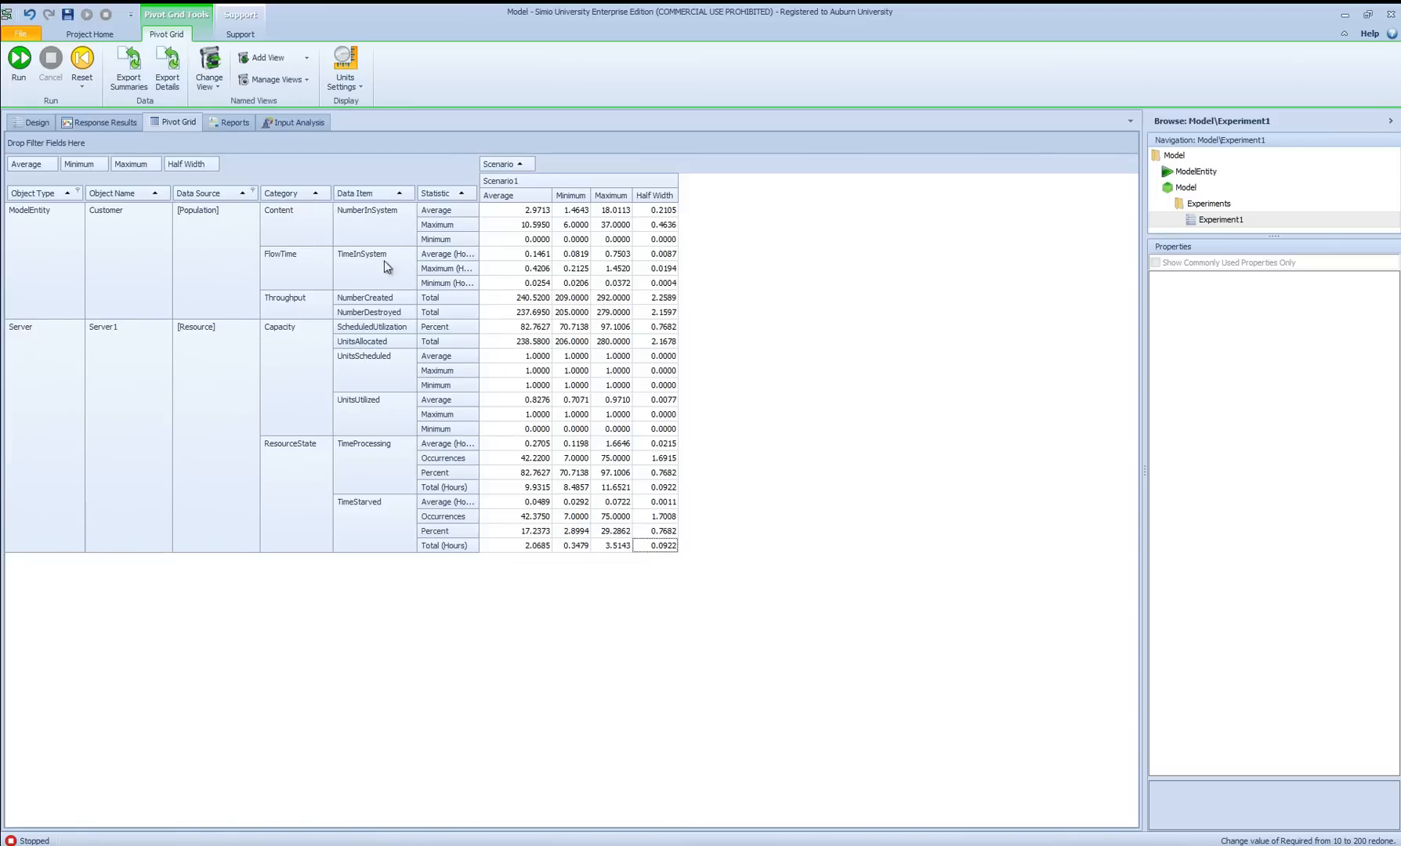
pyautogui.moveTo(328, 194)
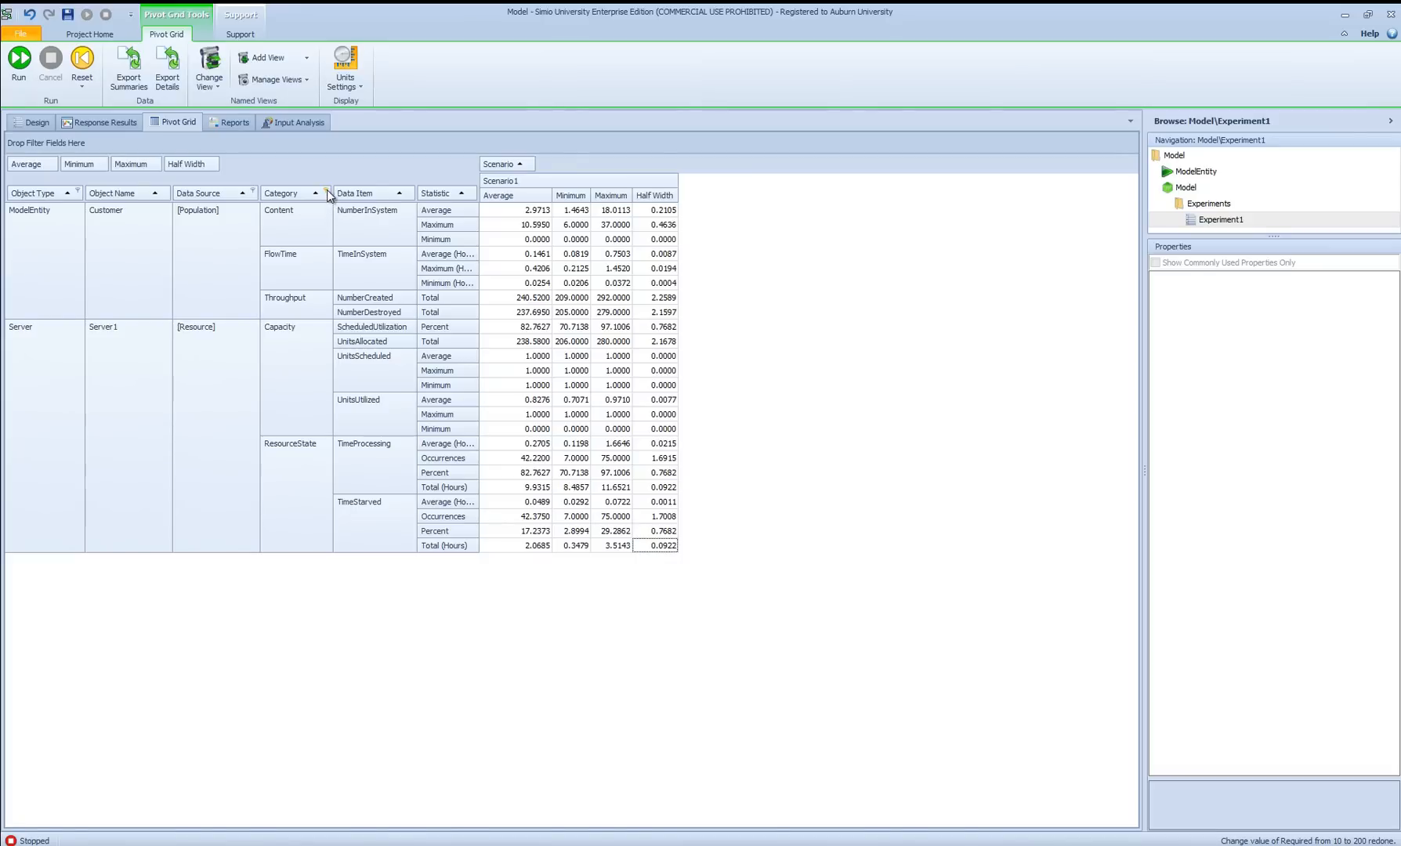
pyautogui.click(326, 193)
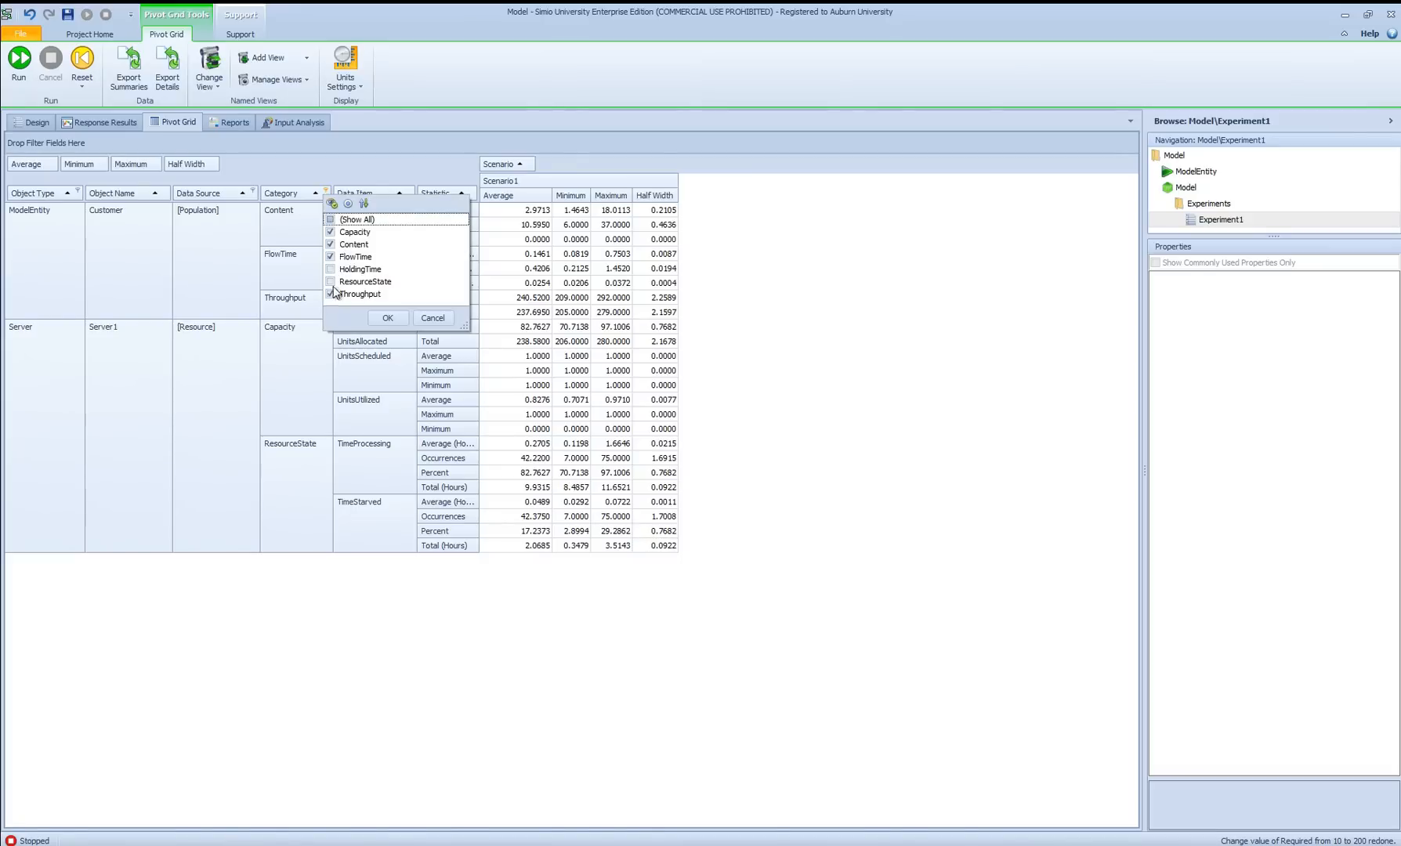
pyautogui.click(385, 318)
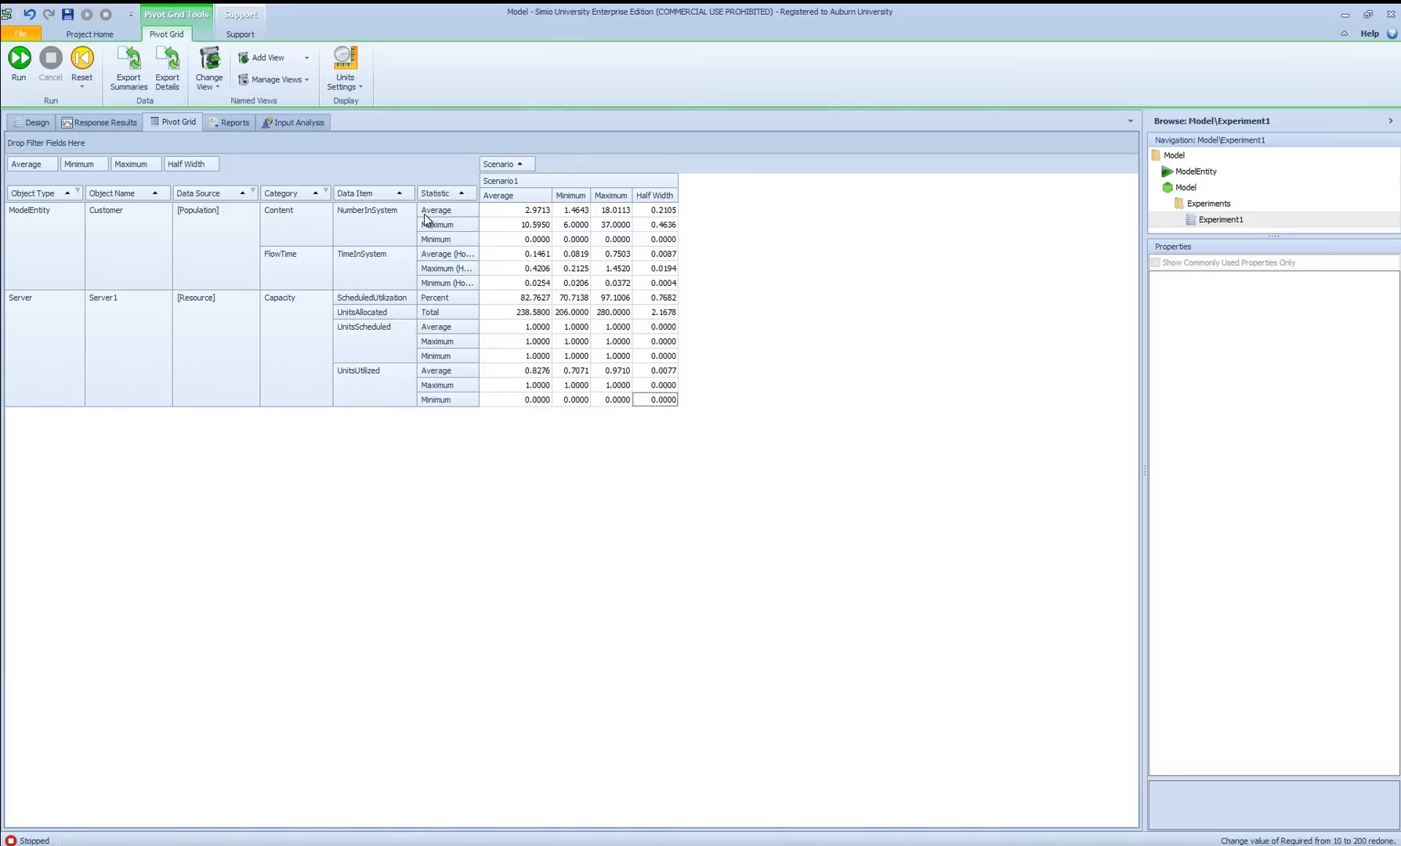
# Step: Filter Data Item to NumberInSystem, TimeInSystem and ScheduledUtilization
pyautogui.click(406, 193)
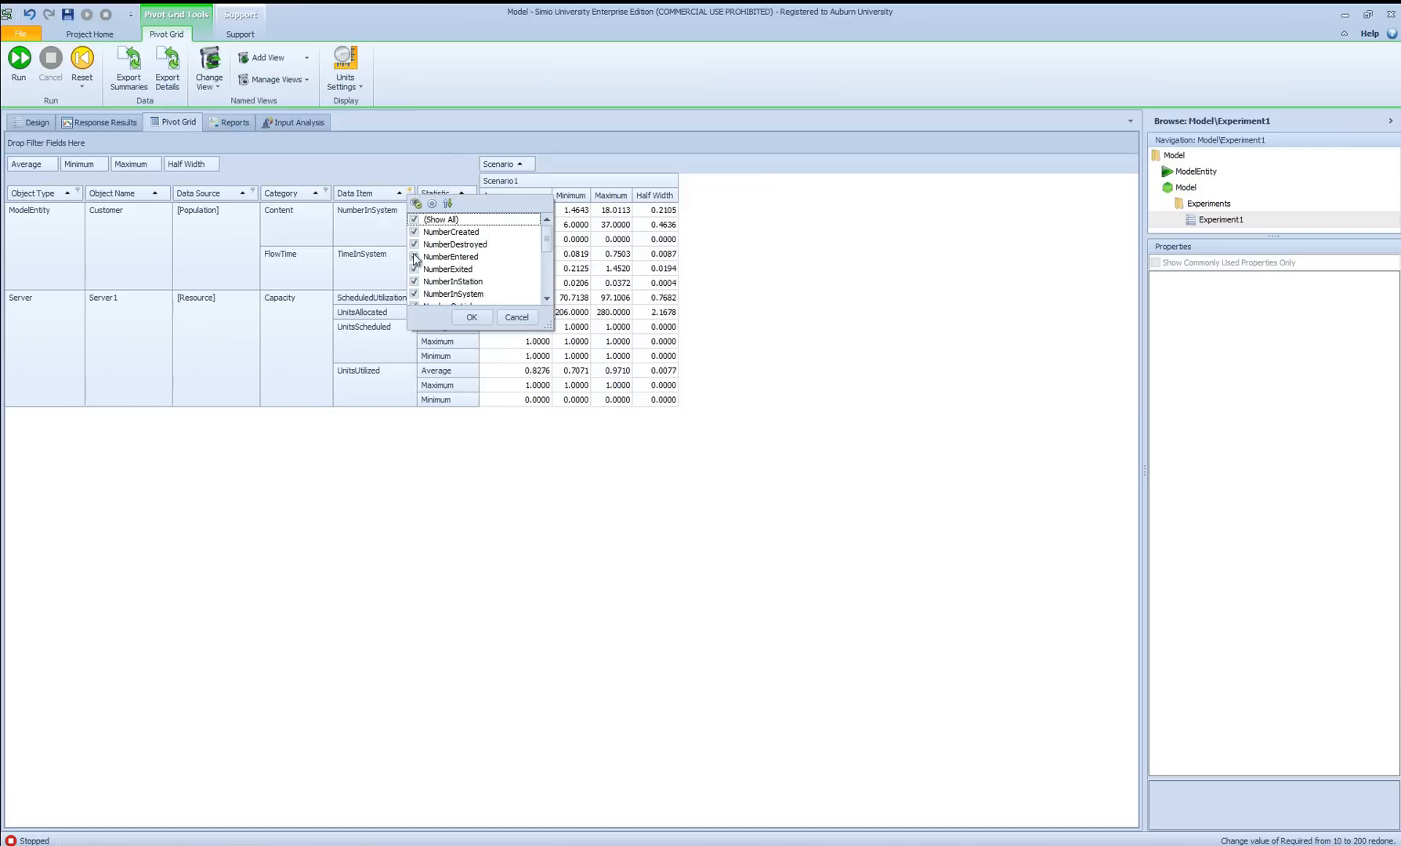
pyautogui.click(413, 219)
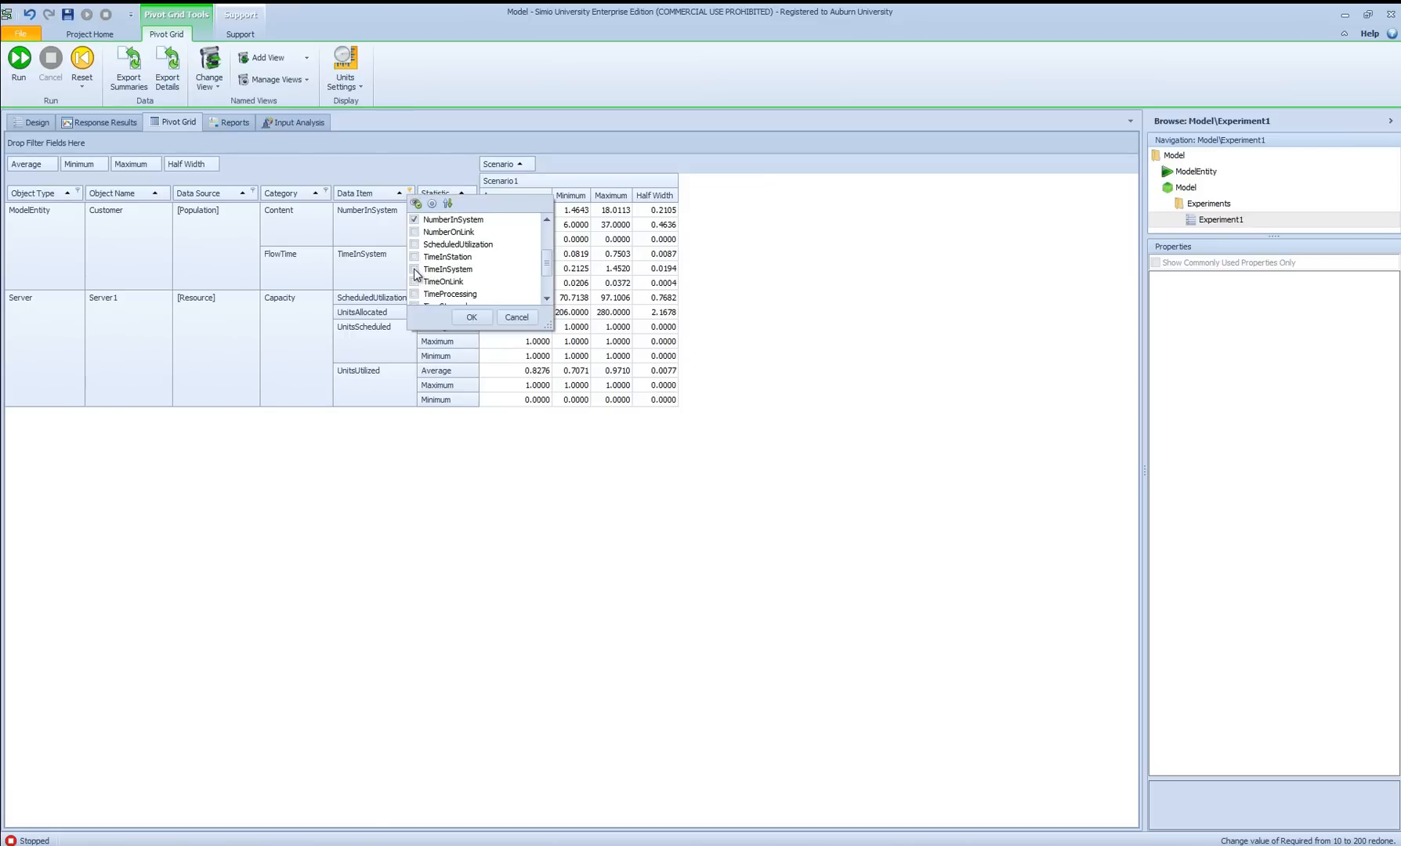
pyautogui.scroll(-3)
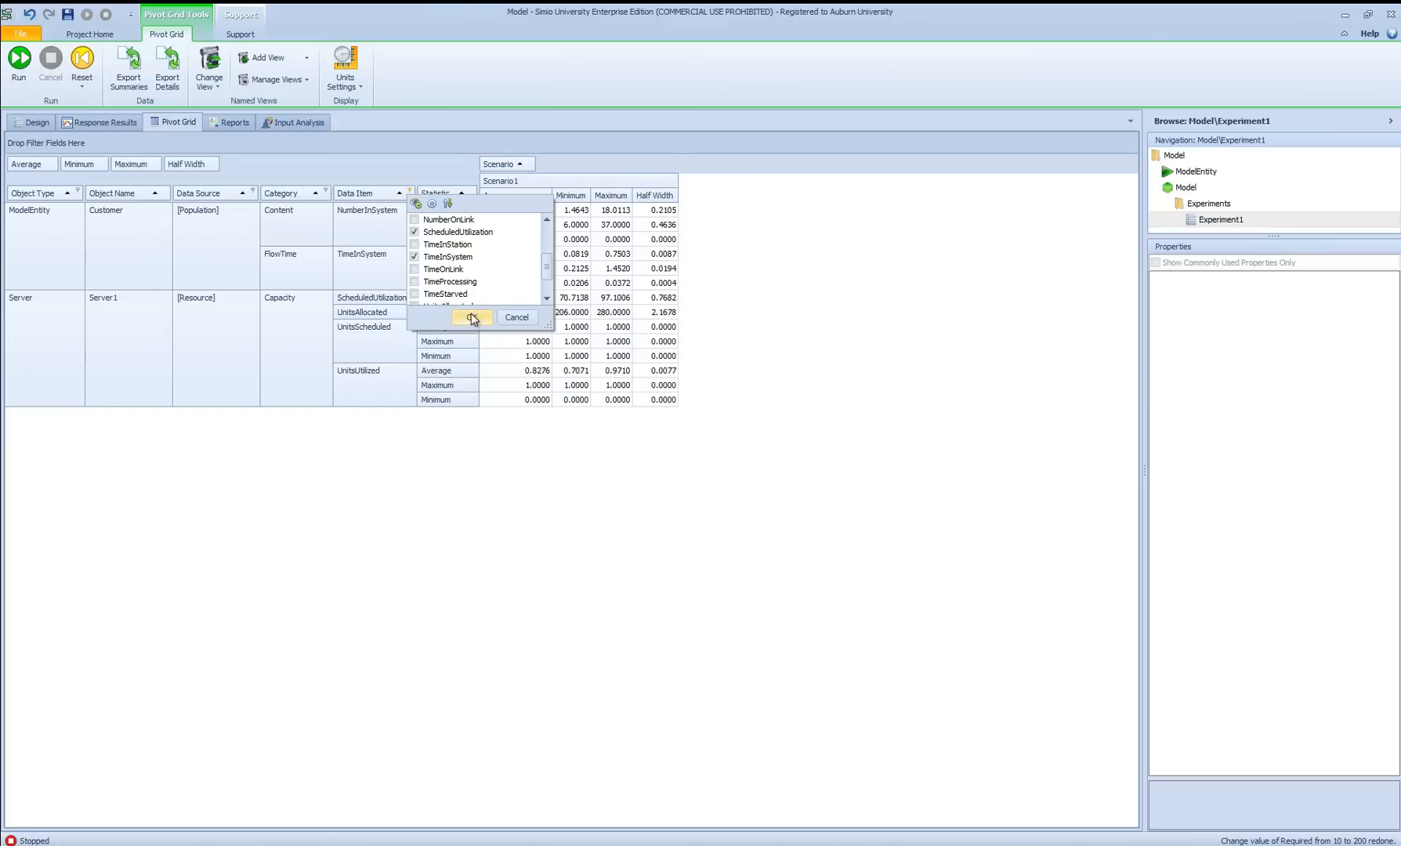
pyautogui.click(472, 316)
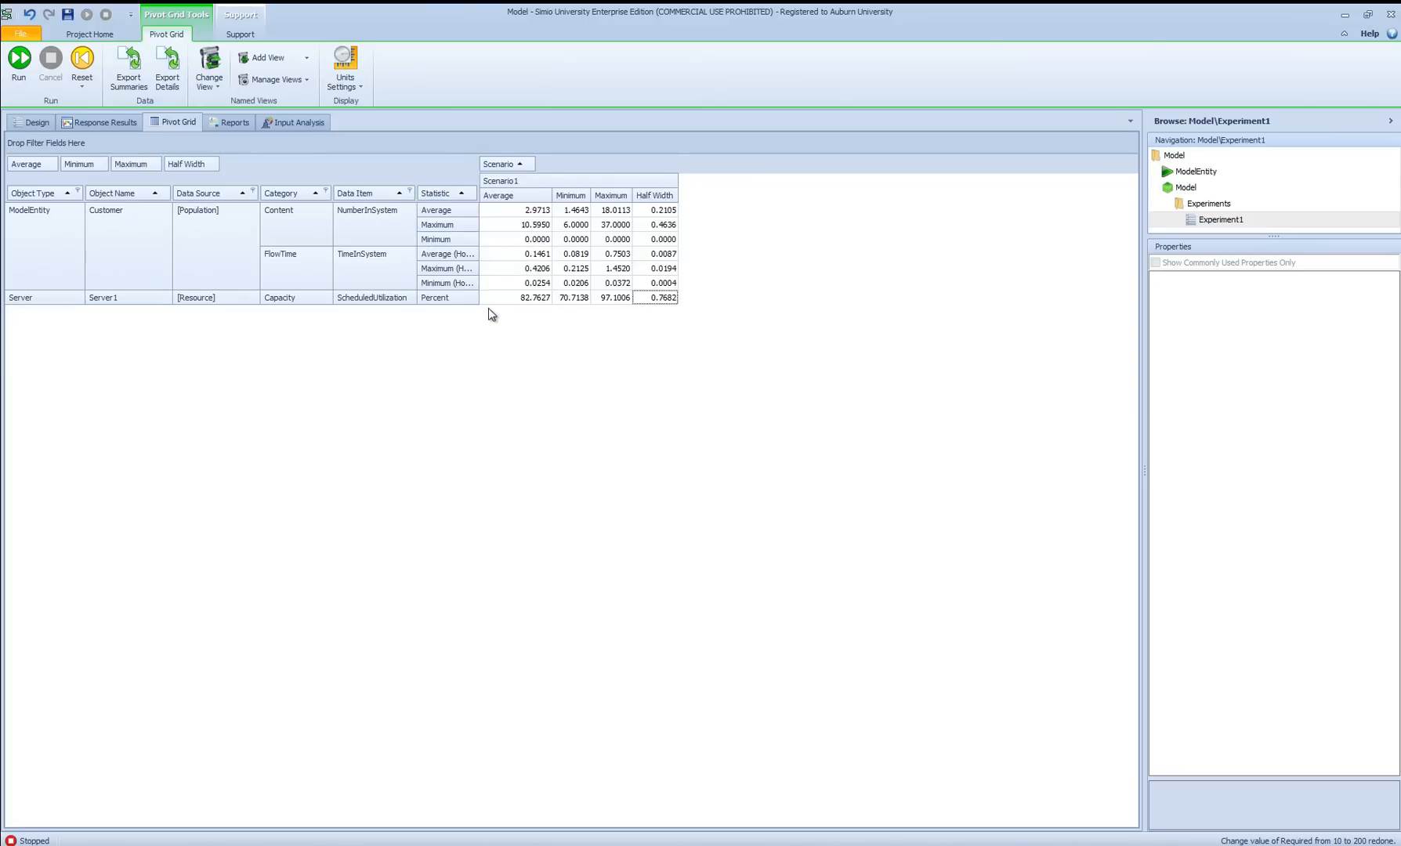
# Step: Filter Statistic to Average, Average (Hours), Maximum, Maximum (Hours) and Percent, dropping Minimum rows
pyautogui.click(467, 192)
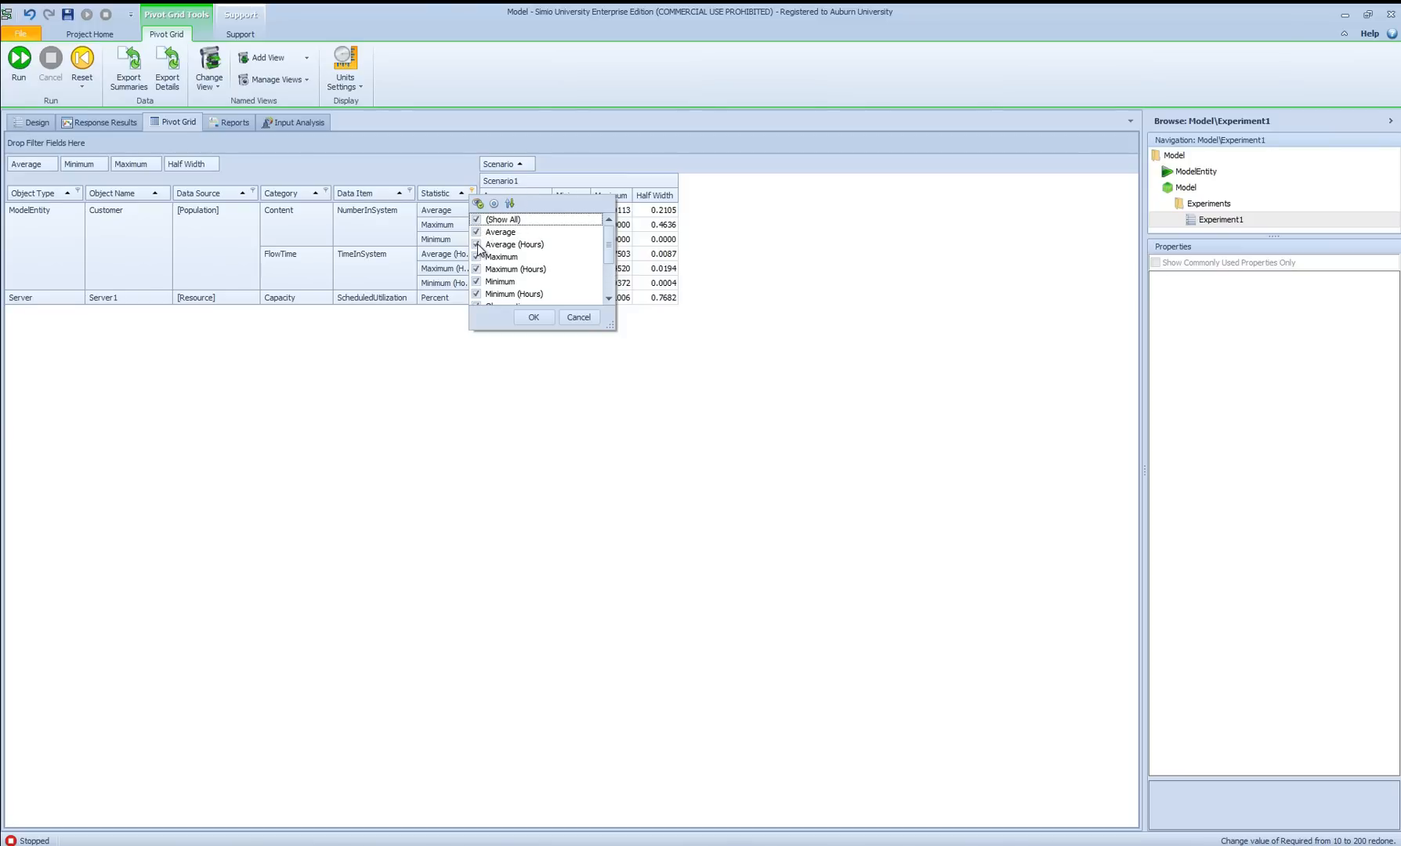
pyautogui.click(476, 220)
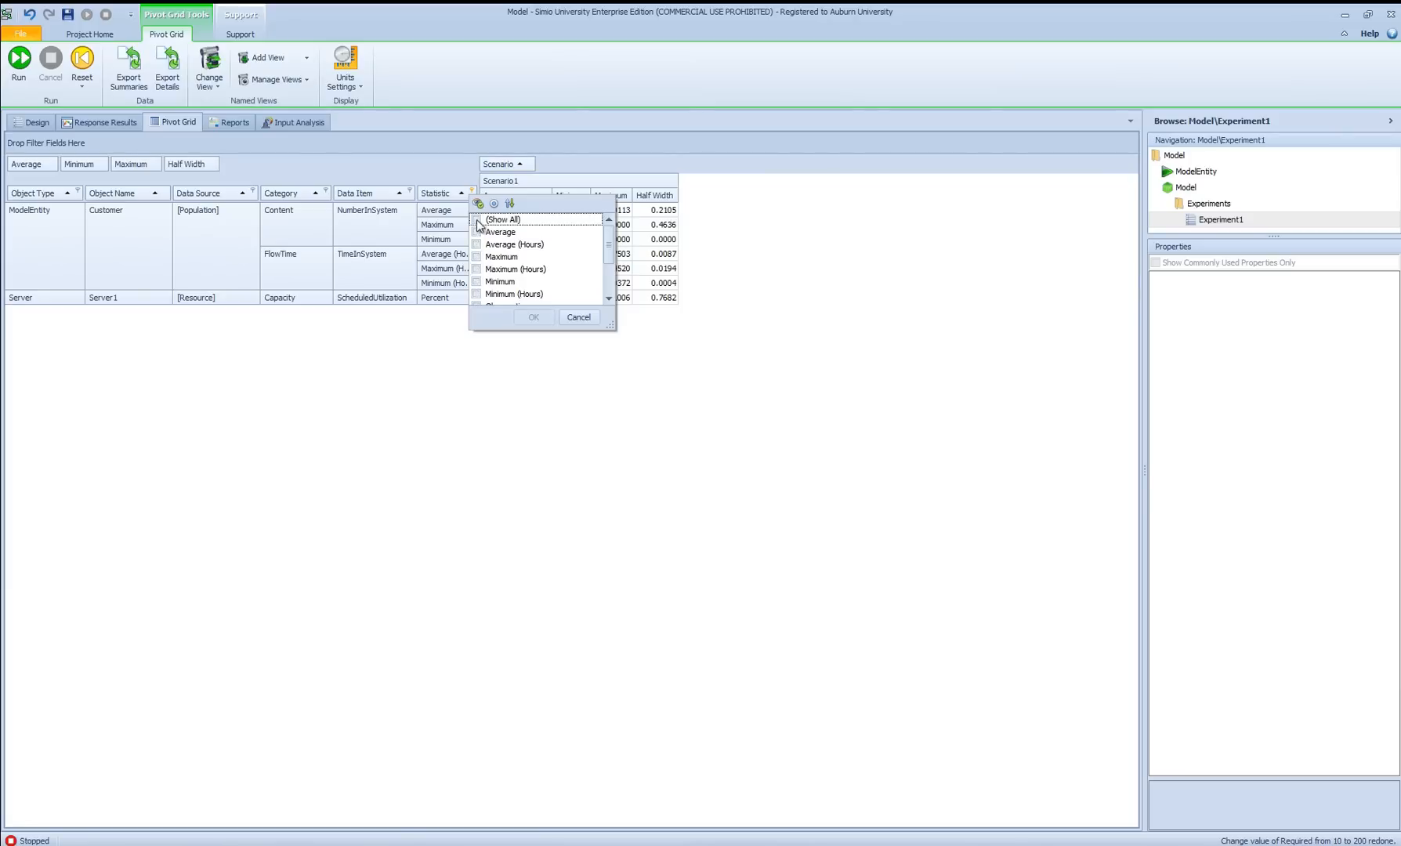
pyautogui.click(474, 232)
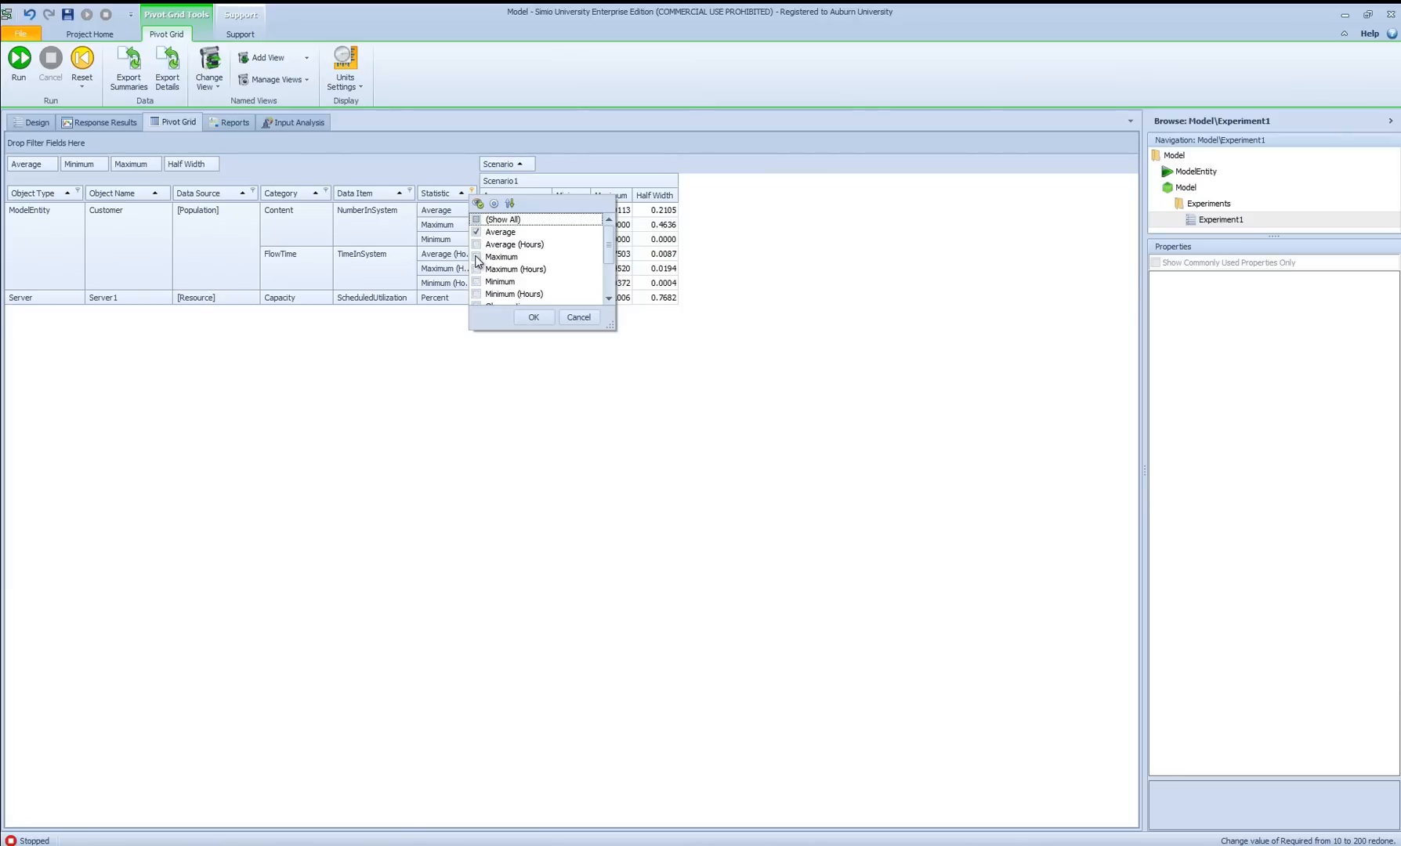
pyautogui.click(477, 257)
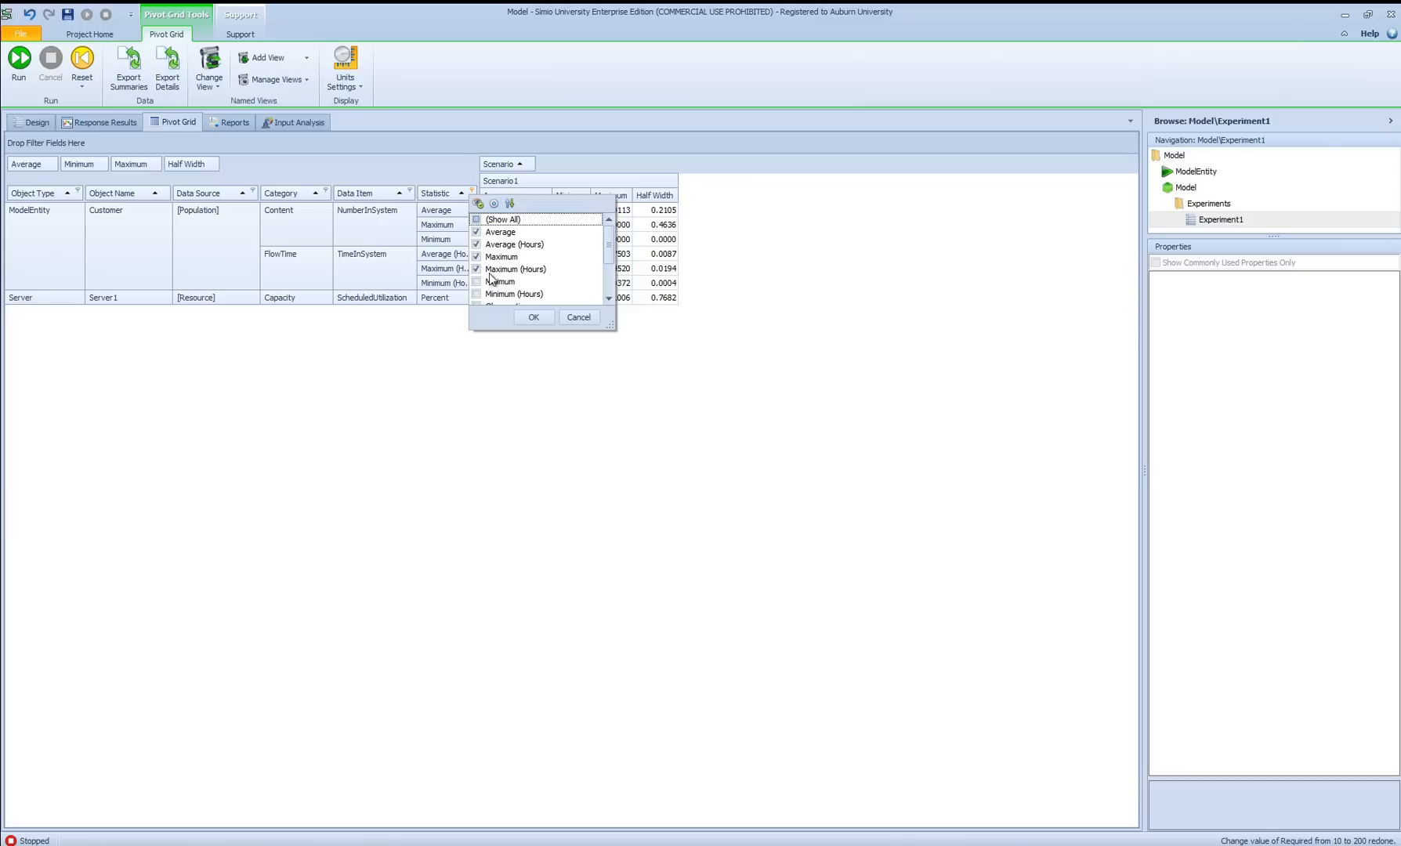
pyautogui.scroll(-3)
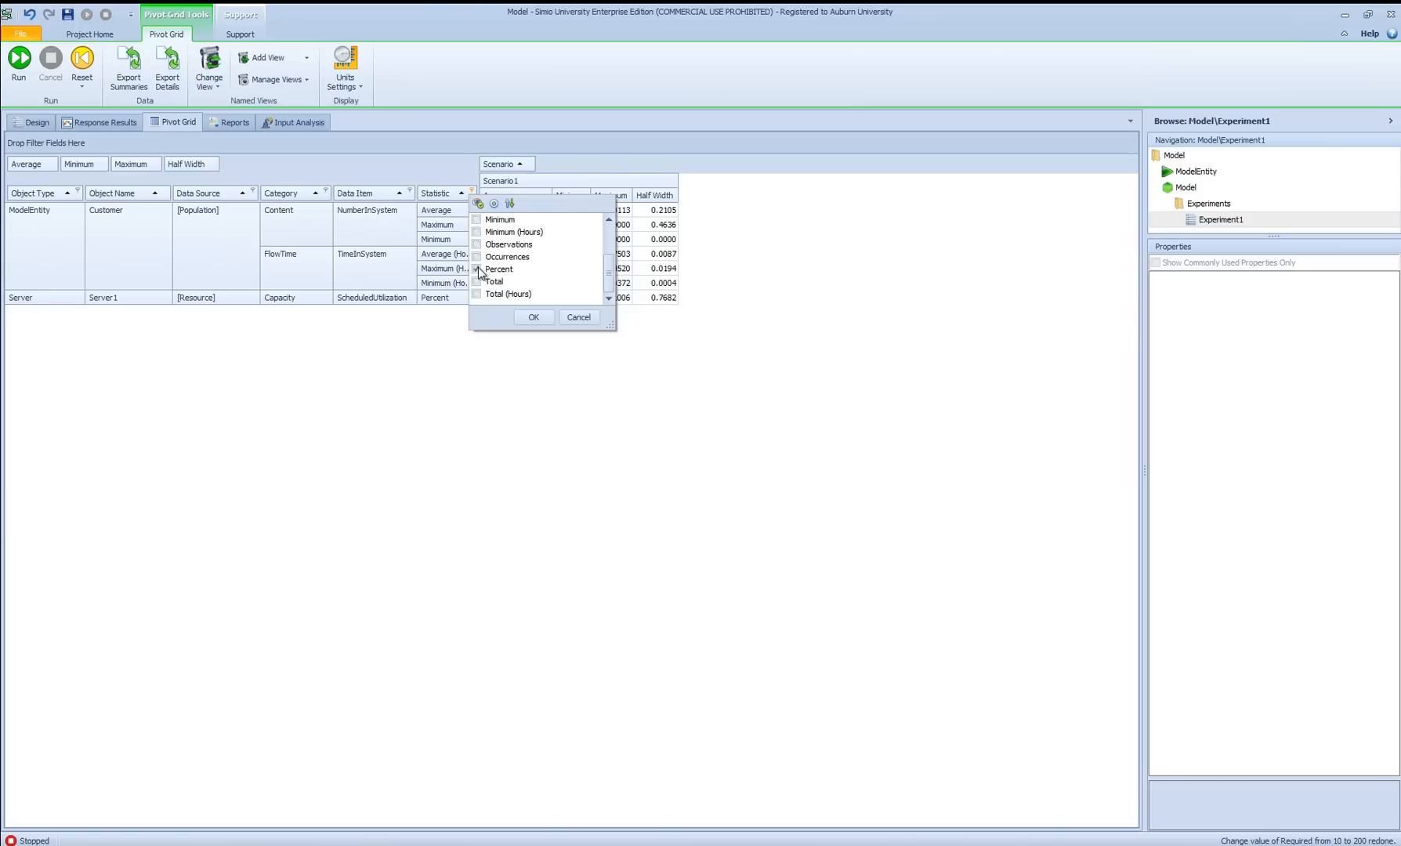
pyautogui.click(533, 316)
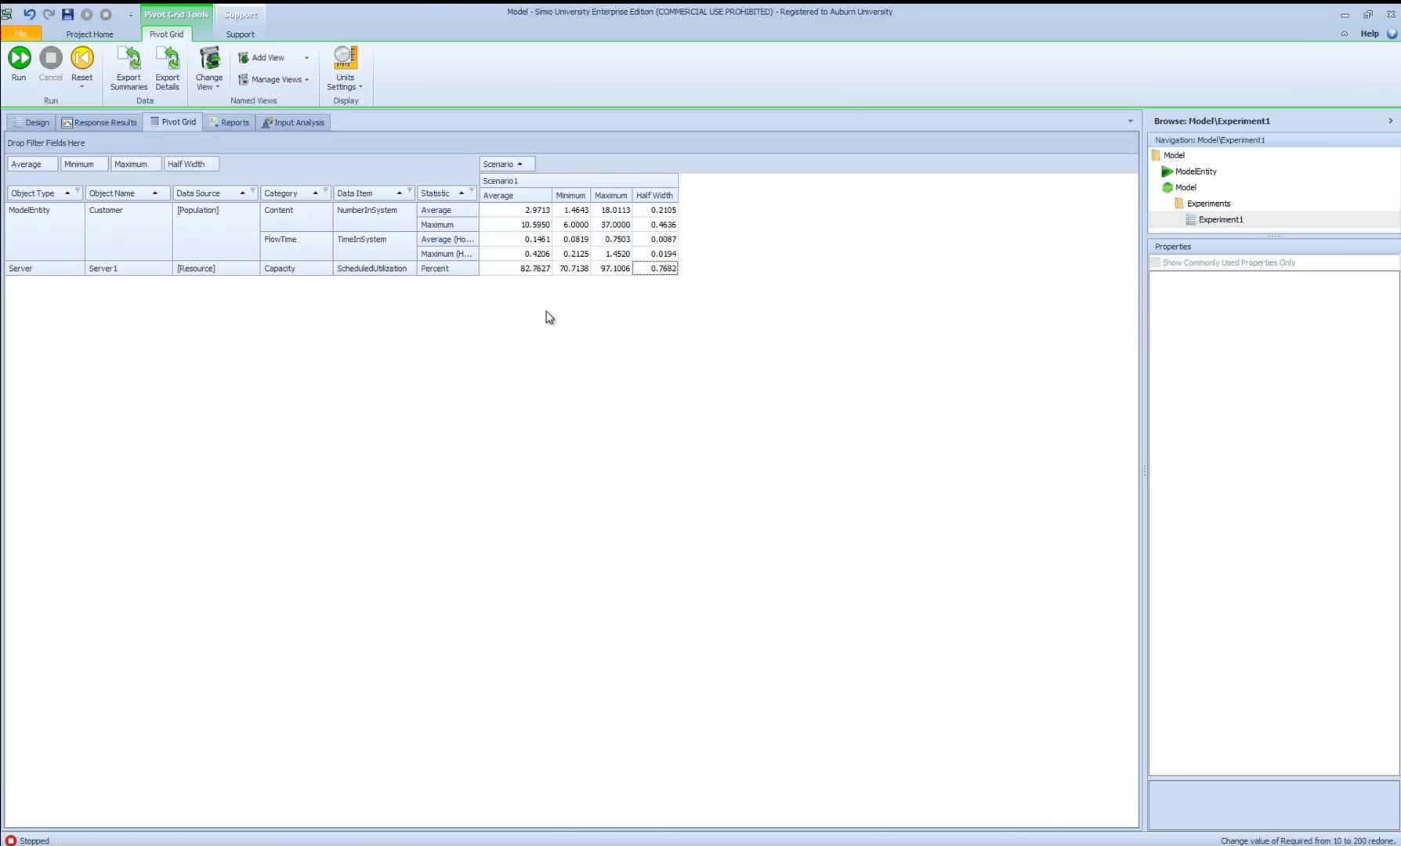
pyautogui.moveTo(545, 321)
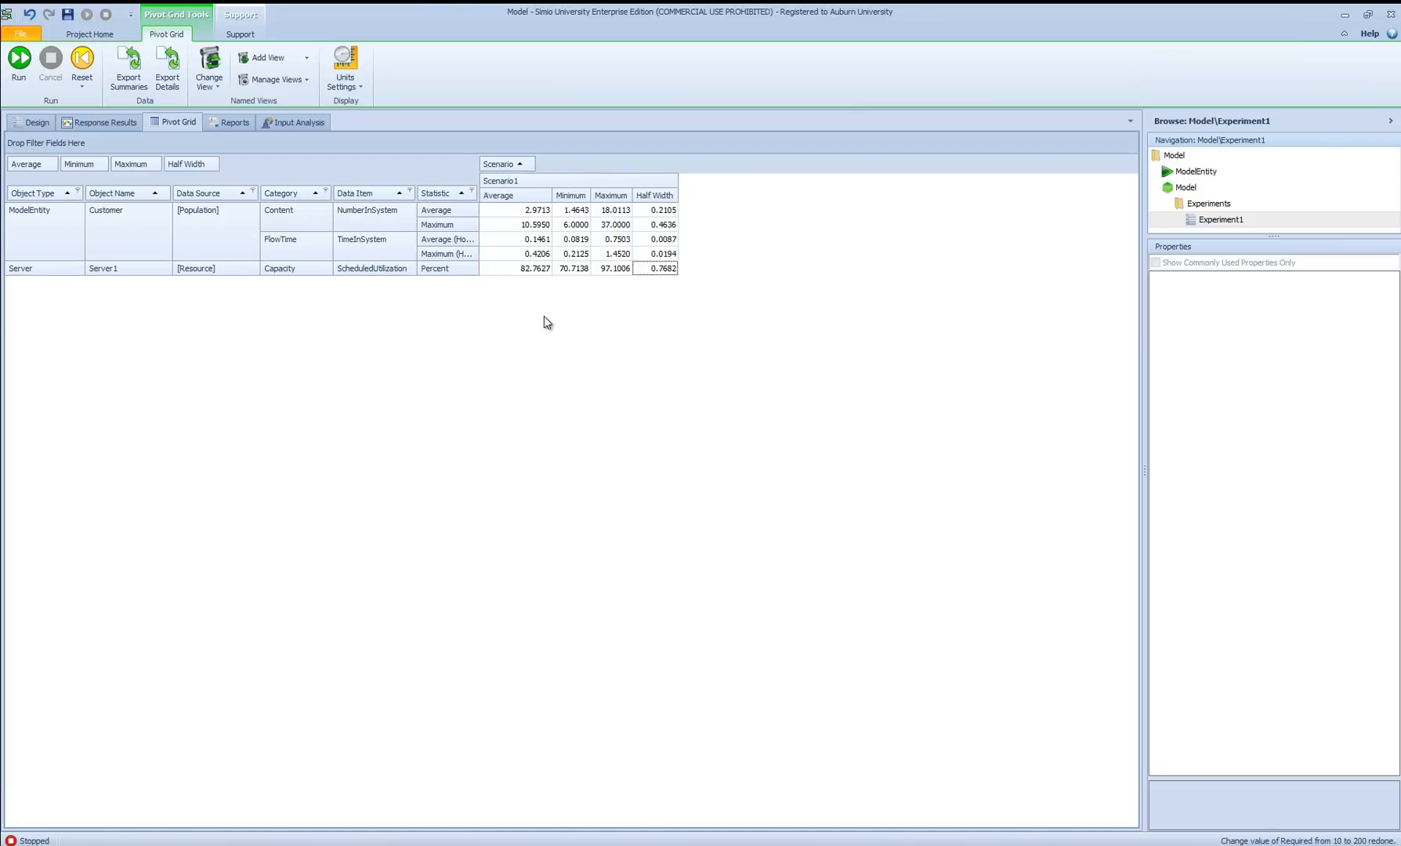
pyautogui.moveTo(451, 224)
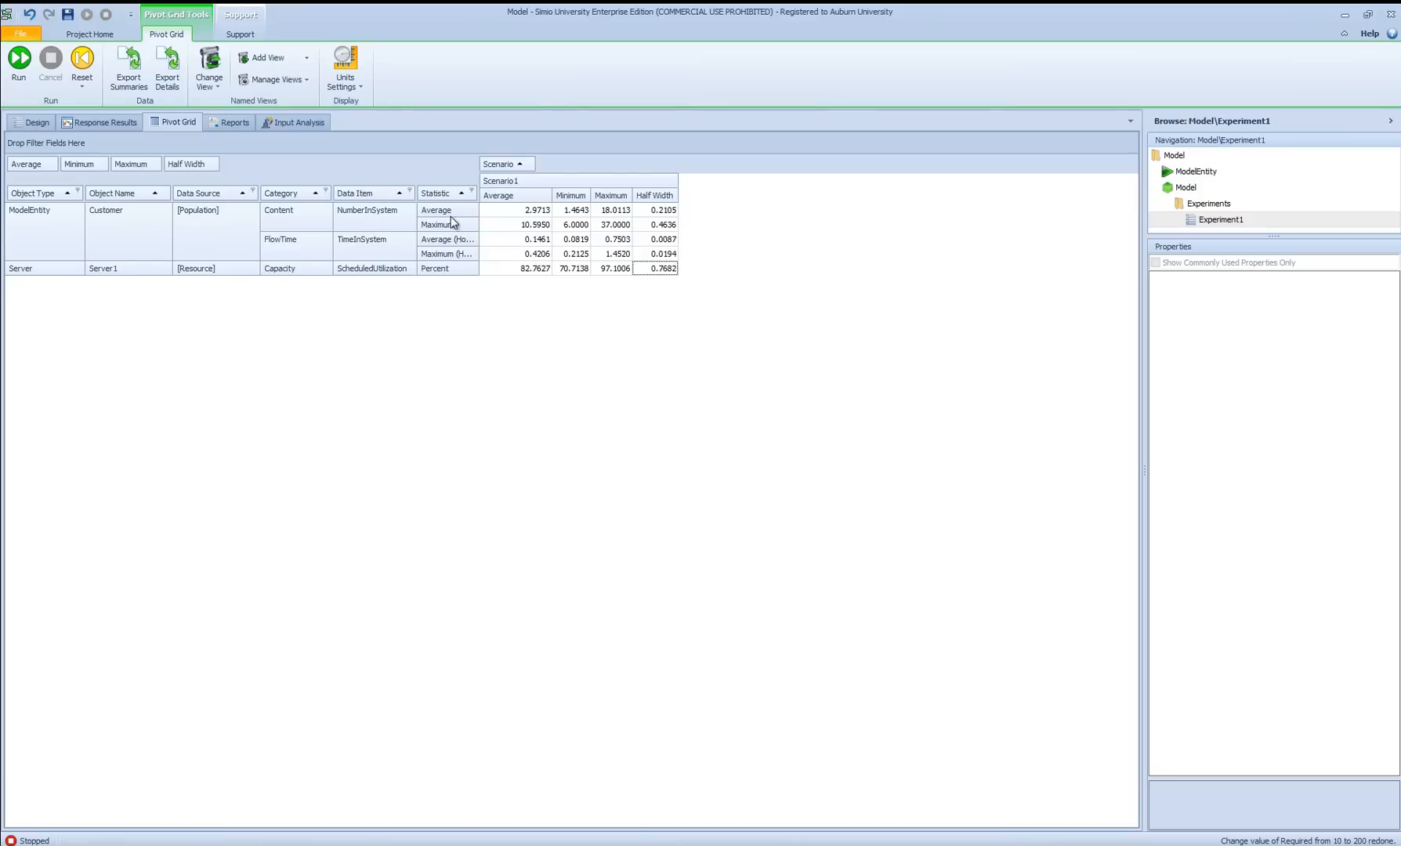
pyautogui.moveTo(455, 267)
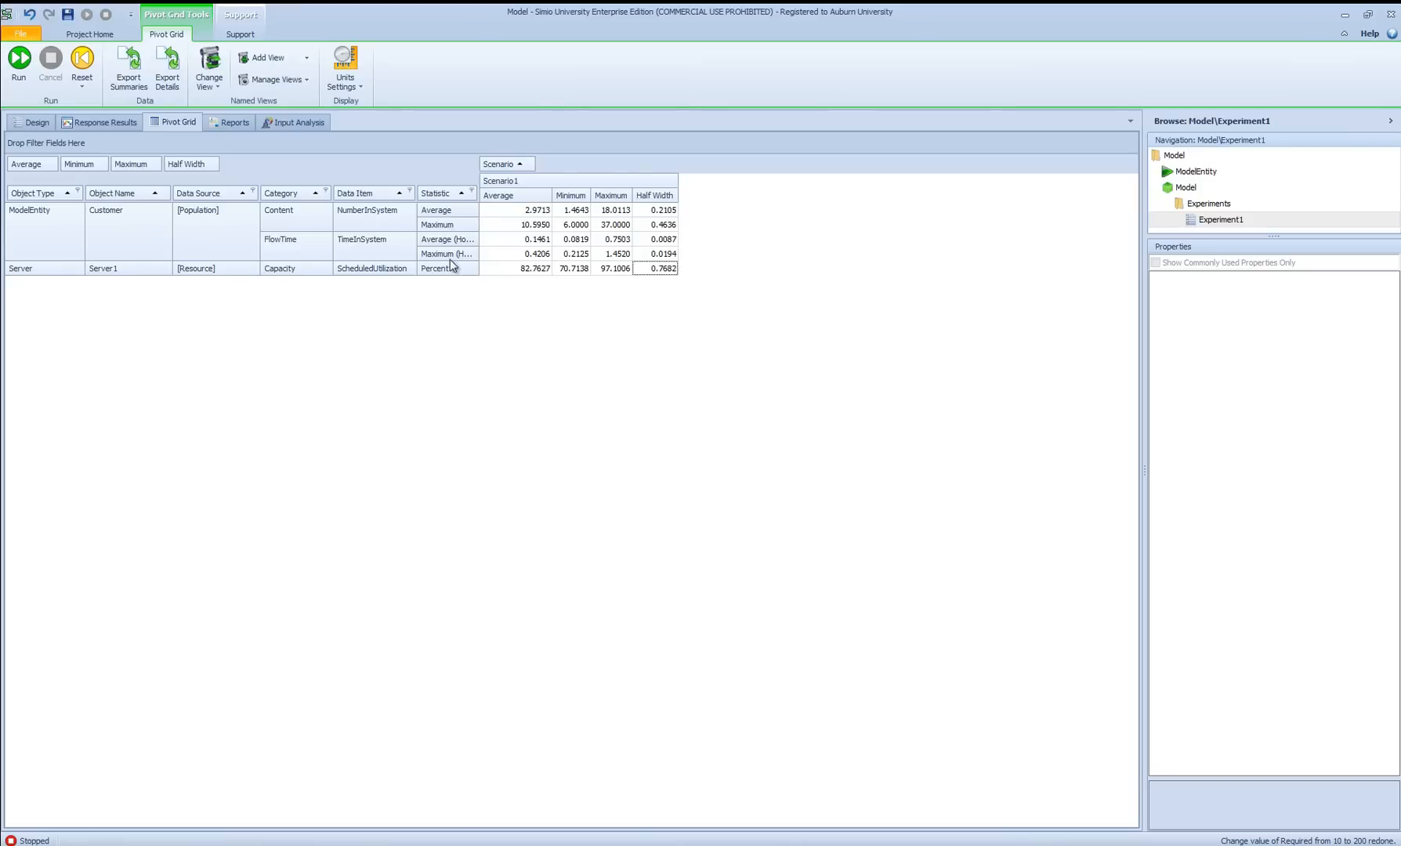
pyautogui.moveTo(458, 288)
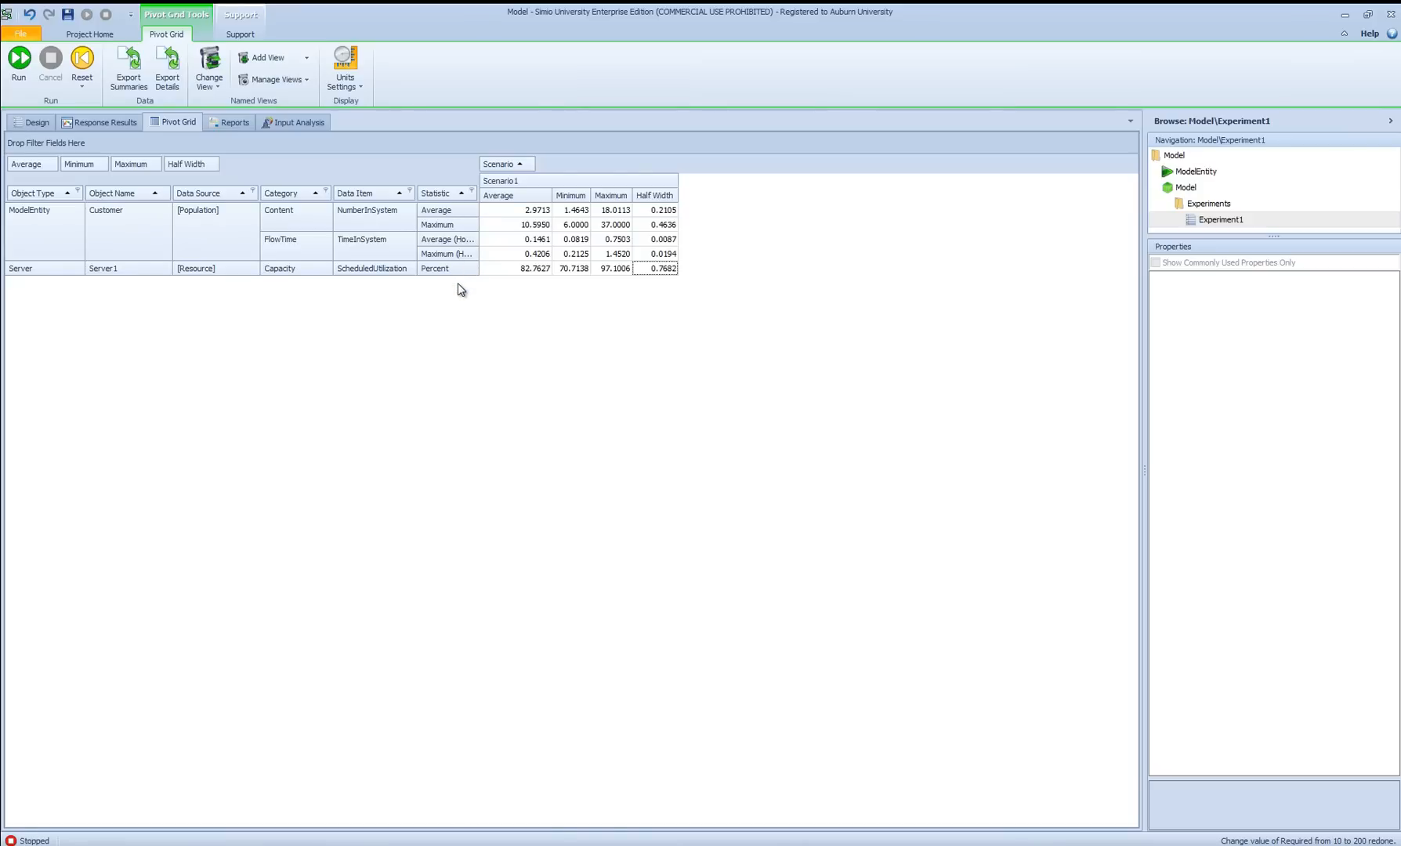